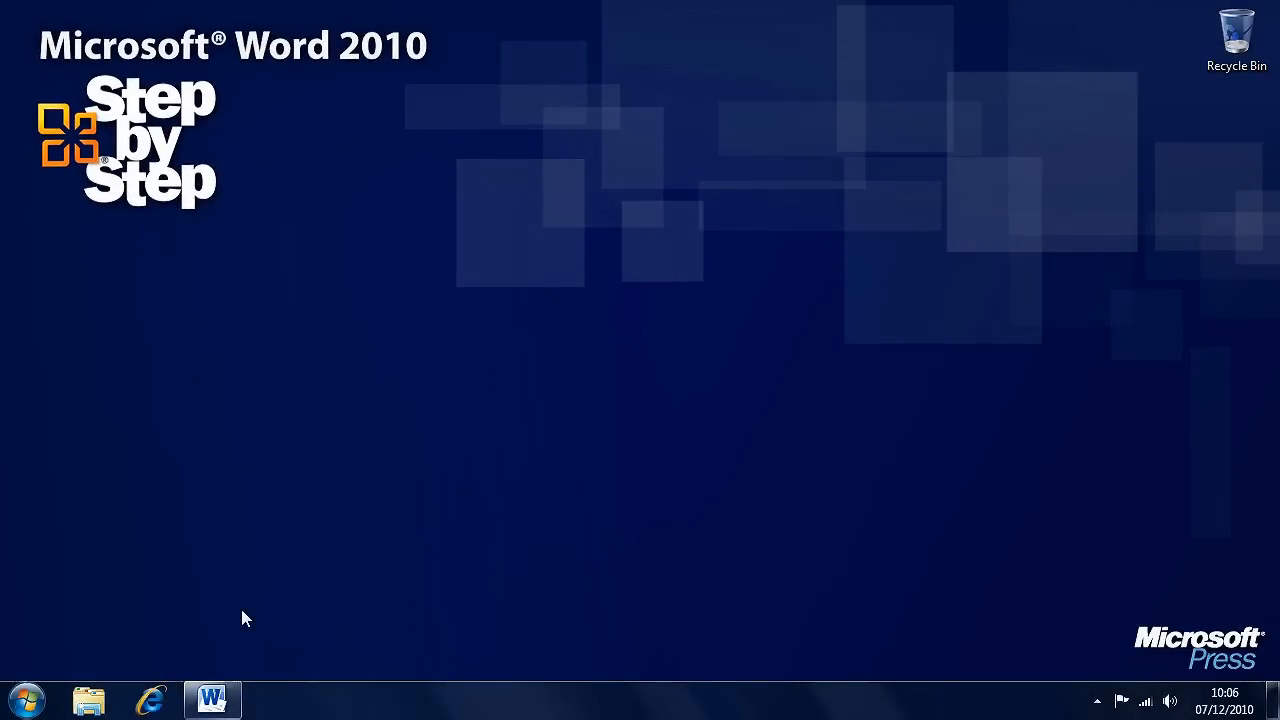
Launch Word with the InfoSheetA_start information sheet and scroll through it
left_click(212, 700)
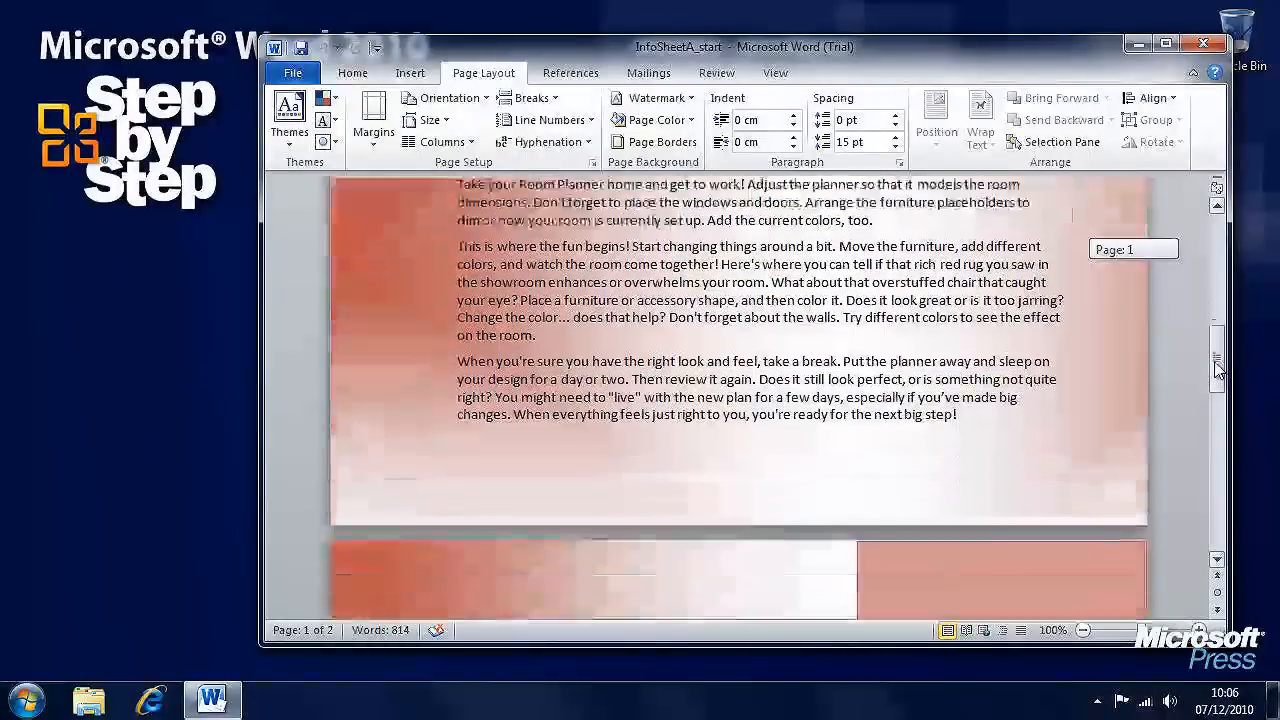
scroll("down", 3)
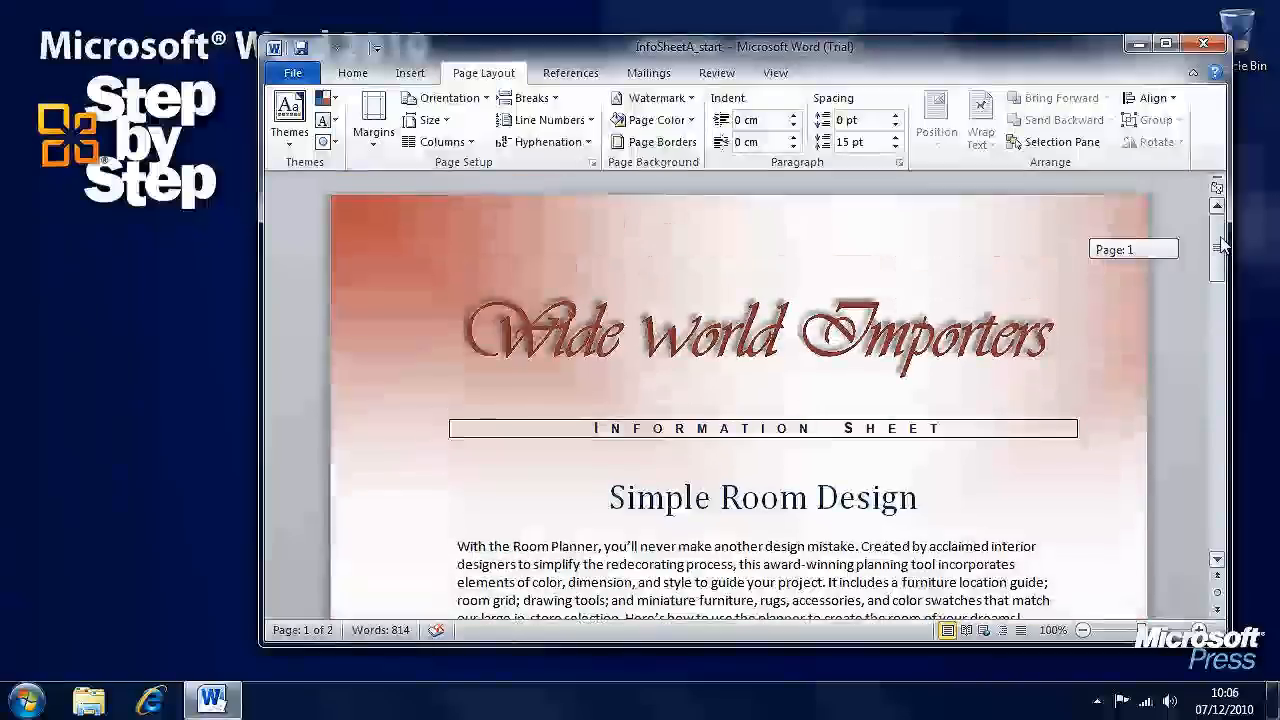
mouse_move(1184, 268)
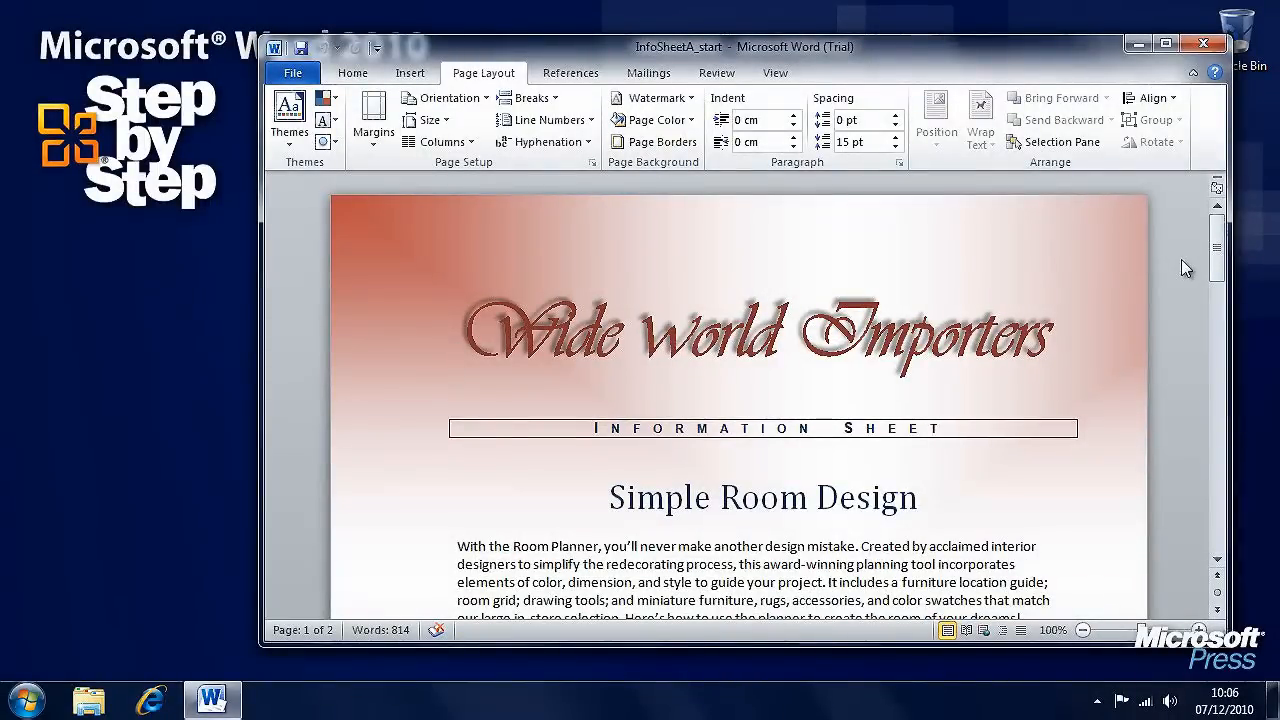
left_click(458, 356)
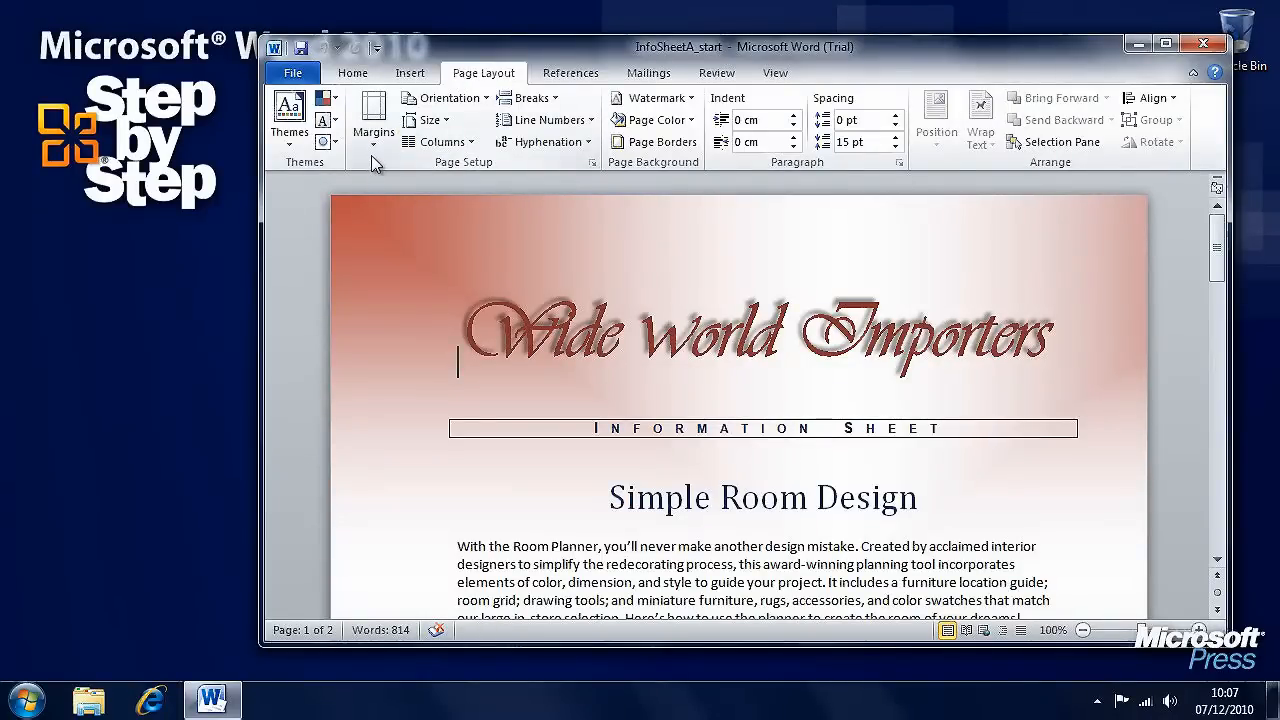
mouse_move(446, 96)
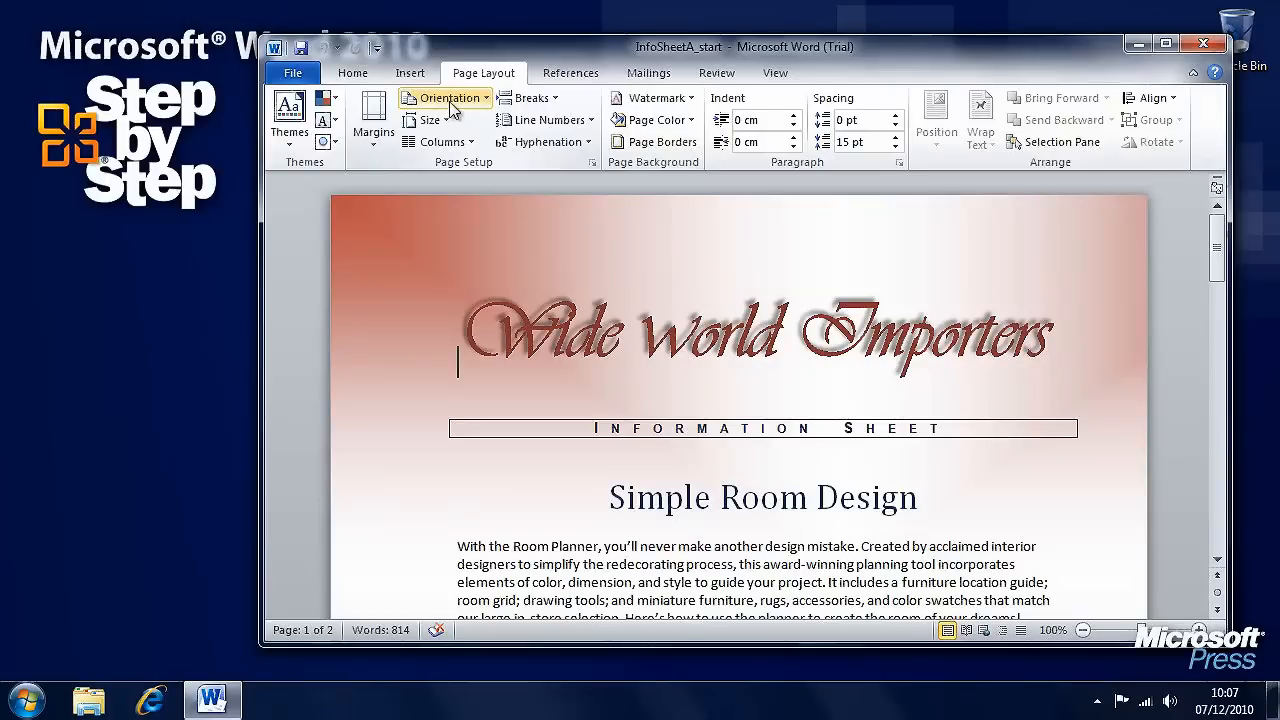
mouse_move(442, 140)
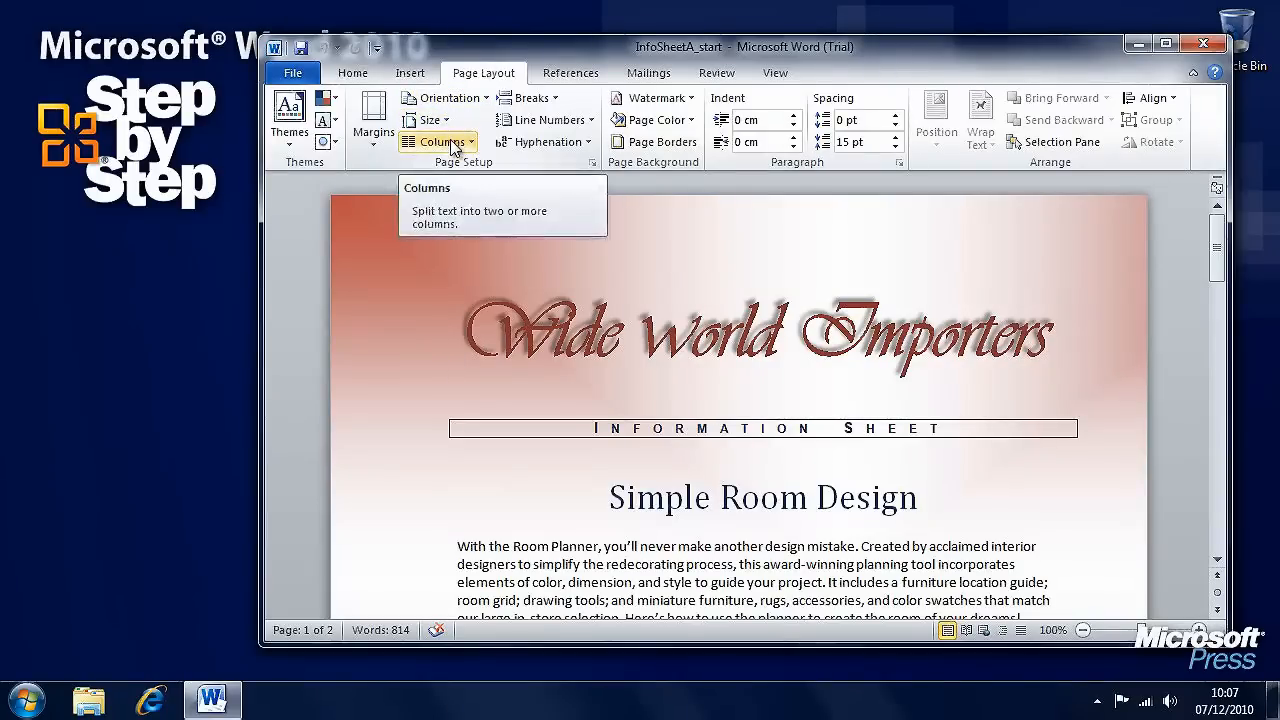
left_click(372, 118)
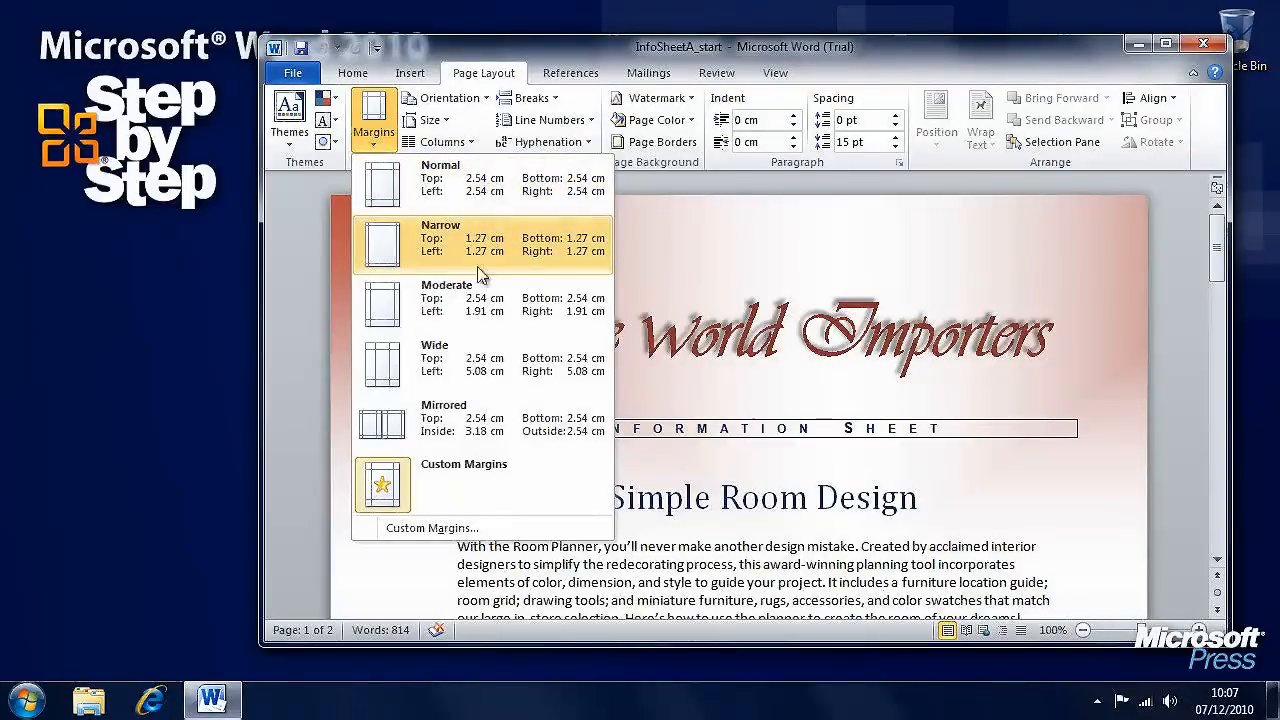
mouse_move(468, 468)
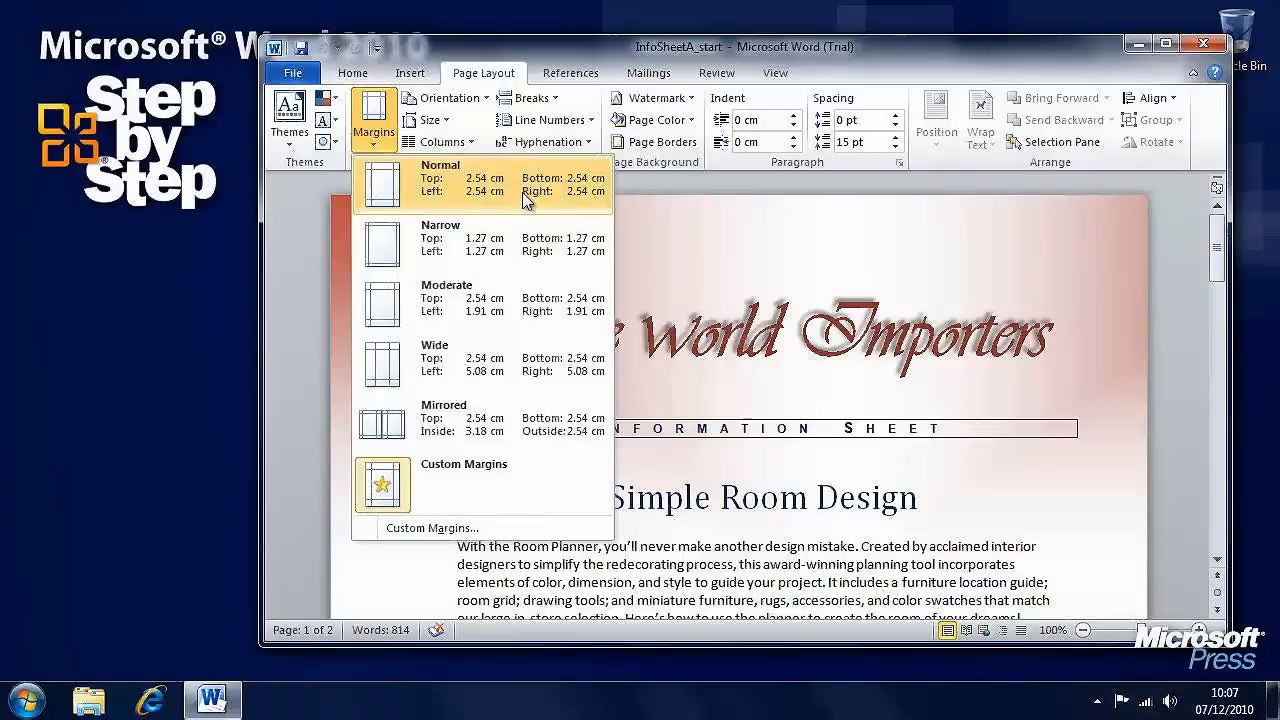
mouse_move(528, 256)
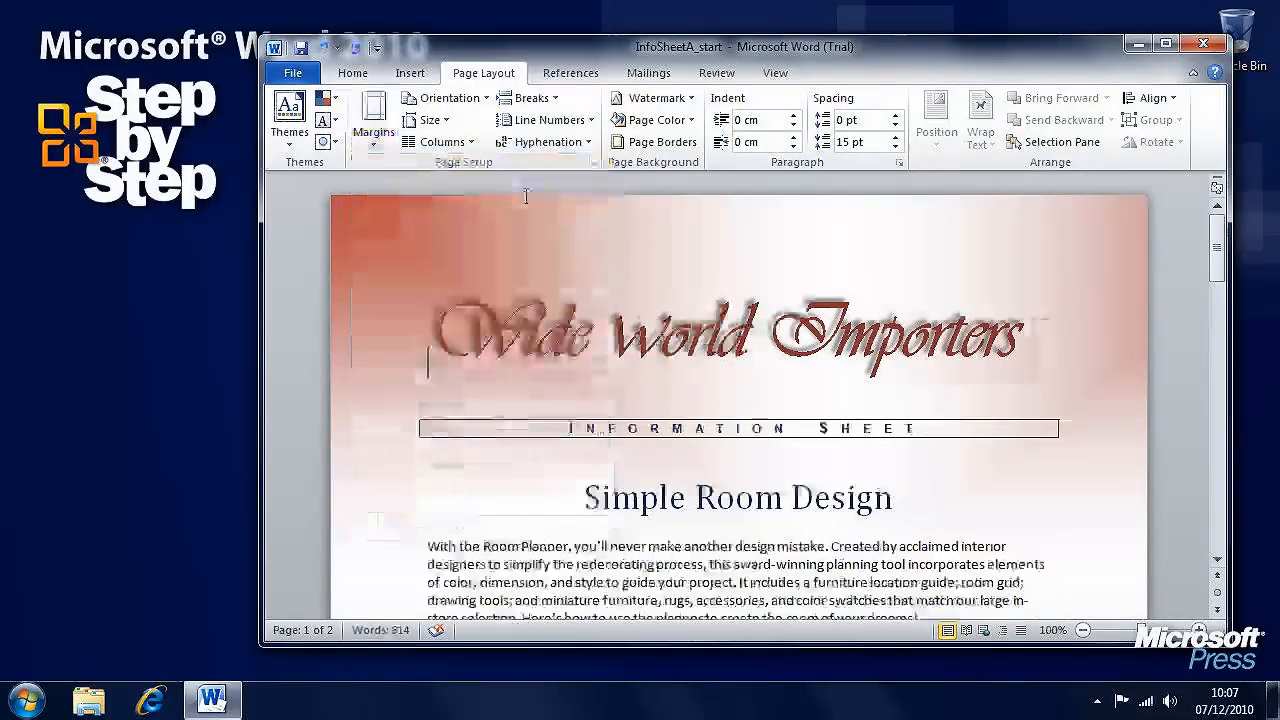
left_click(372, 118)
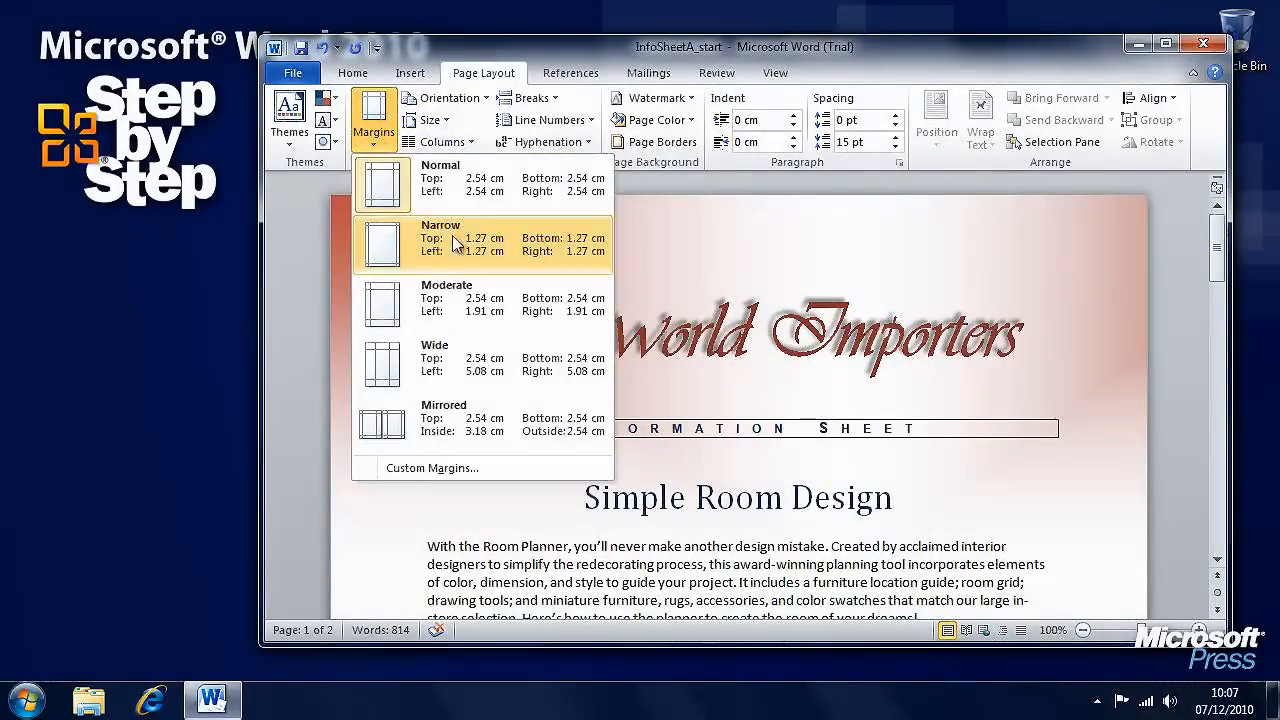
left_click(456, 242)
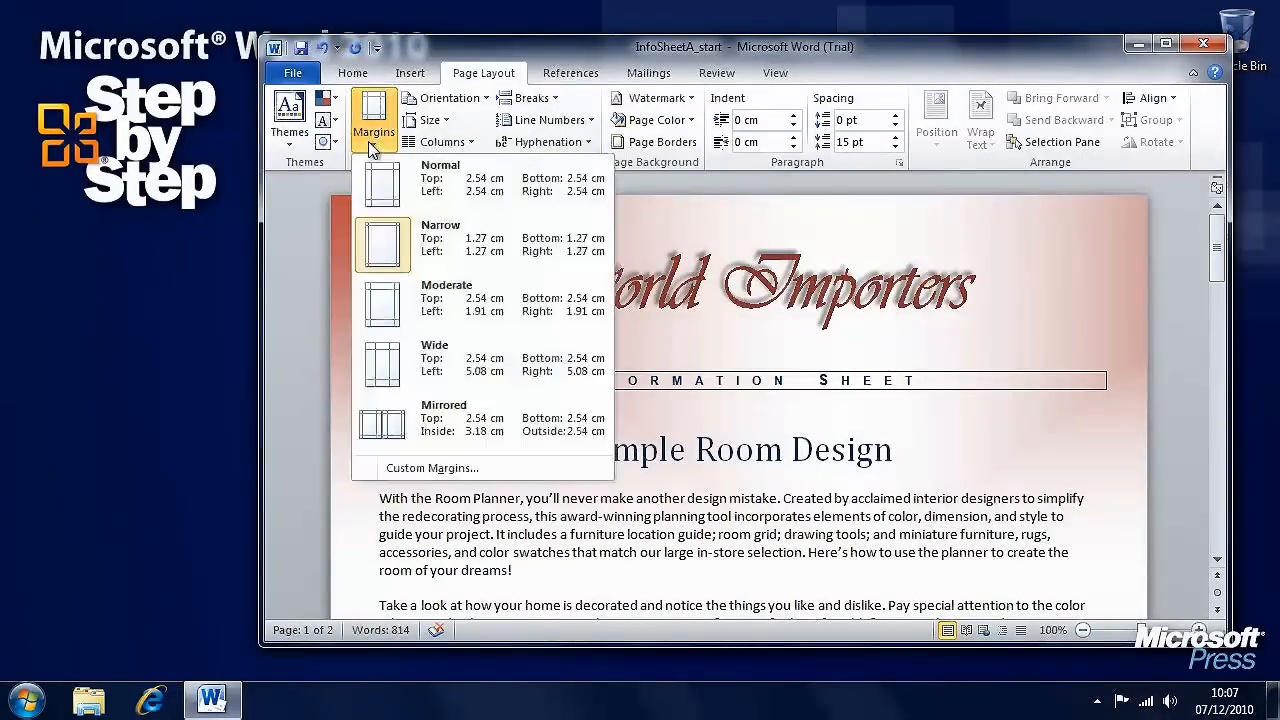
left_click(380, 244)
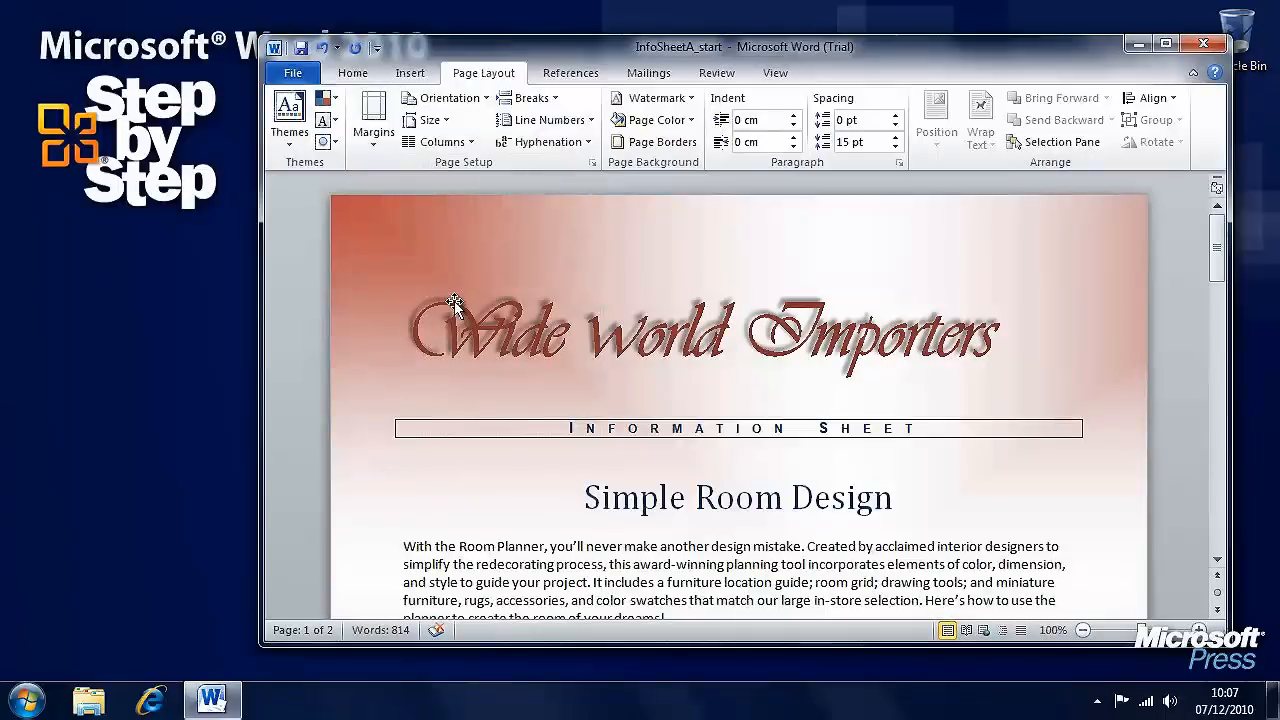
left_click(372, 118)
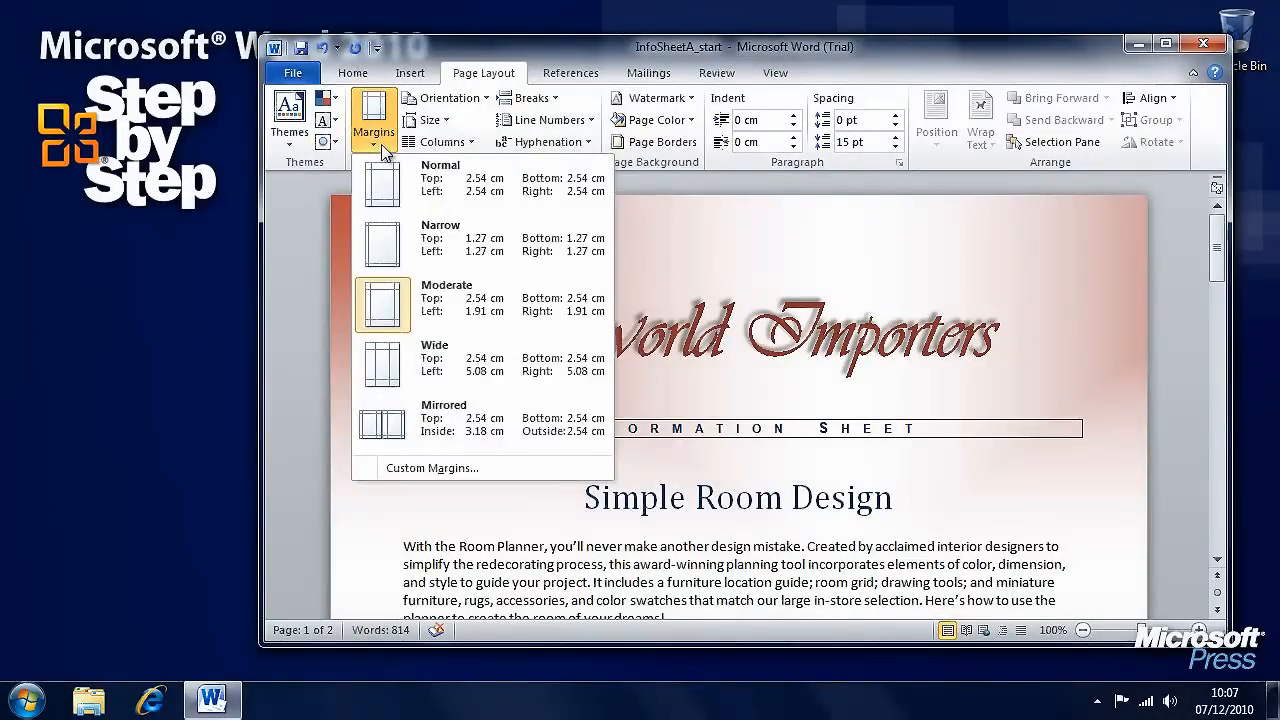
mouse_move(328, 50)
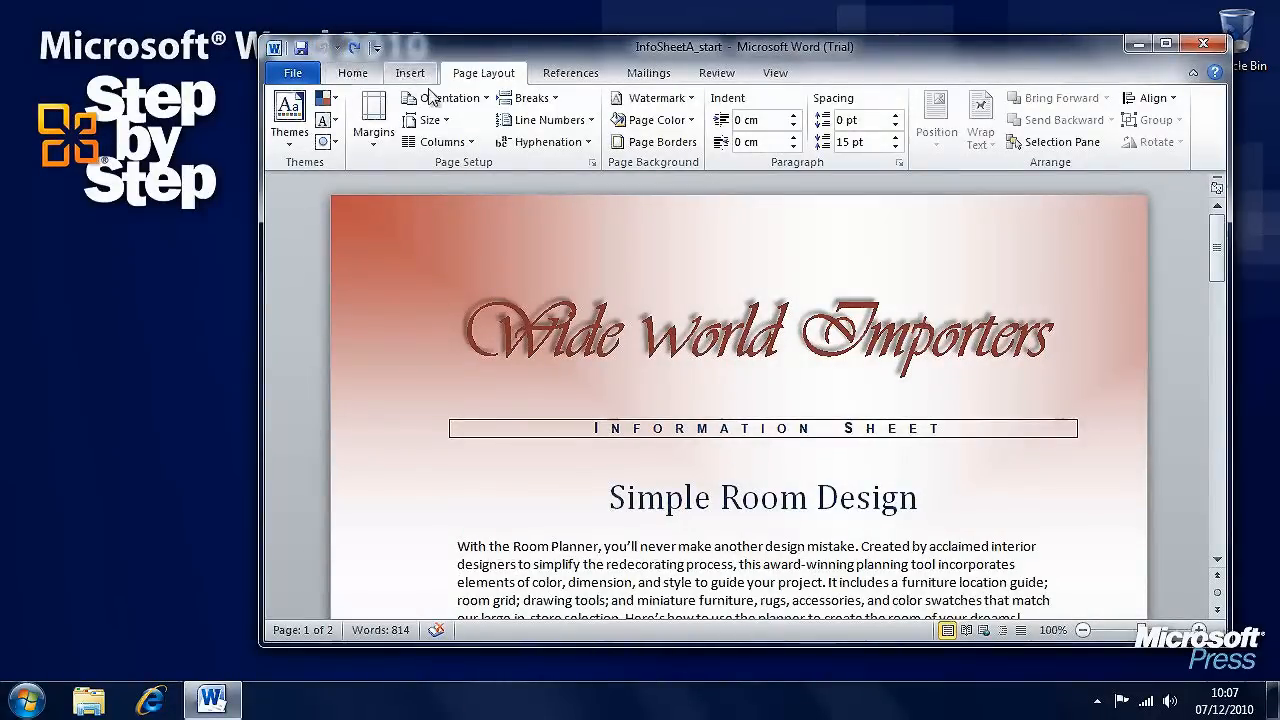
left_click(372, 114)
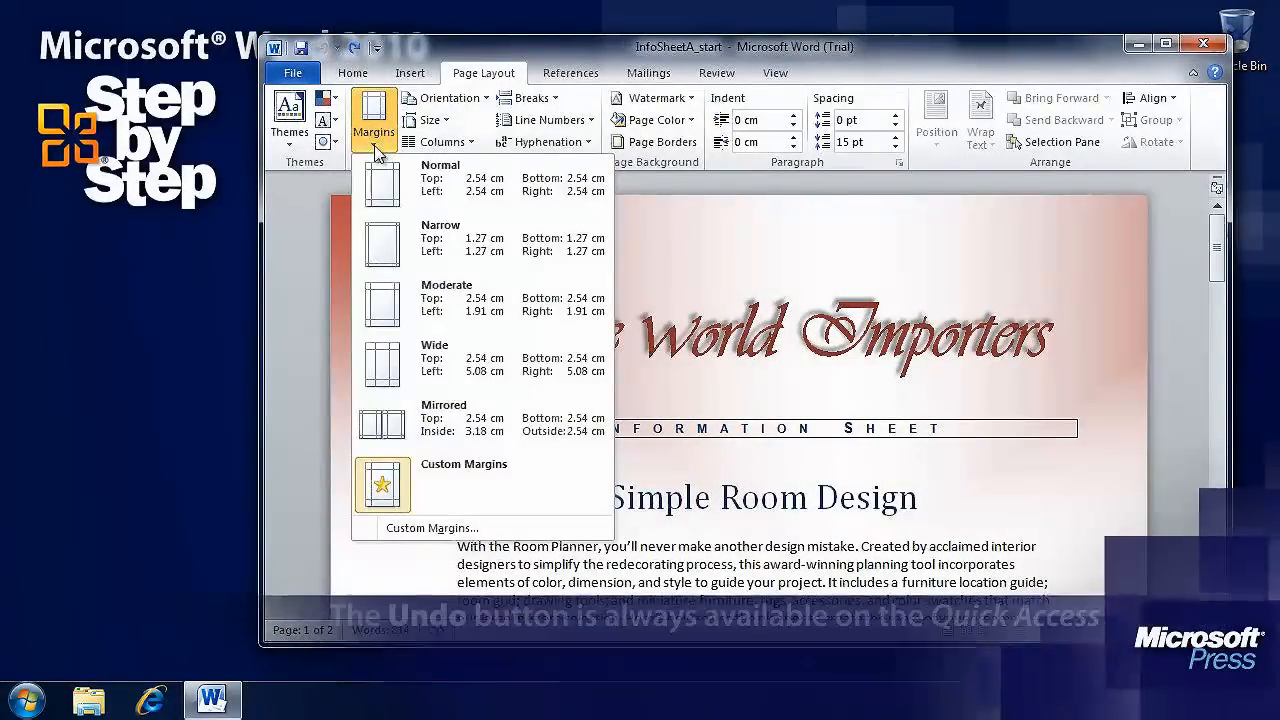
left_click(444, 96)
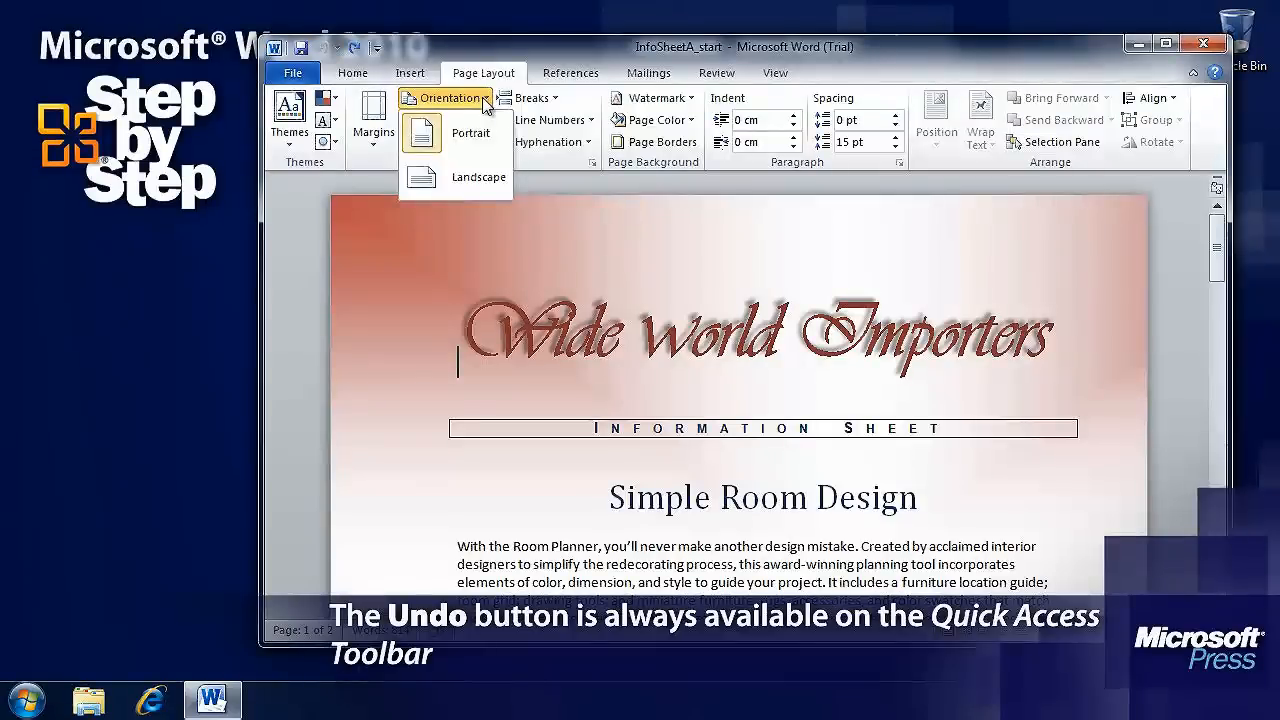
mouse_move(476, 184)
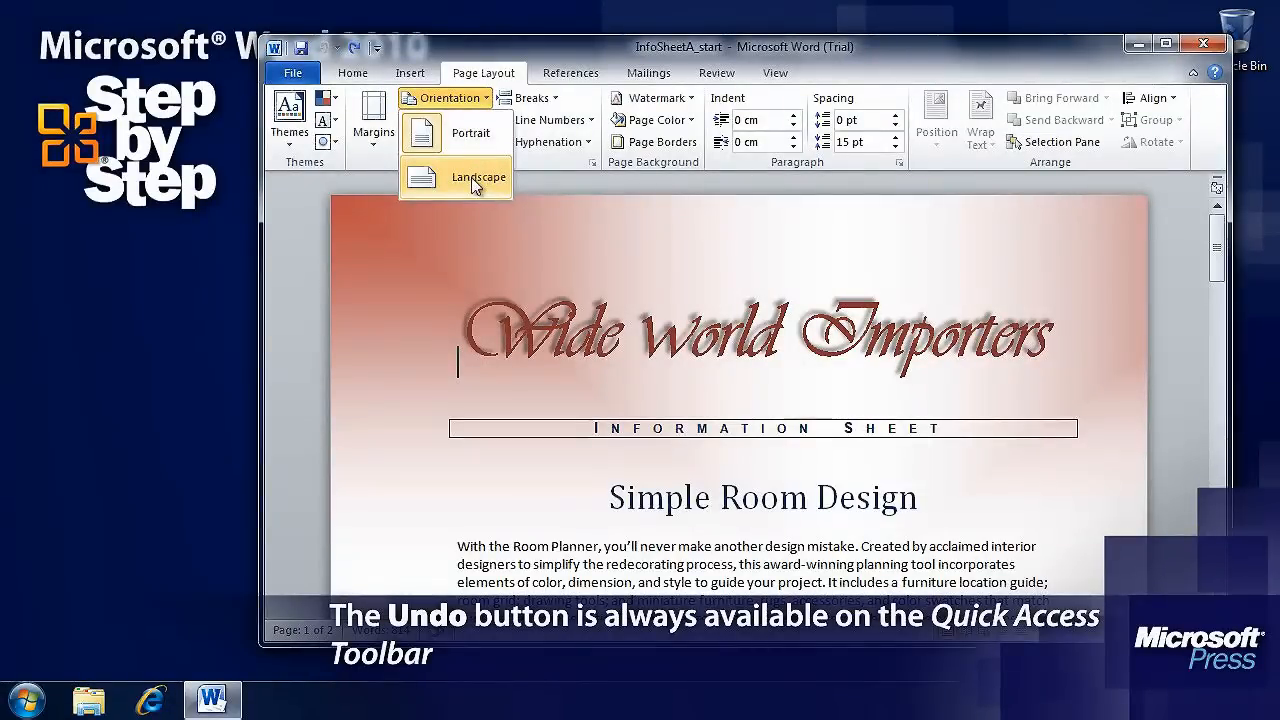
left_click(476, 176)
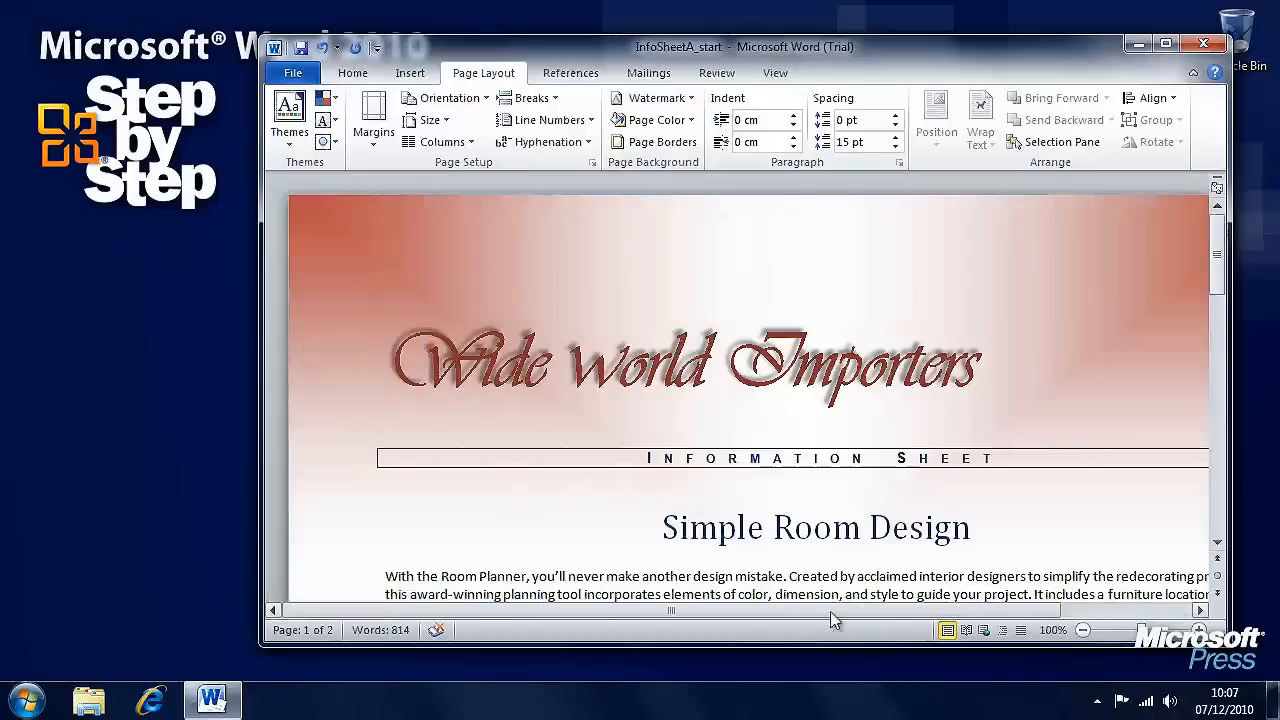
scroll("down", 3)
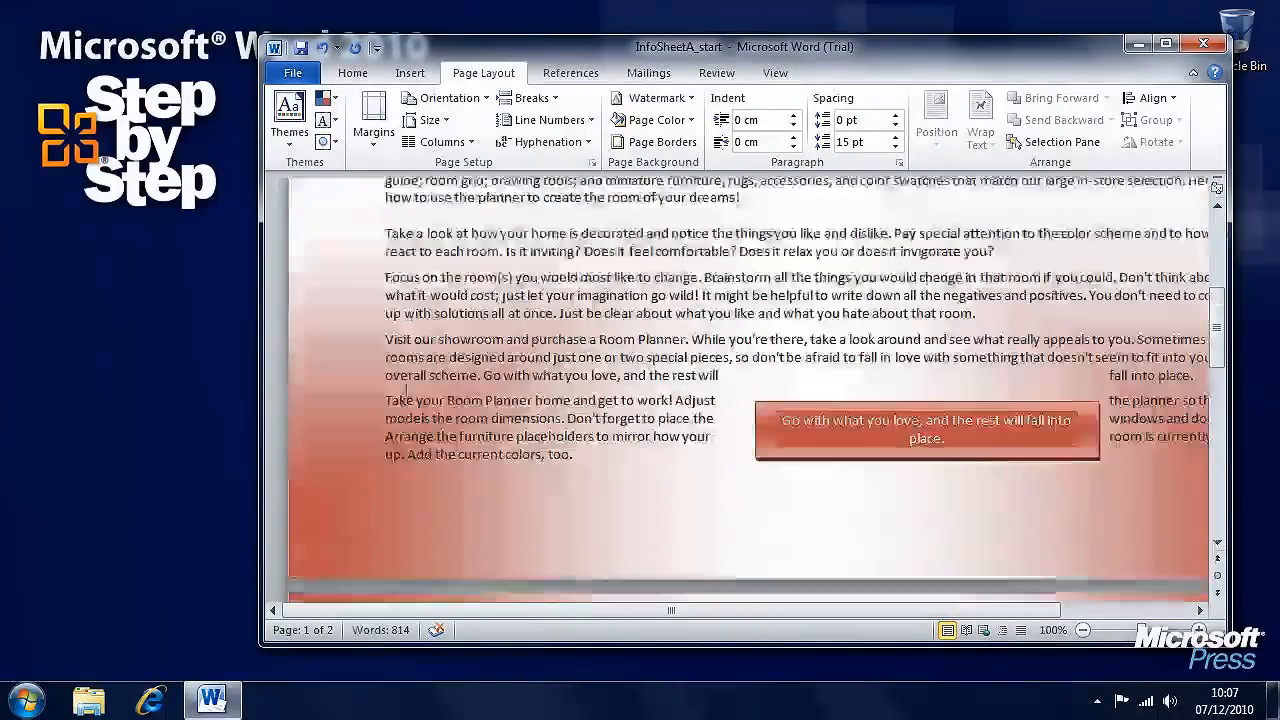
scroll("down", 3)
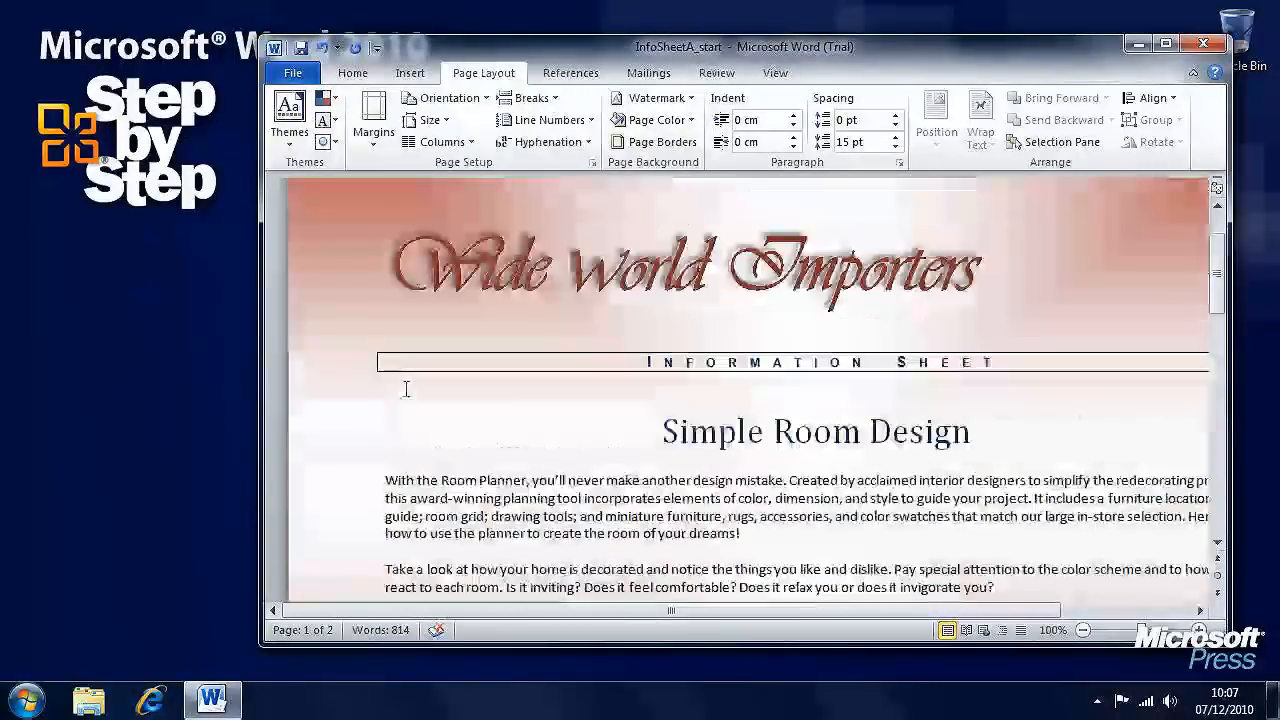
left_click(444, 96)
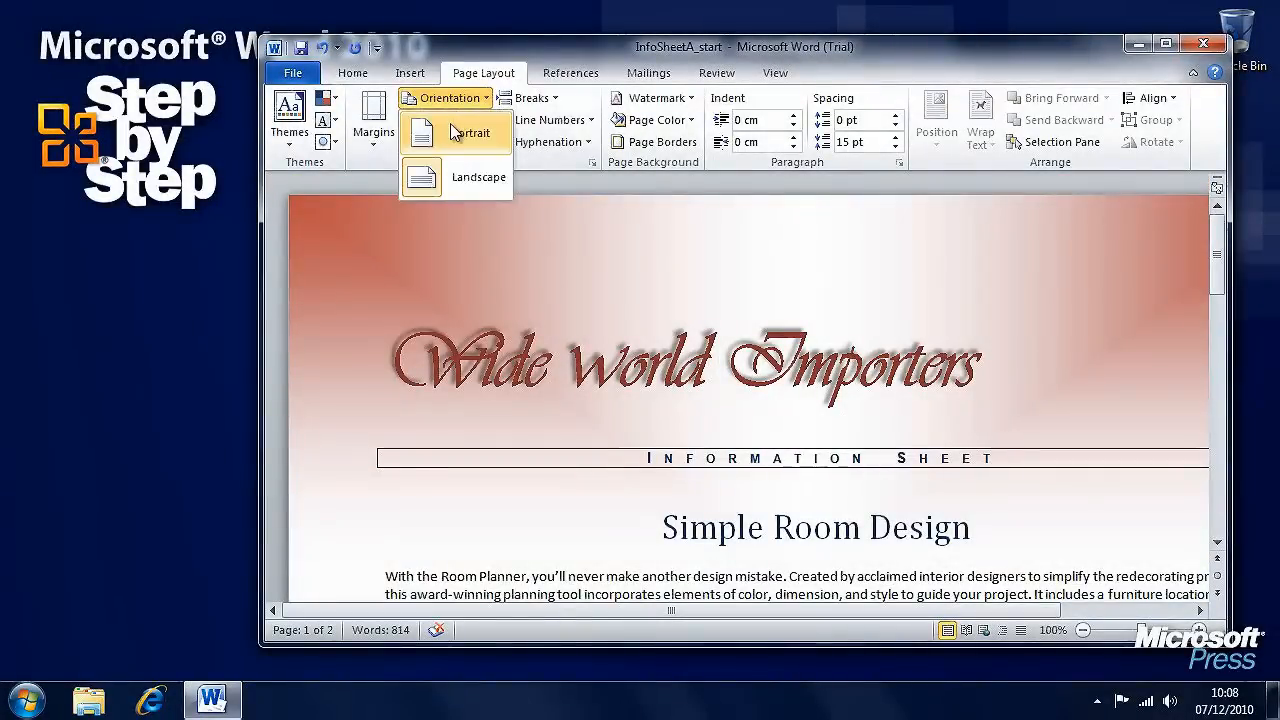
left_click(470, 132)
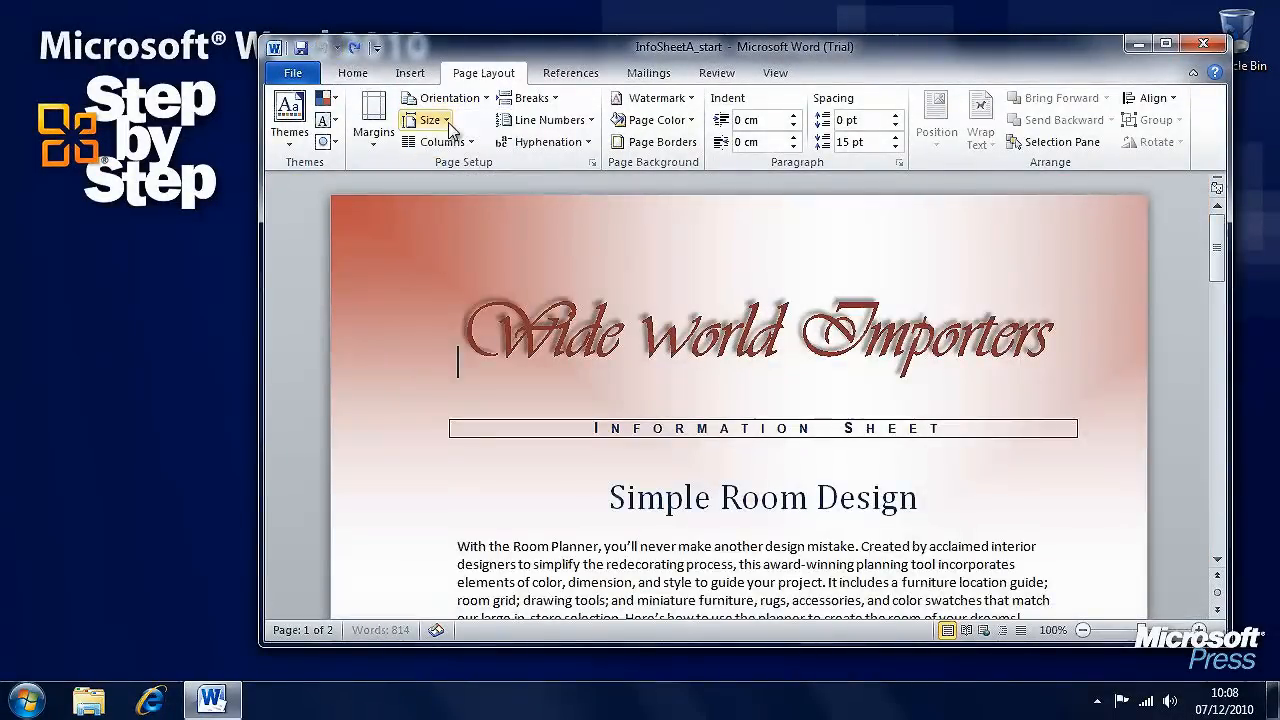
Set the paper size to A4 from the Page Layout size list
left_click(426, 120)
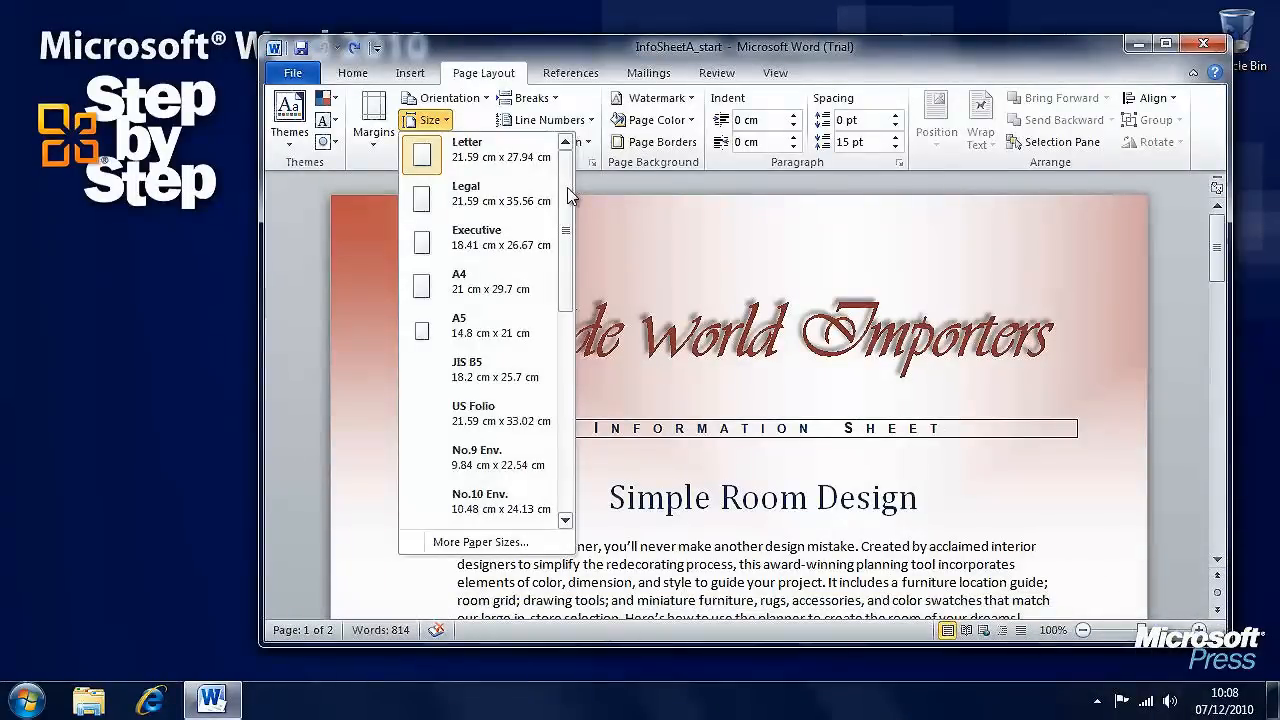
scroll("down", 3)
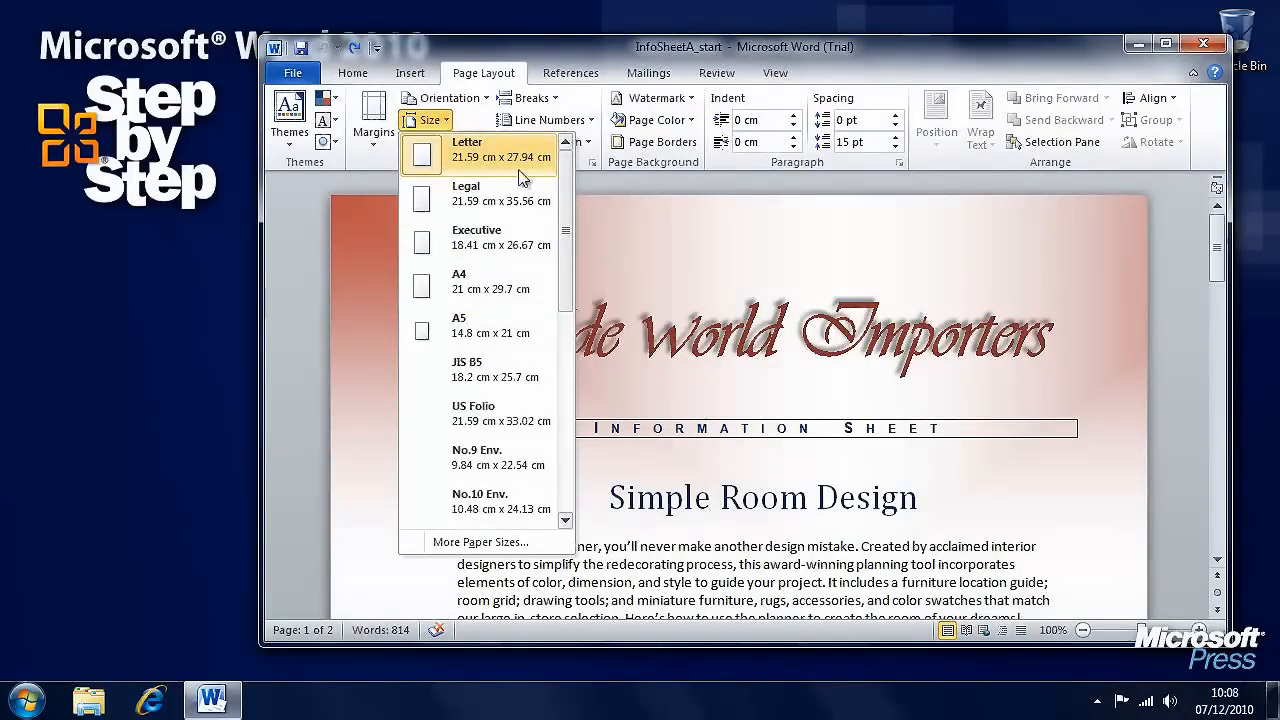
mouse_move(490, 288)
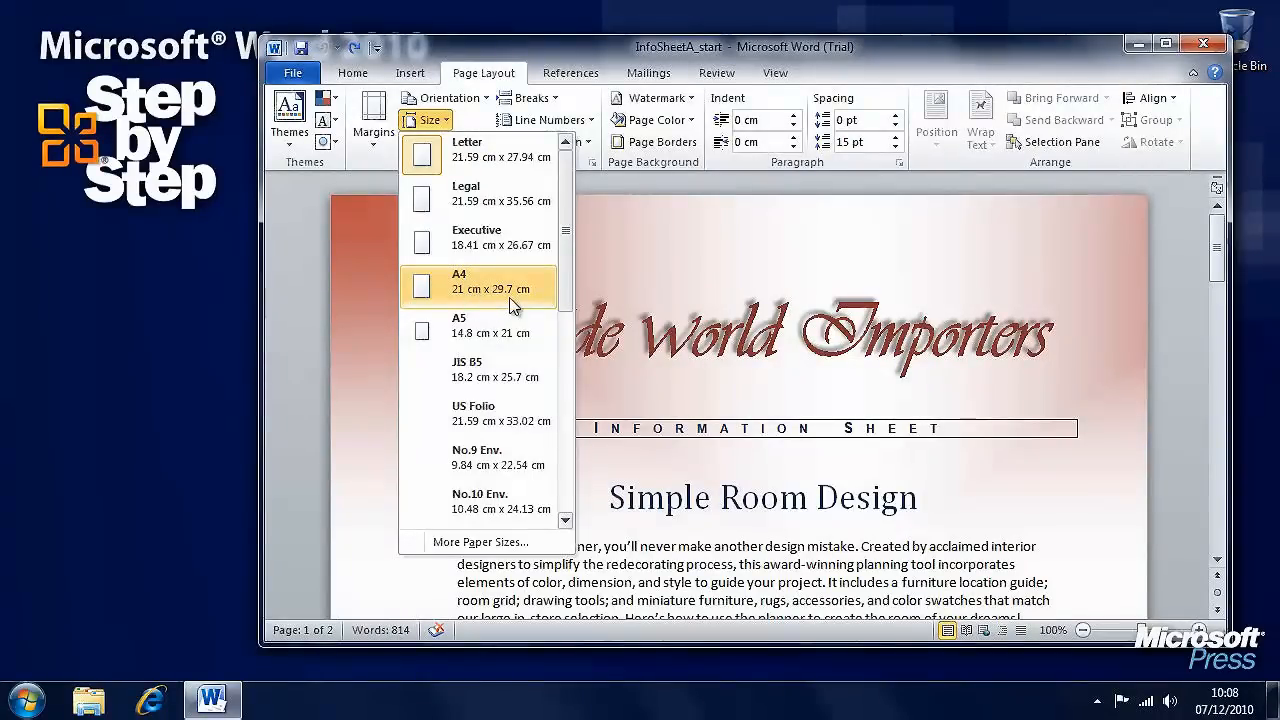
left_click(480, 288)
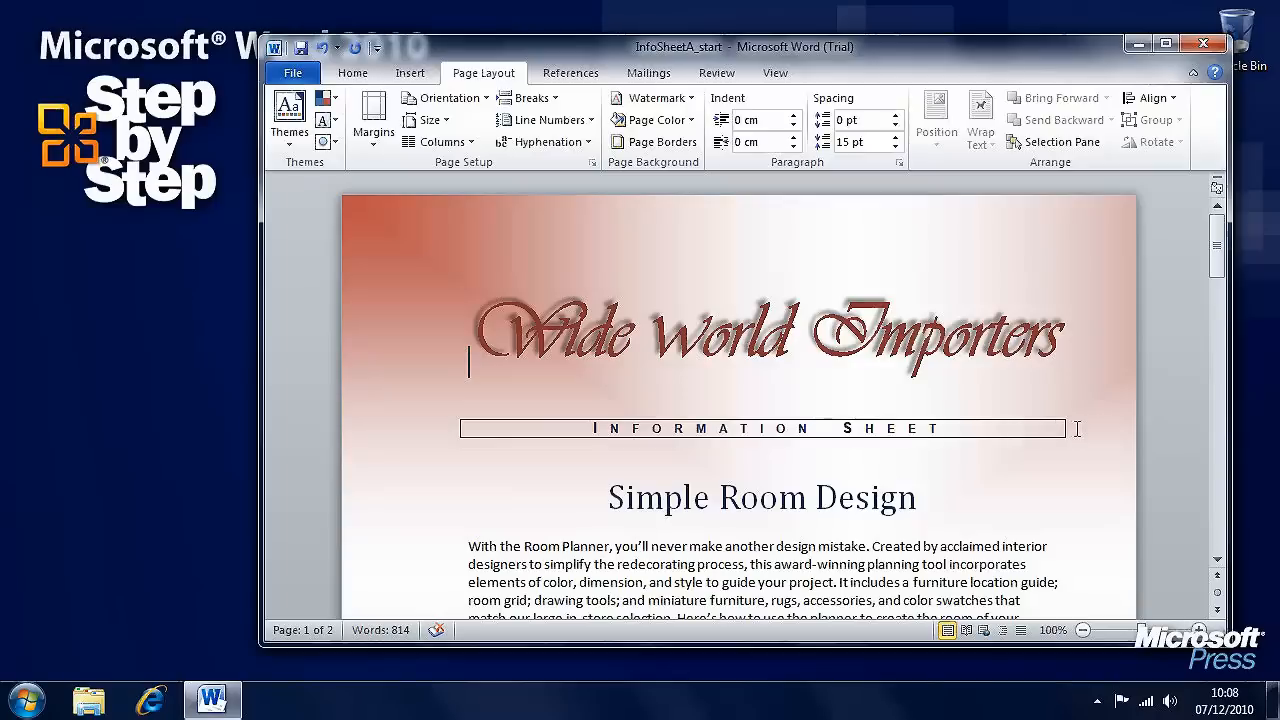
Apply the Narrow margin preset and reopen the margin presets
scroll("down", 3)
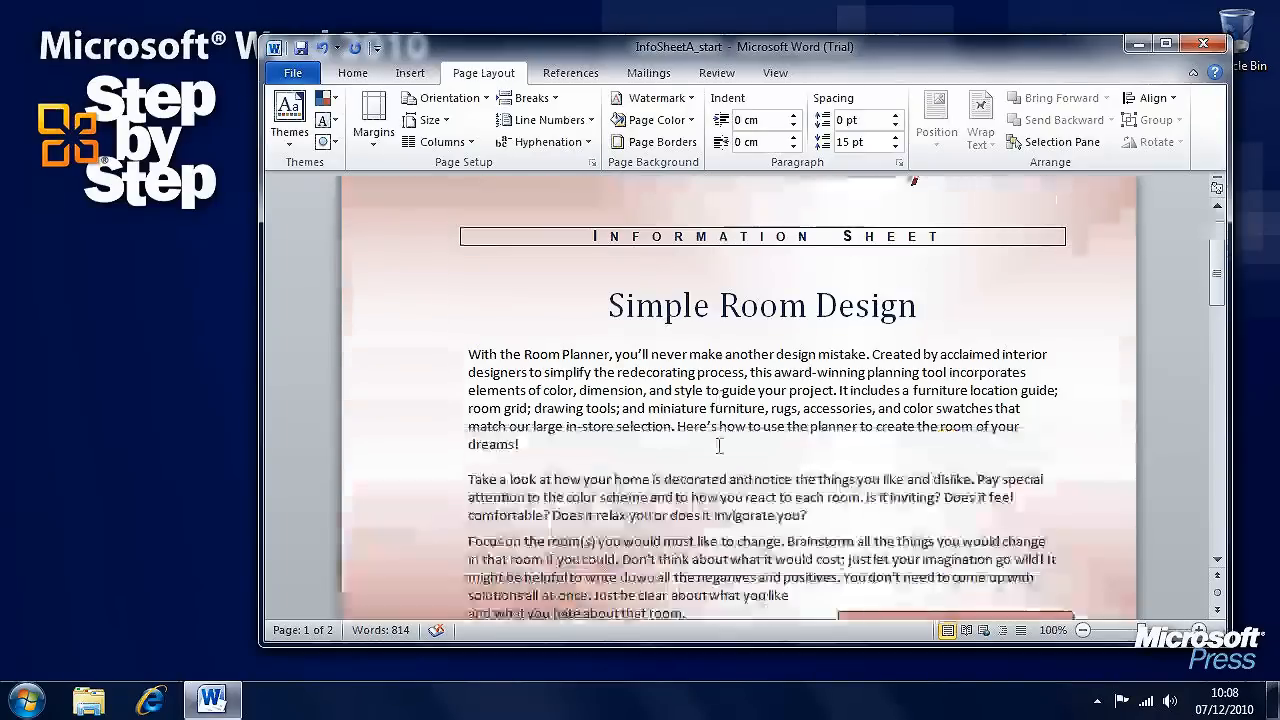
scroll("down", 3)
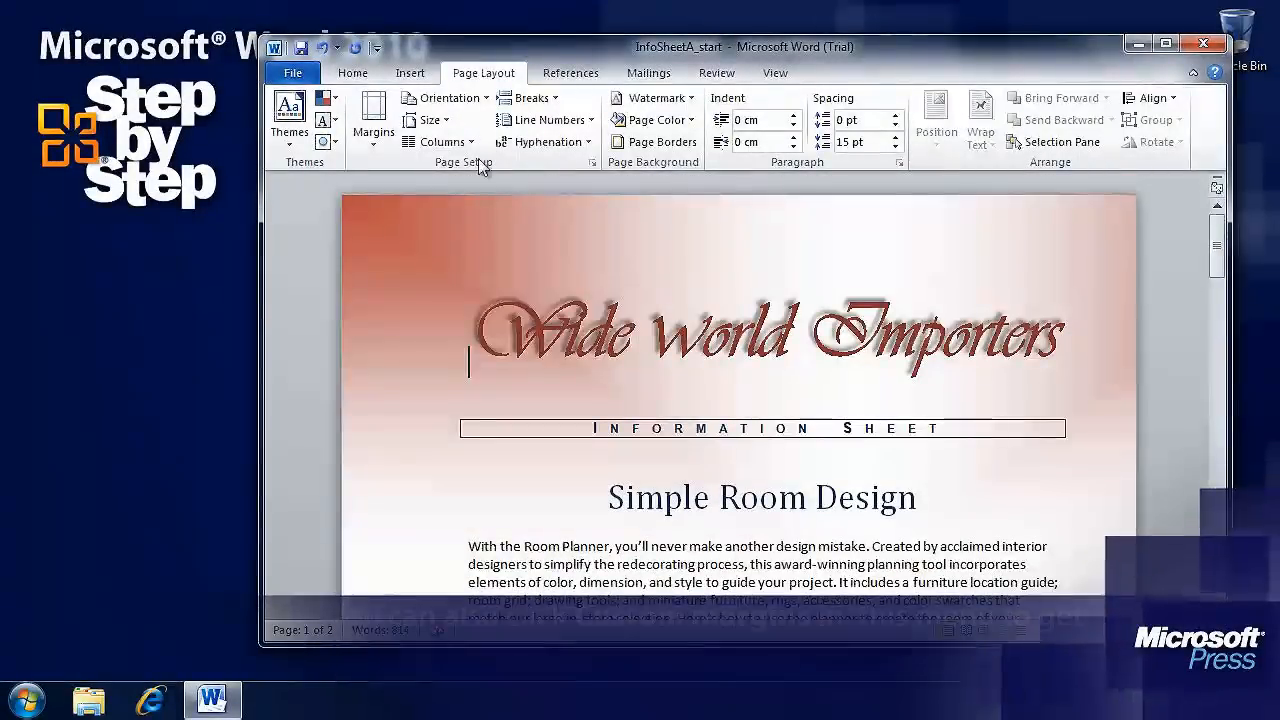
left_click(372, 118)
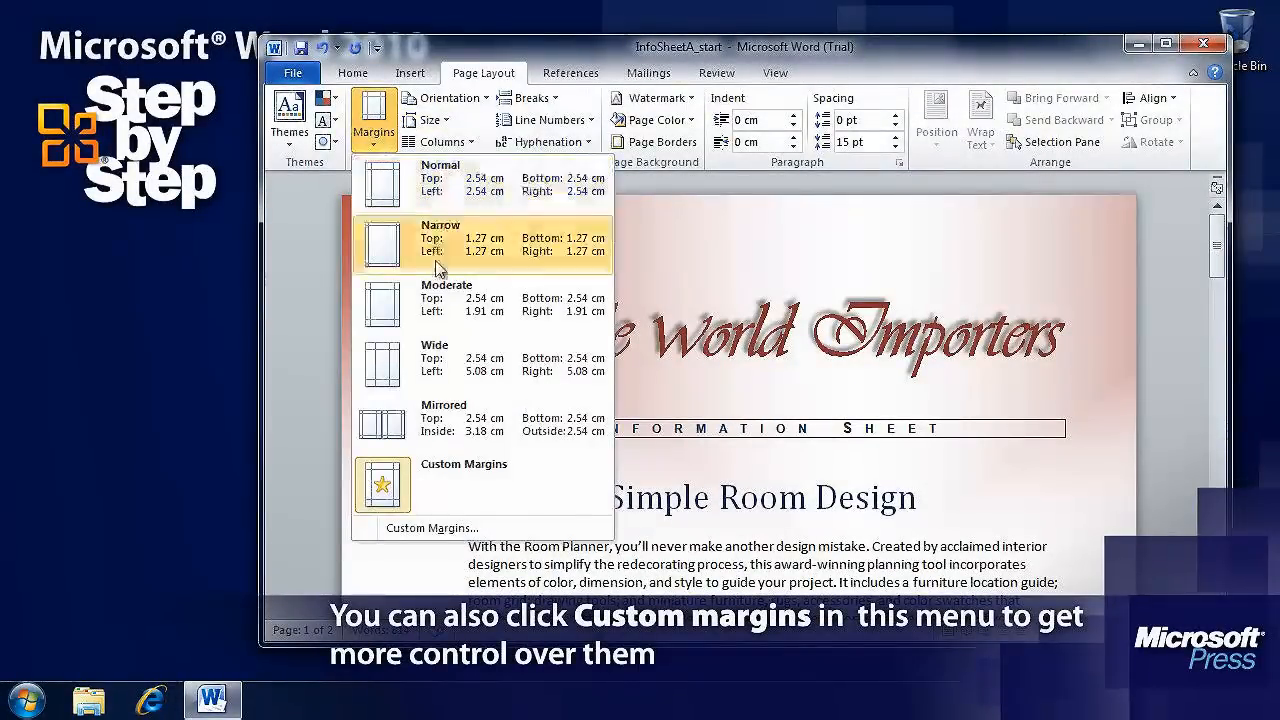
left_click(440, 244)
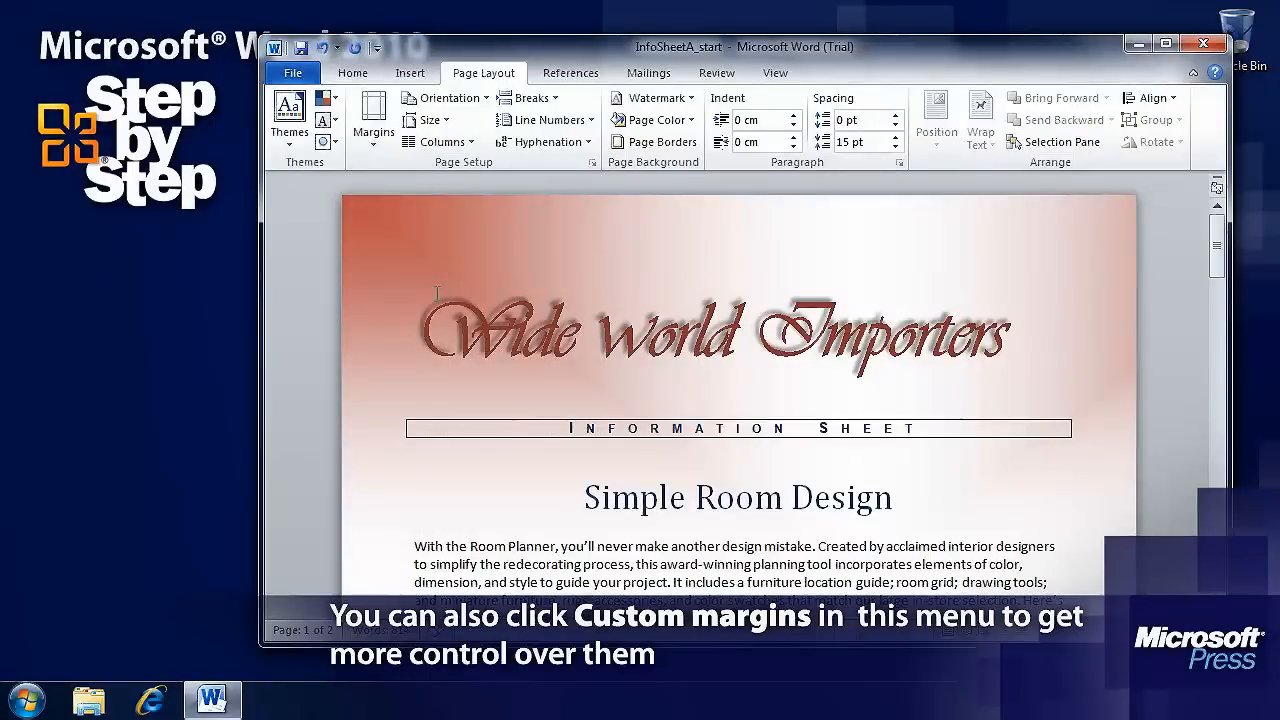
left_click(374, 118)
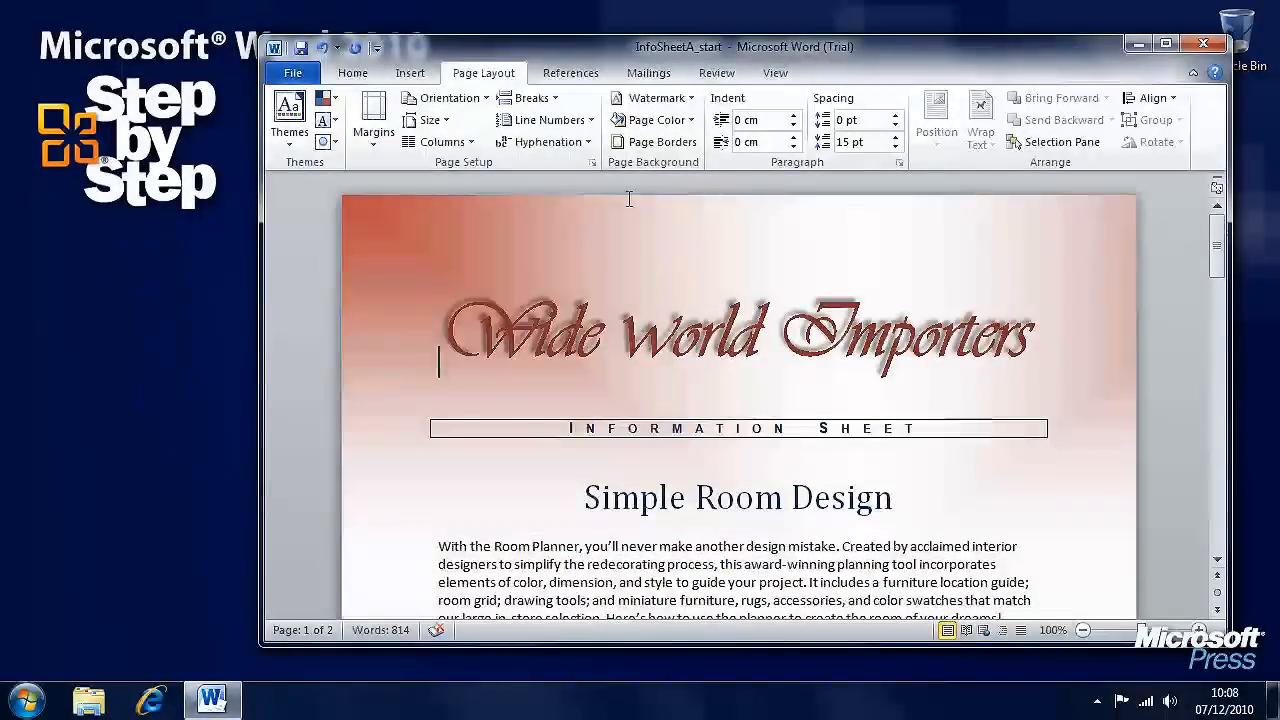
mouse_move(472, 132)
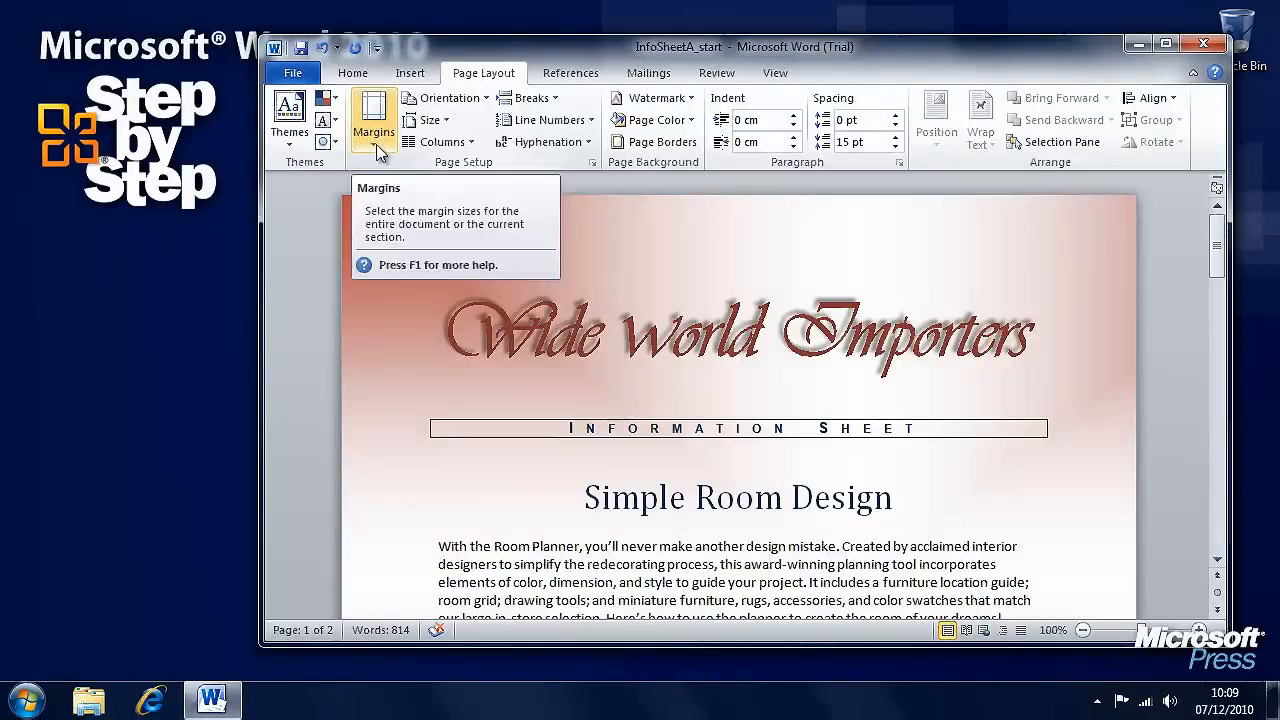
mouse_move(776, 208)
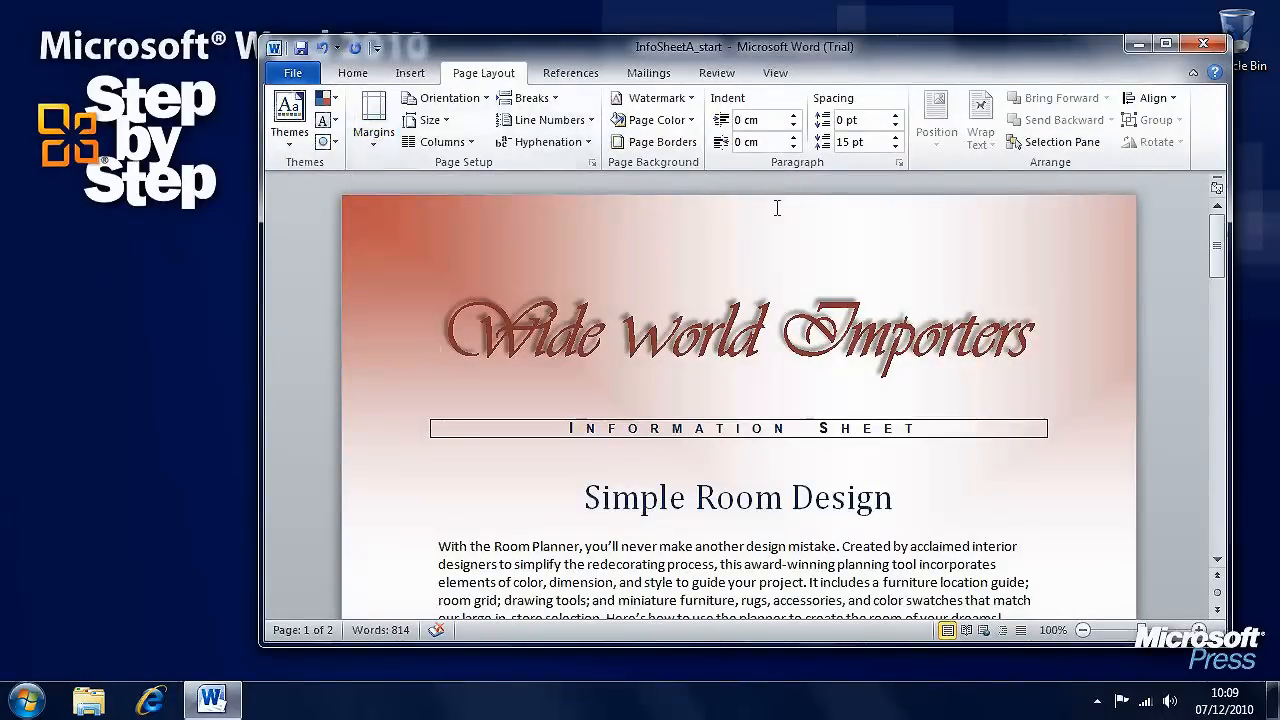
mouse_move(786, 96)
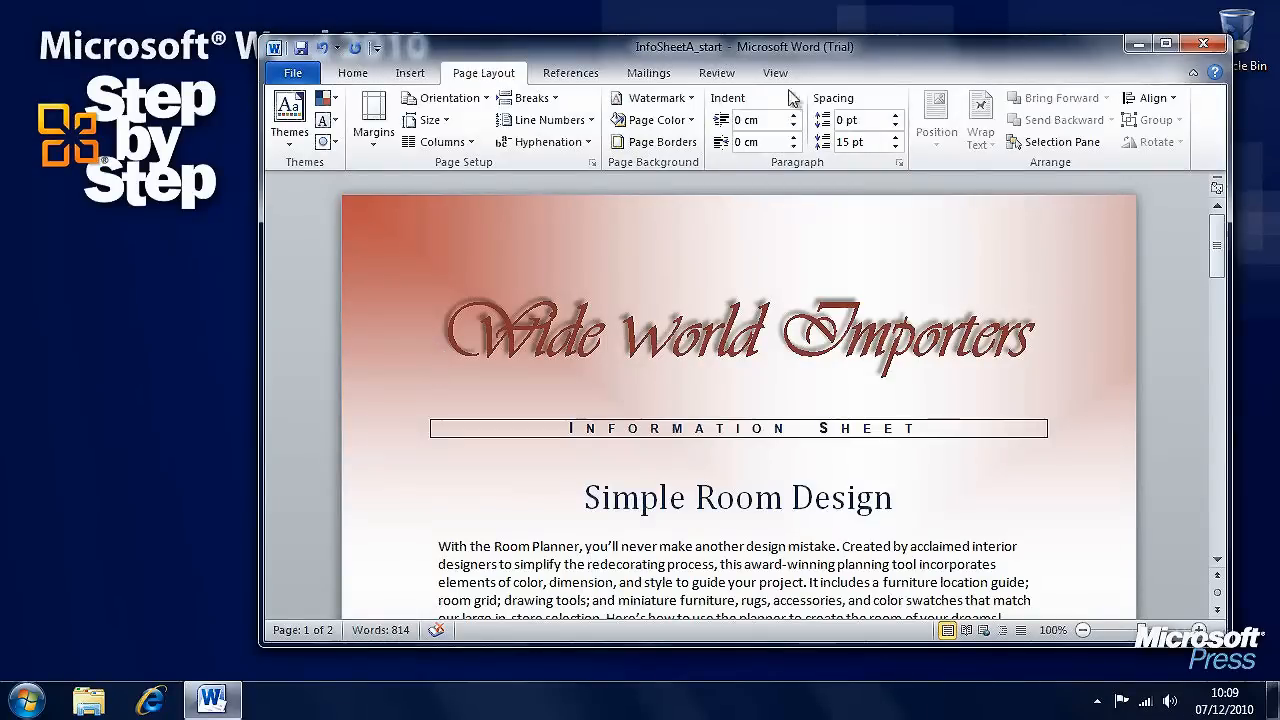
View the document as one page, then two pages side by side, then go to Backstage Info
left_click(774, 72)
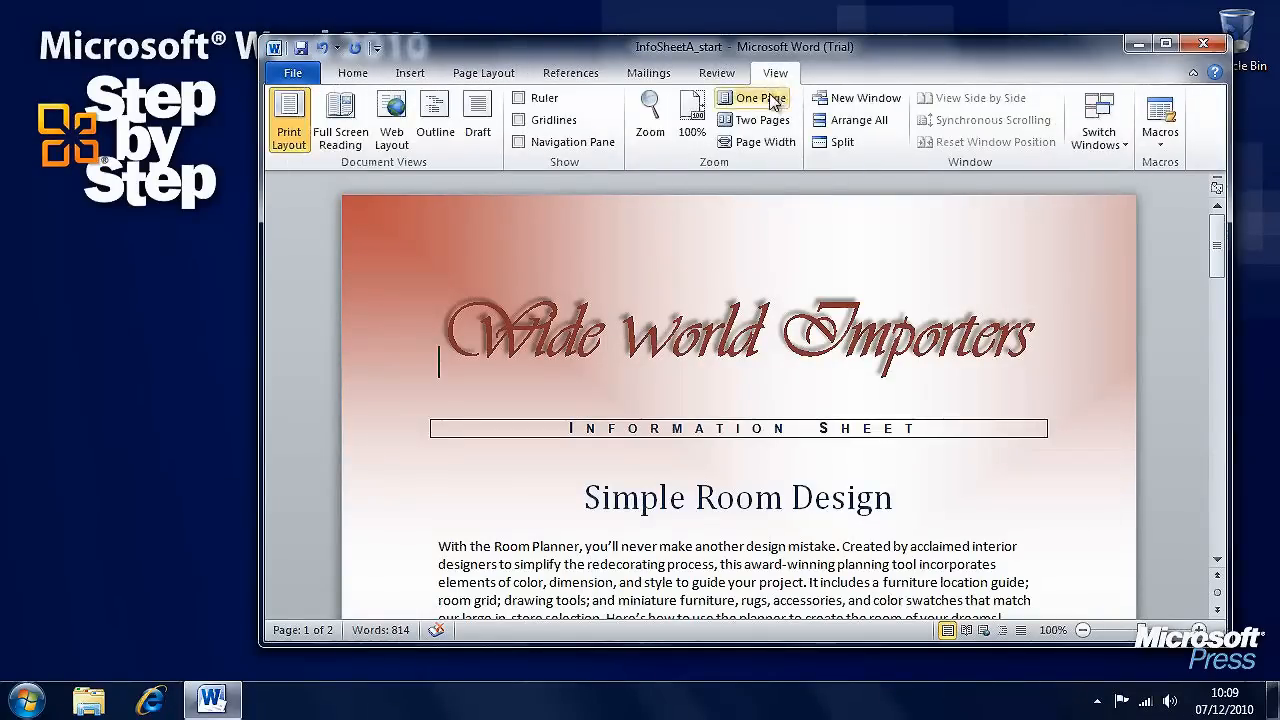
mouse_move(760, 98)
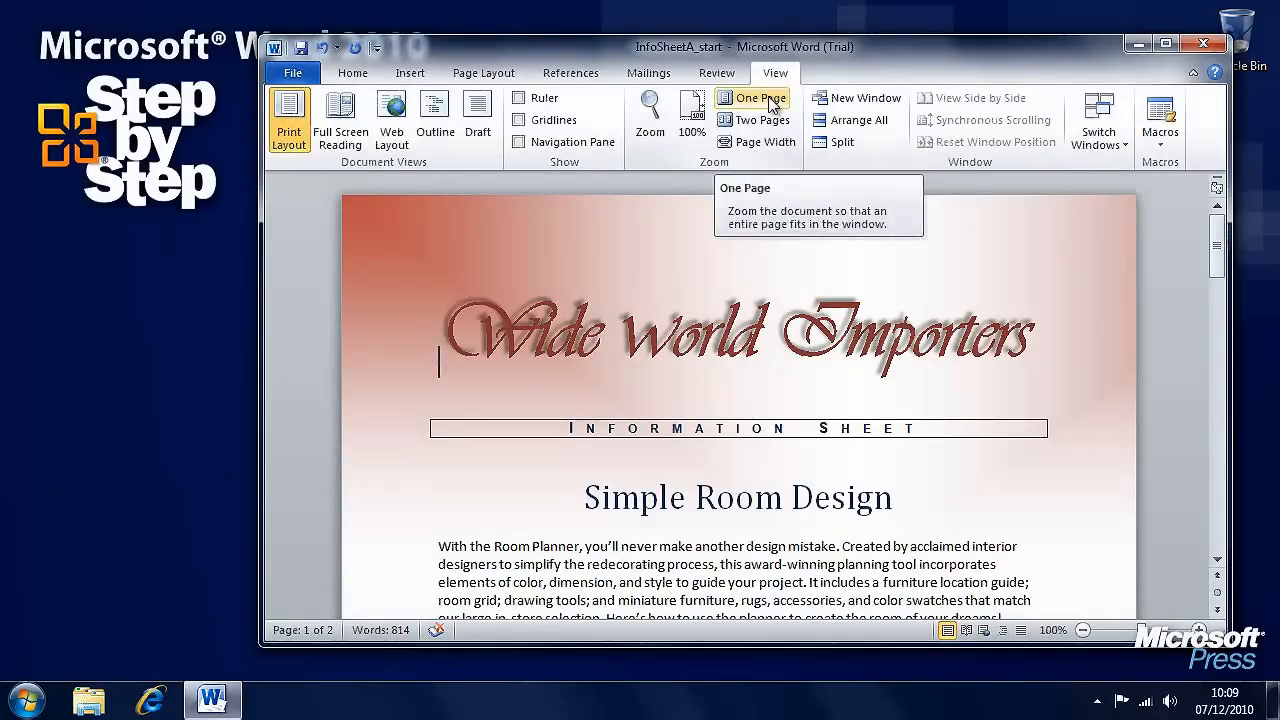
left_click(760, 120)
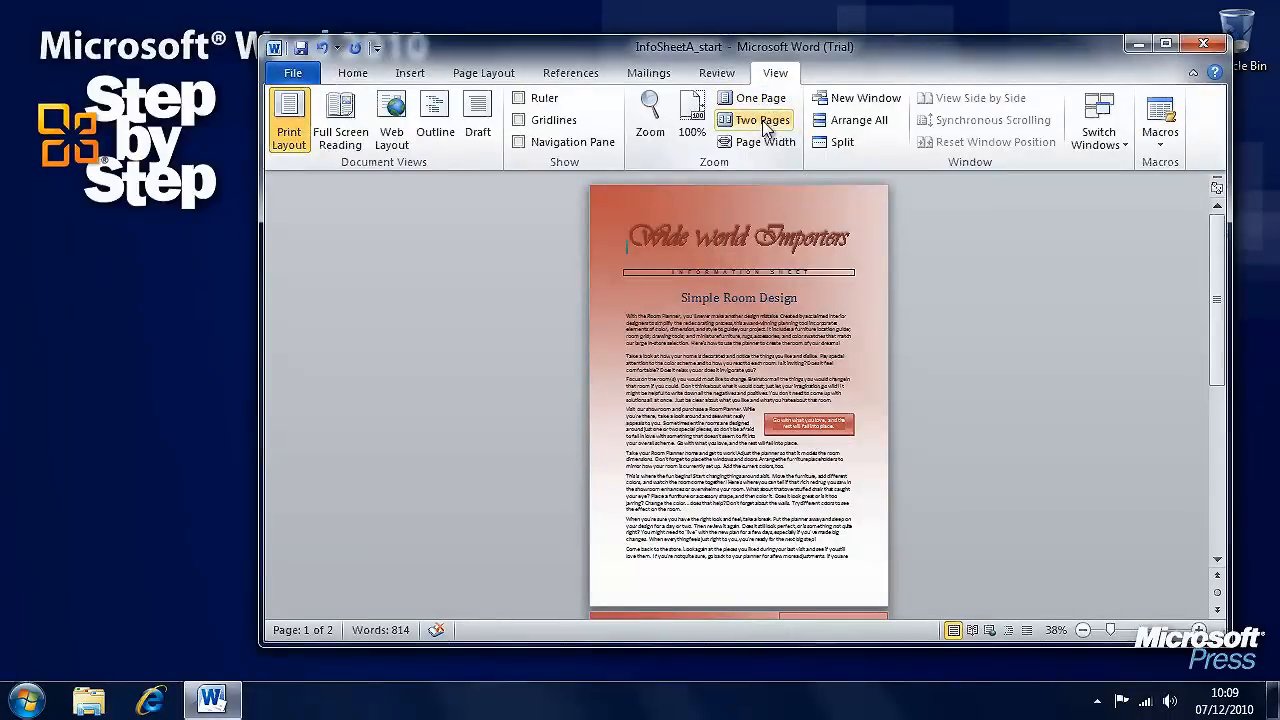
left_click(756, 120)
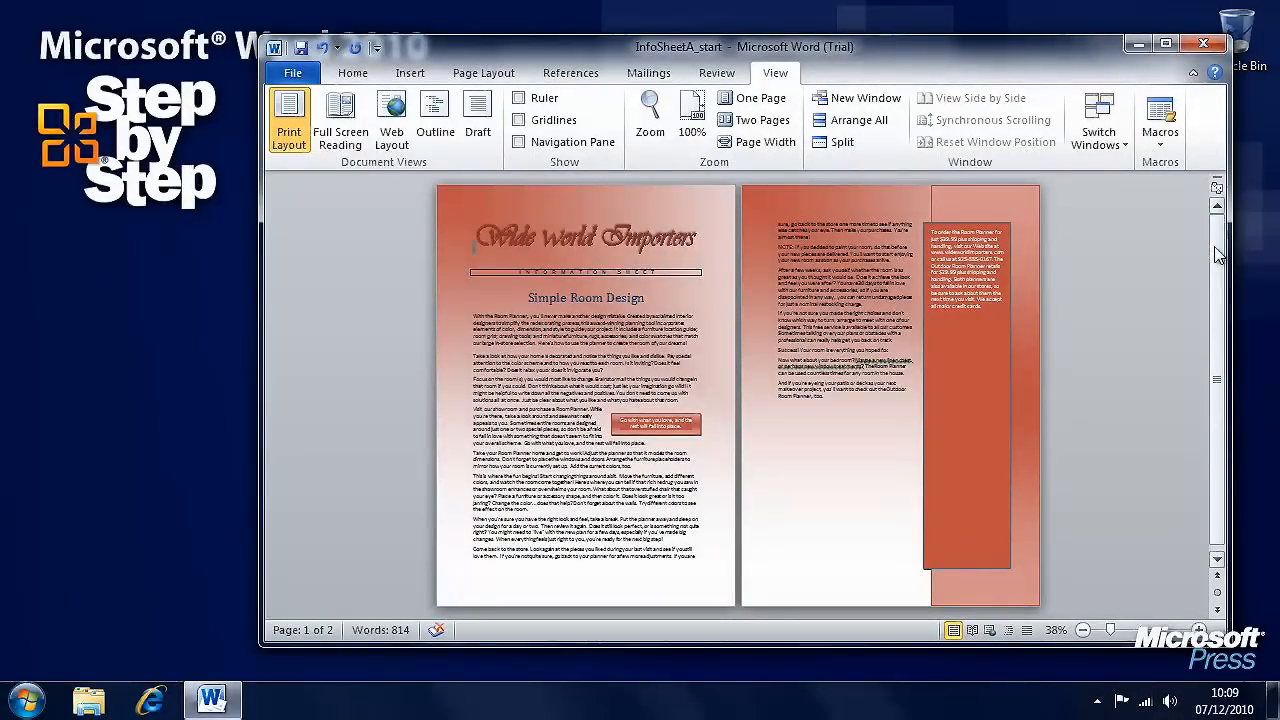
left_click(292, 72)
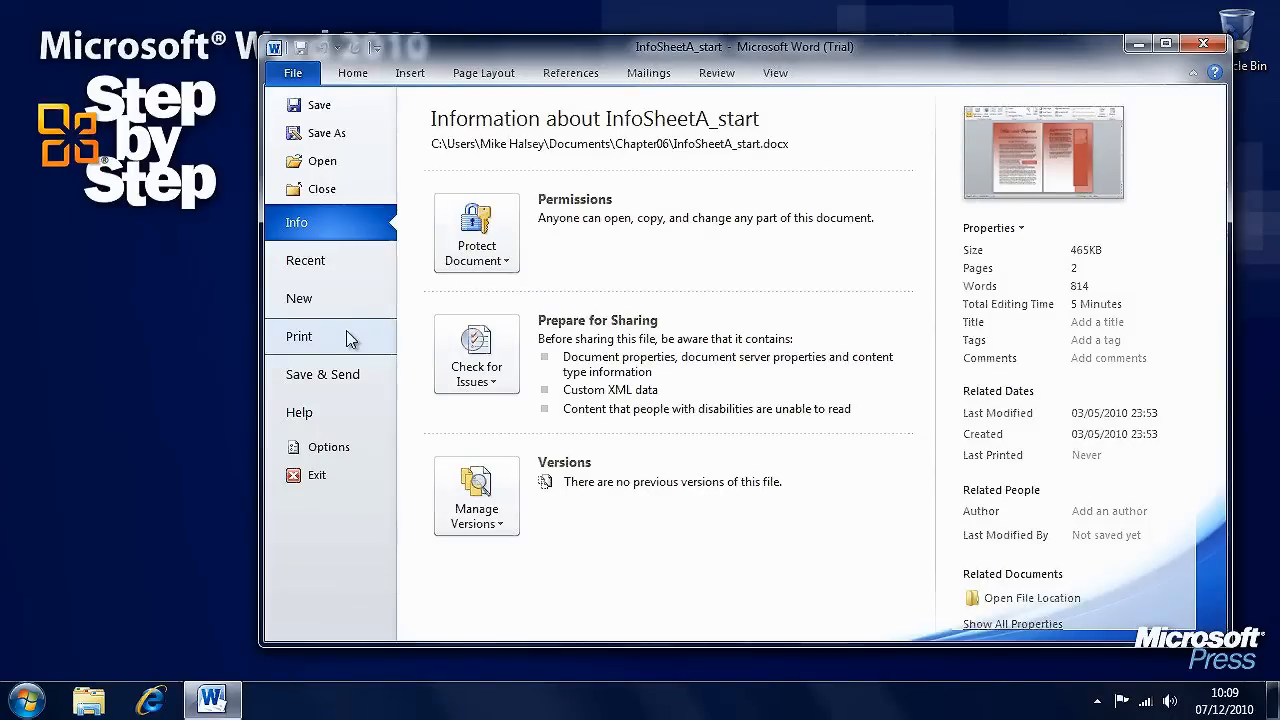
Review the print preview and settings twice, keeping Print All Pages for the whole document
left_click(300, 336)
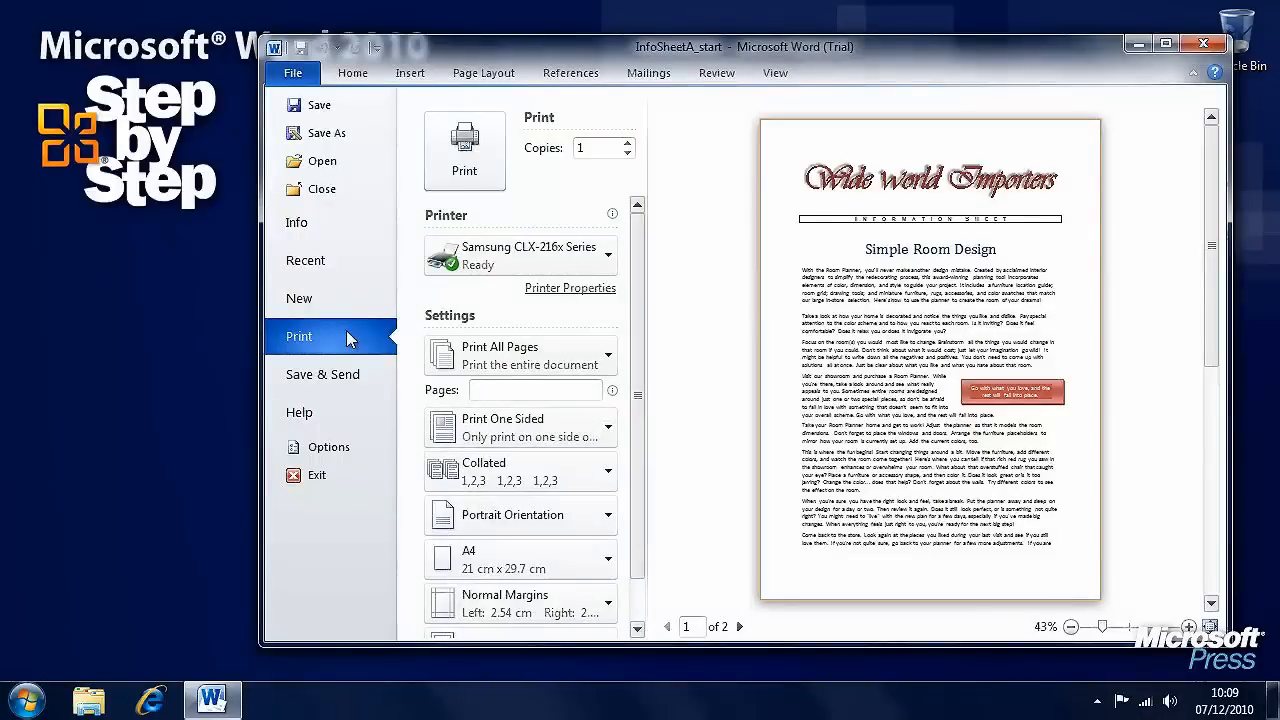
mouse_move(872, 316)
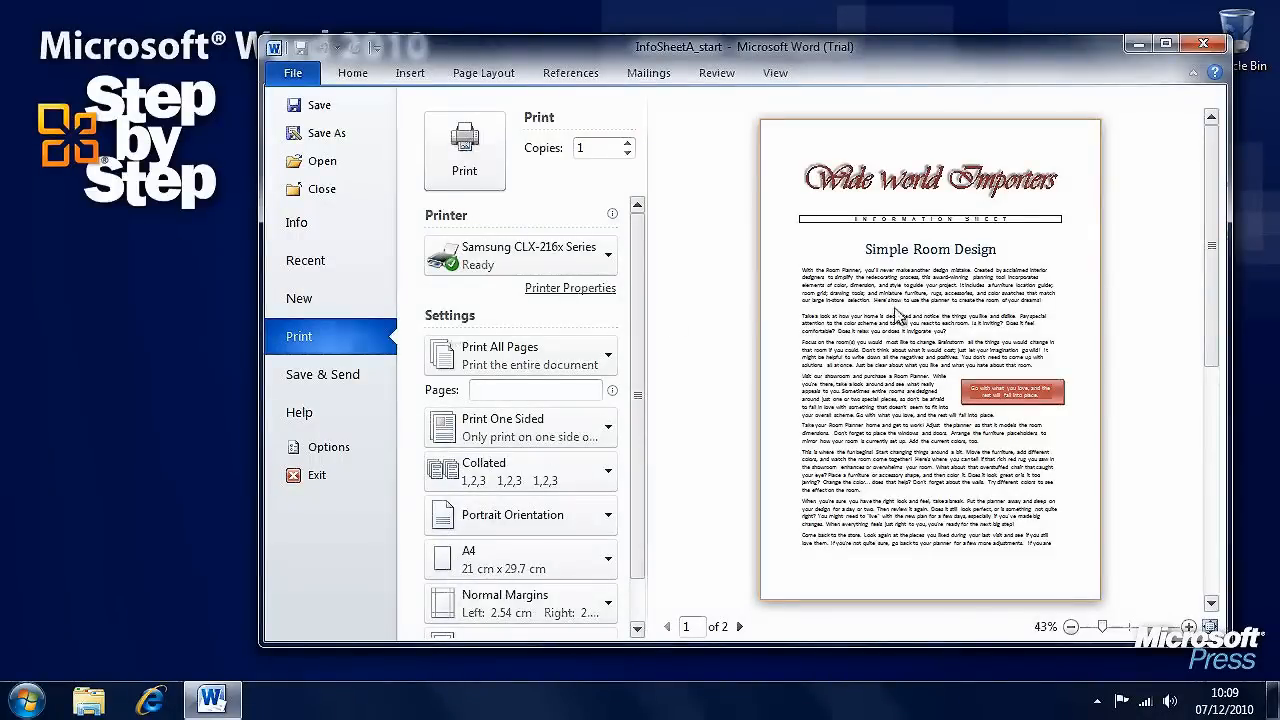
mouse_move(1140, 346)
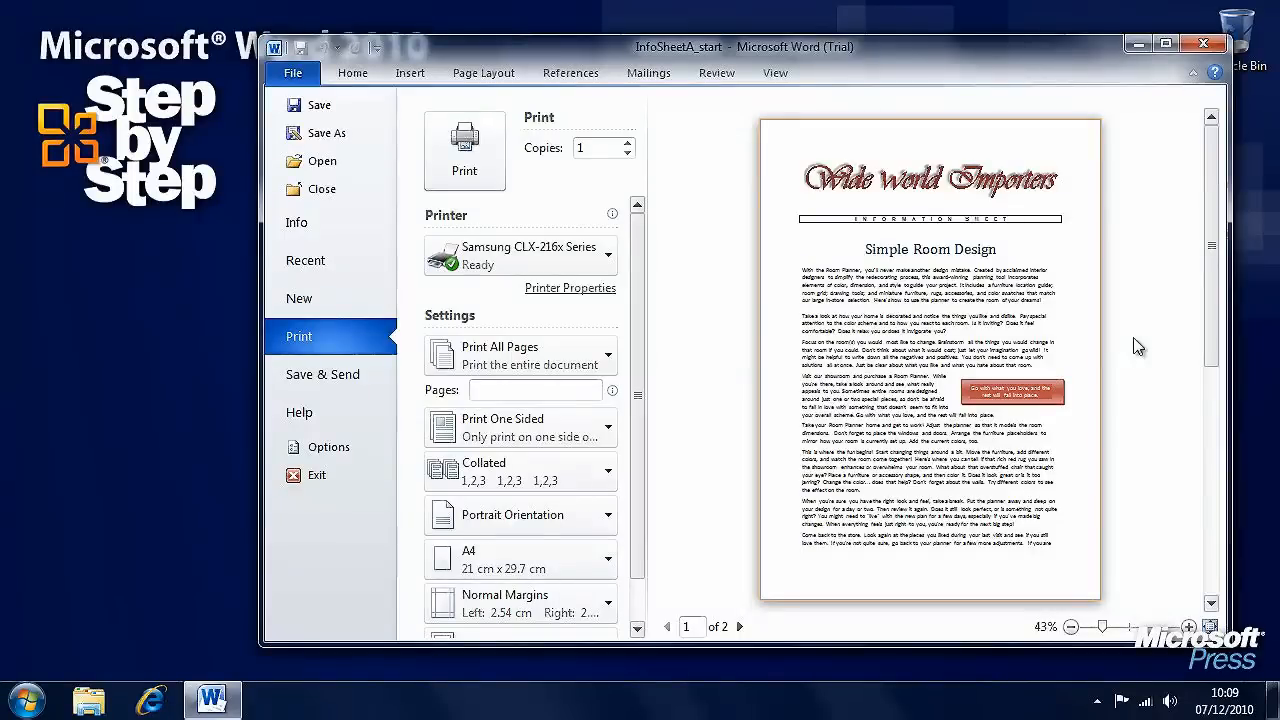
left_click(776, 72)
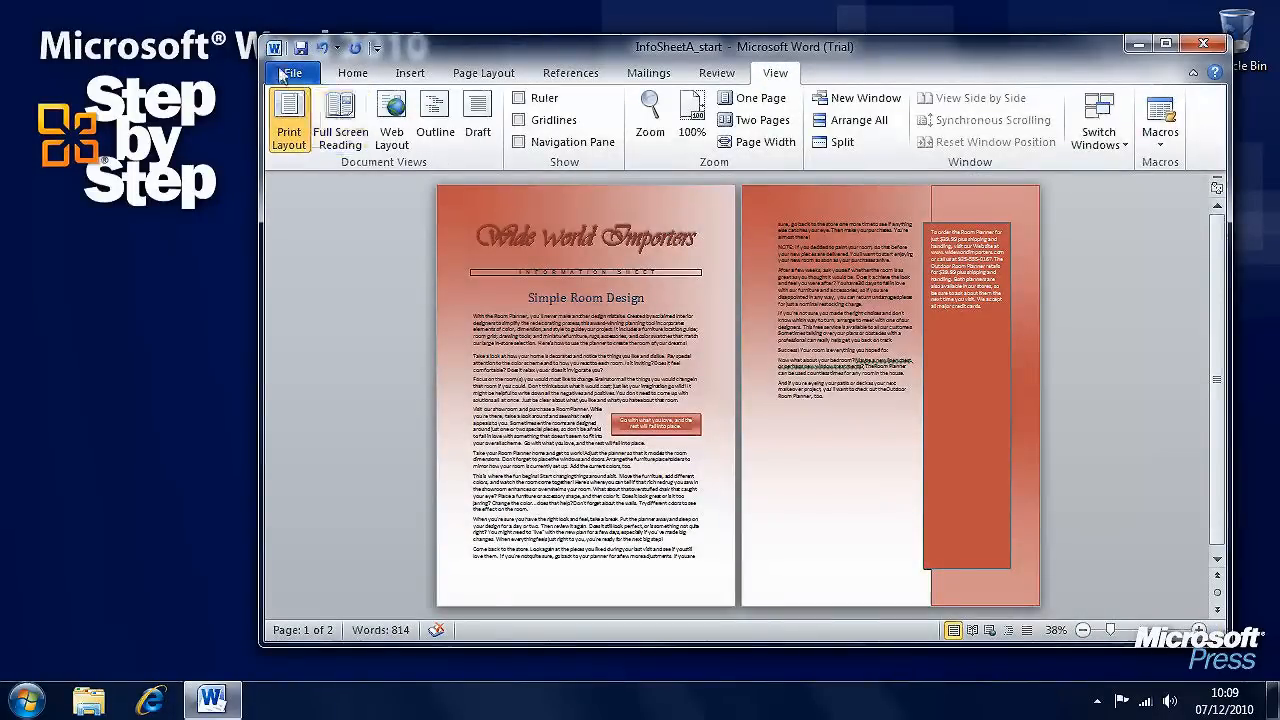
left_click(292, 72)
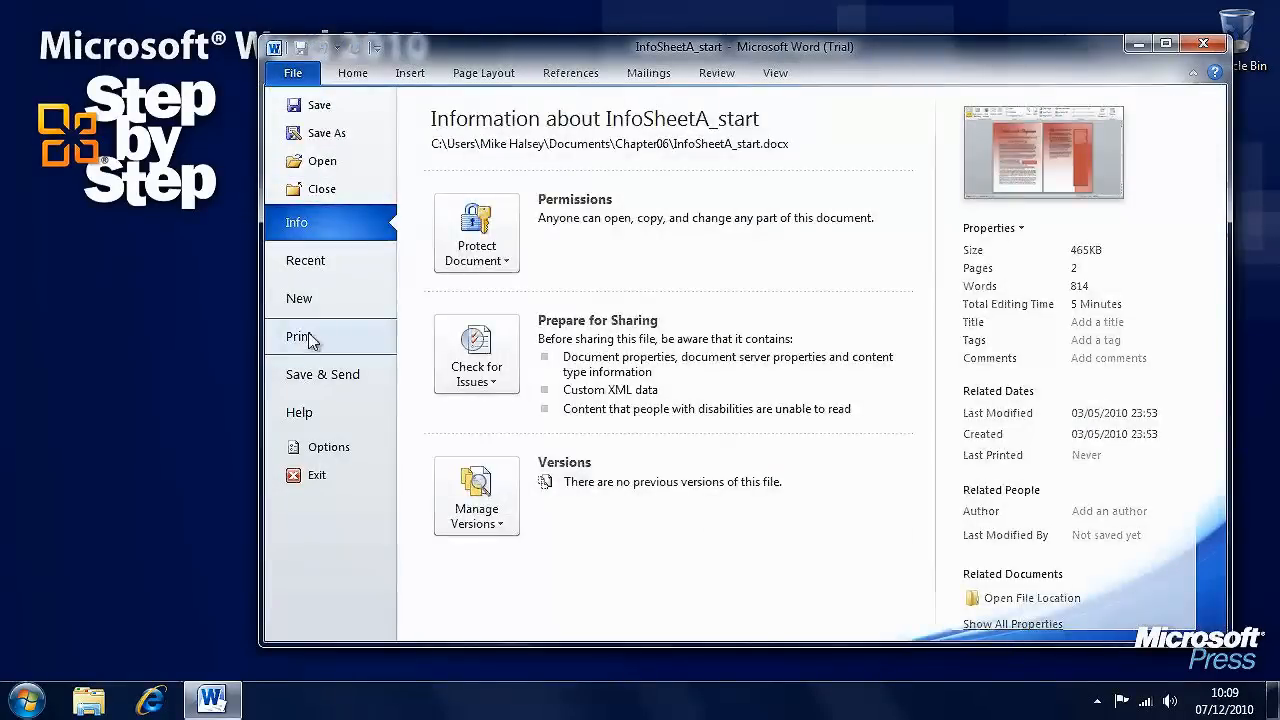
left_click(298, 336)
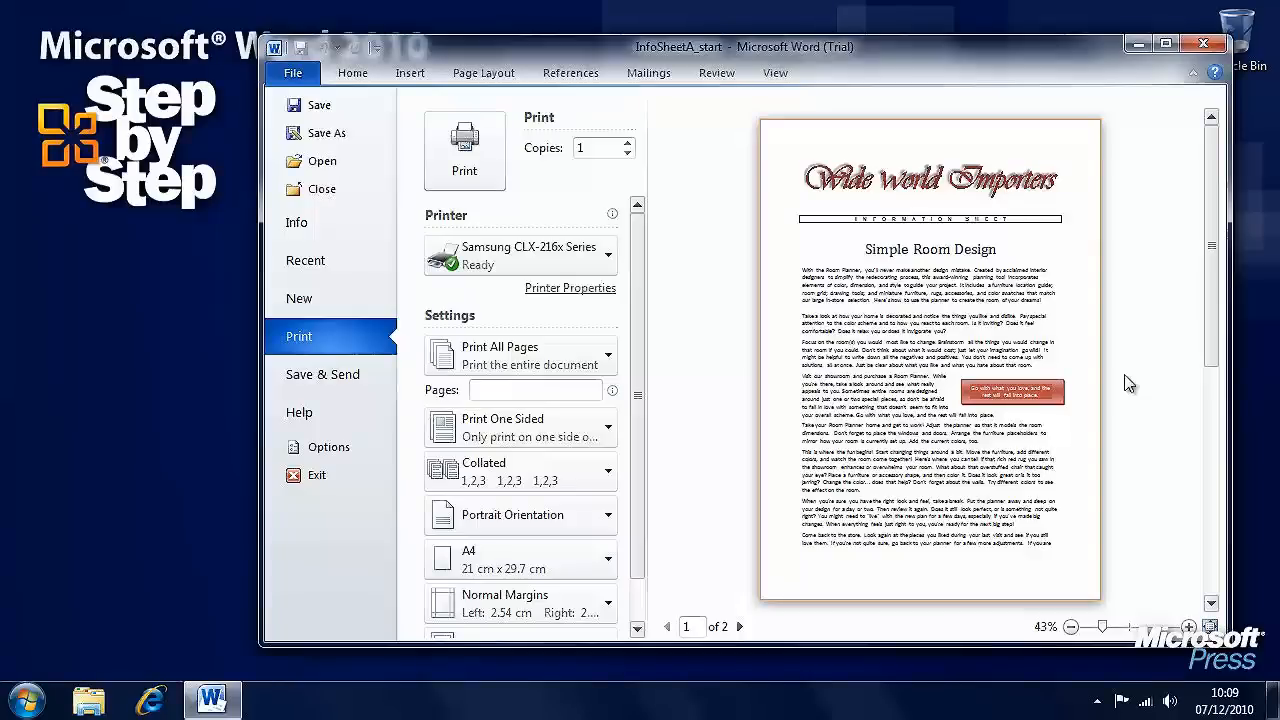
mouse_move(1144, 392)
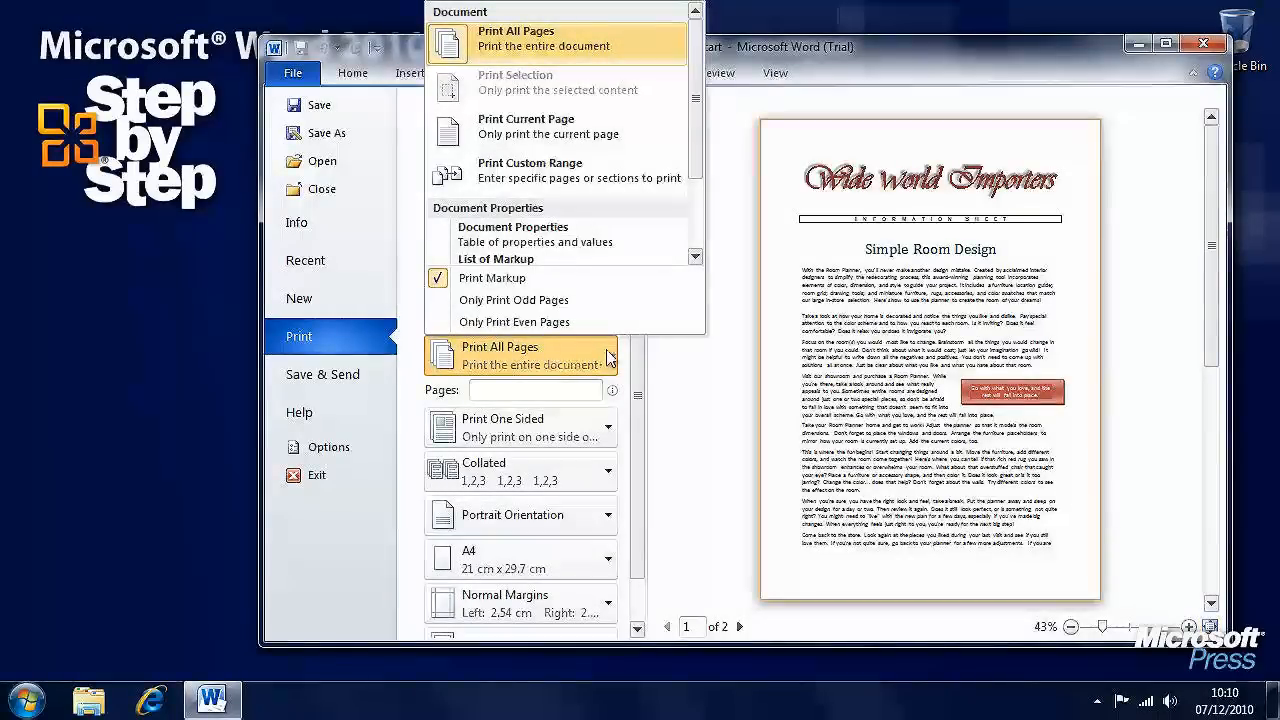
left_click(520, 356)
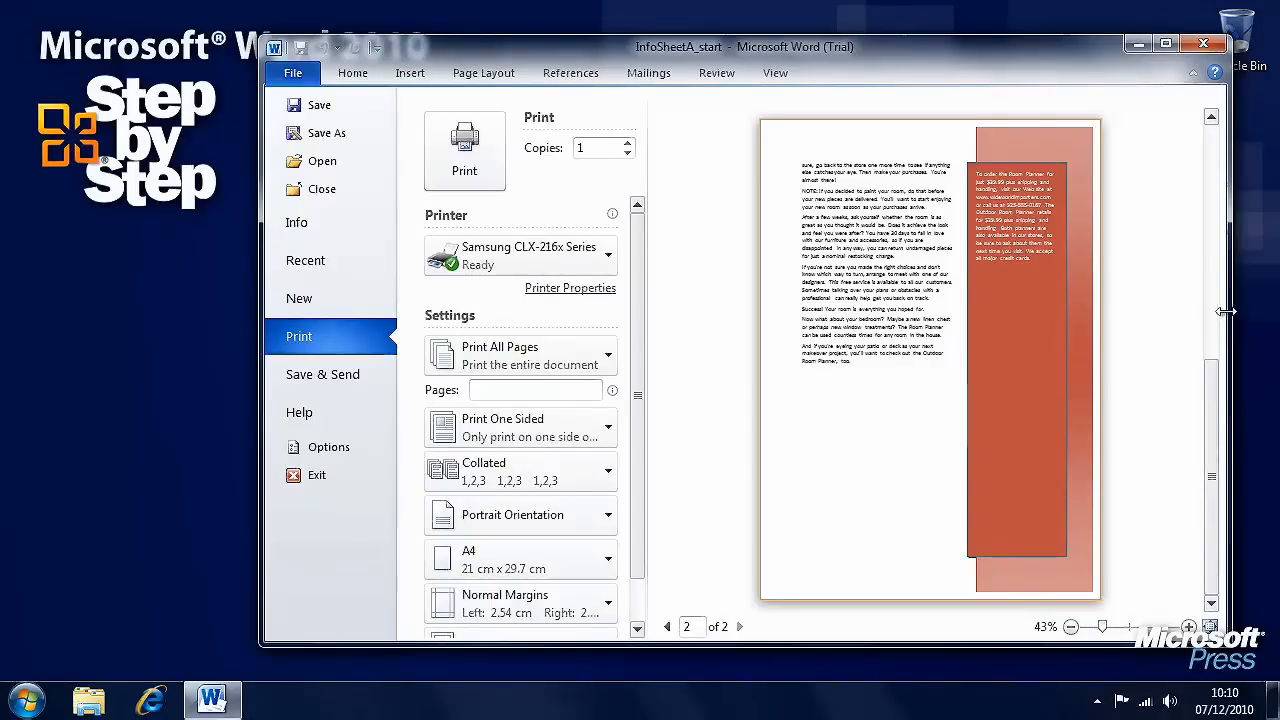
left_click(668, 626)
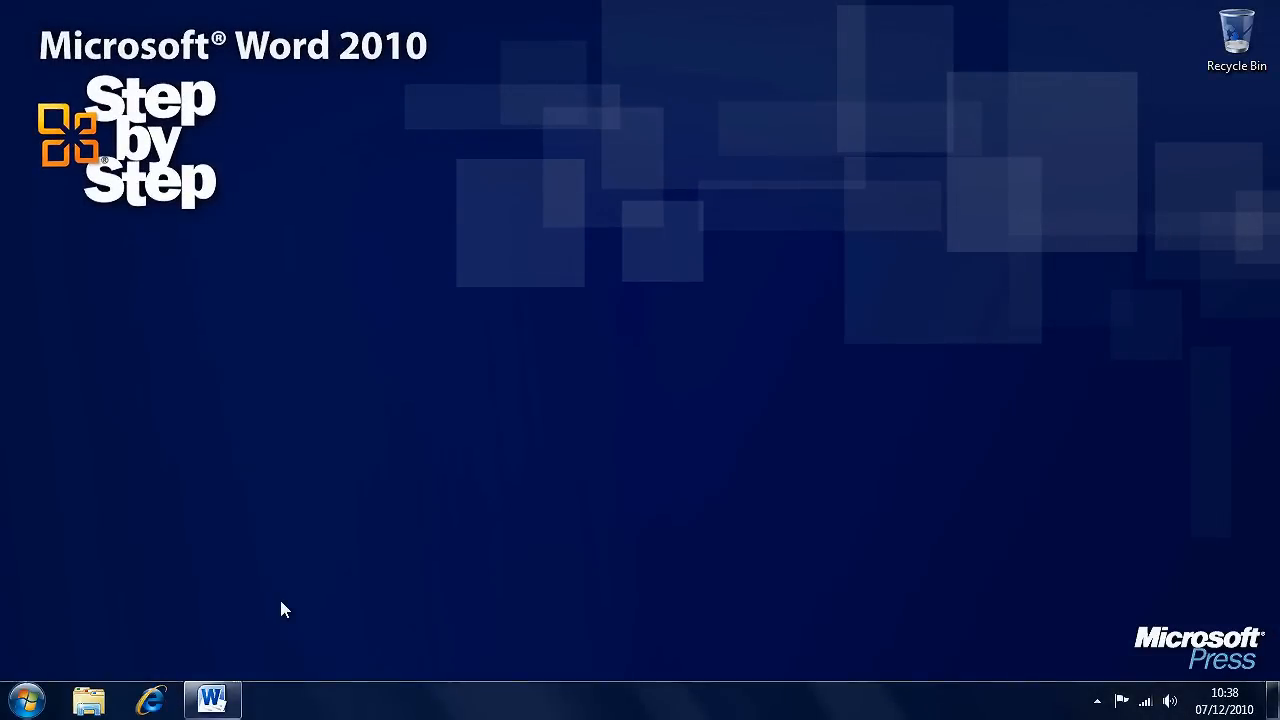
Restore InfoSheetB_start, zoom out, and select the paragraph beginning 'When you're sure'
left_click(212, 700)
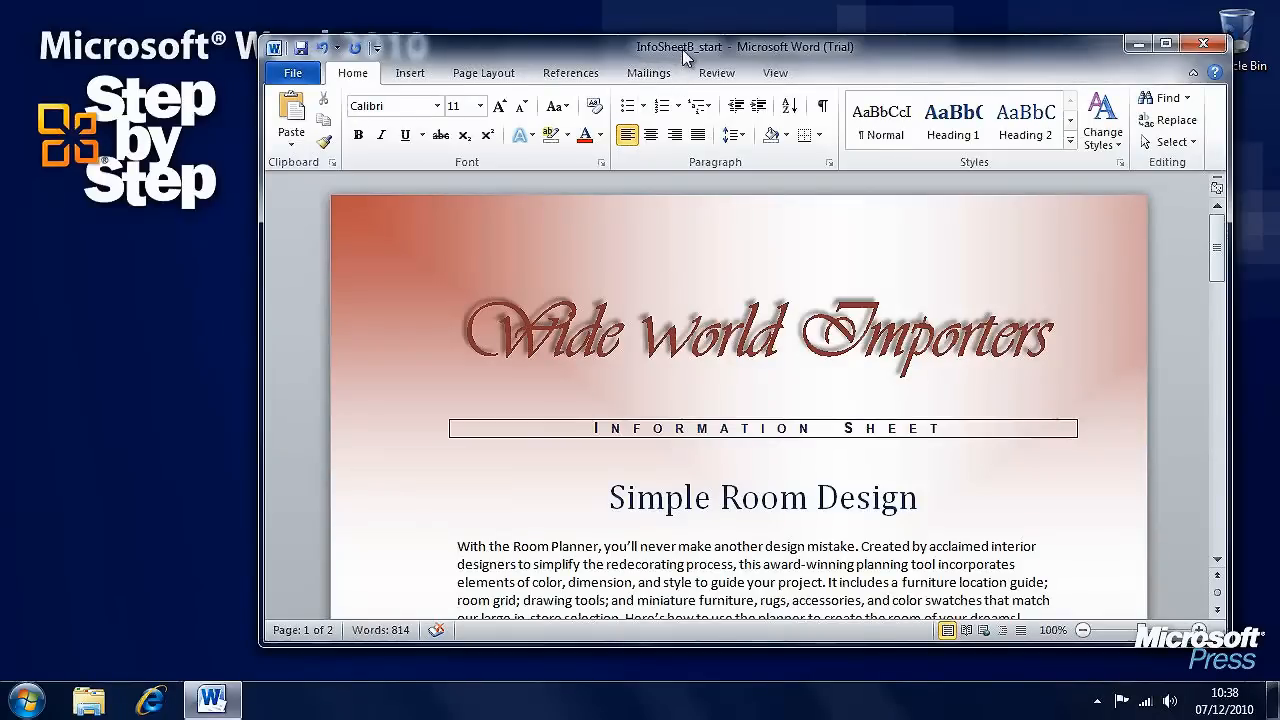
mouse_move(1164, 450)
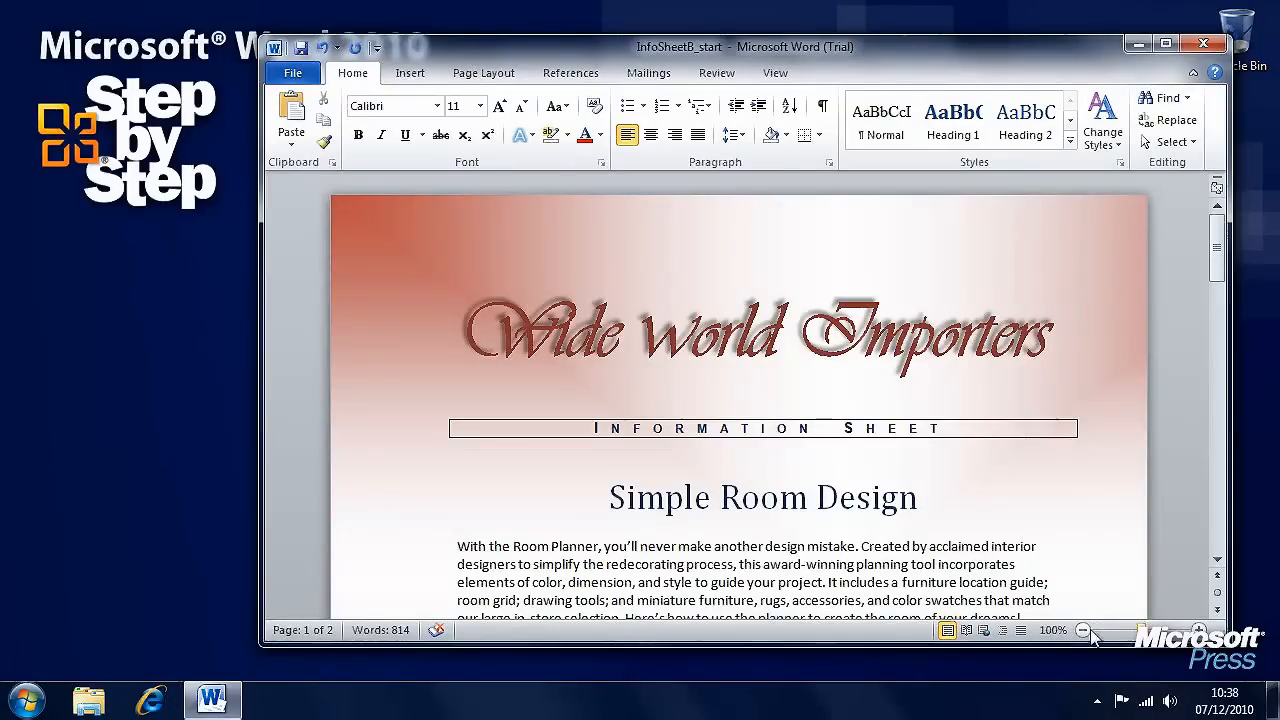
left_click(1084, 630)
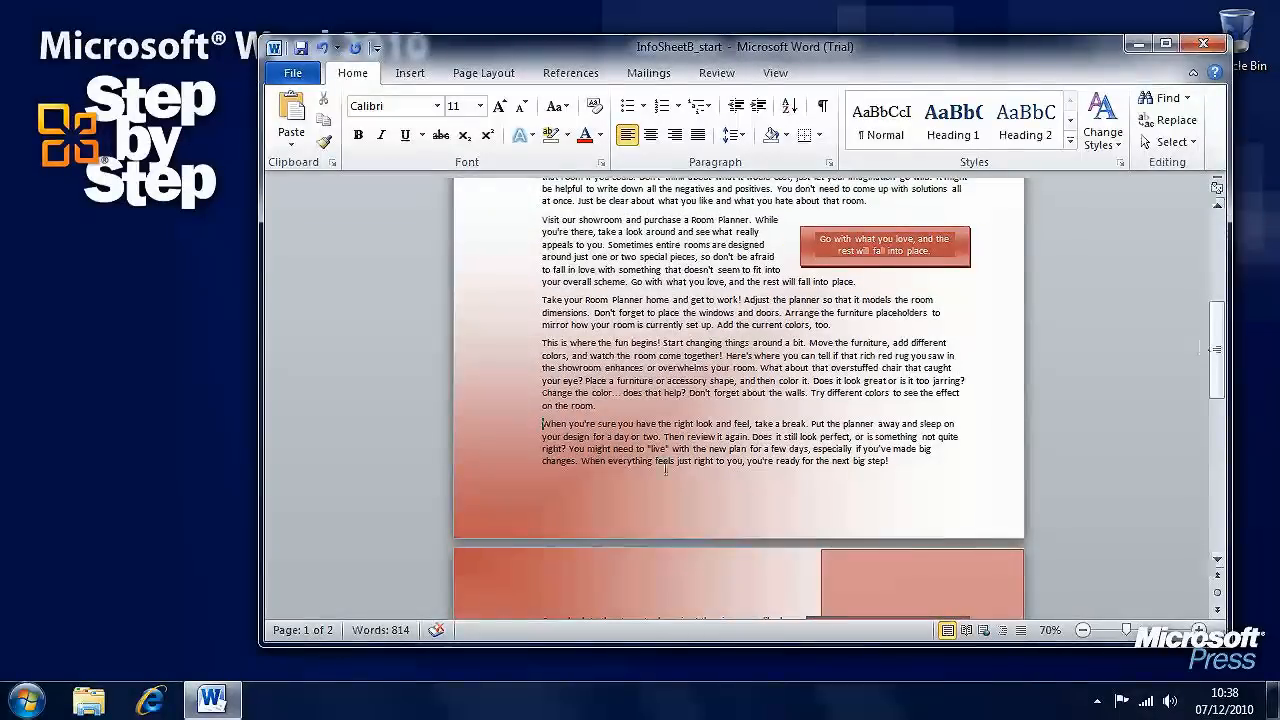
left_click_drag(540, 424, 888, 460)
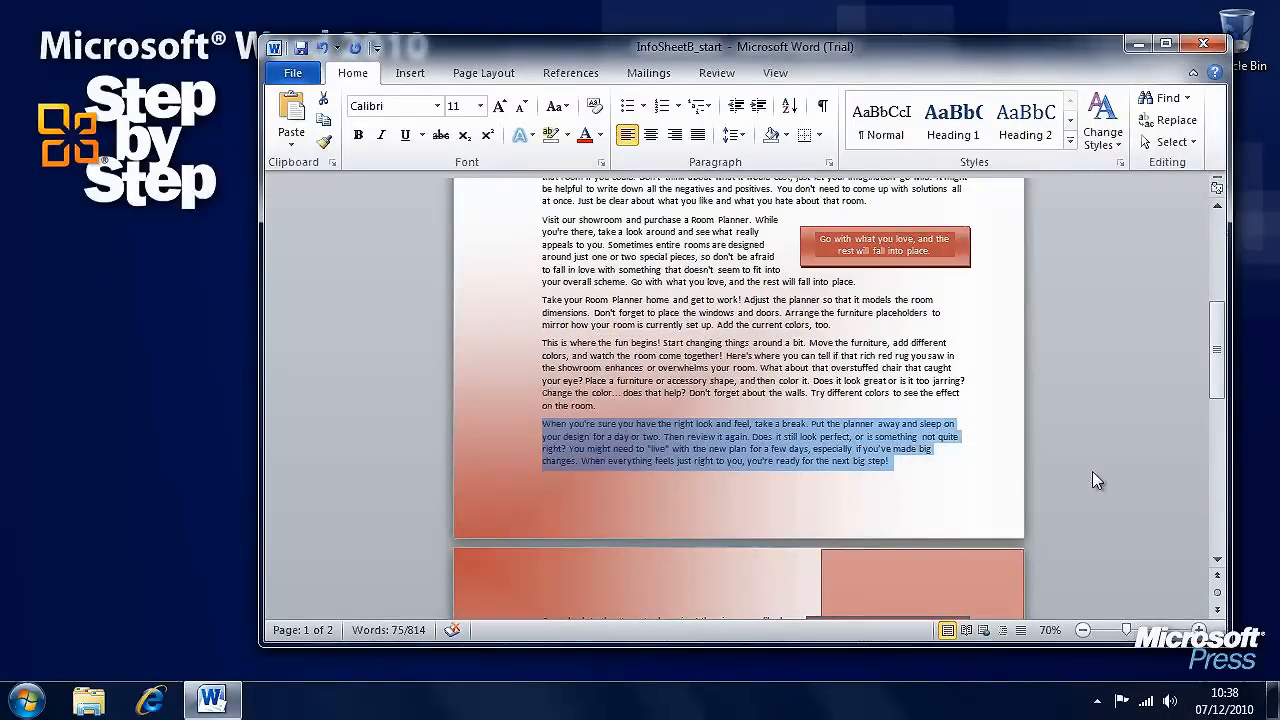
mouse_move(624, 460)
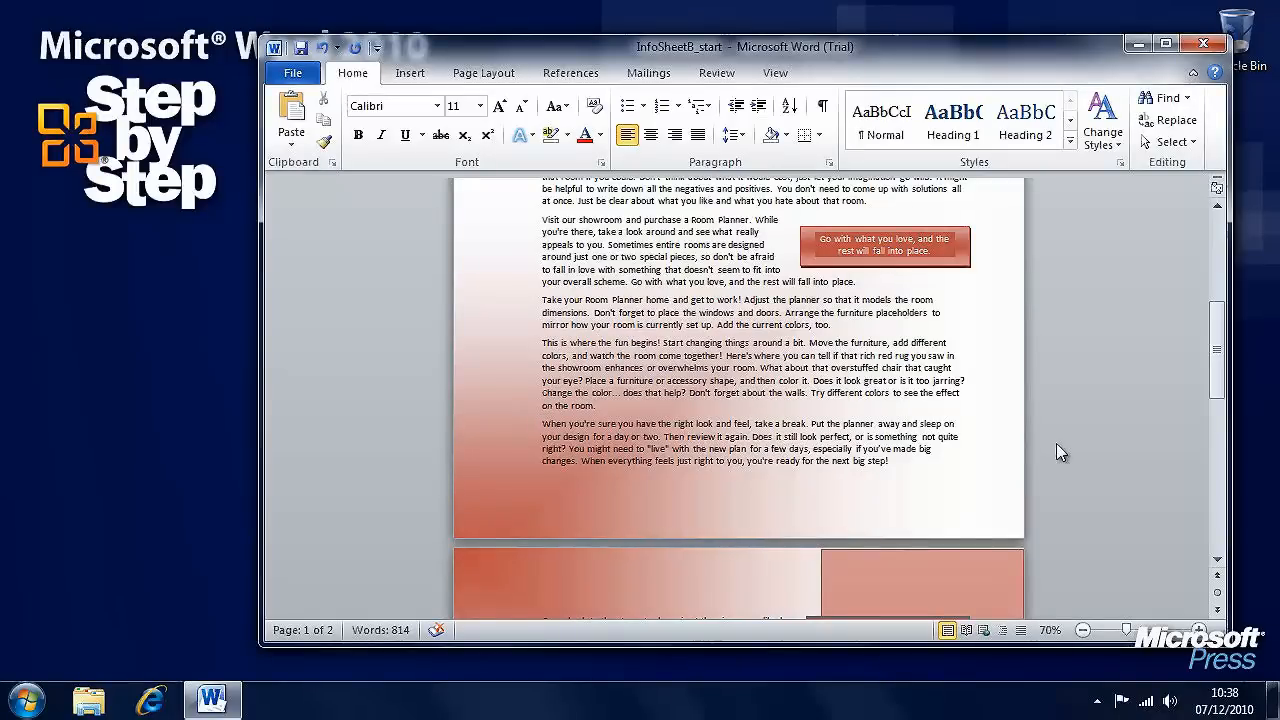
Insert a page break before the selected paragraph and scroll to check the second page
left_click(410, 72)
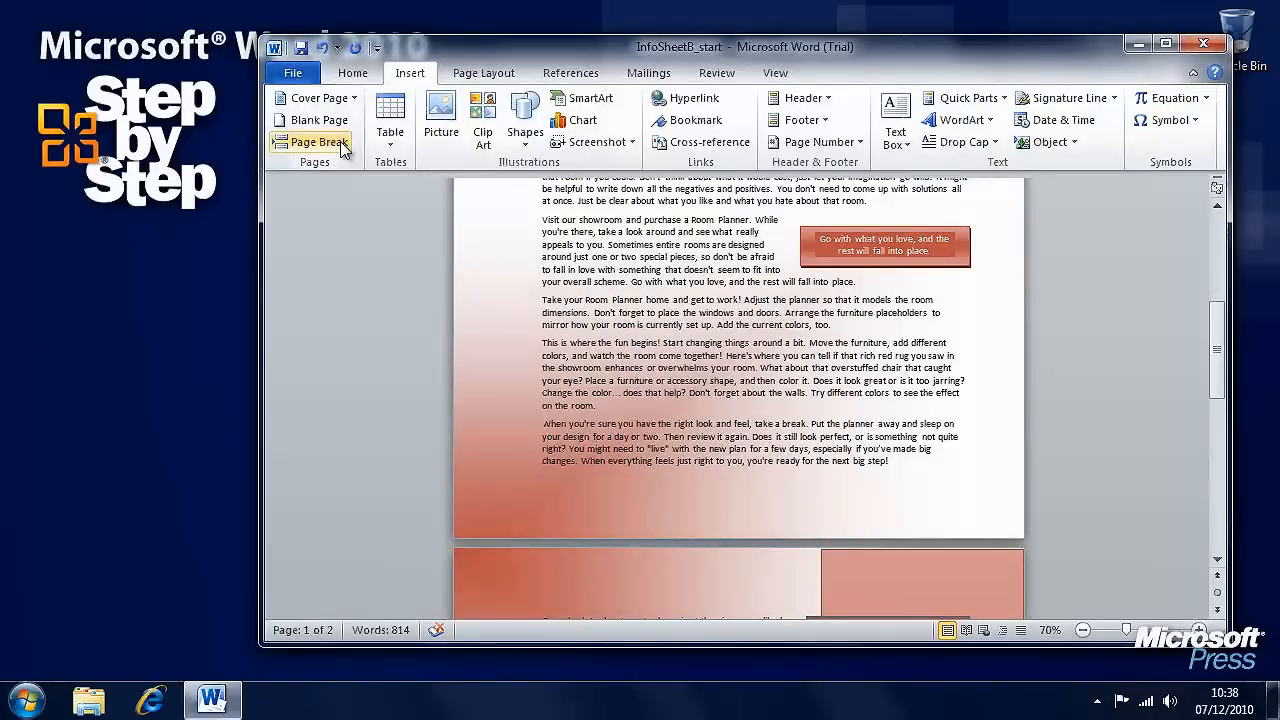
mouse_move(344, 148)
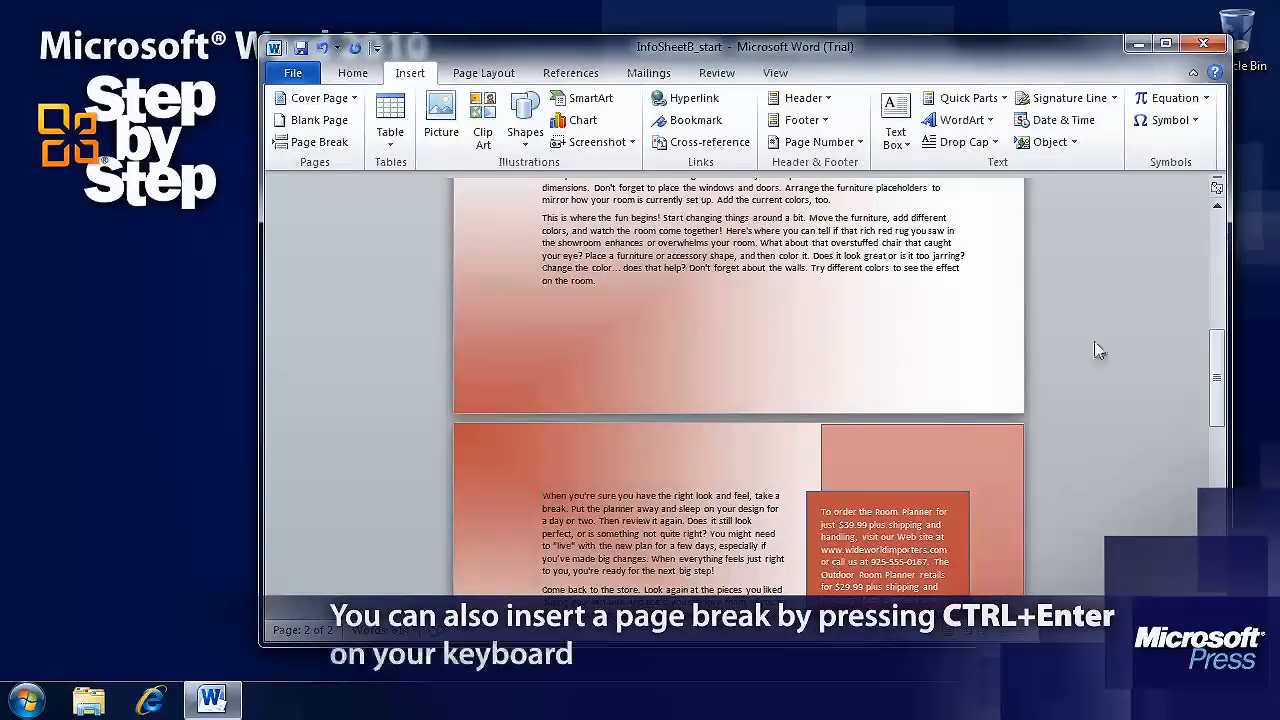
scroll("down", 3)
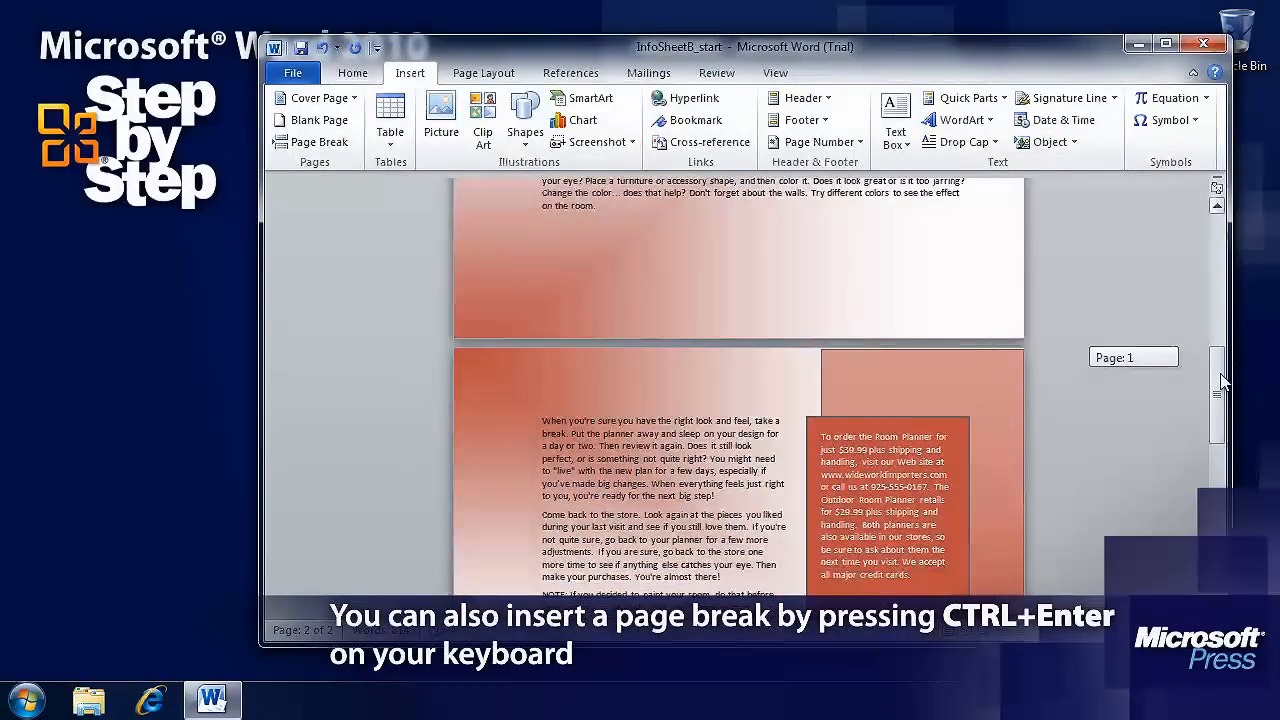
scroll("down", 3)
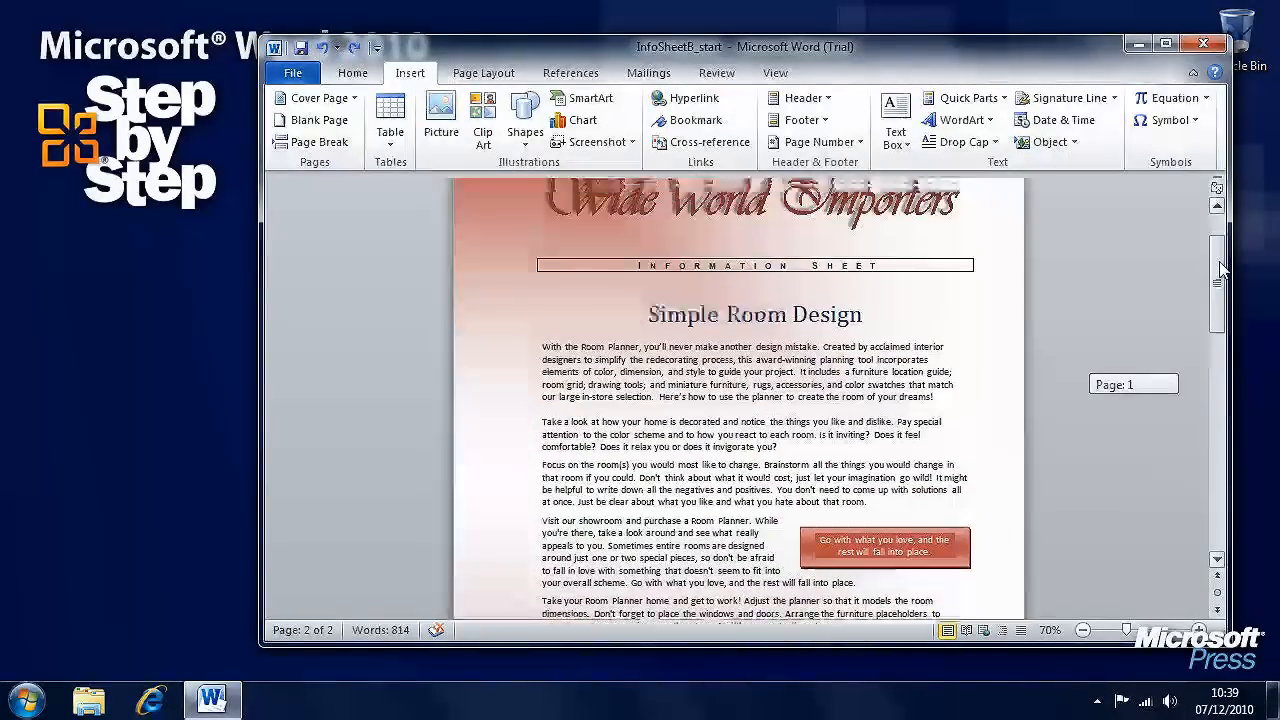
left_click(484, 72)
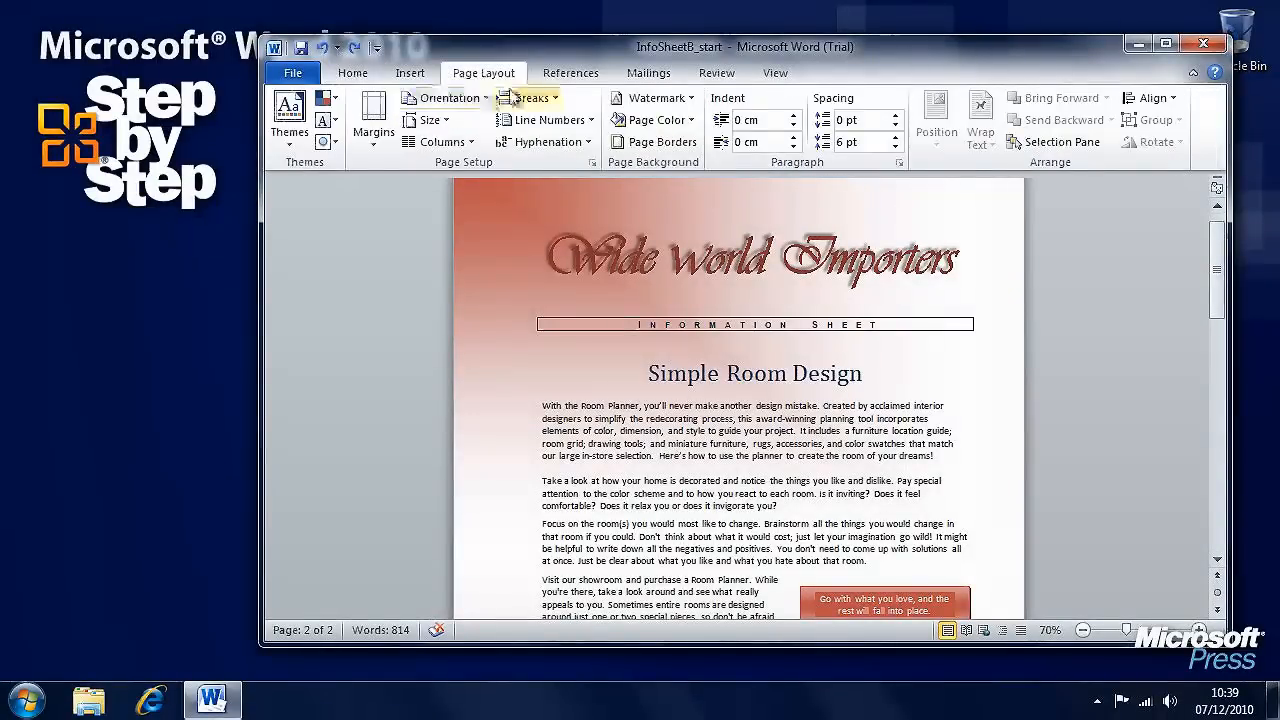
left_click(522, 96)
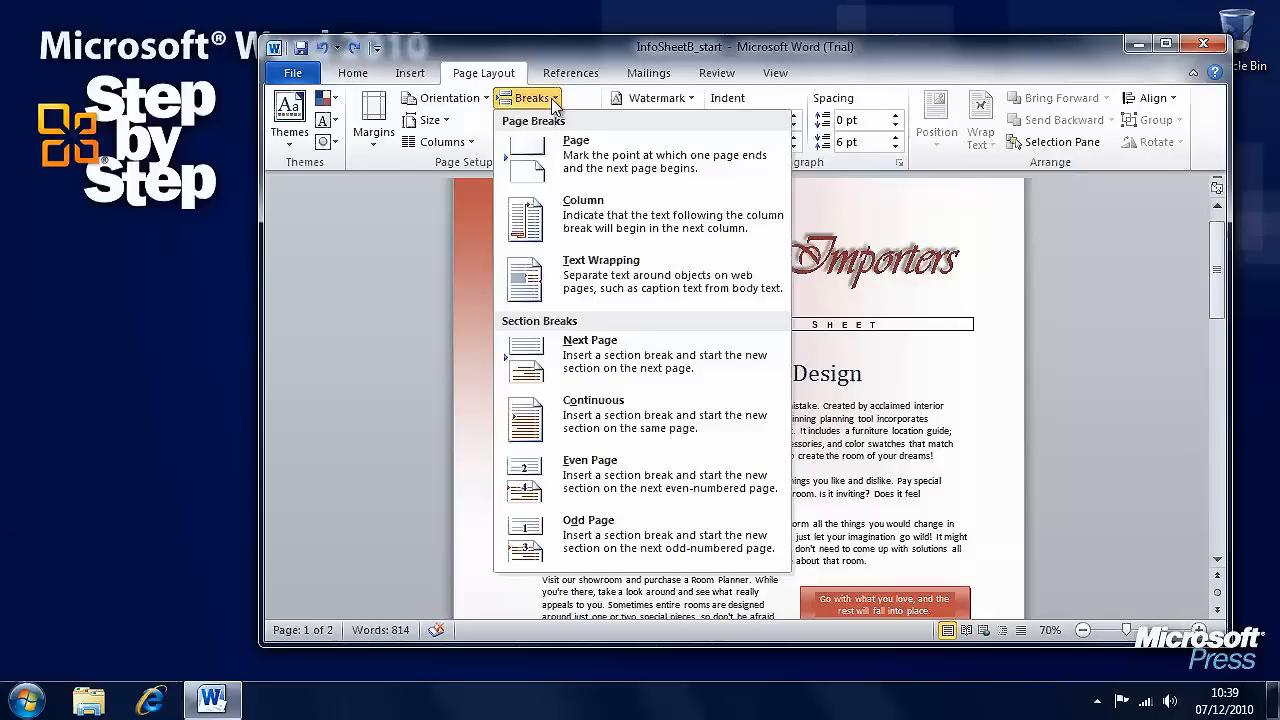
mouse_move(670, 222)
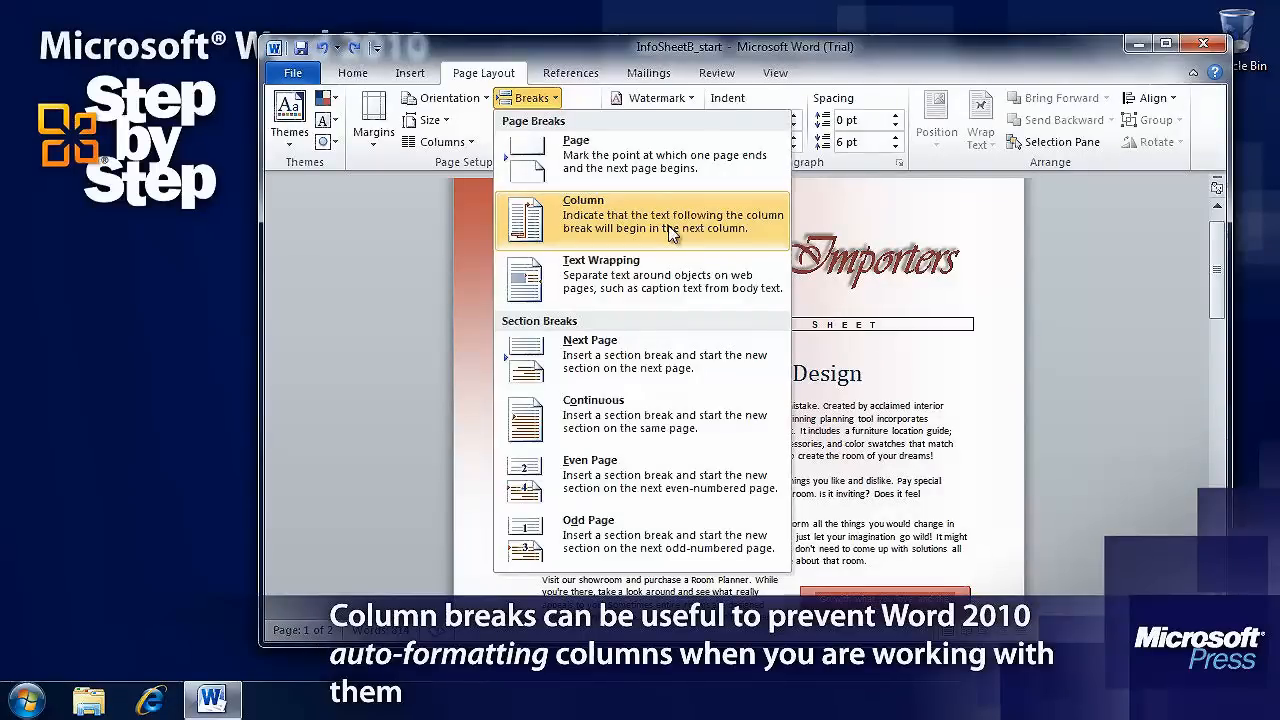
mouse_move(702, 324)
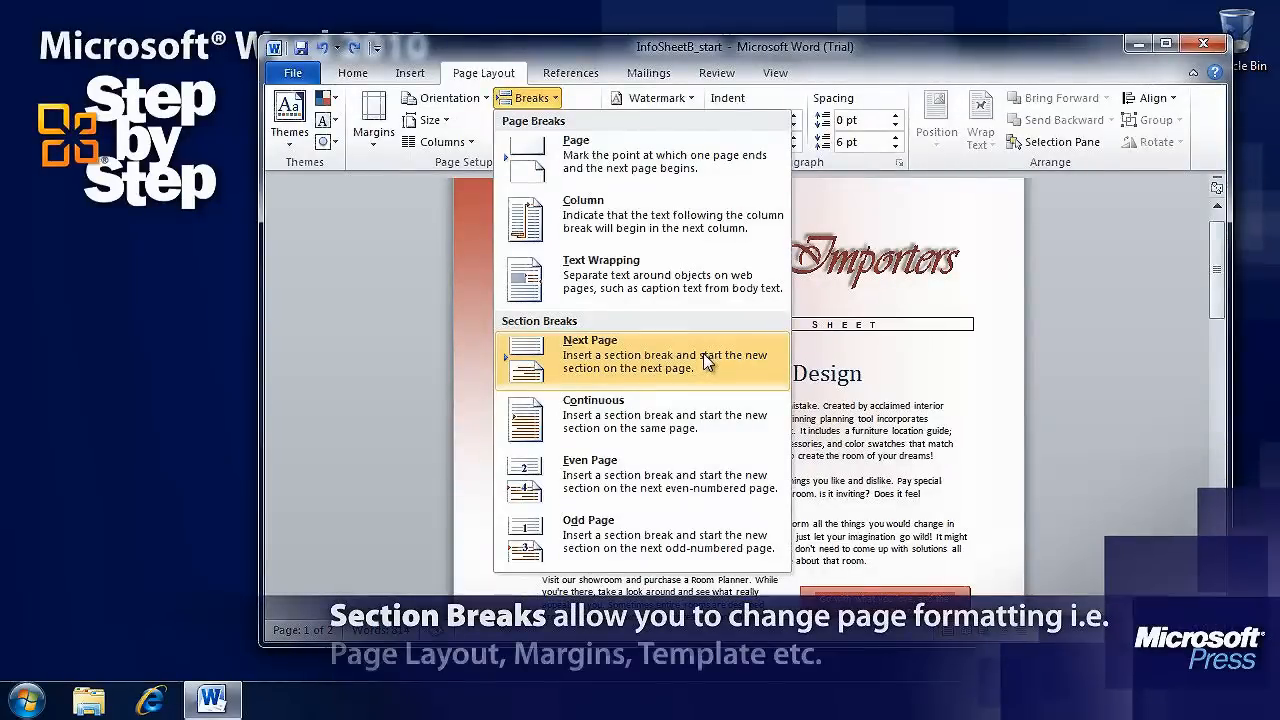
mouse_move(704, 432)
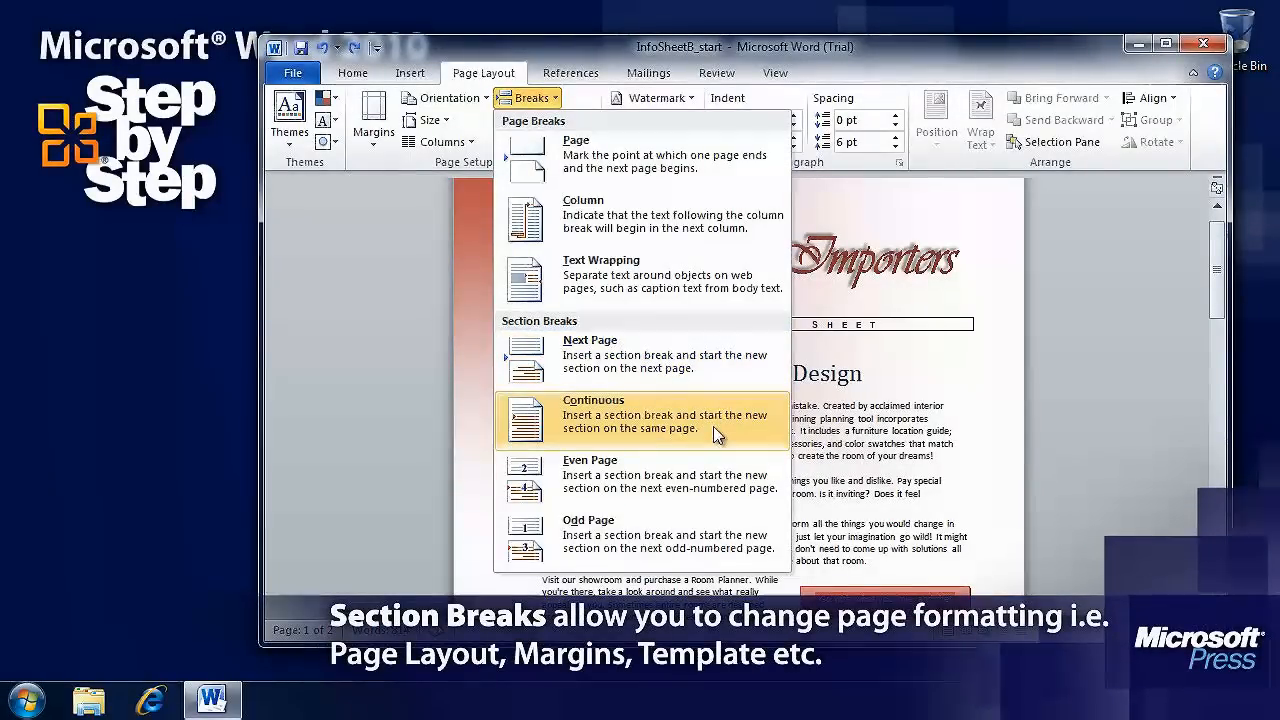
mouse_move(716, 480)
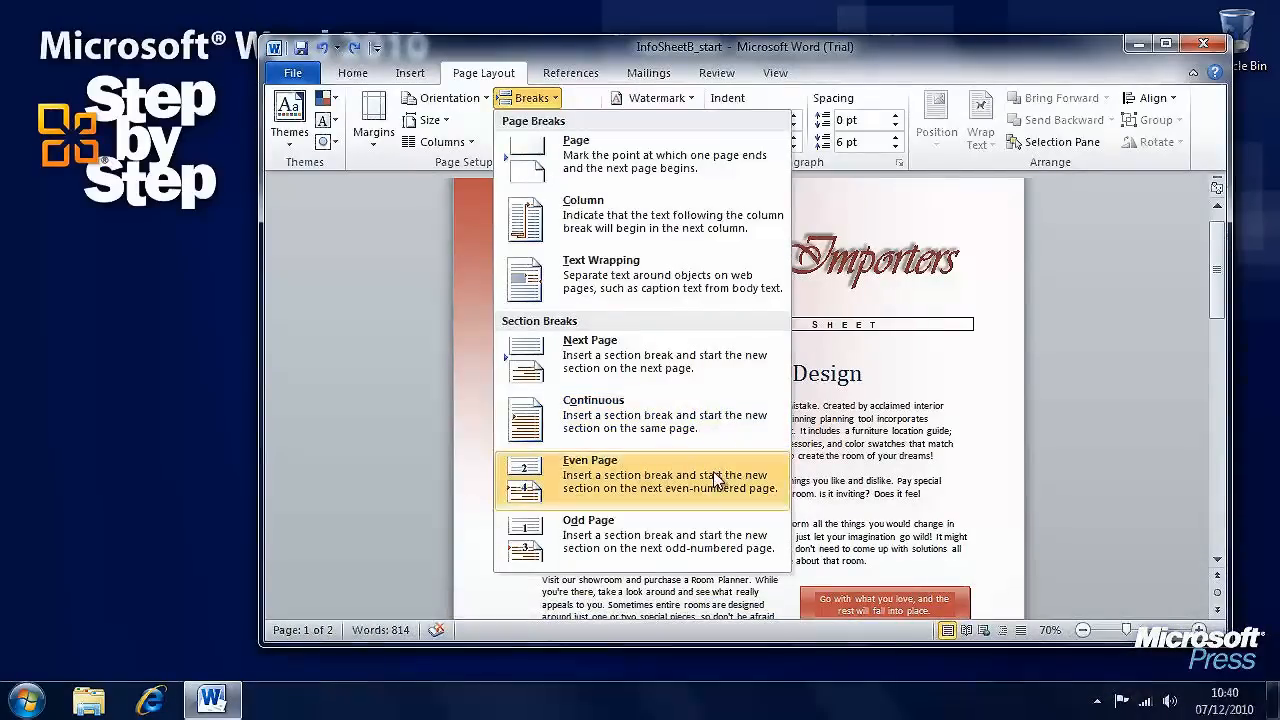
mouse_move(716, 552)
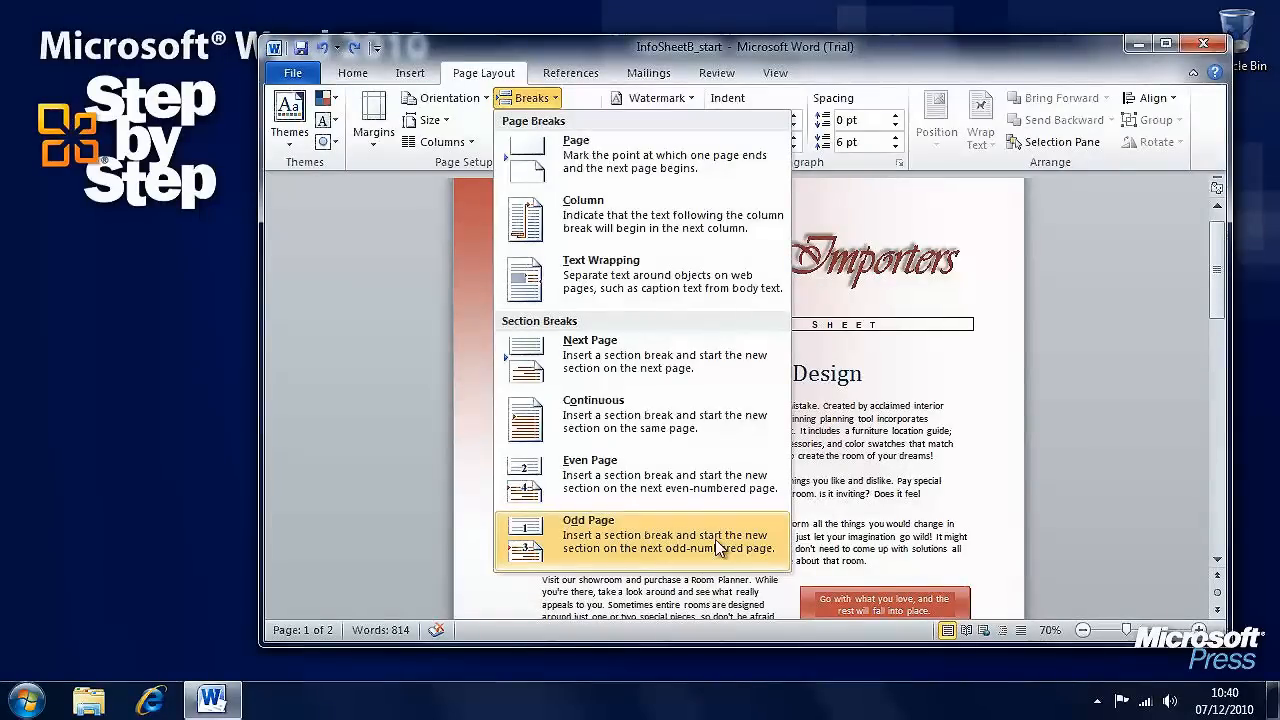
mouse_move(698, 378)
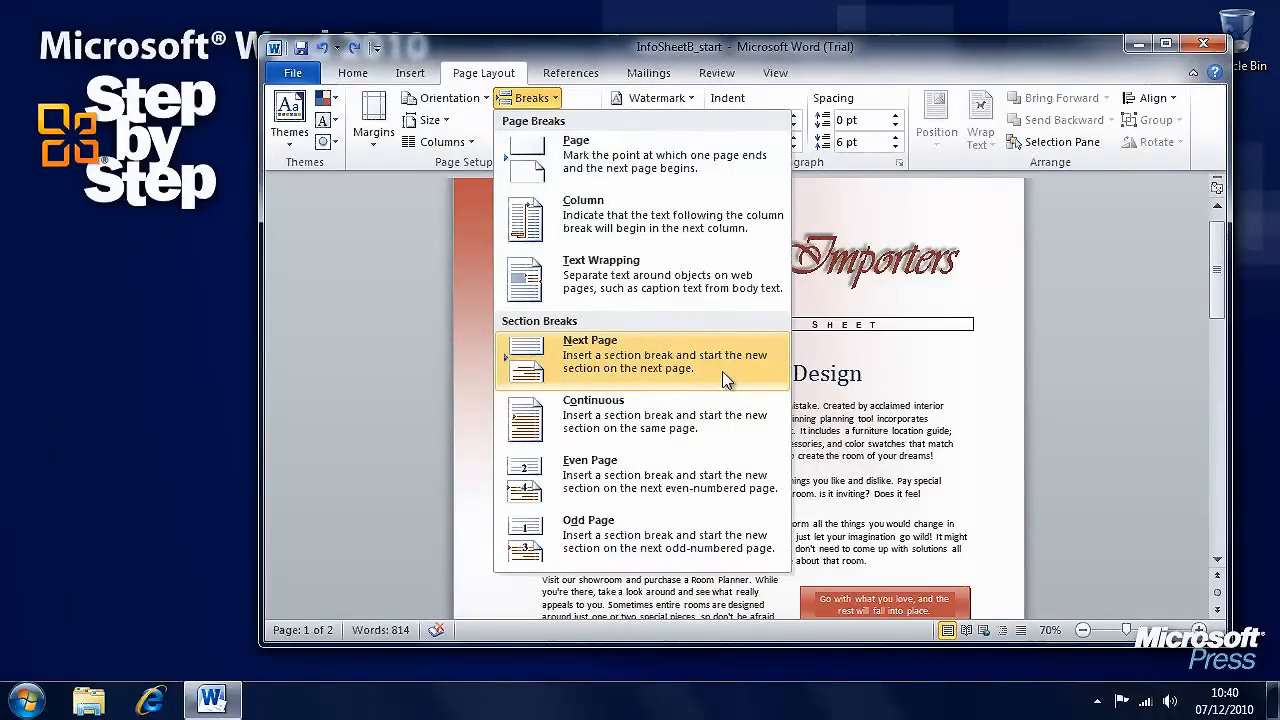
mouse_move(1126, 380)
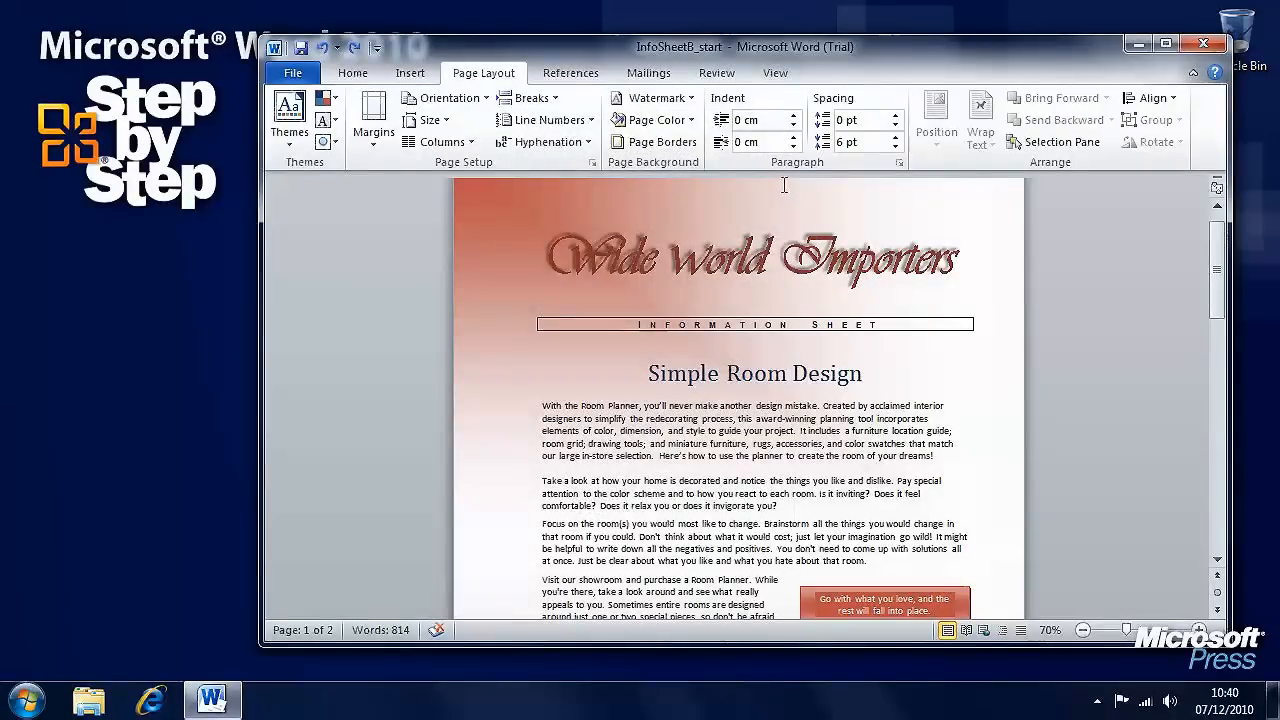
mouse_move(792, 162)
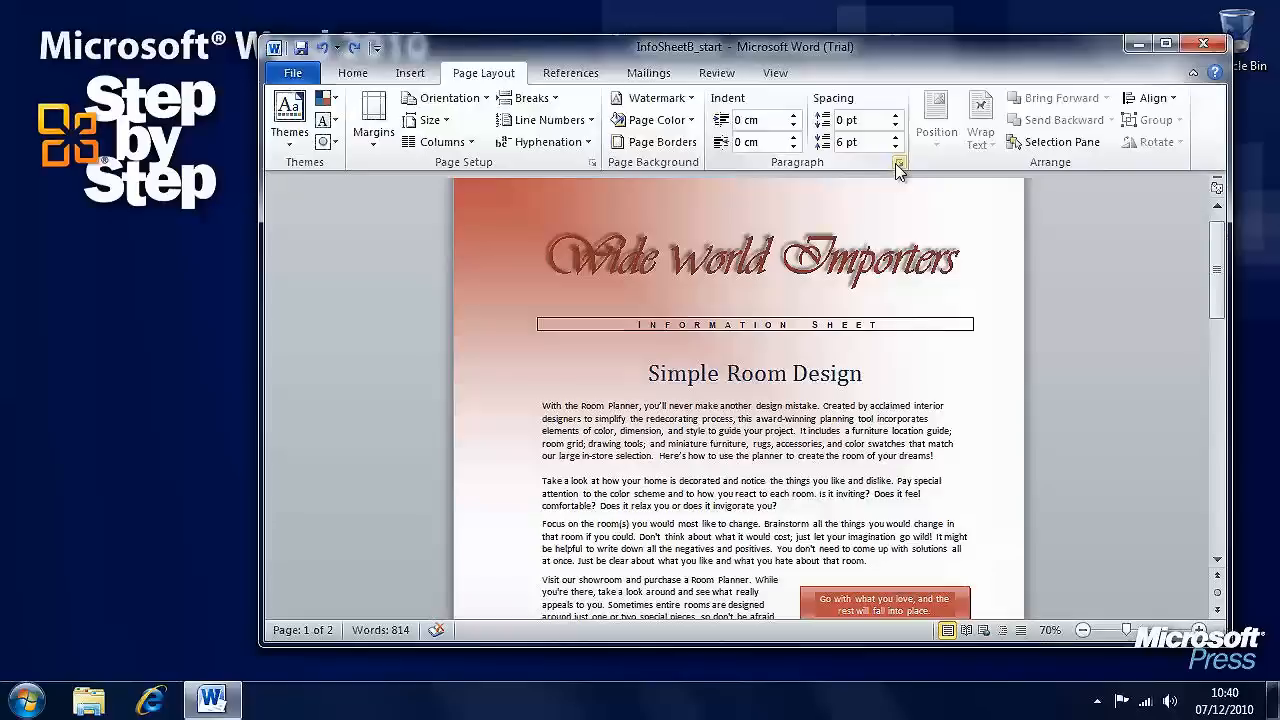
mouse_move(900, 164)
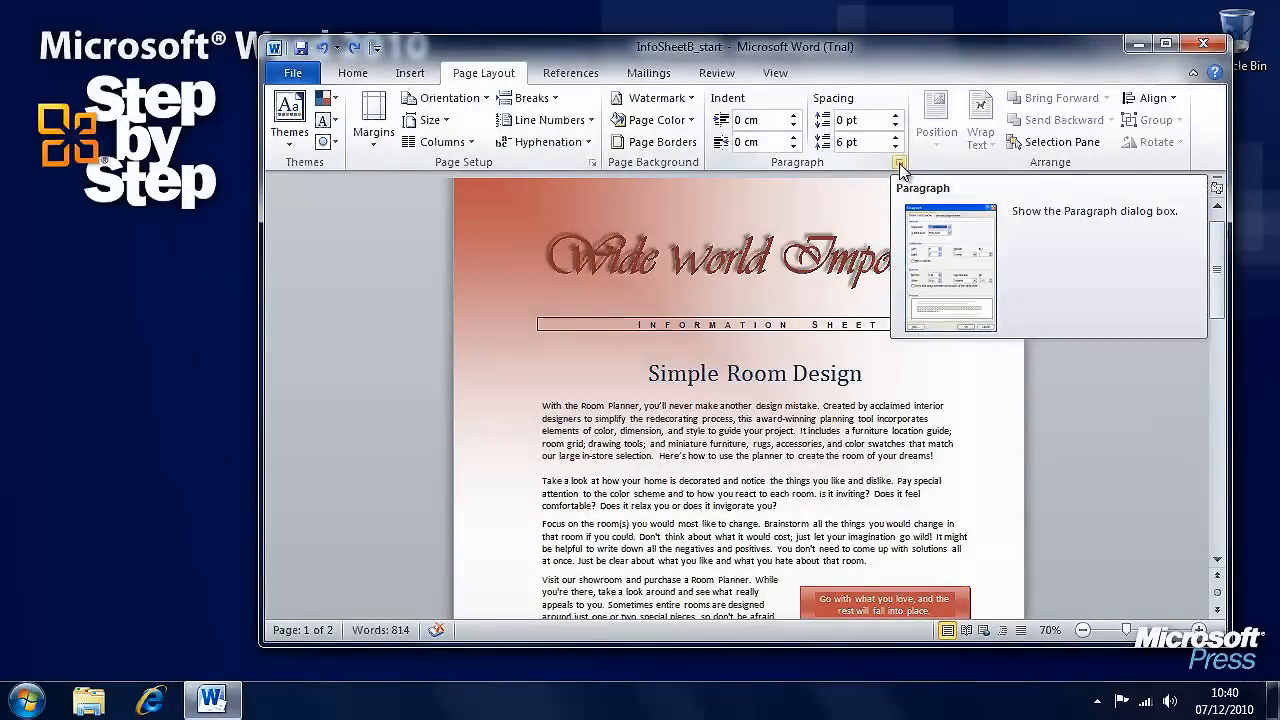
Review the Paragraph dialog's Line and Page Breaks settings and close it unchanged
left_click(898, 162)
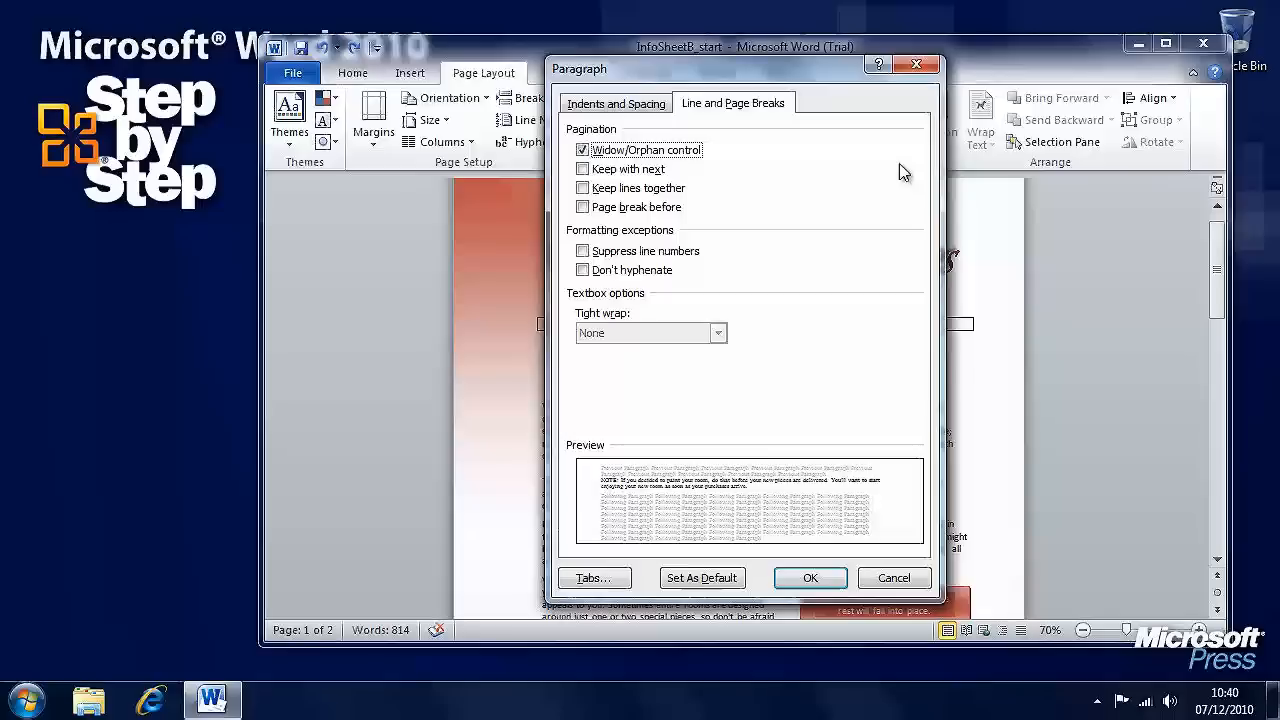
mouse_move(804, 196)
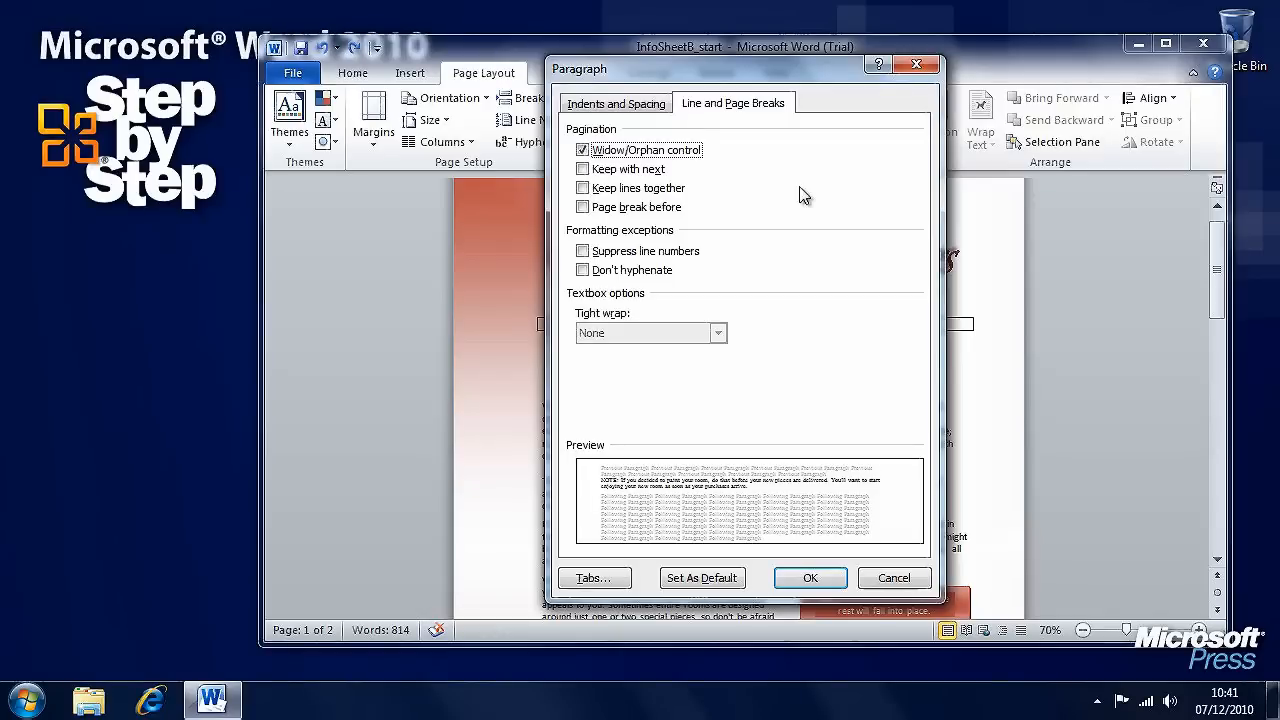
mouse_move(732, 160)
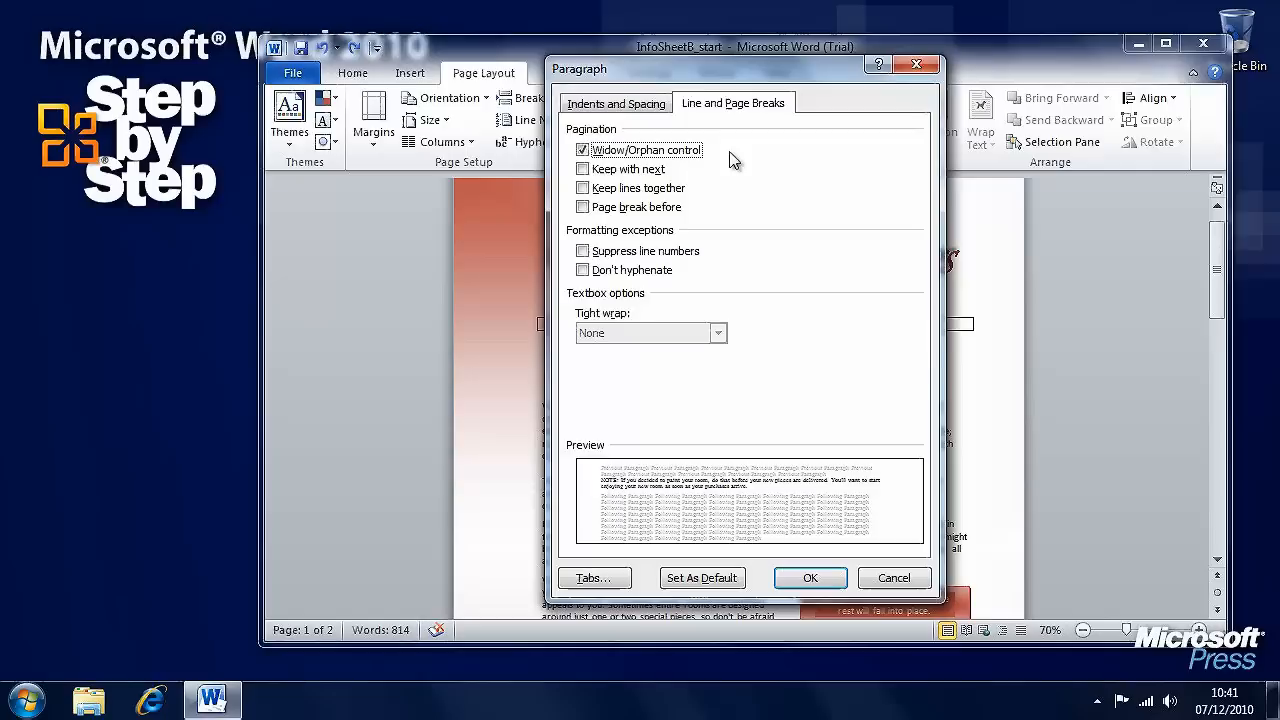
mouse_move(690, 180)
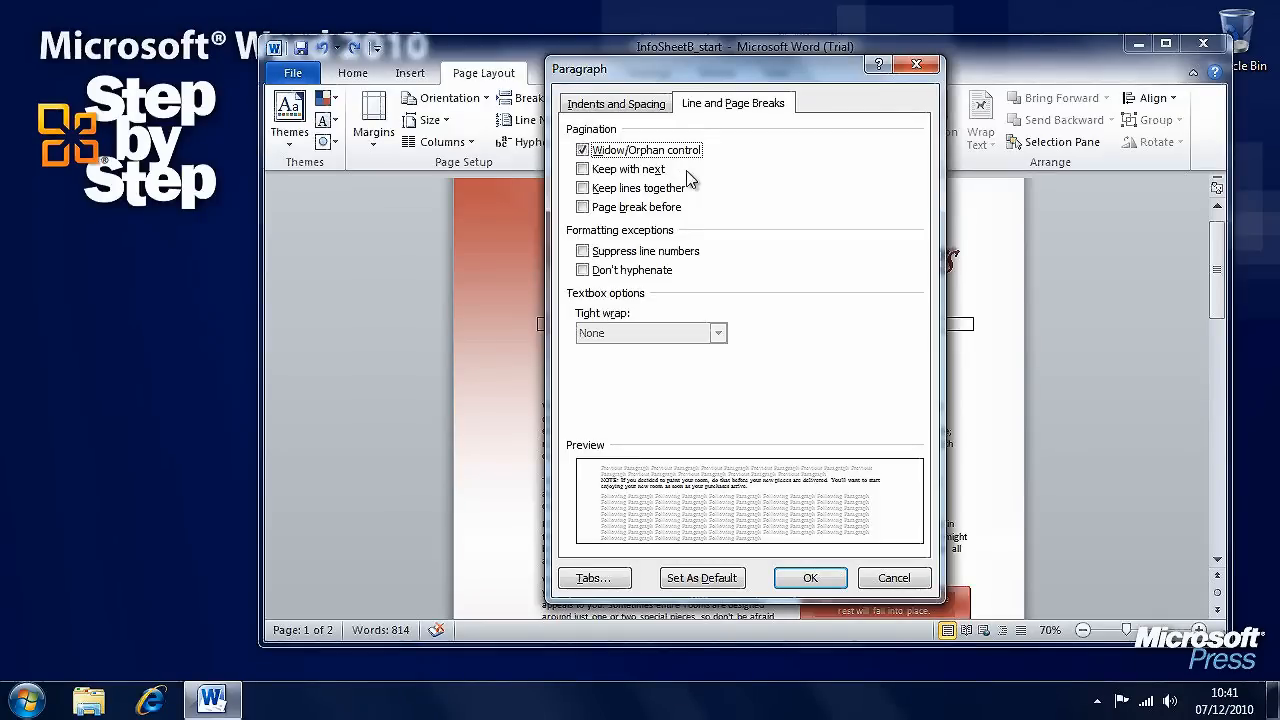
mouse_move(696, 192)
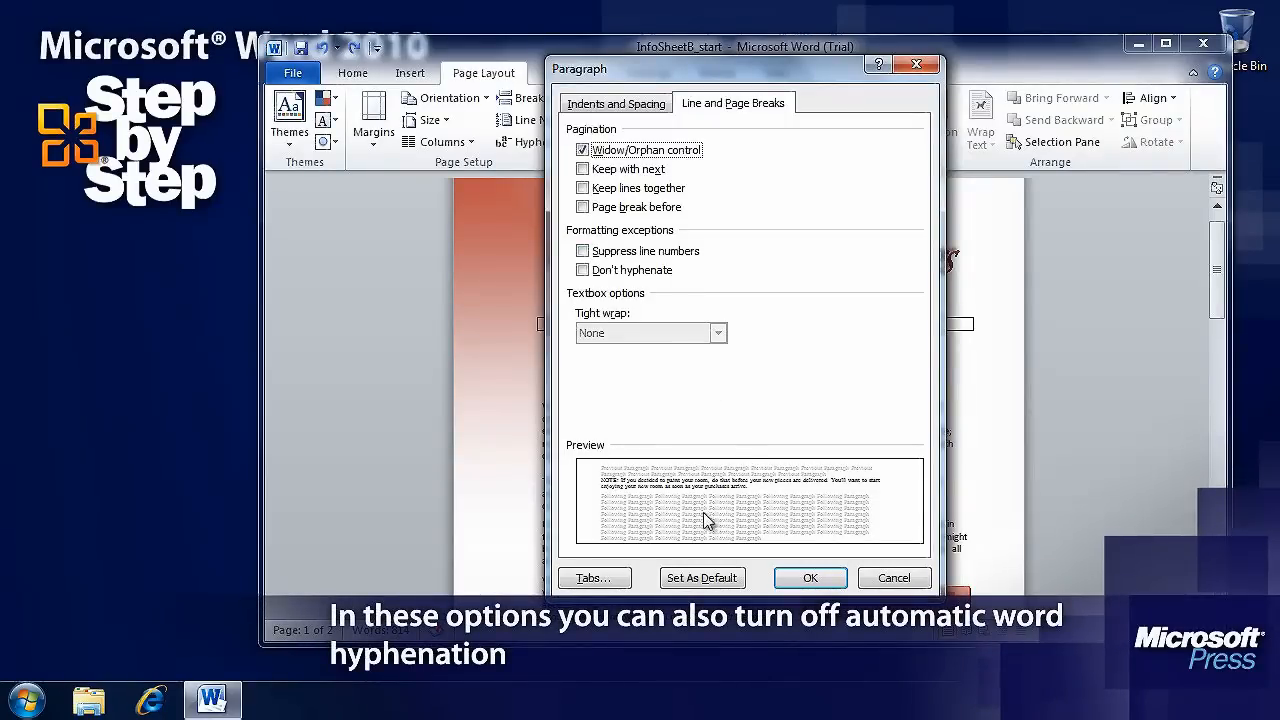
mouse_move(670, 192)
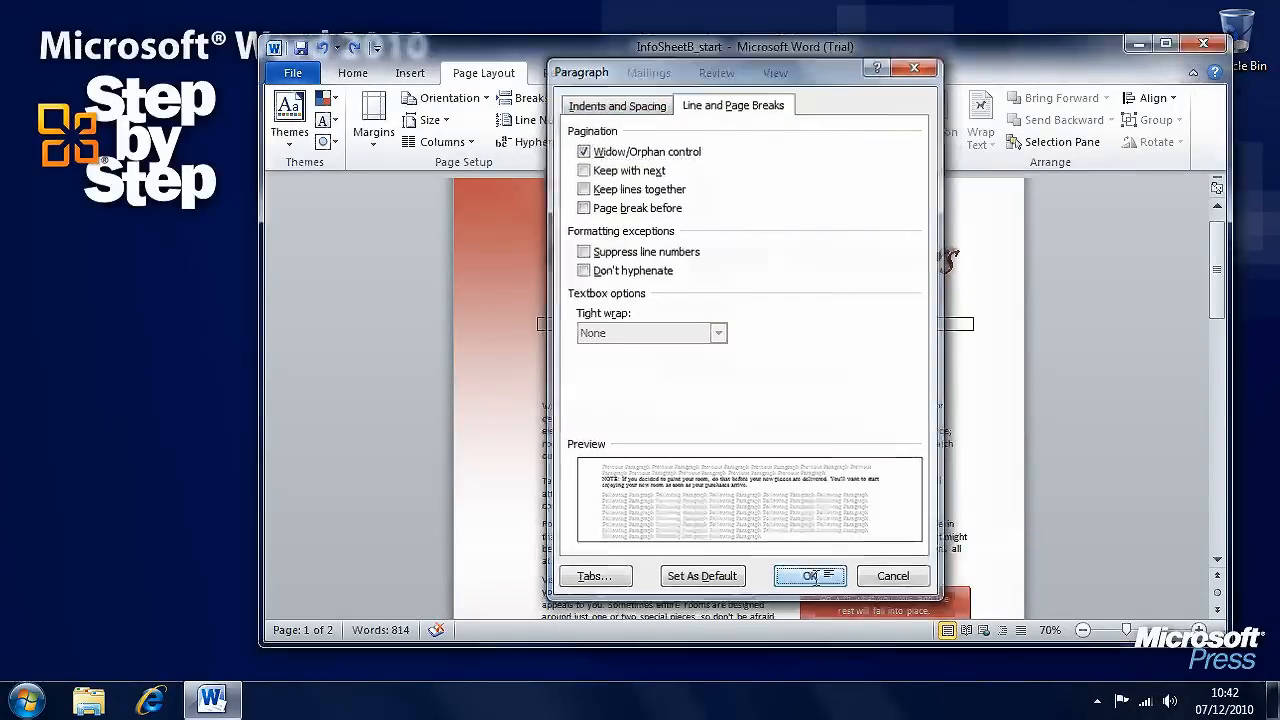
left_click(808, 576)
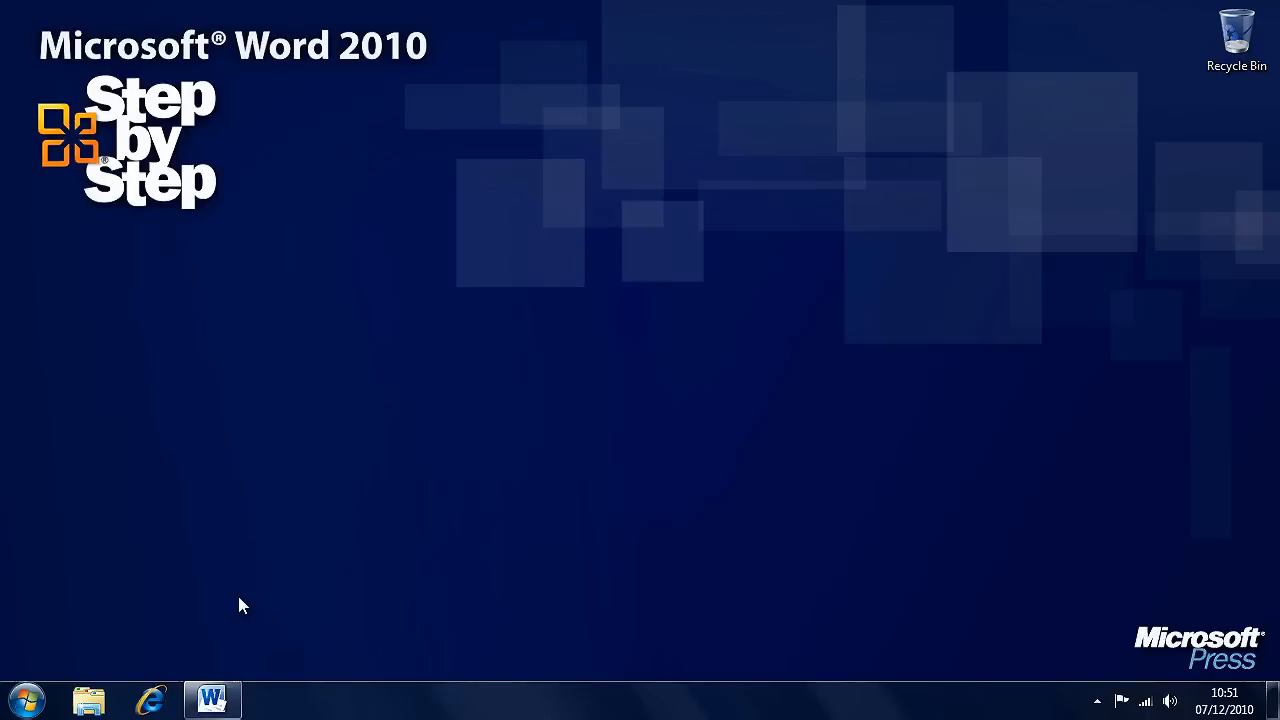
Bring up InfoSheetC_start and go through Backstage Info to its print settings and preview
left_click(212, 700)
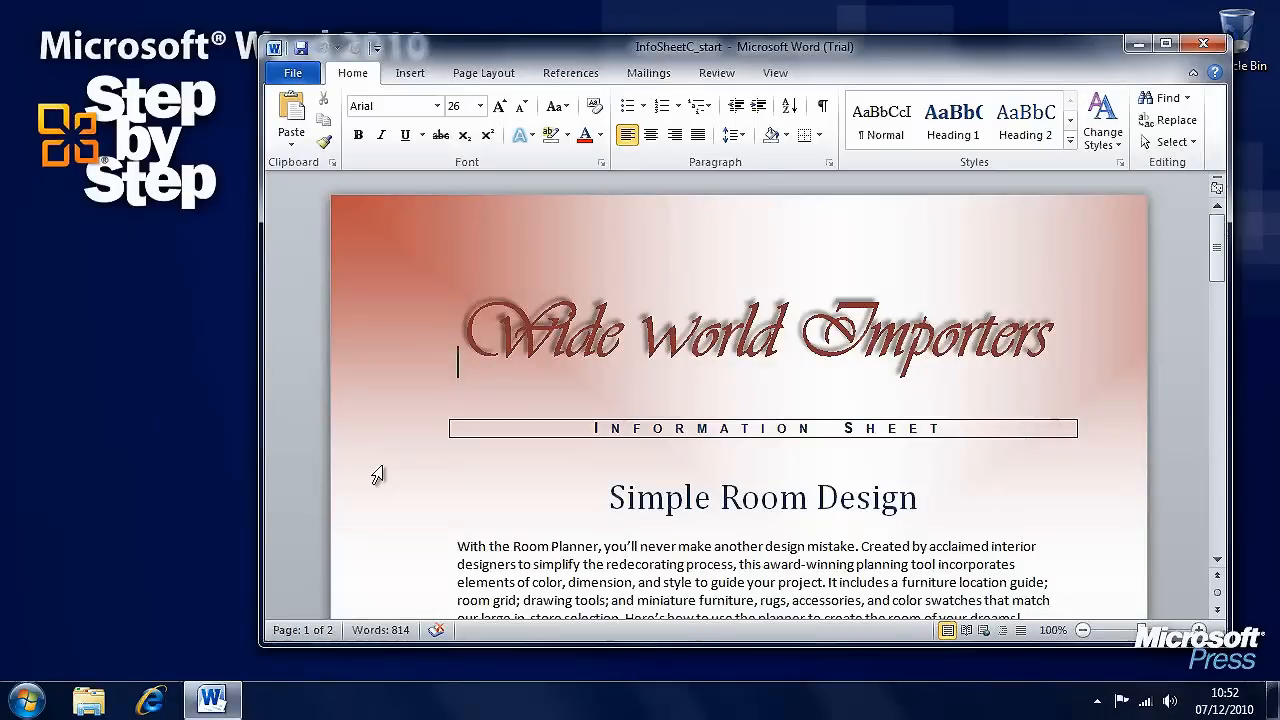
mouse_move(416, 428)
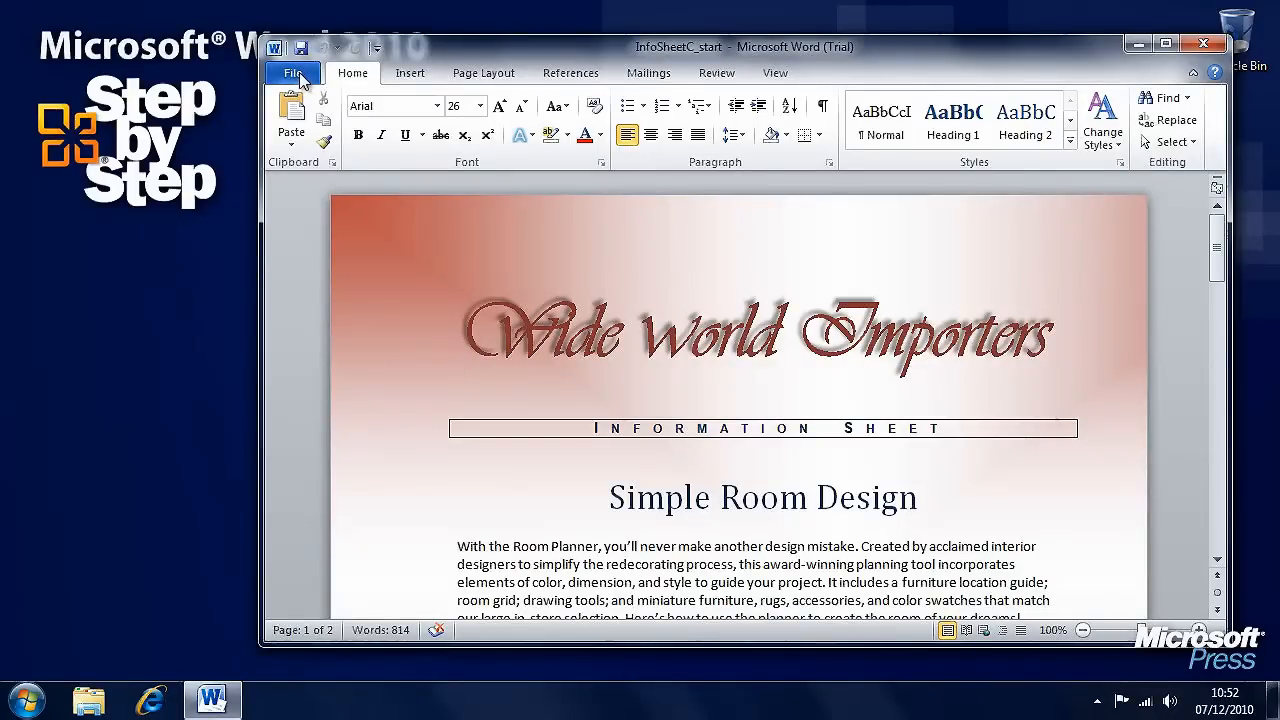
left_click(292, 72)
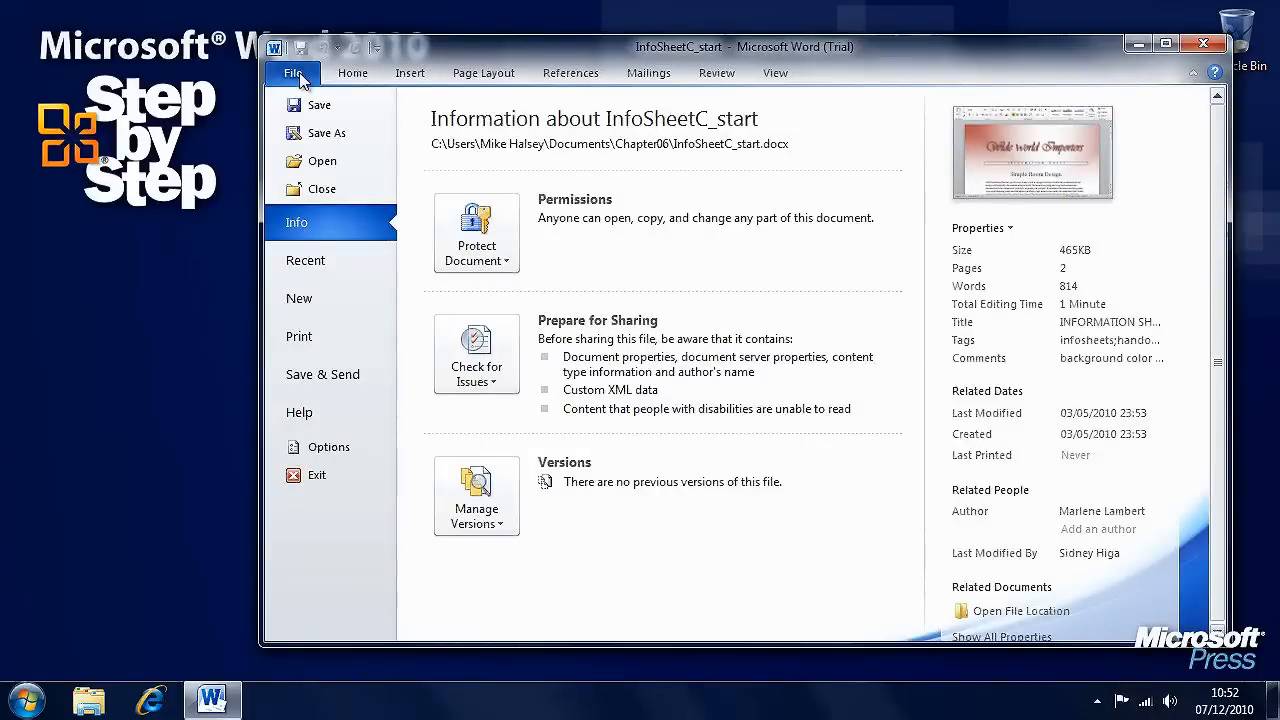
mouse_move(348, 340)
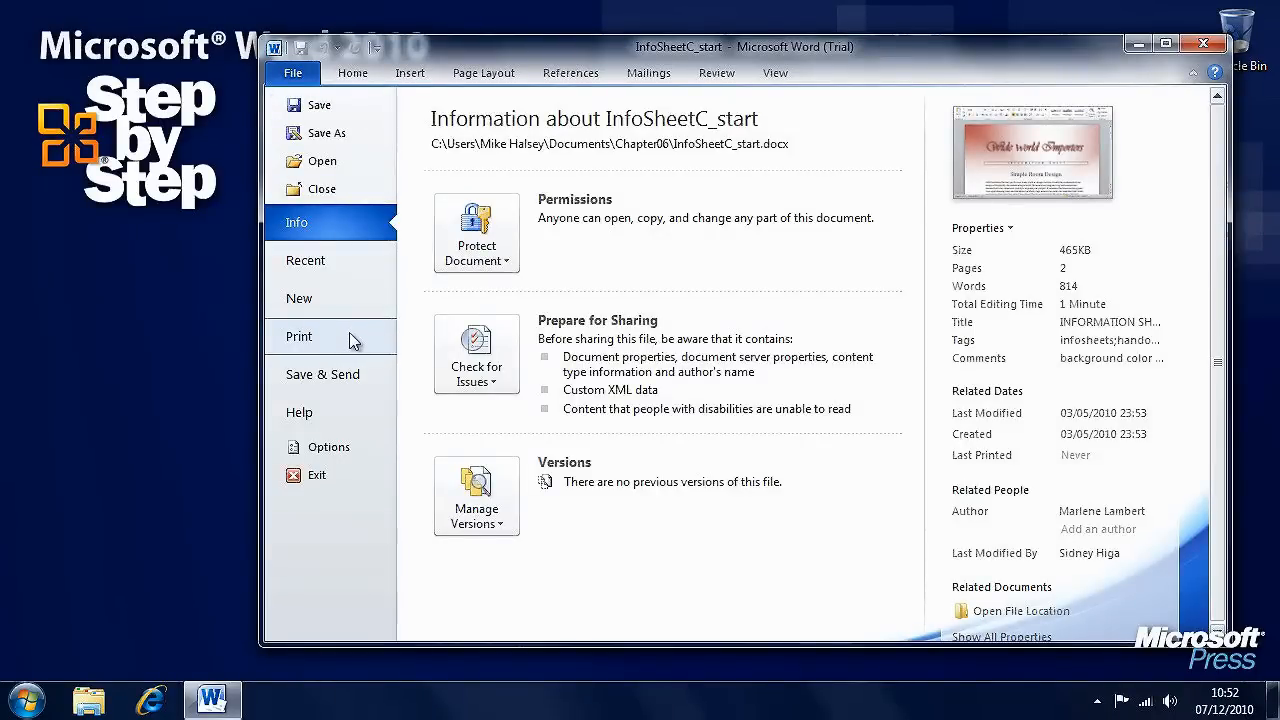
left_click(298, 336)
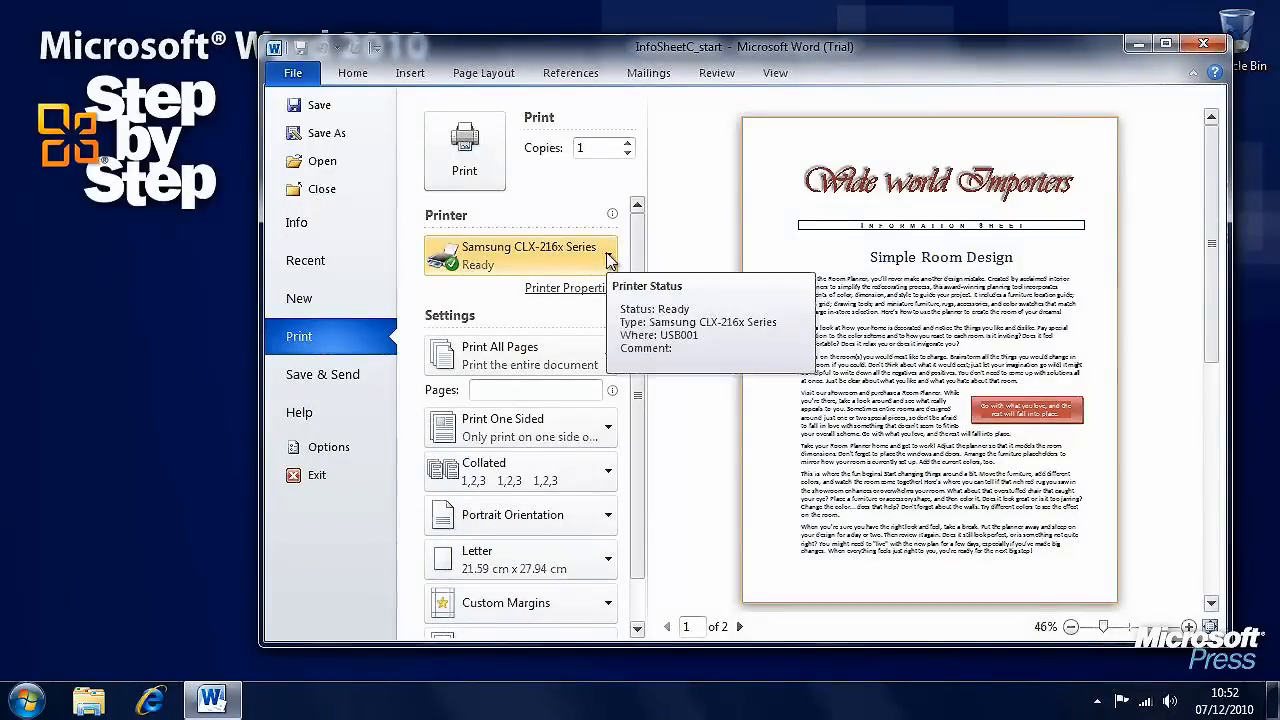
Try Send To OneNote 2010 as the printer, then switch back to the Samsung CLX-216x Series
left_click(520, 256)
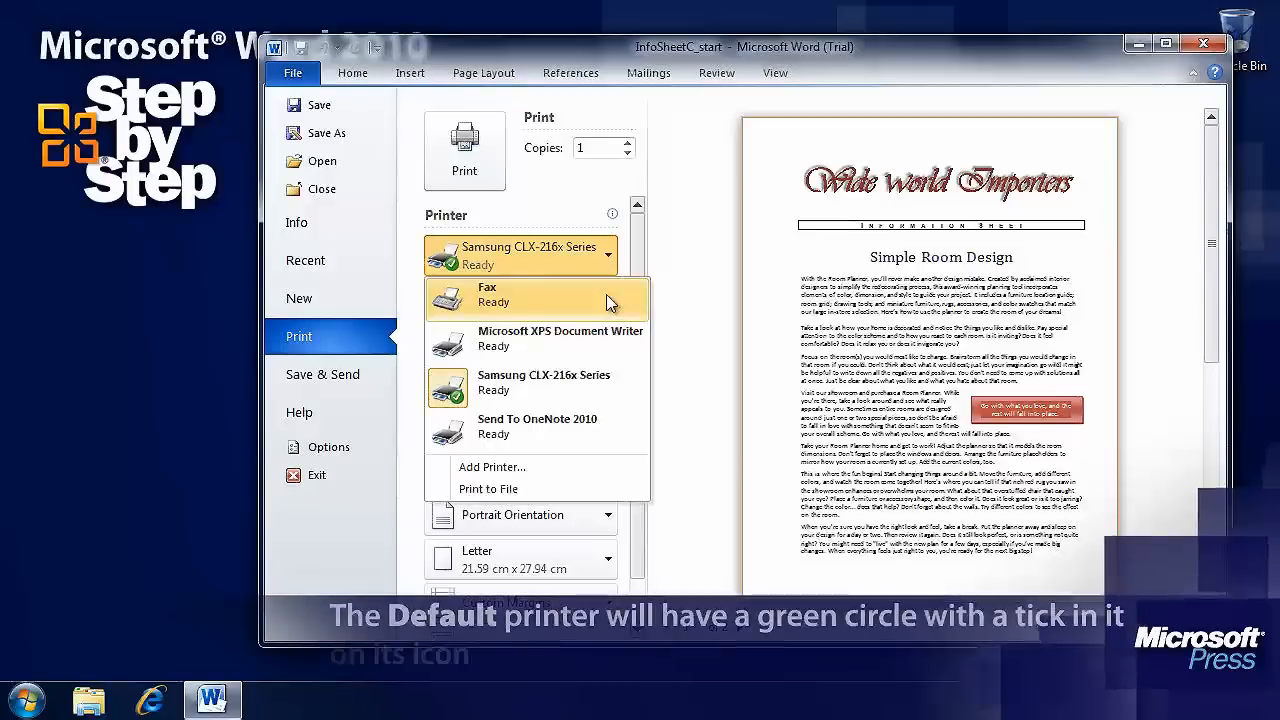
mouse_move(560, 338)
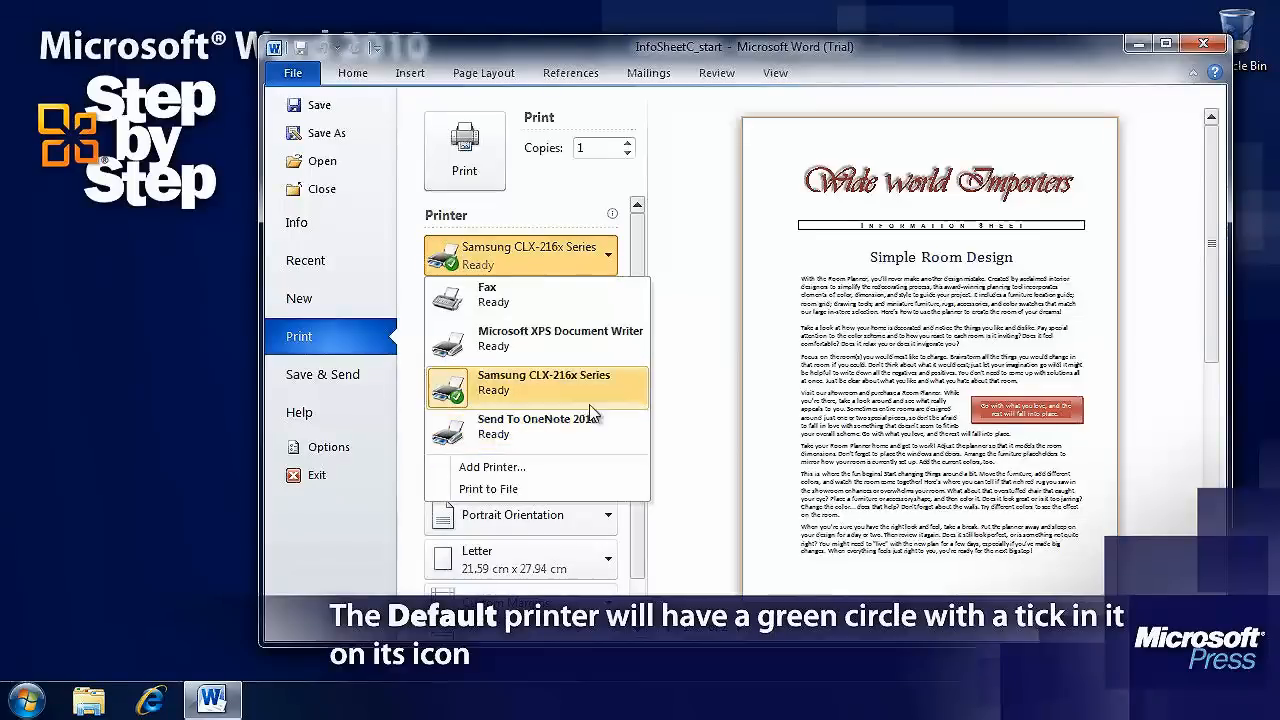
mouse_move(500, 392)
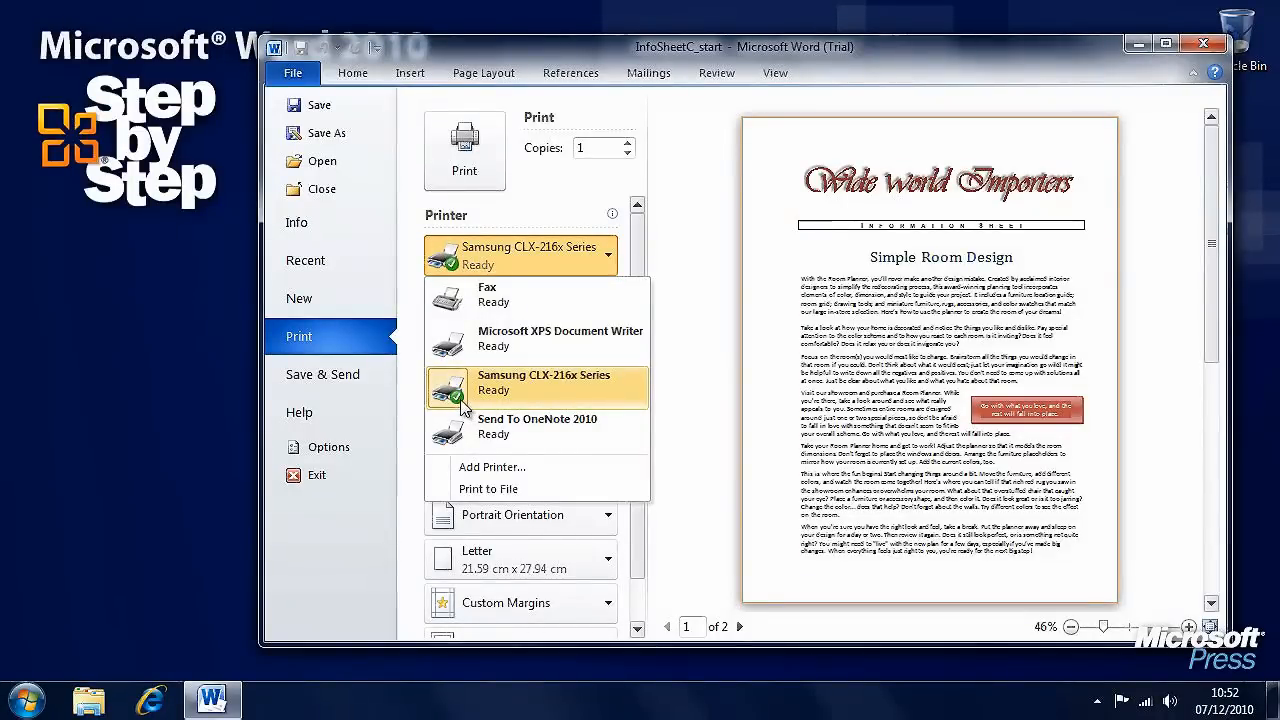
mouse_move(528, 396)
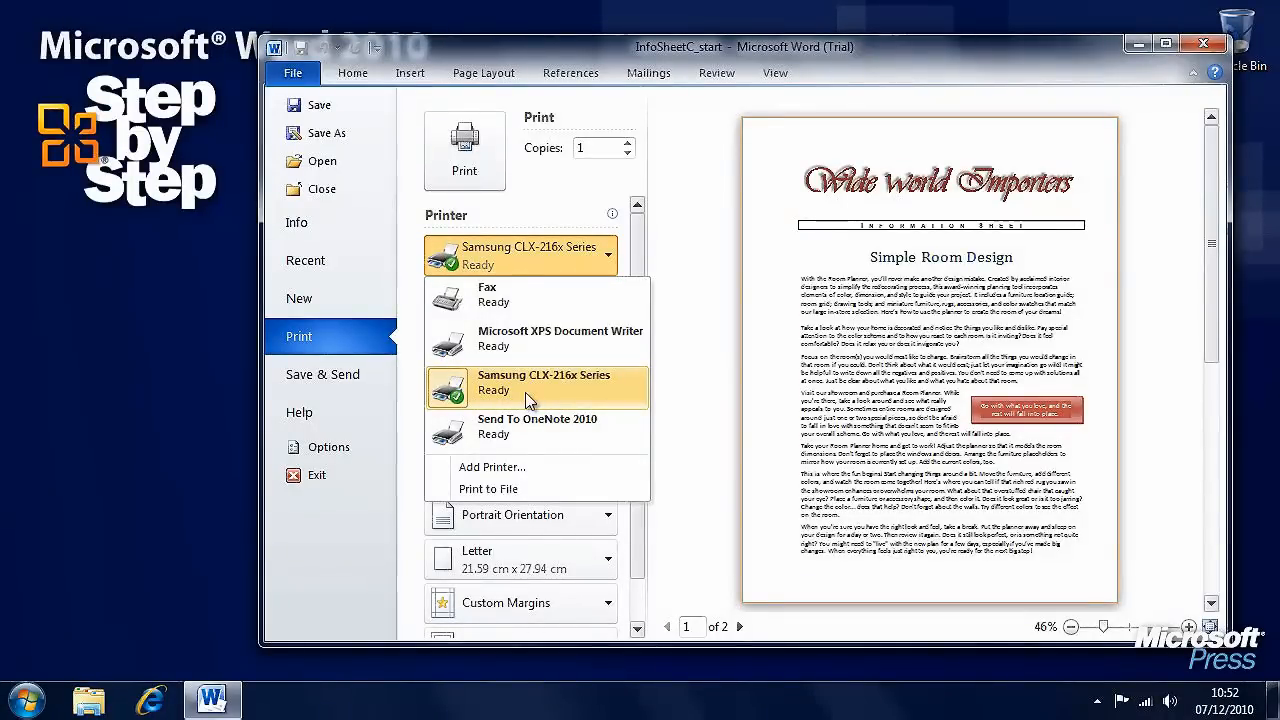
left_click(536, 426)
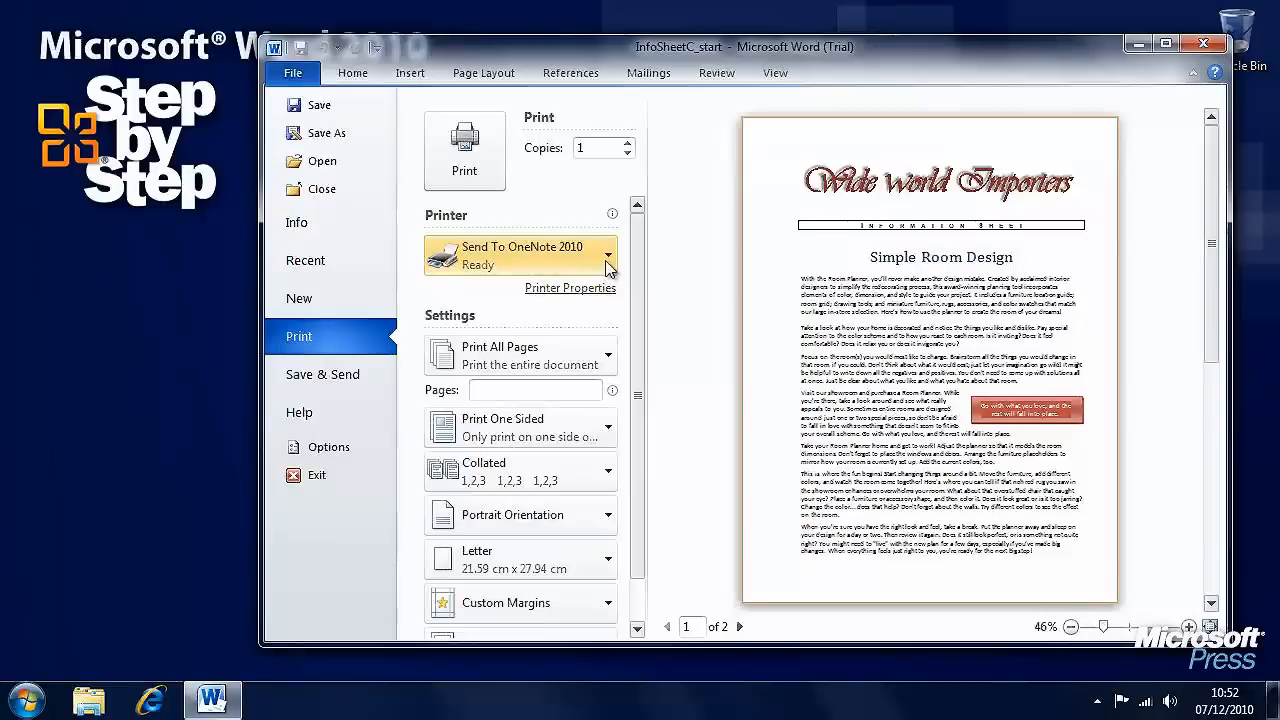
left_click(608, 256)
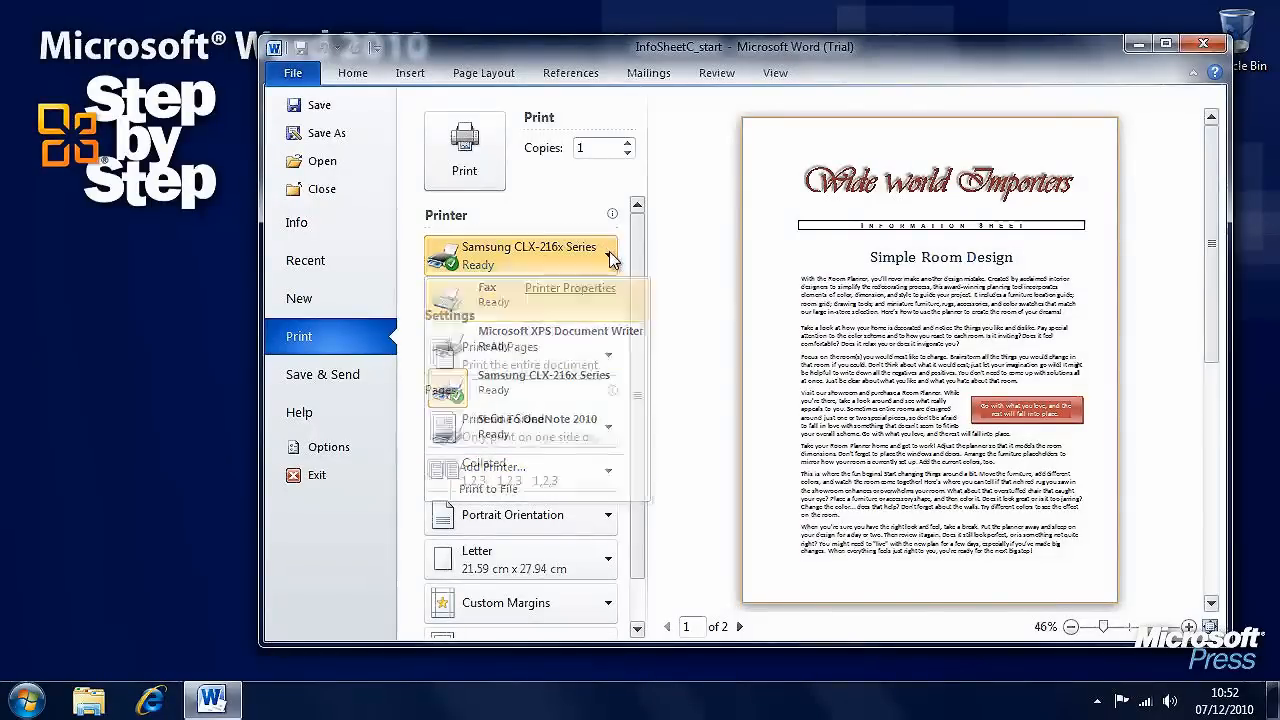
left_click(520, 252)
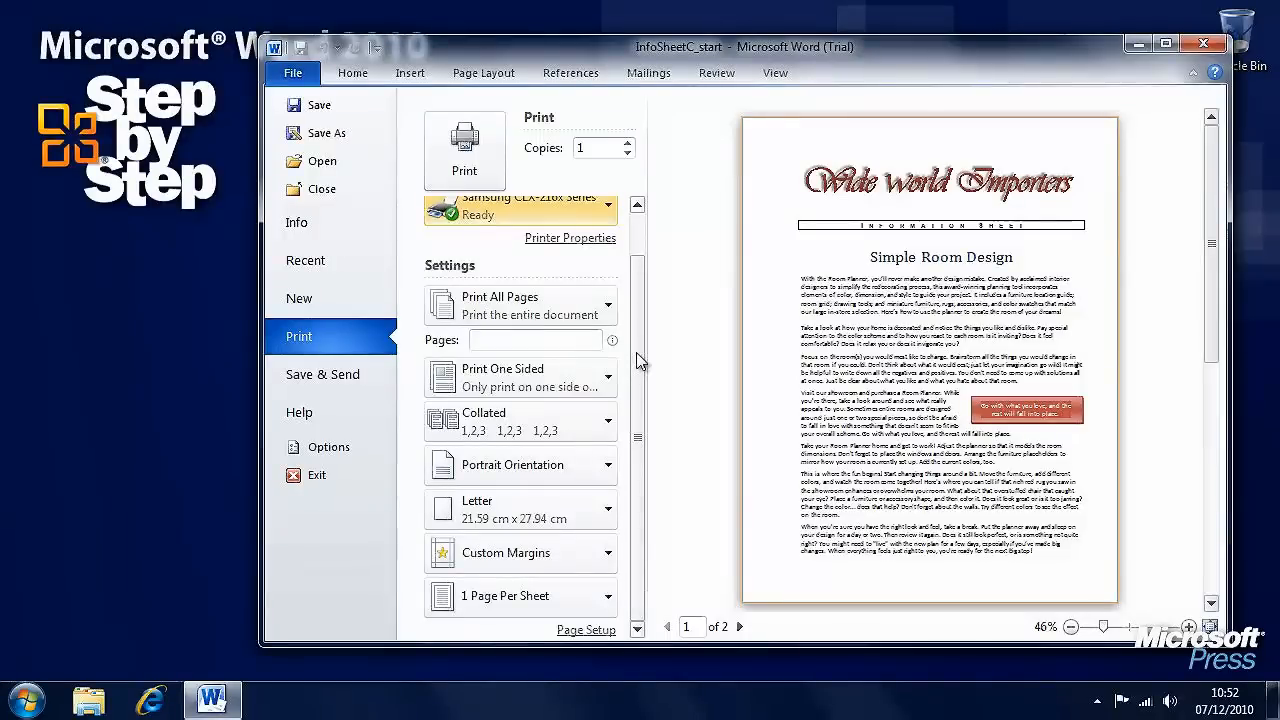
left_click(520, 304)
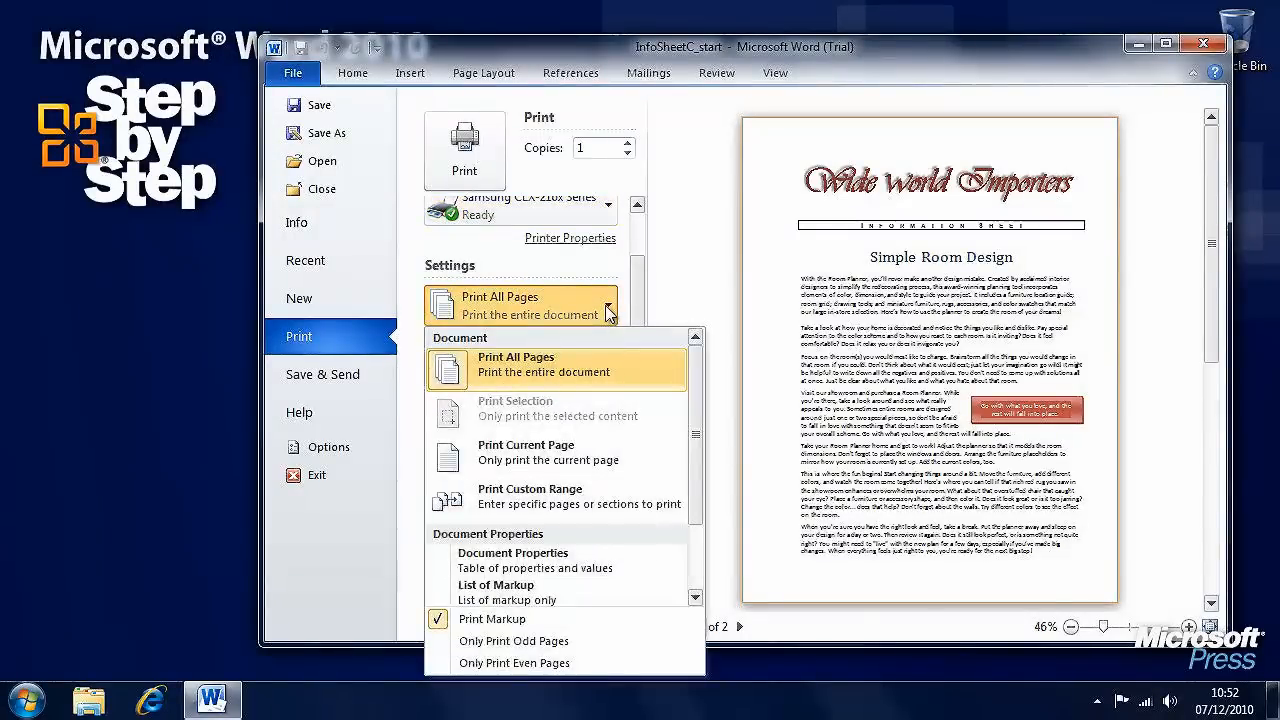
mouse_move(576, 496)
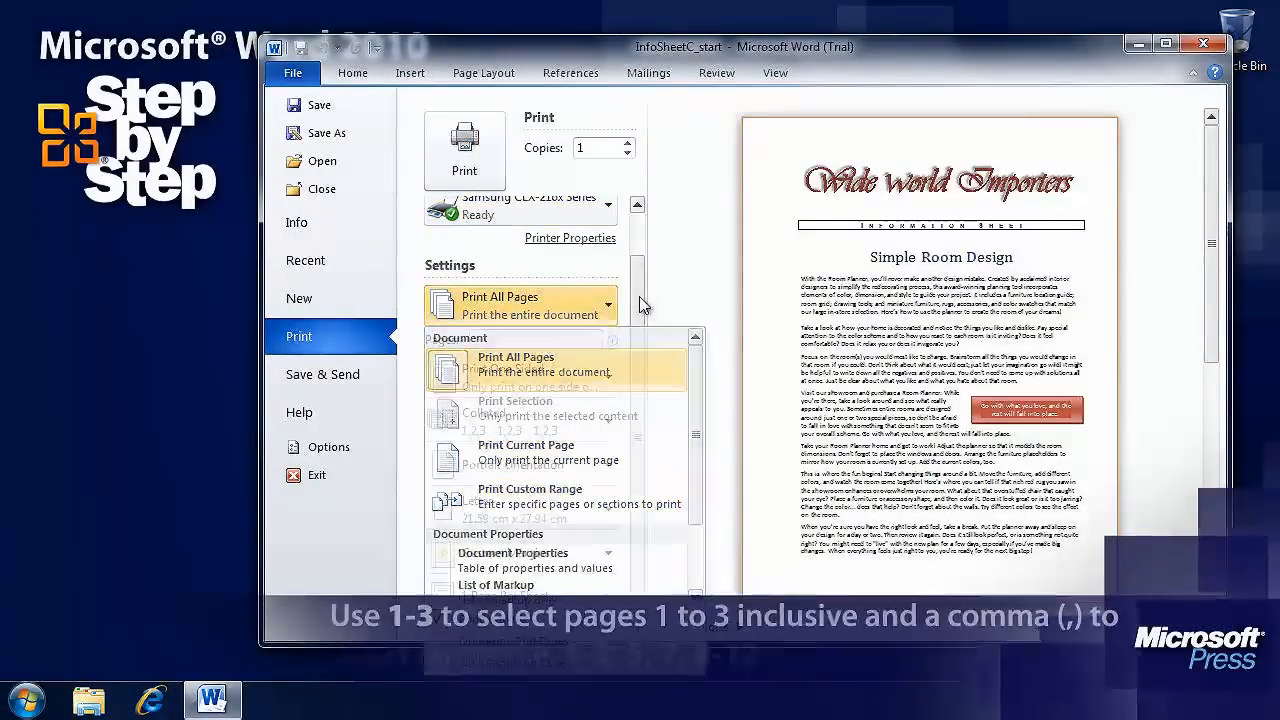
Enter the custom page range 1-3, 5-11 and view the one-sided and two-sided printing choices
left_click(536, 340)
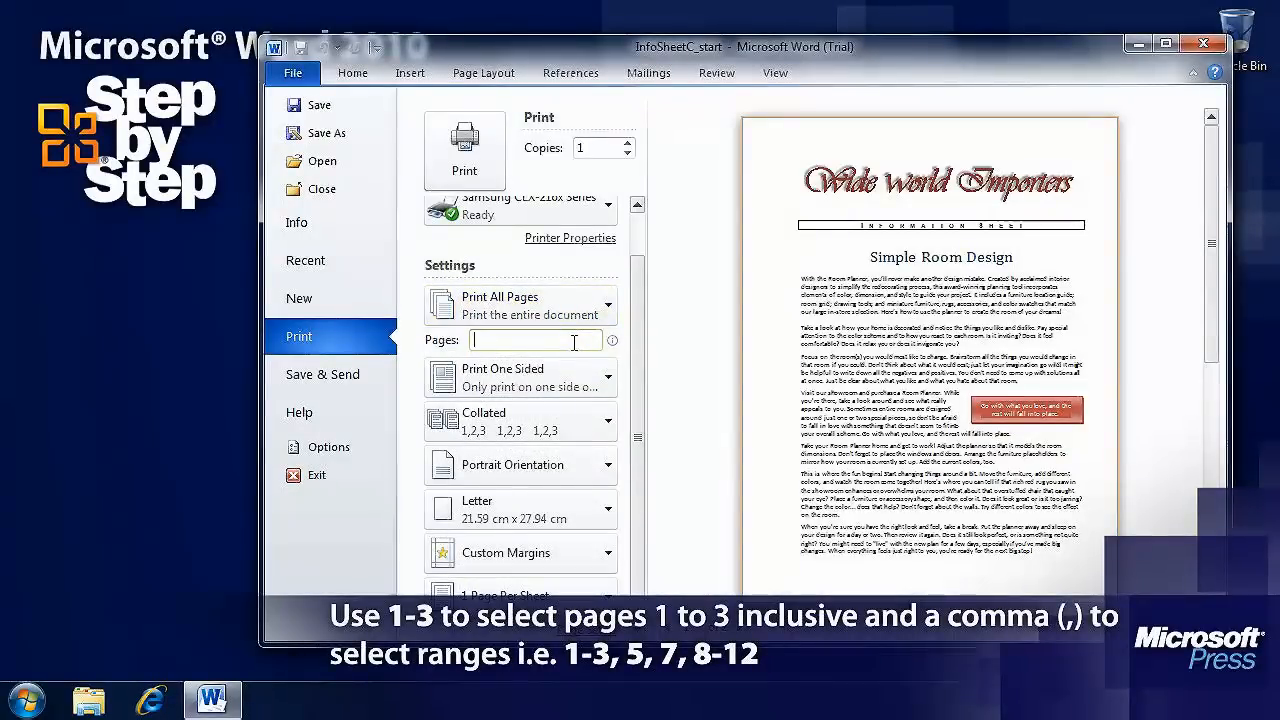
type("1-3, 5-11")
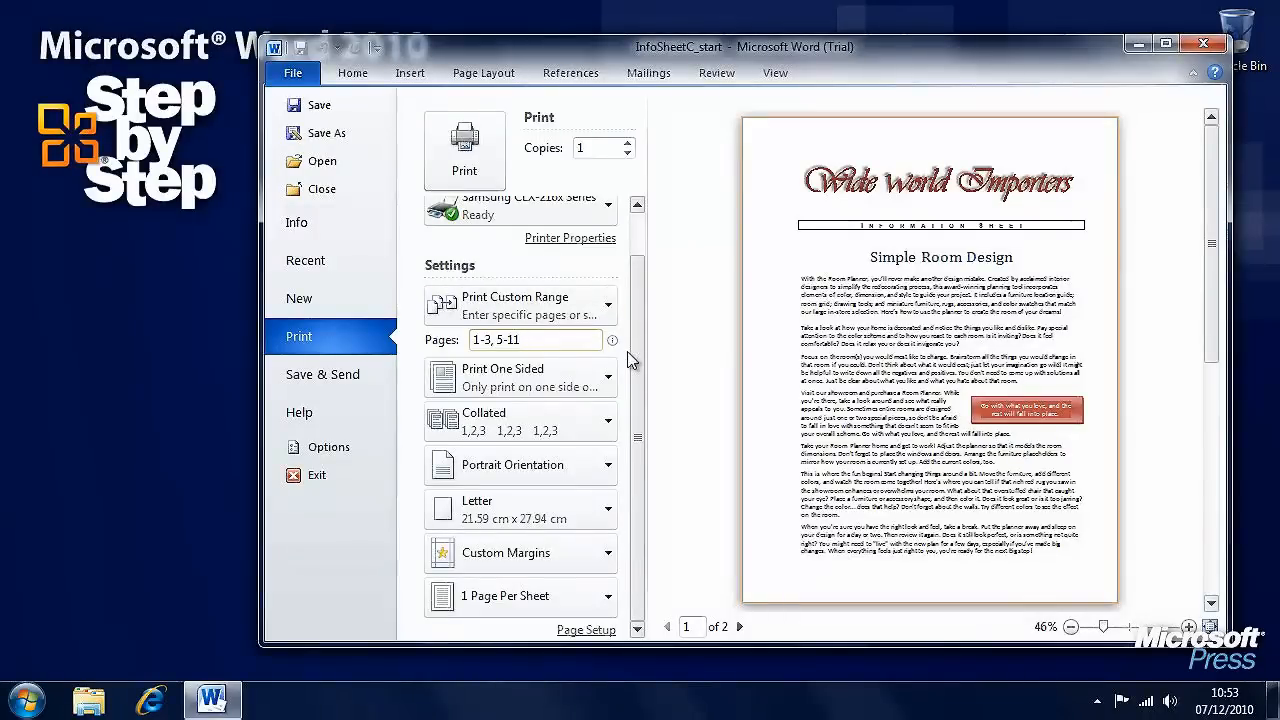
left_click(520, 376)
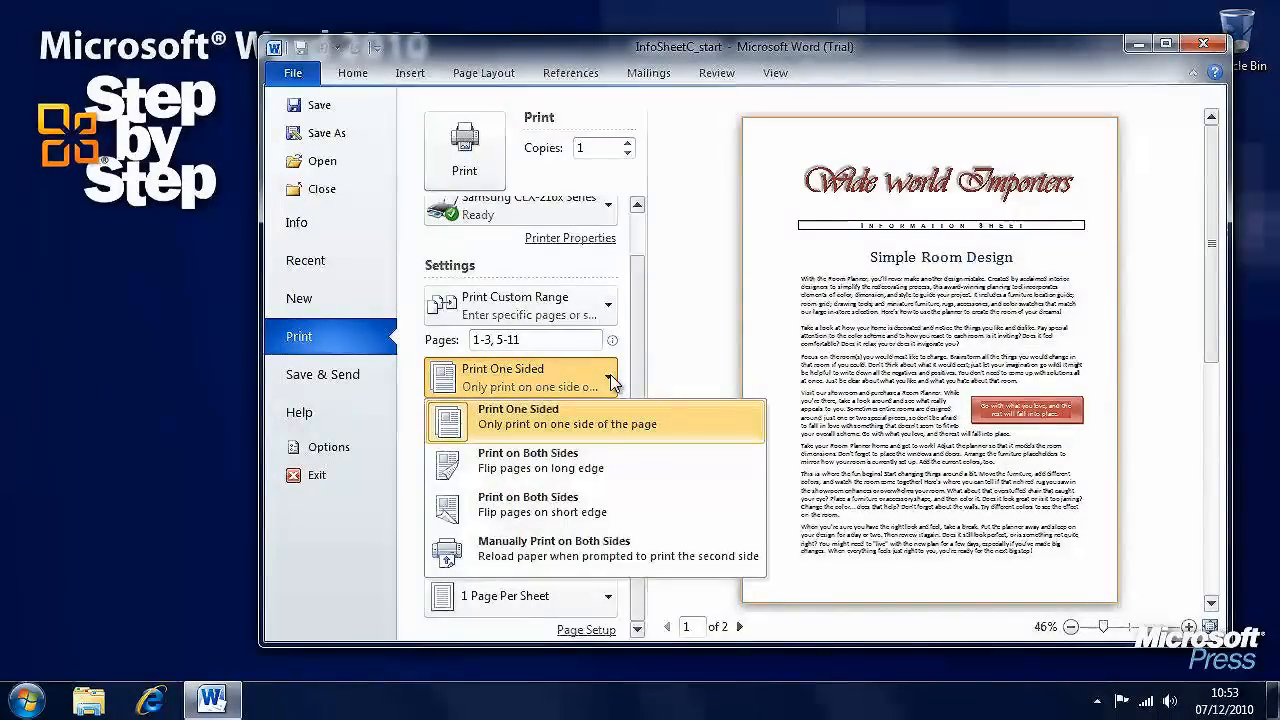
mouse_move(592, 462)
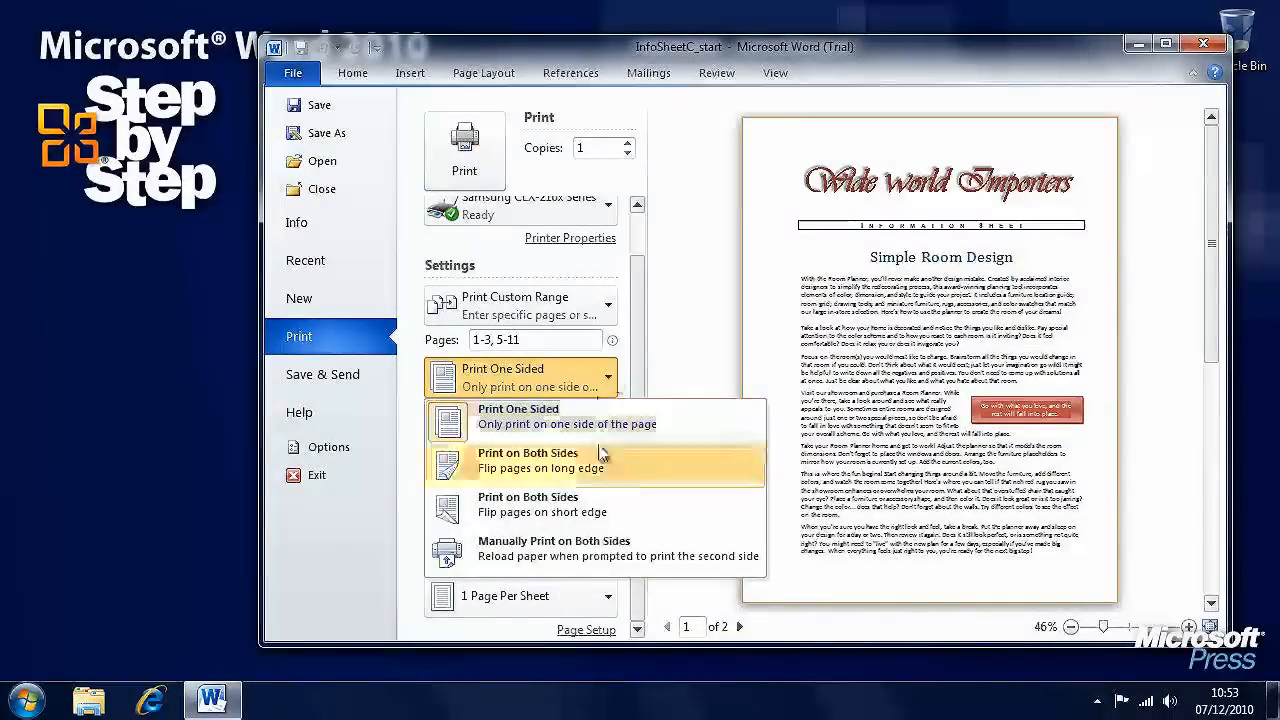
mouse_move(668, 476)
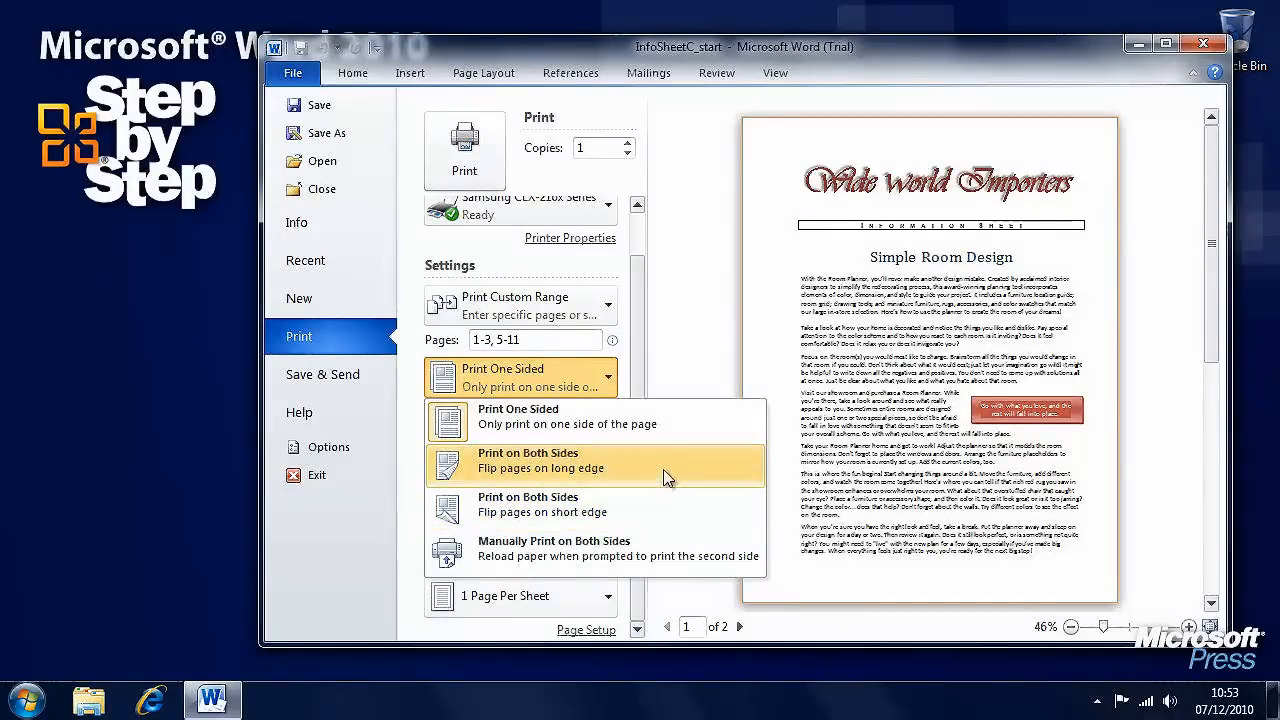
mouse_move(666, 504)
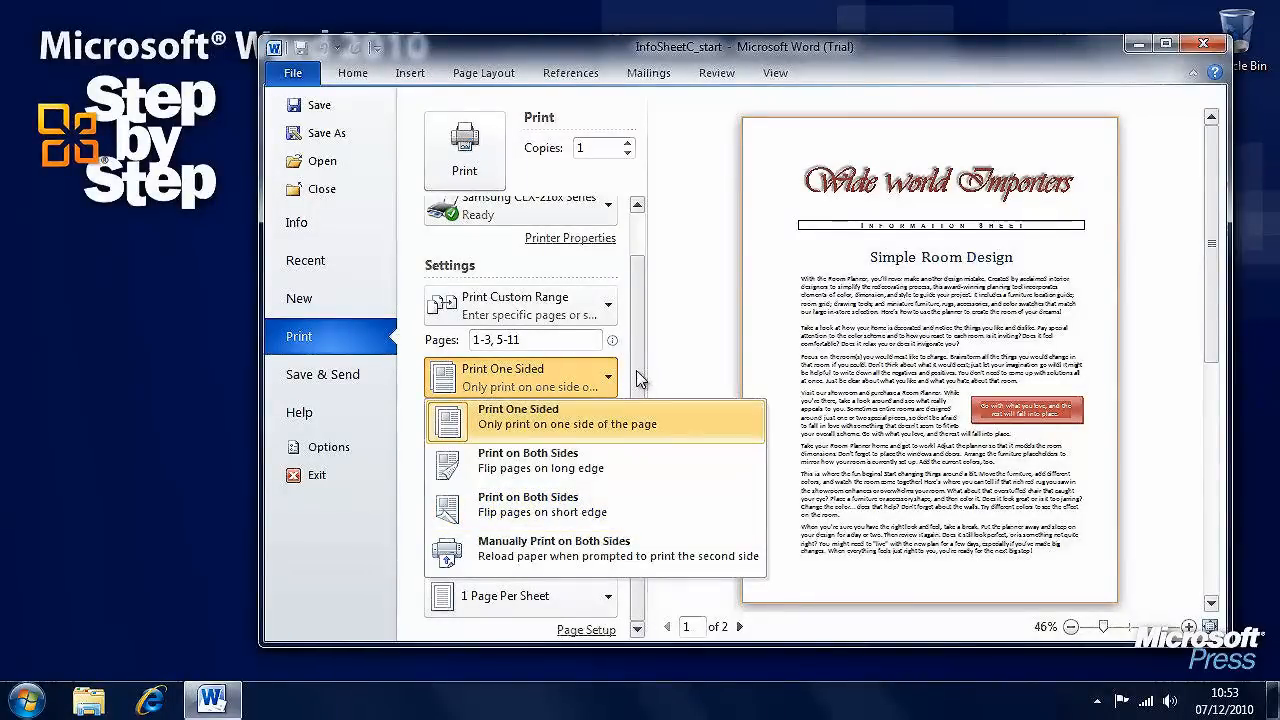
Keep Print One Sided, choose Collated, and raise Copies to 4
left_click(518, 420)
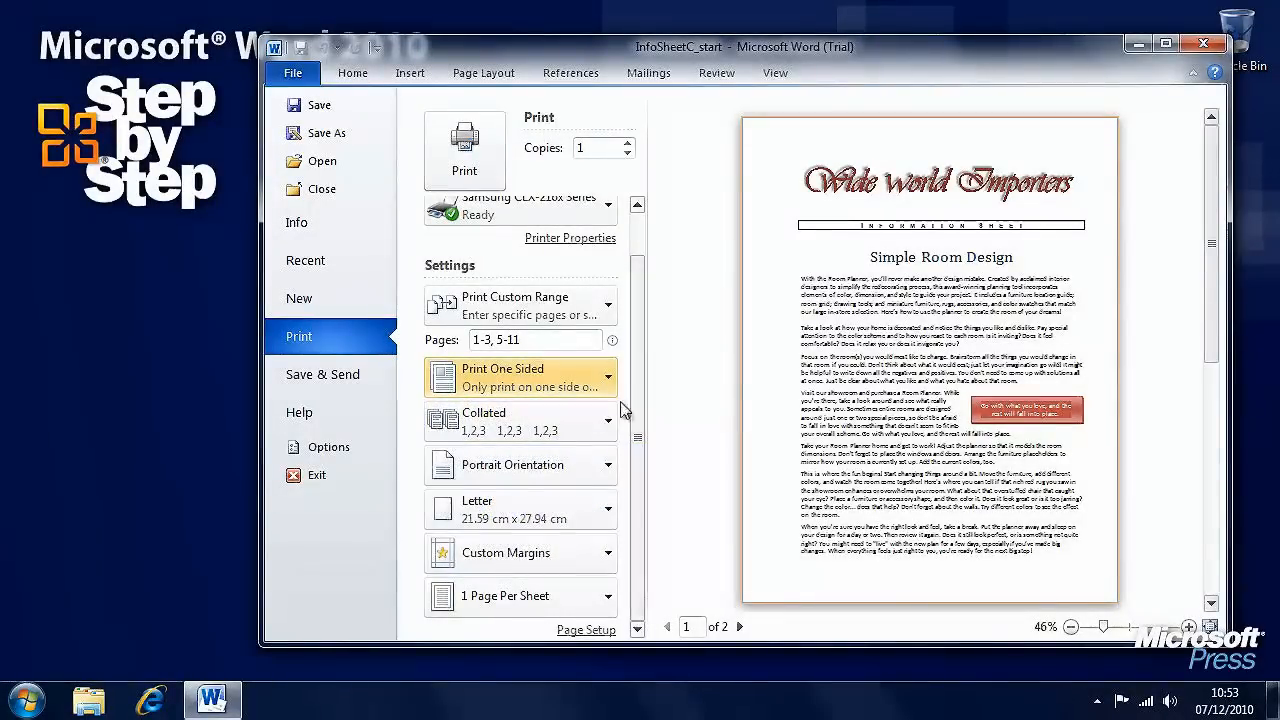
left_click(608, 420)
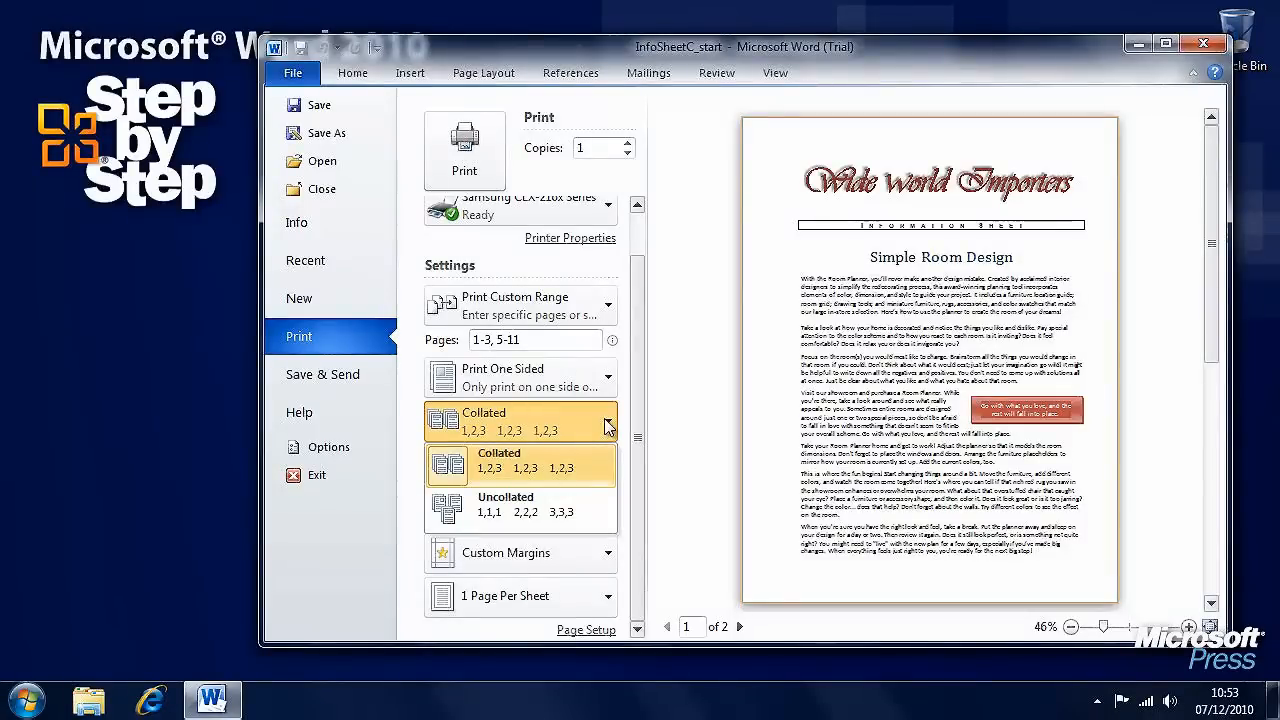
mouse_move(660, 276)
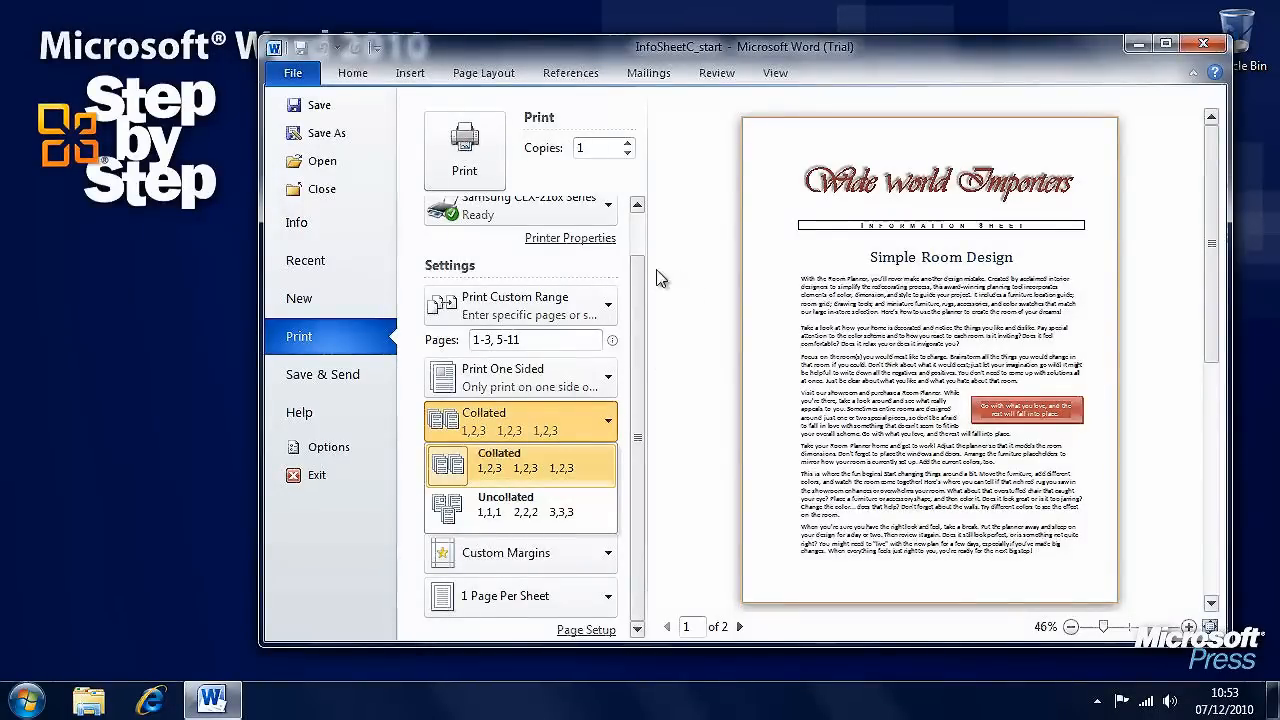
left_click(628, 142)
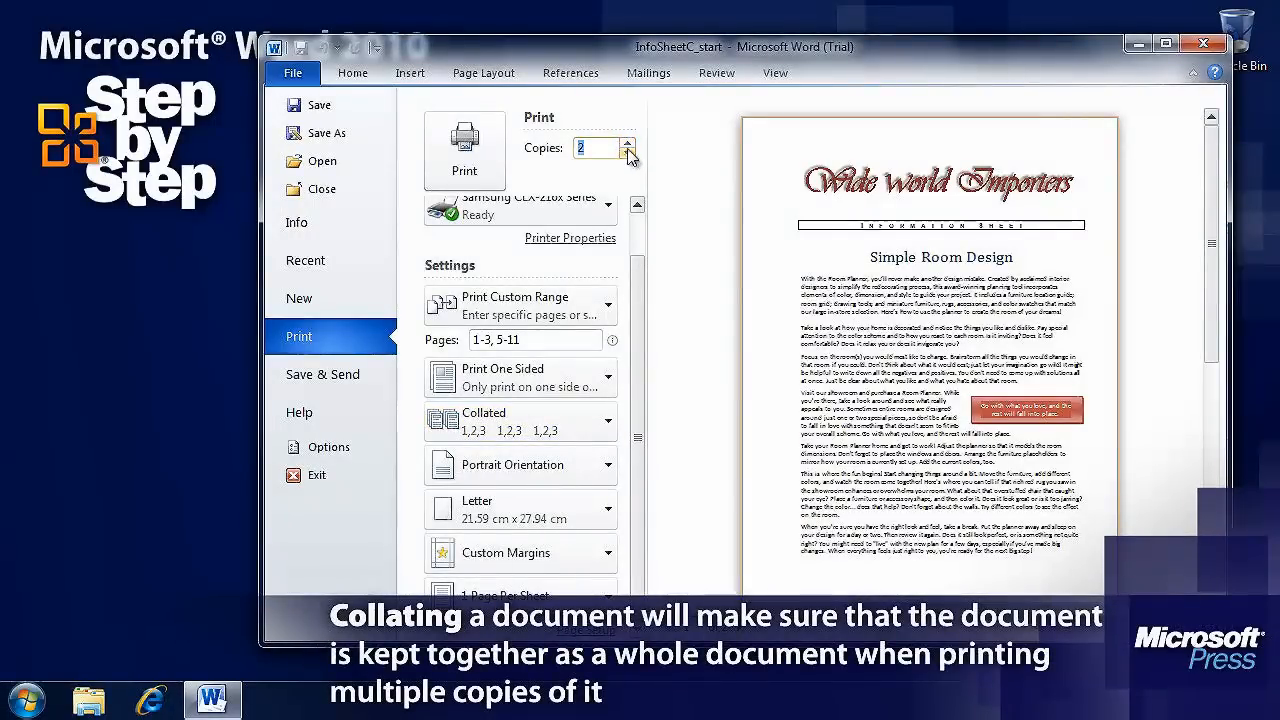
left_click(624, 140)
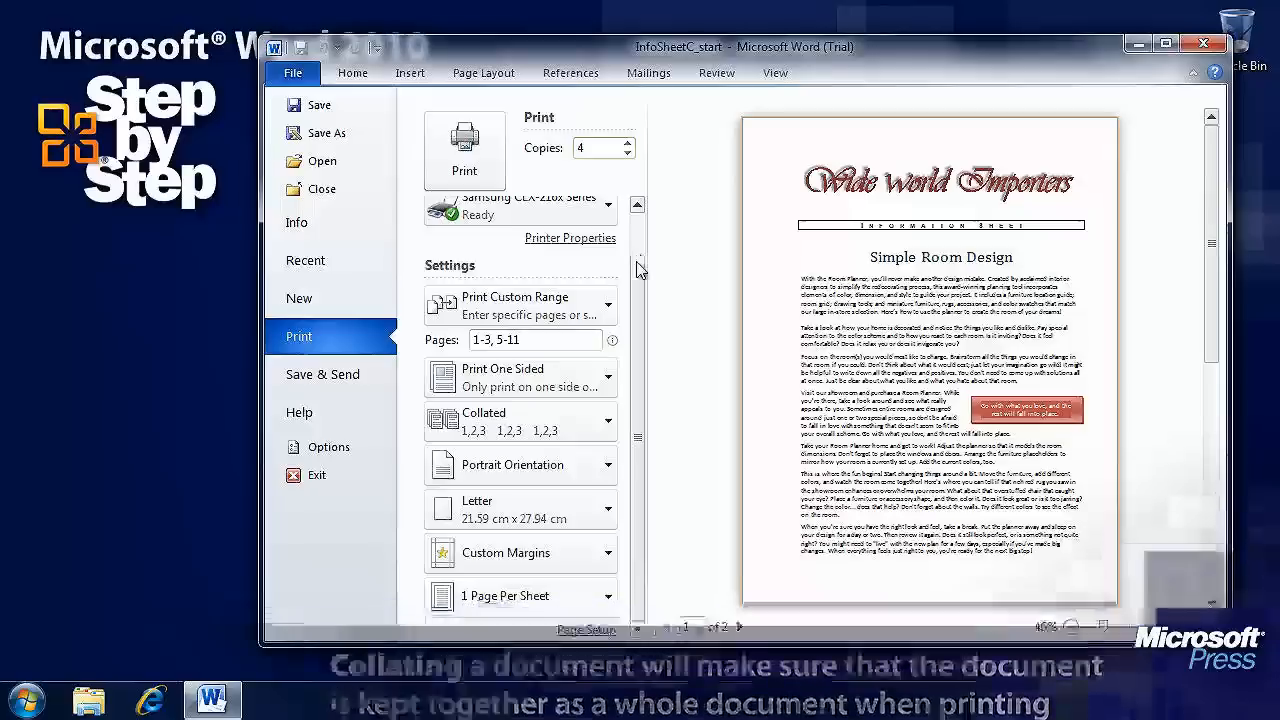
left_click(520, 464)
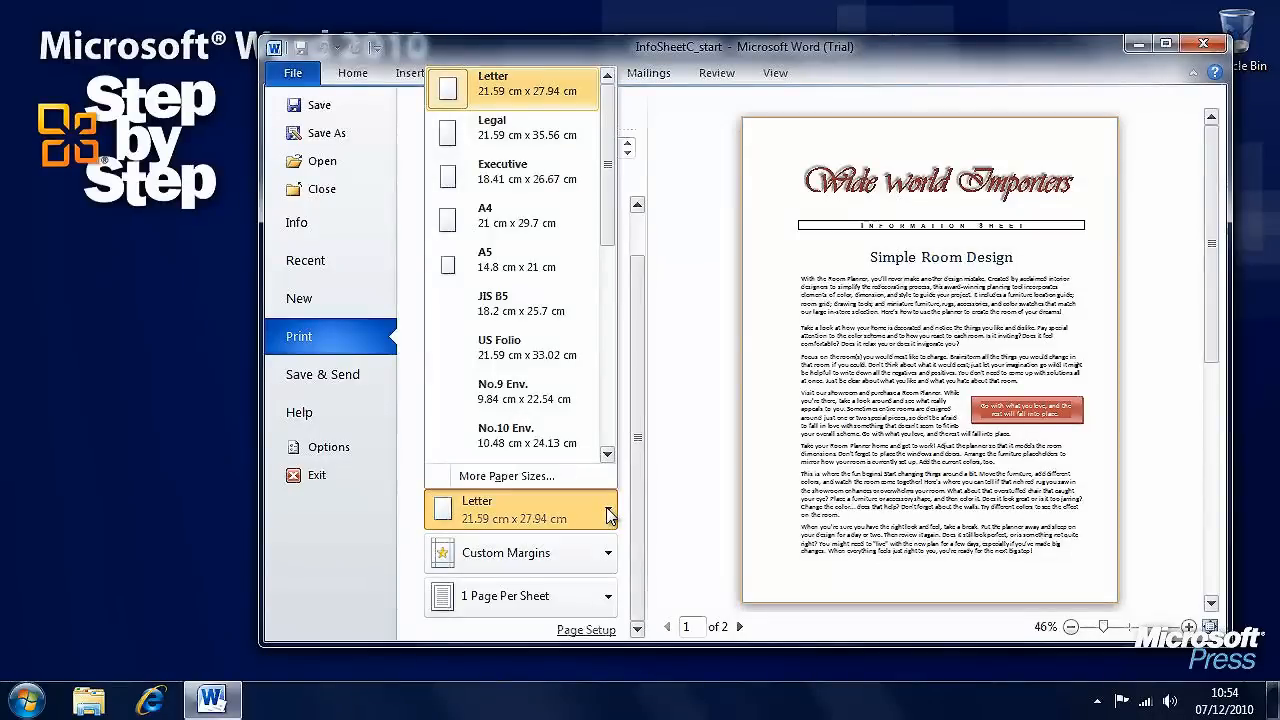
mouse_move(552, 234)
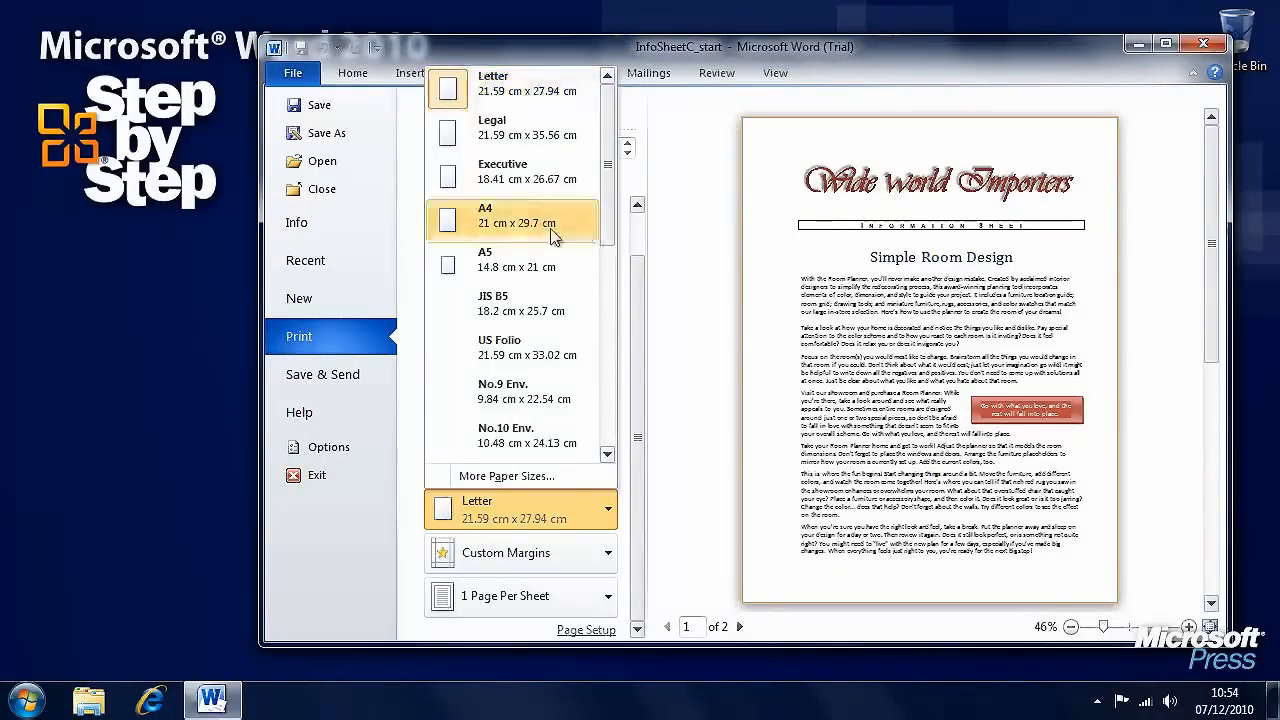
mouse_move(638, 422)
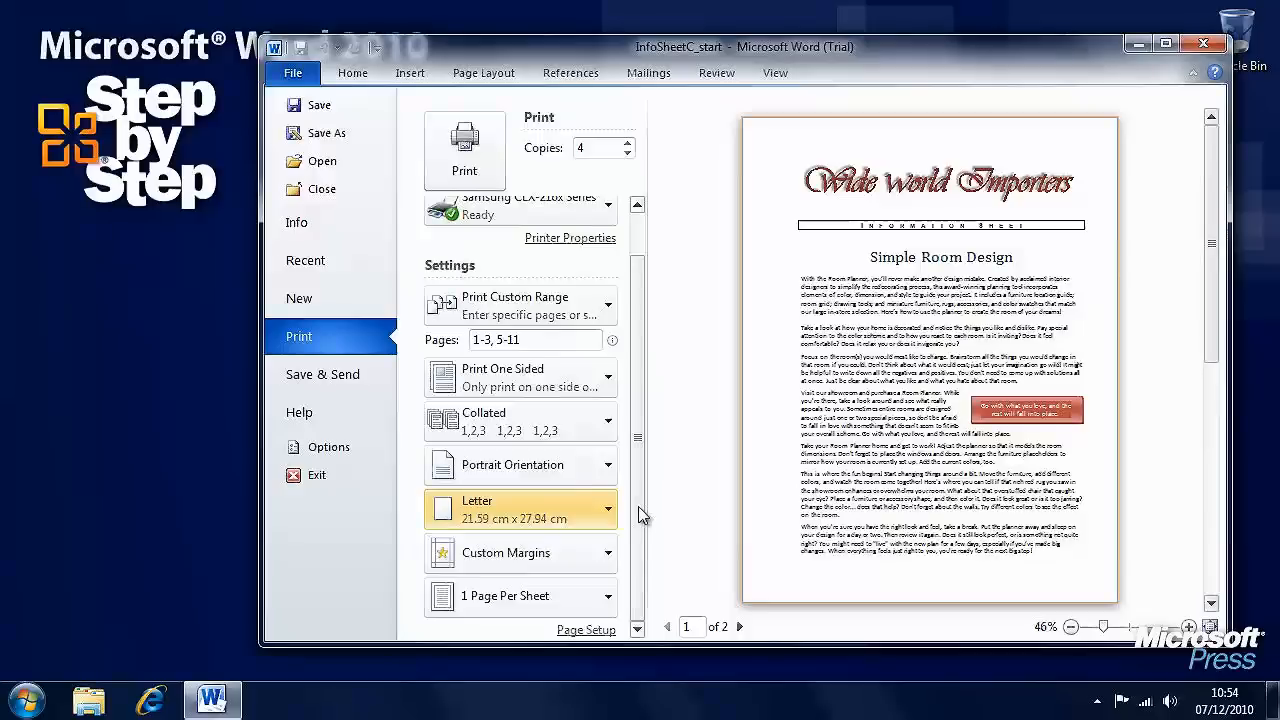
mouse_move(520, 552)
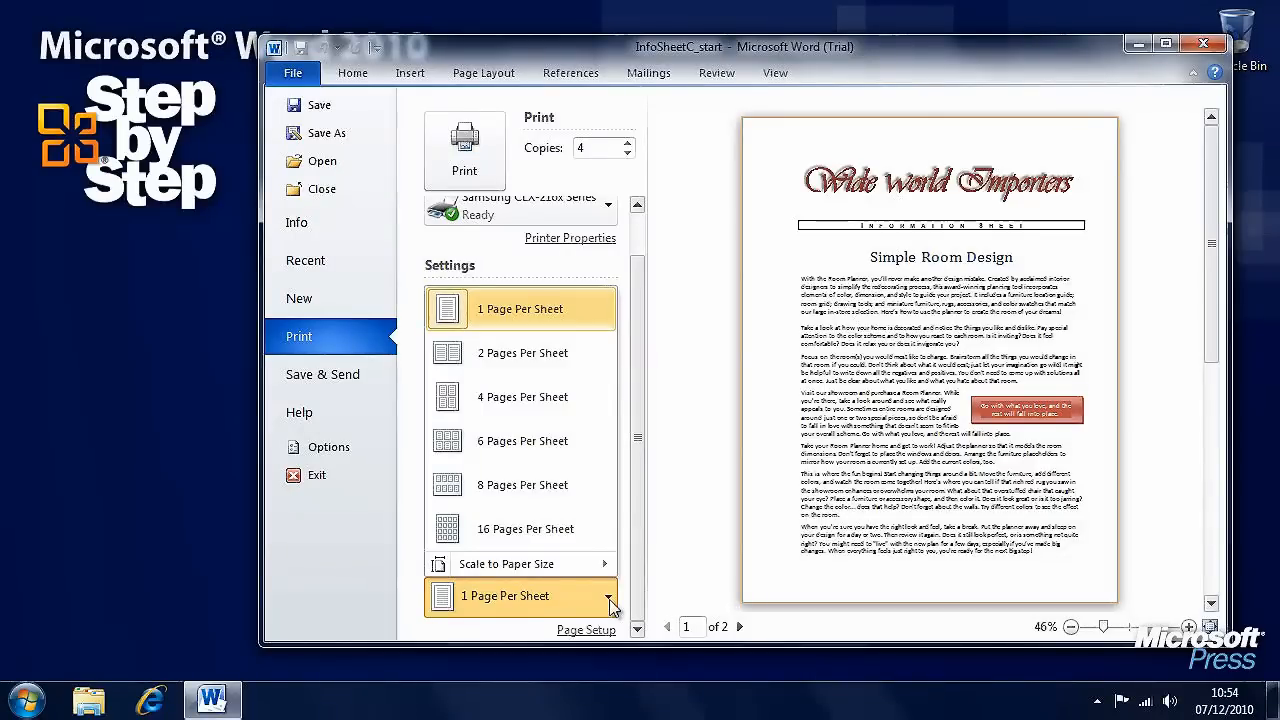
mouse_move(562, 500)
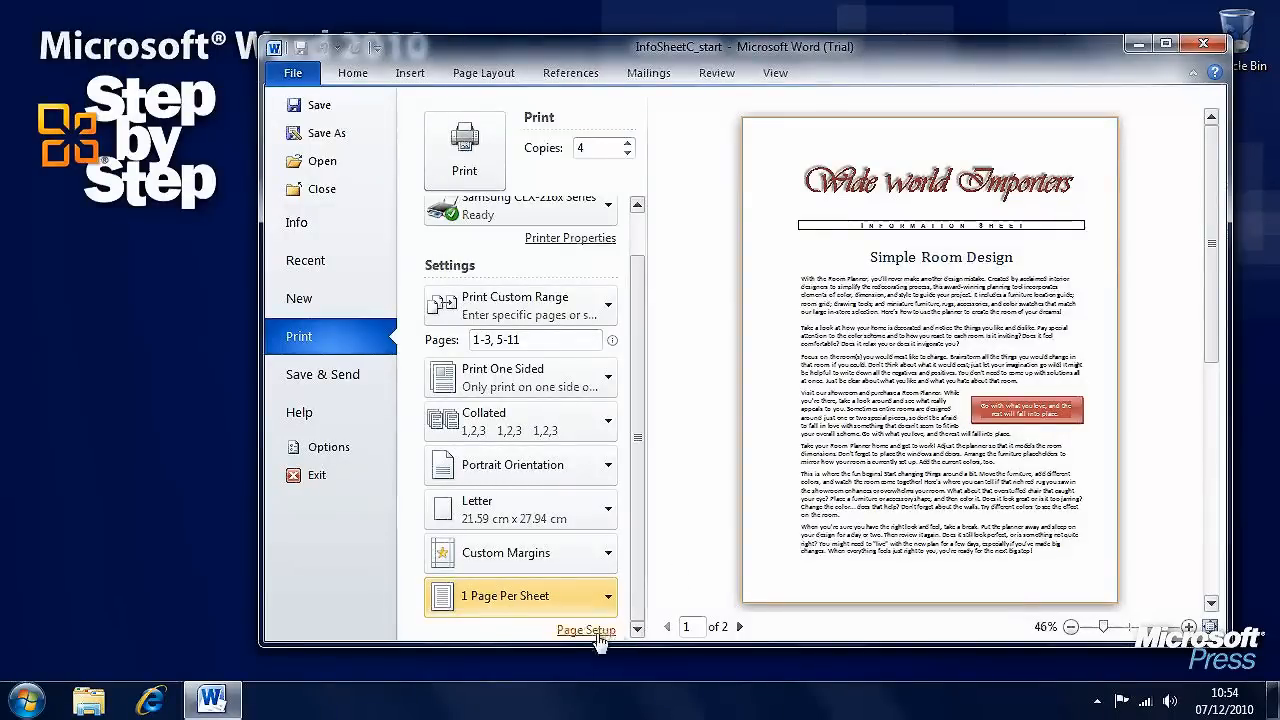
mouse_move(584, 630)
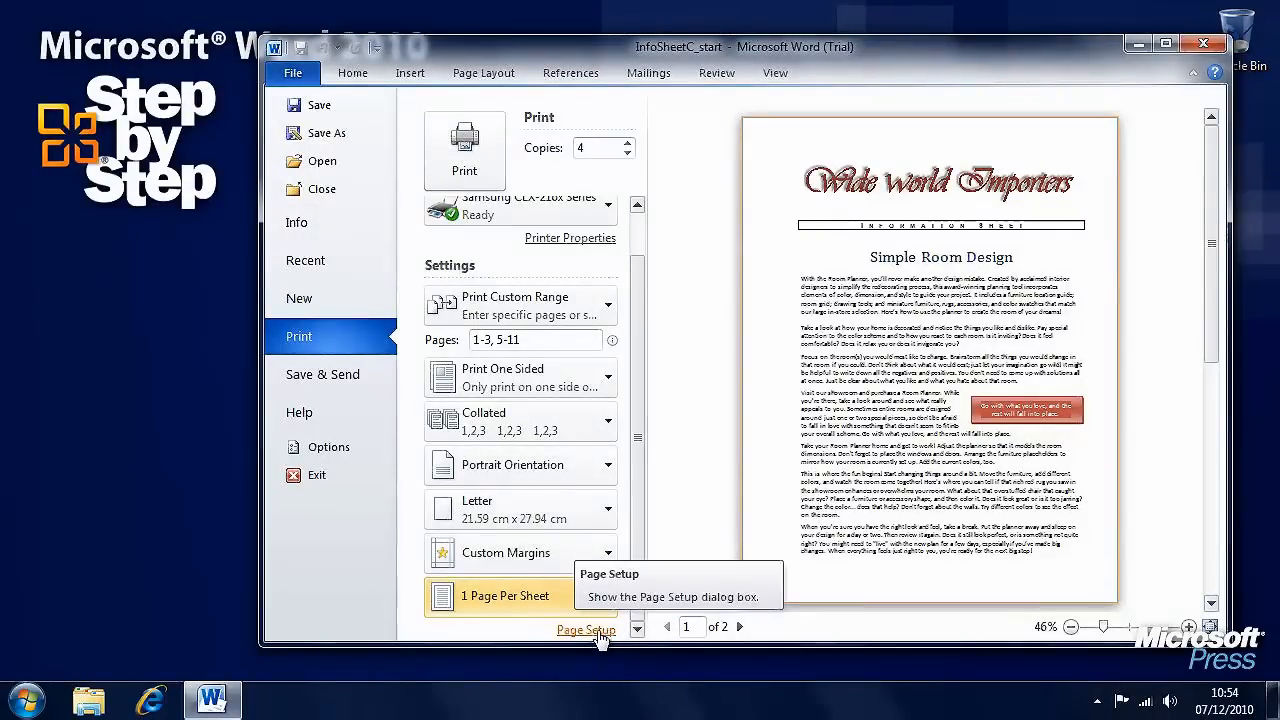
Browse the Page Setup Margins, Paper and Layout tabs, ending on Paper with Letter 21.59 × 27.94 cm
left_click(582, 630)
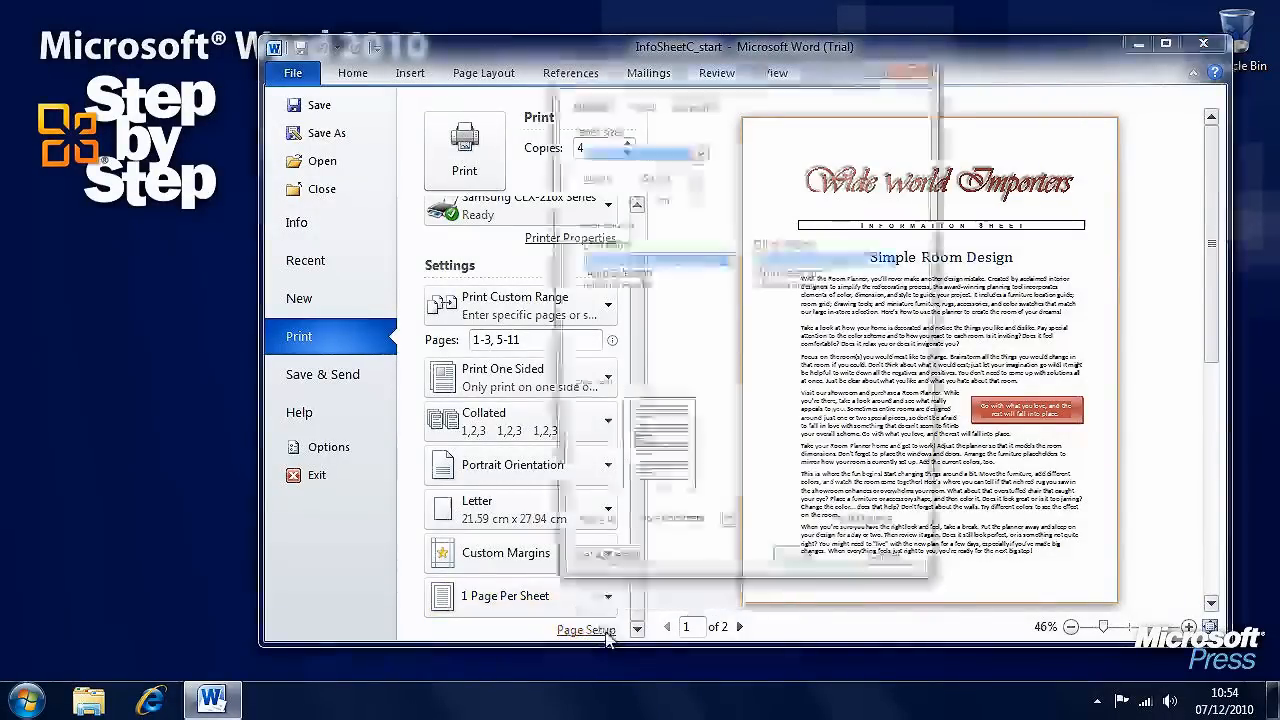
left_click(584, 630)
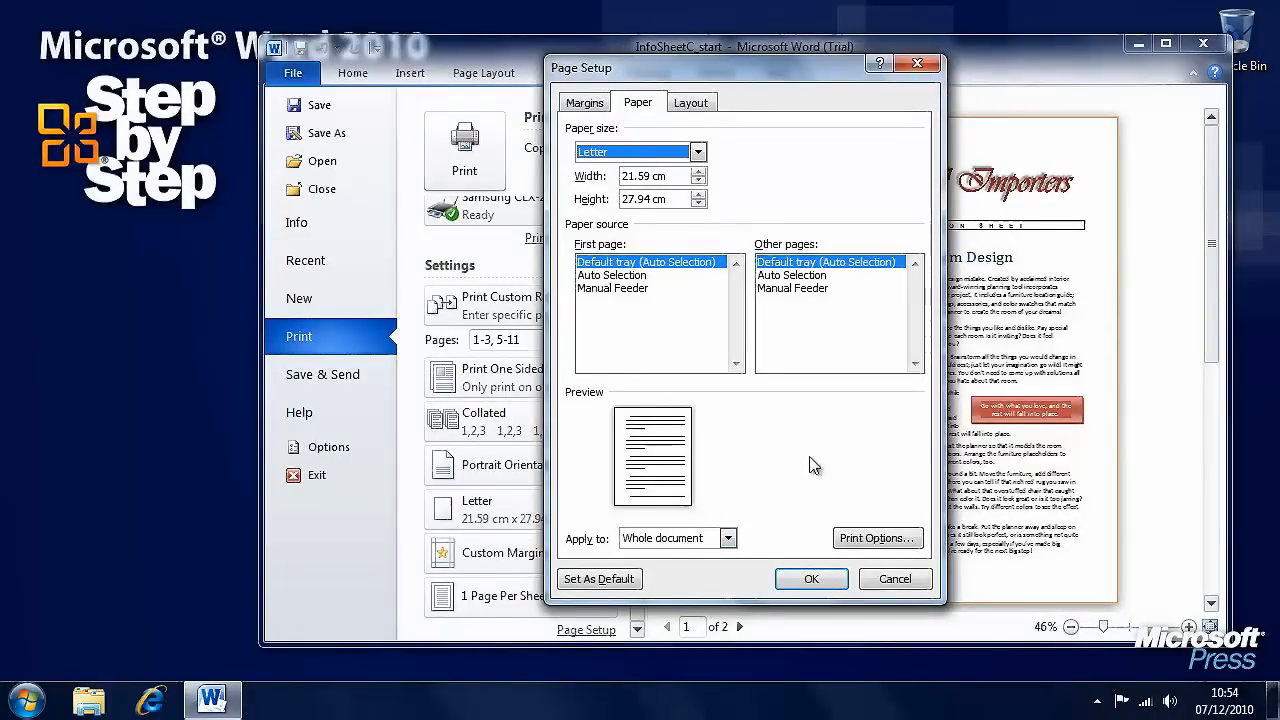
left_click(584, 100)
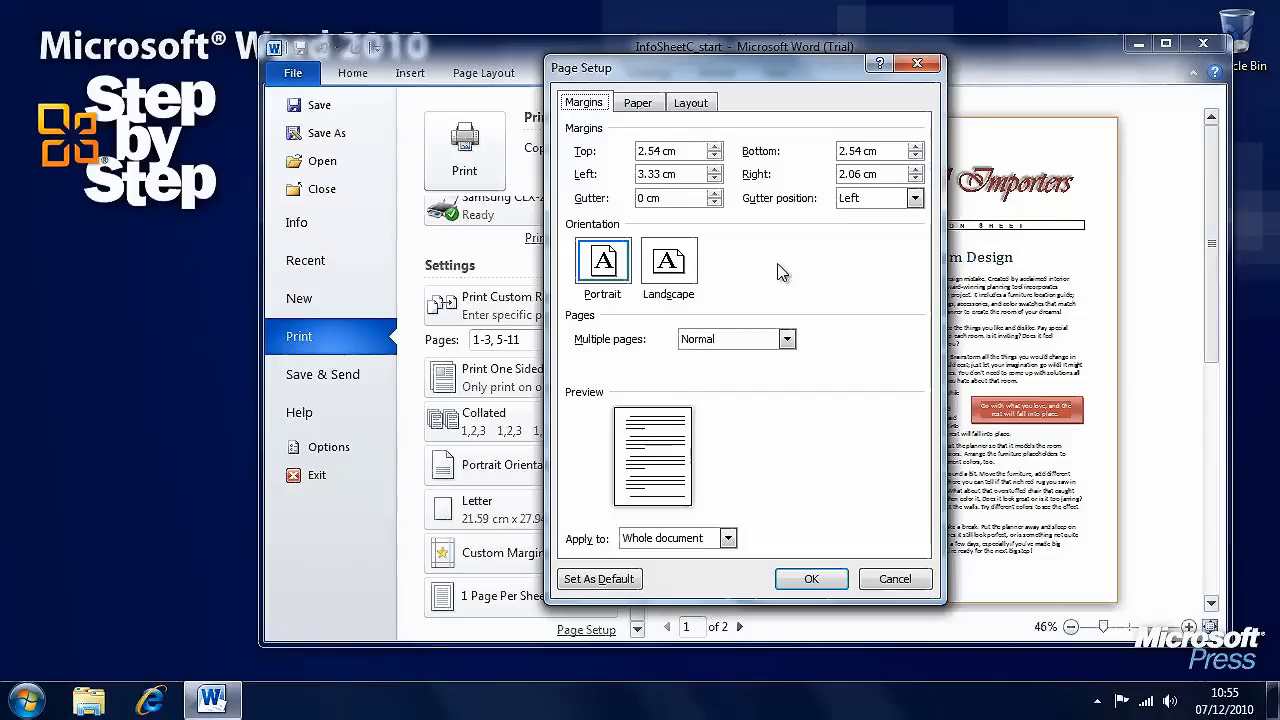
left_click(638, 102)
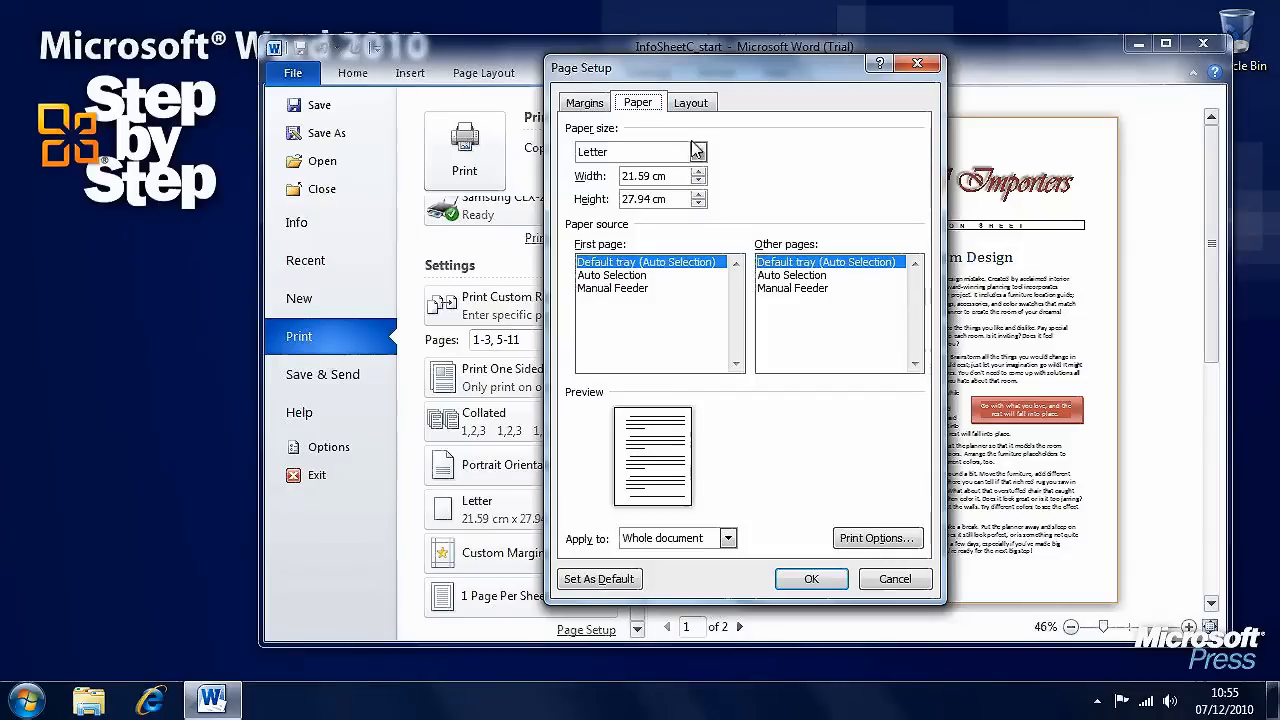
left_click(636, 152)
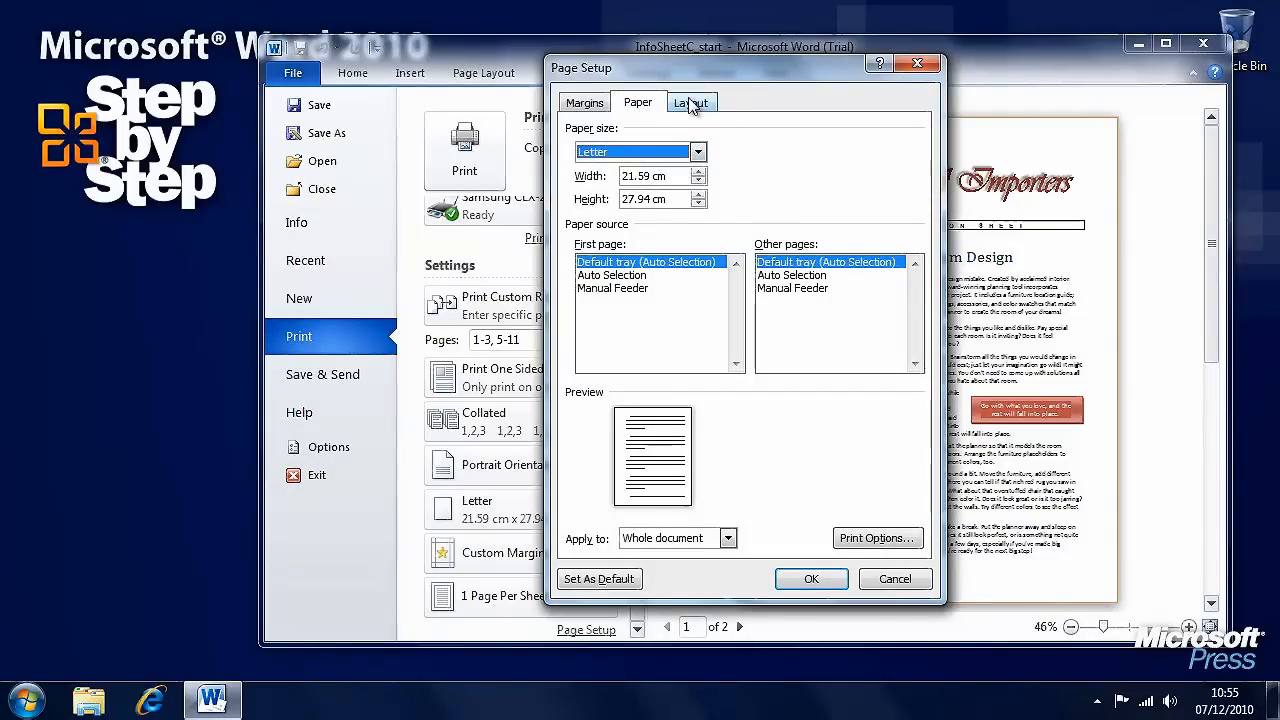
left_click(692, 102)
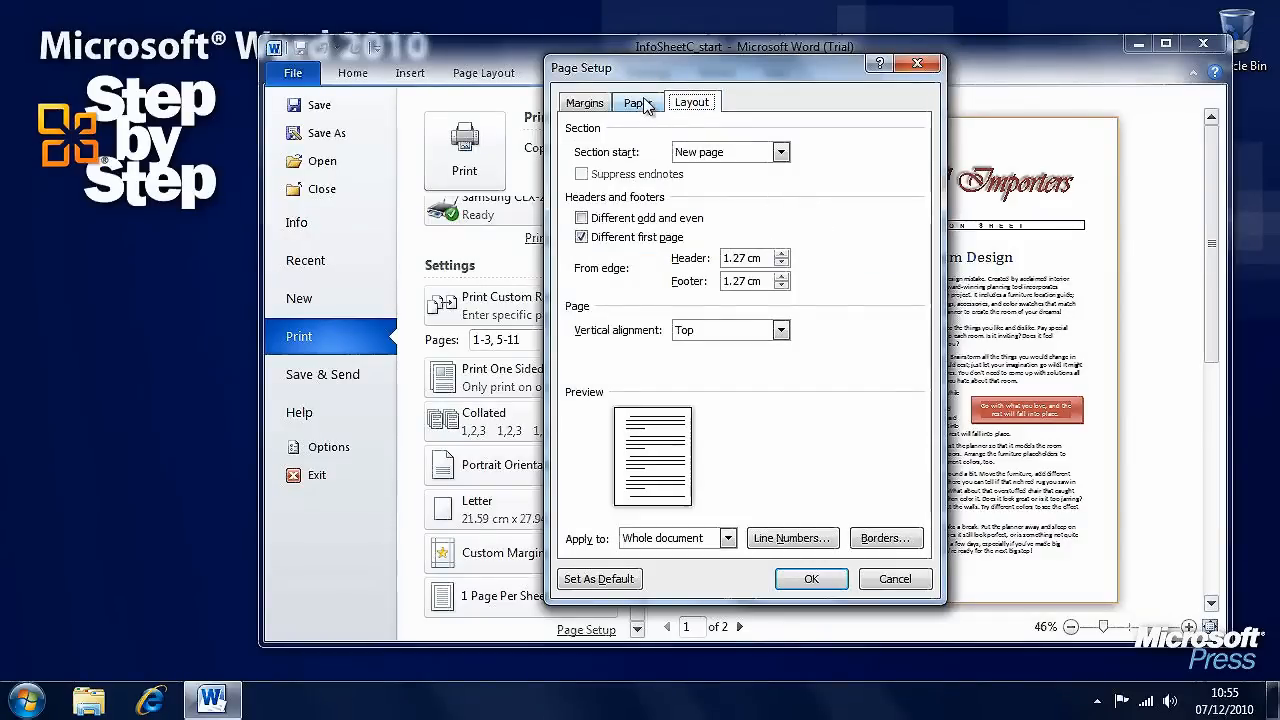
left_click(638, 100)
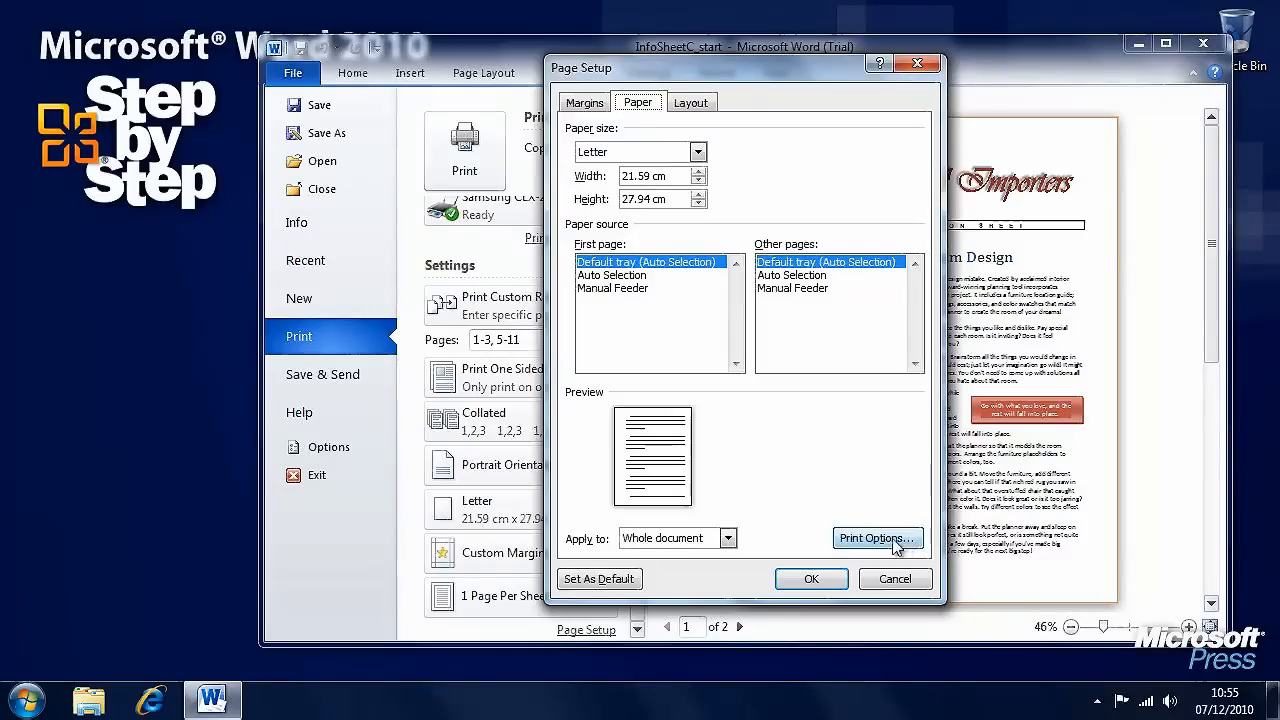
In Word Options Display, enable Print background colors and images
left_click(876, 538)
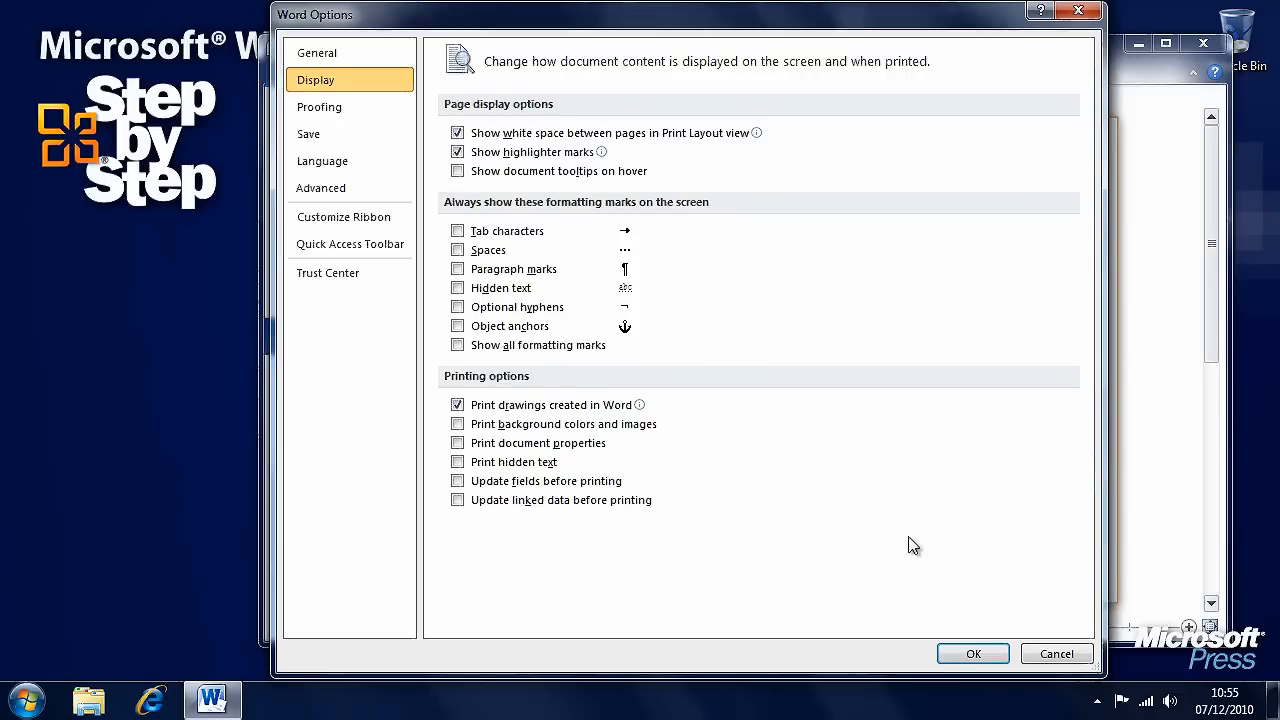
mouse_move(920, 540)
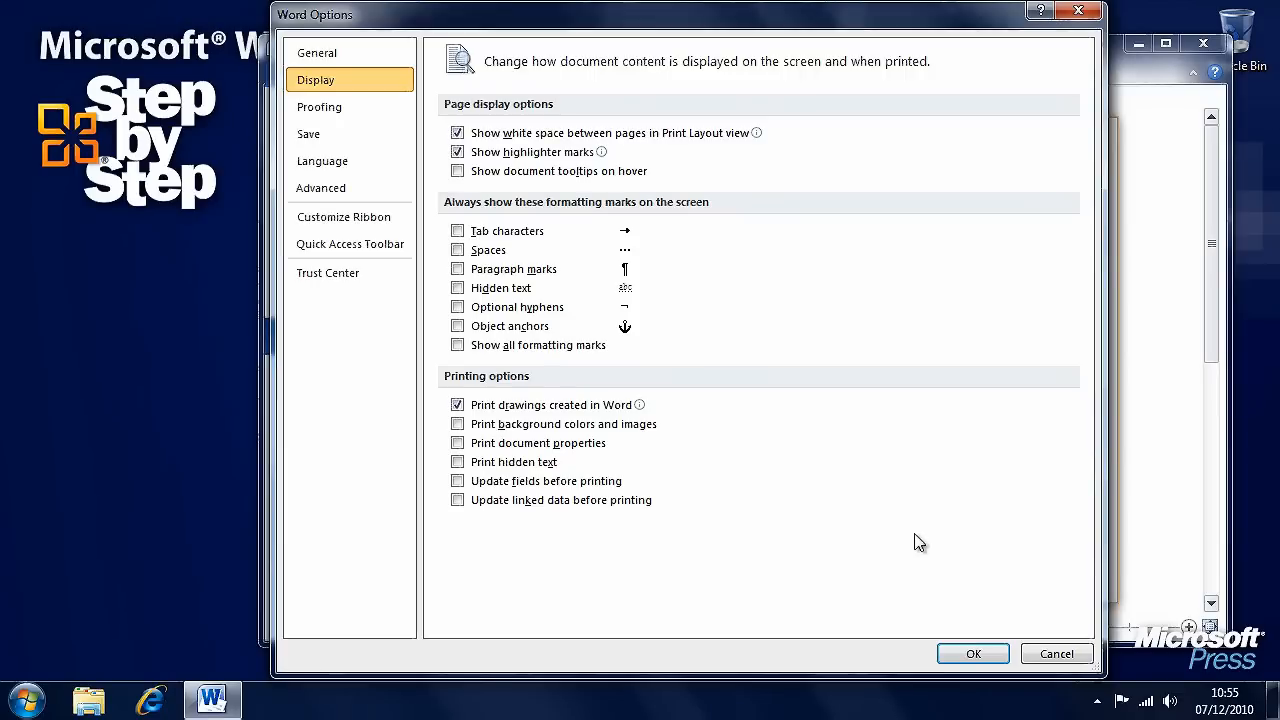
mouse_move(548, 386)
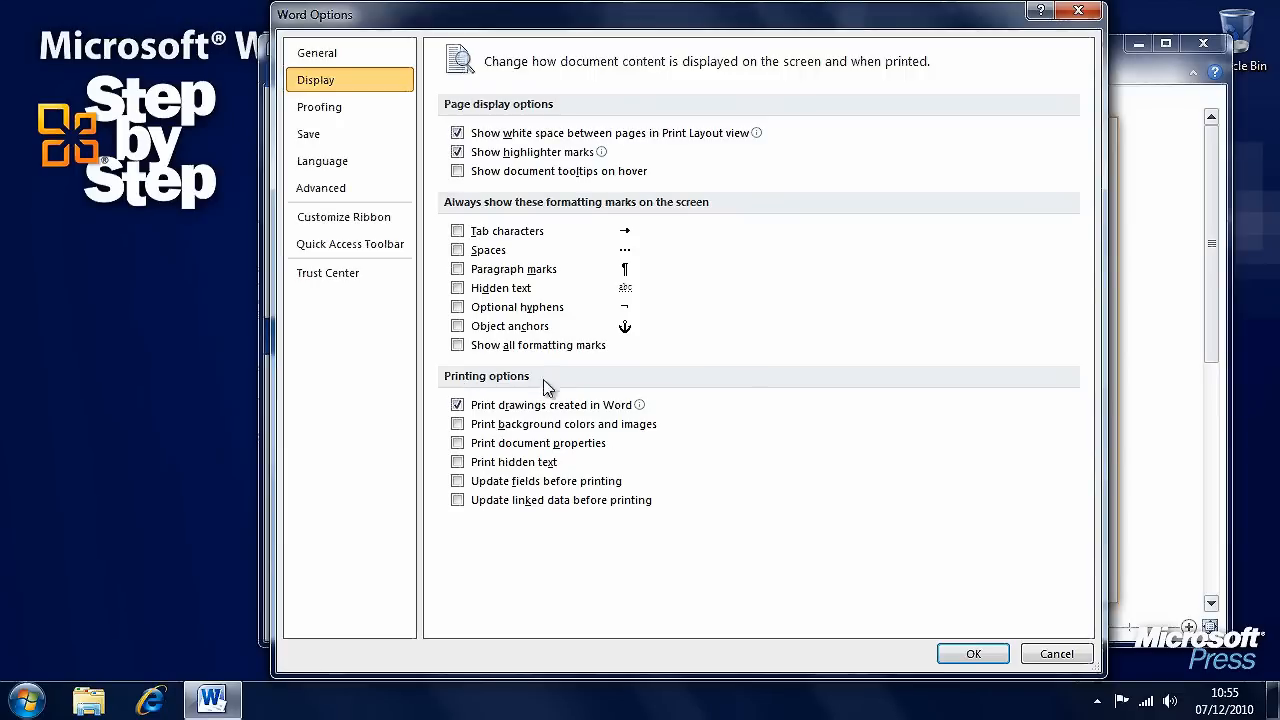
left_click(456, 424)
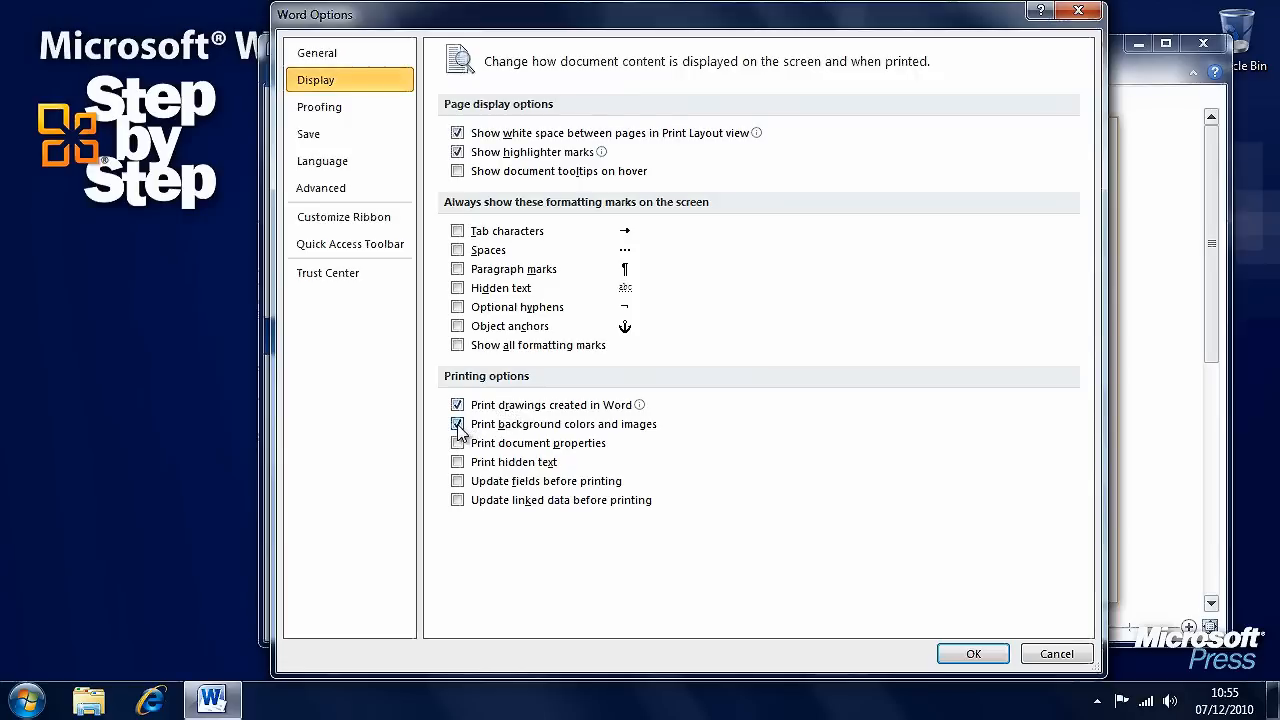
left_click(456, 424)
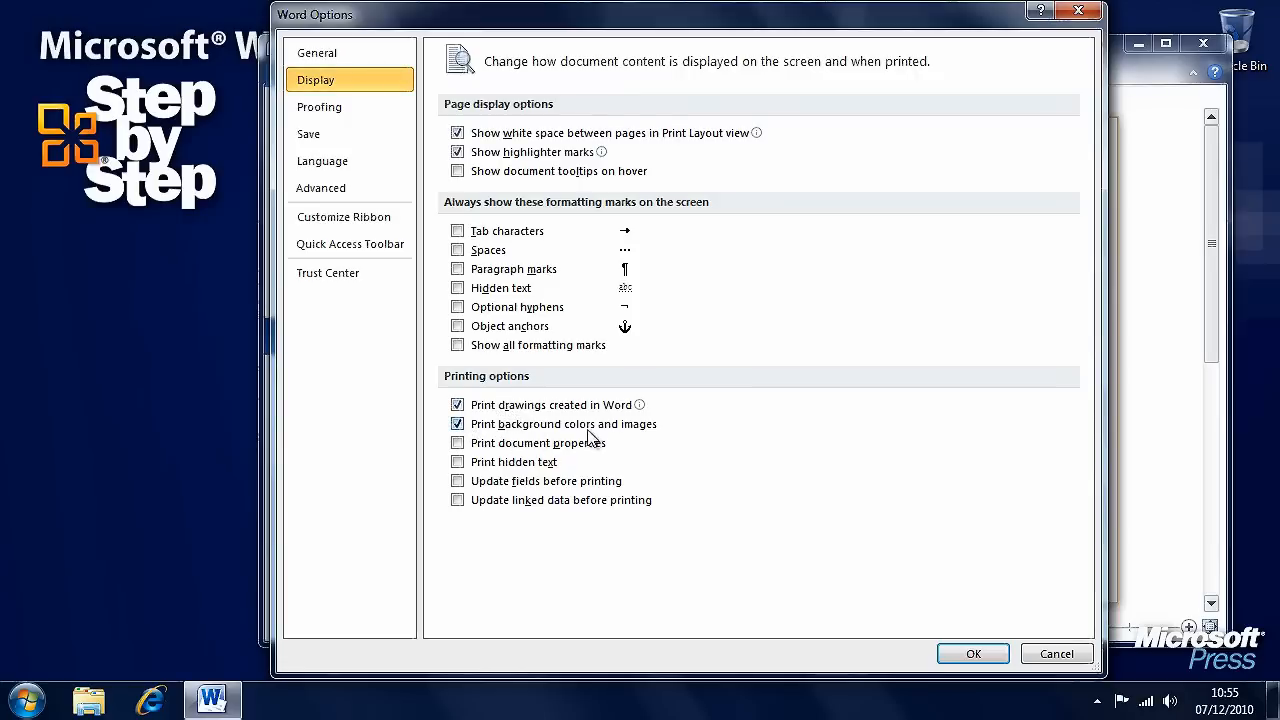
mouse_move(648, 440)
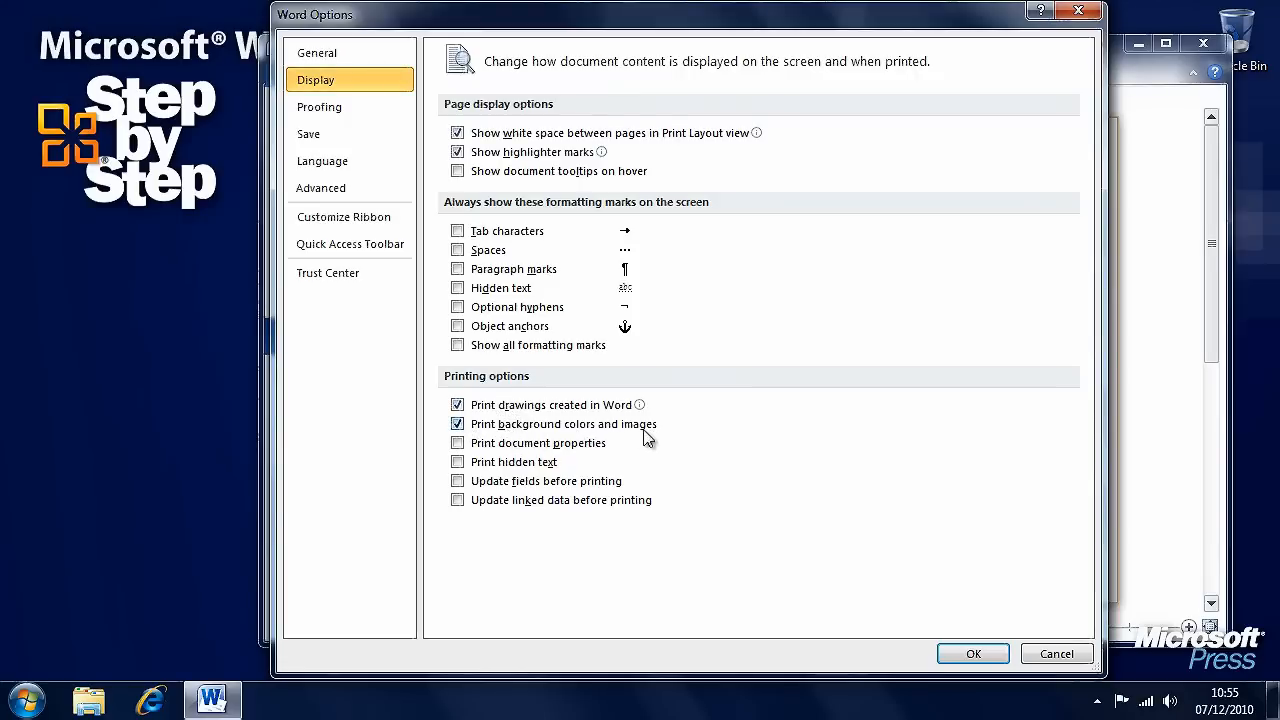
mouse_move(688, 434)
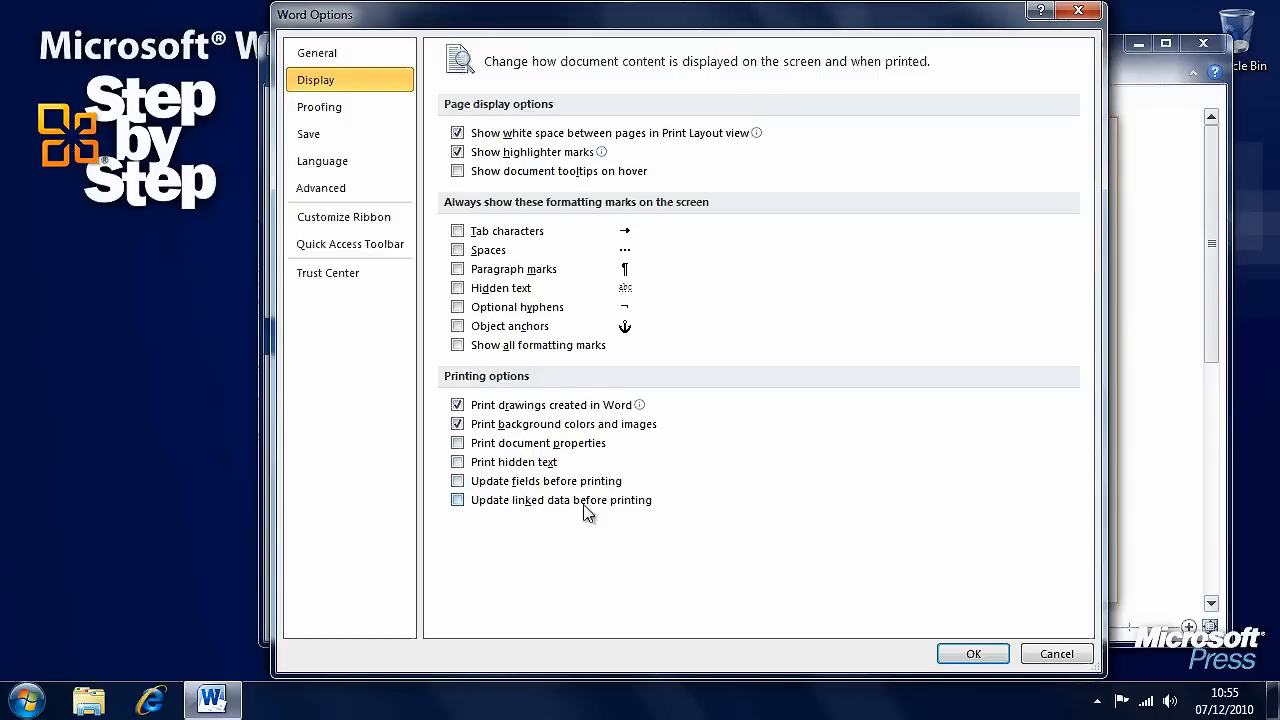
mouse_move(640, 404)
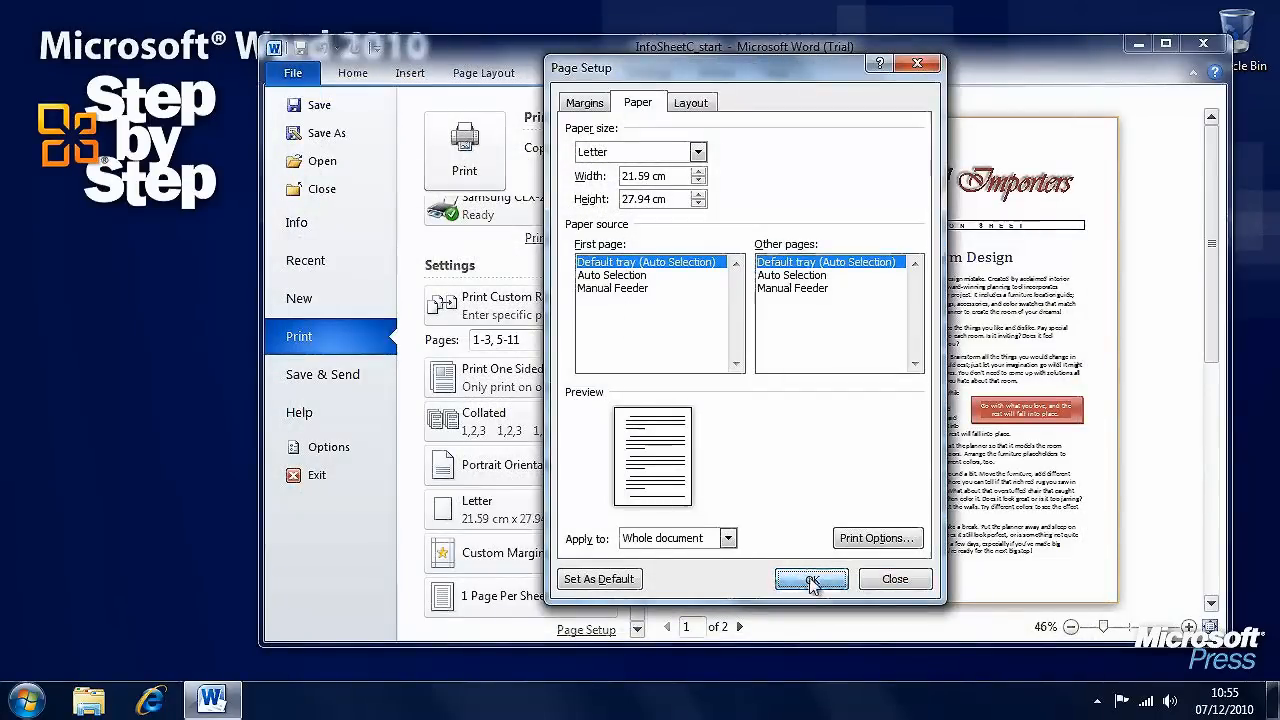
left_click(812, 580)
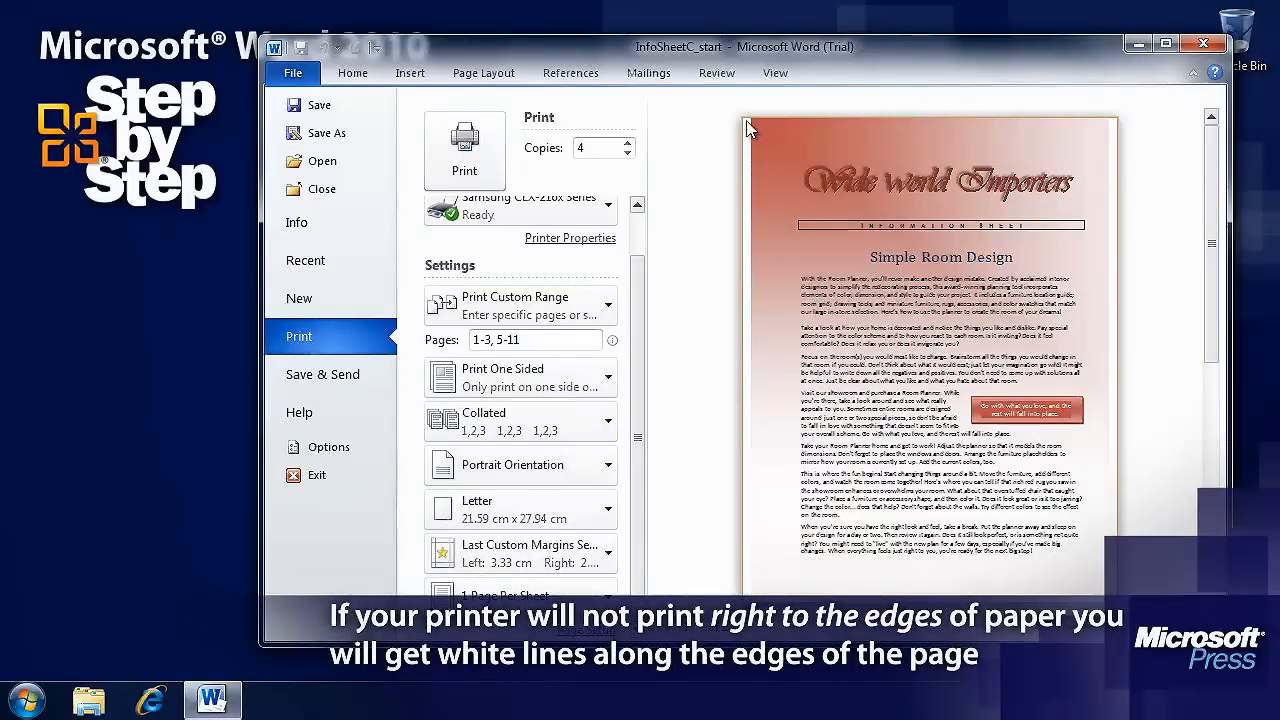
mouse_move(696, 172)
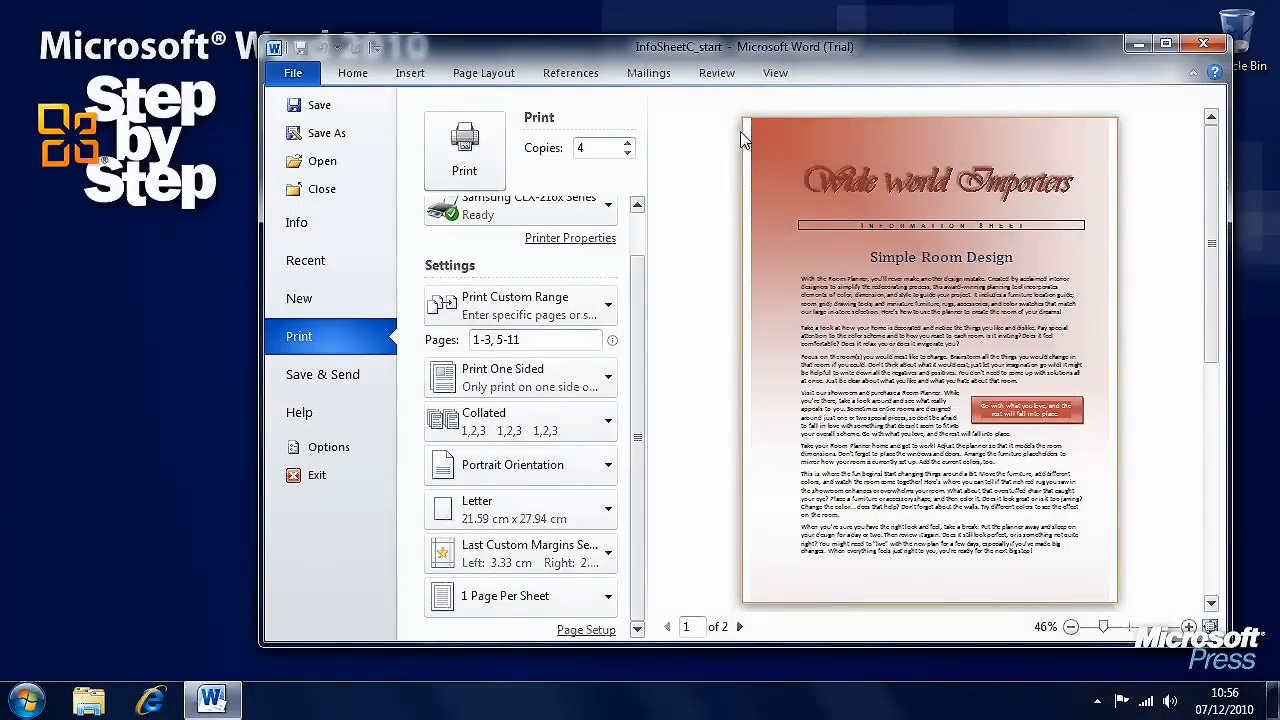
mouse_move(1112, 176)
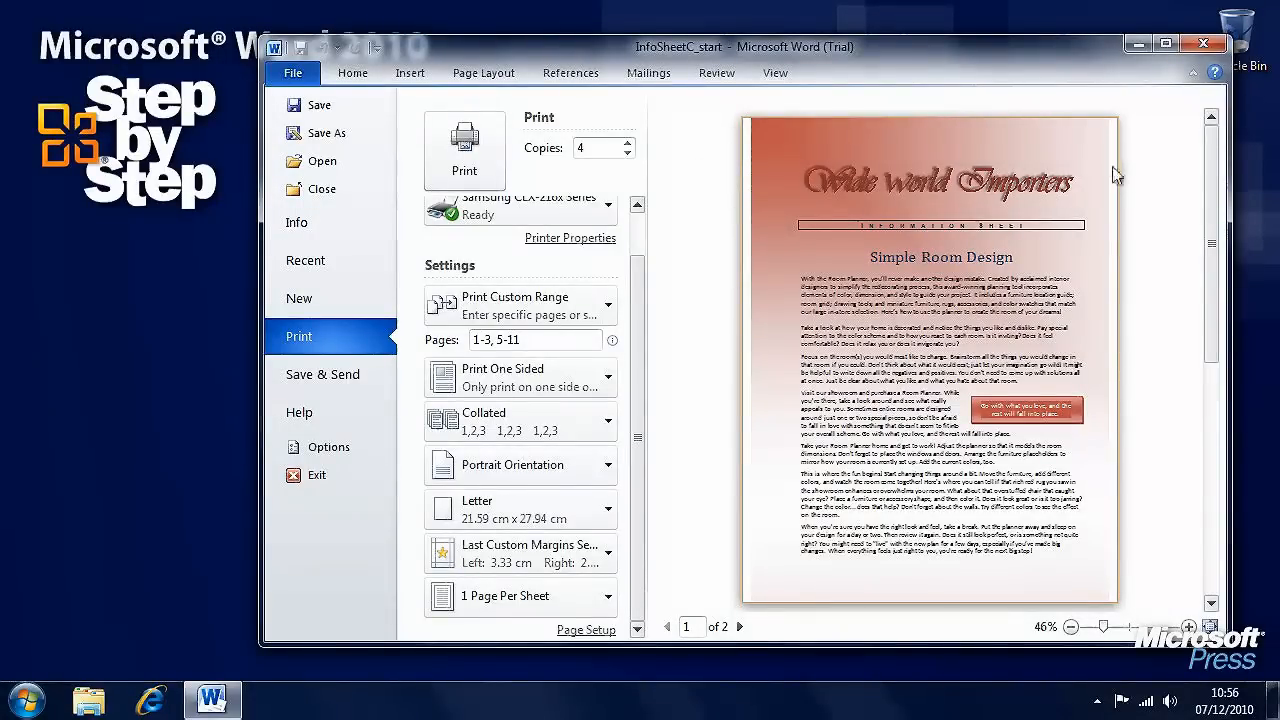
mouse_move(702, 250)
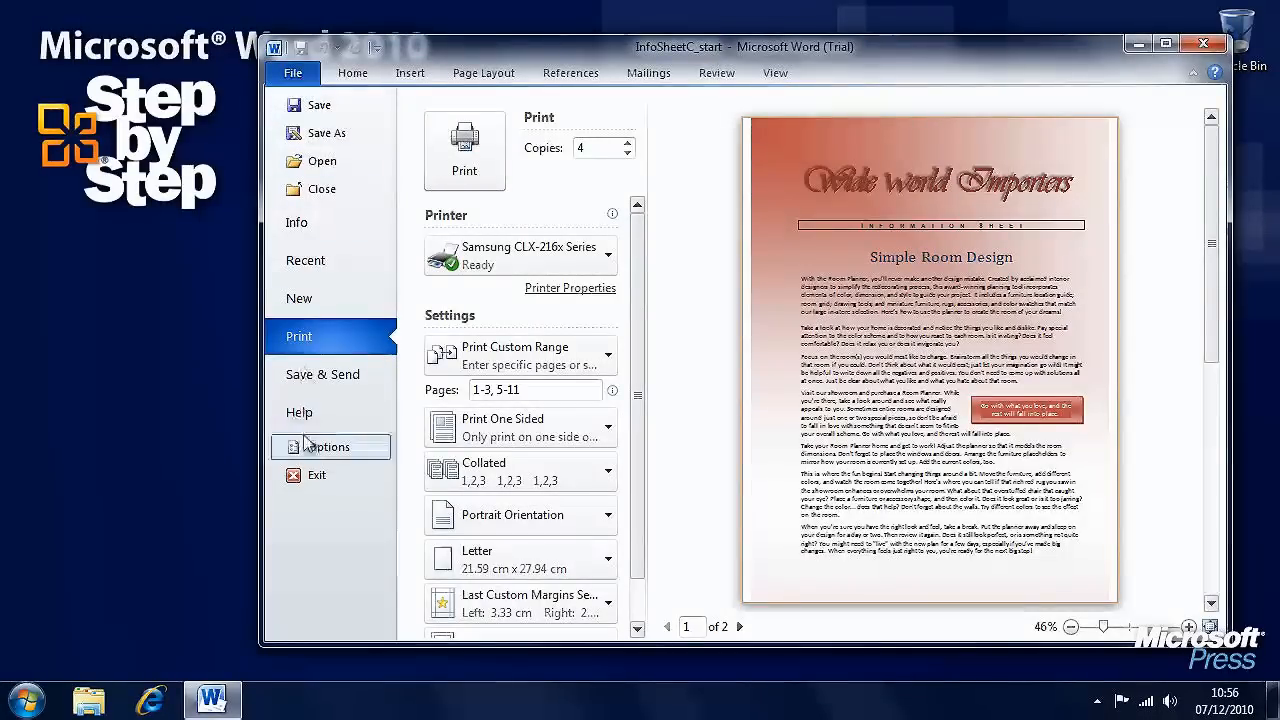
mouse_move(368, 460)
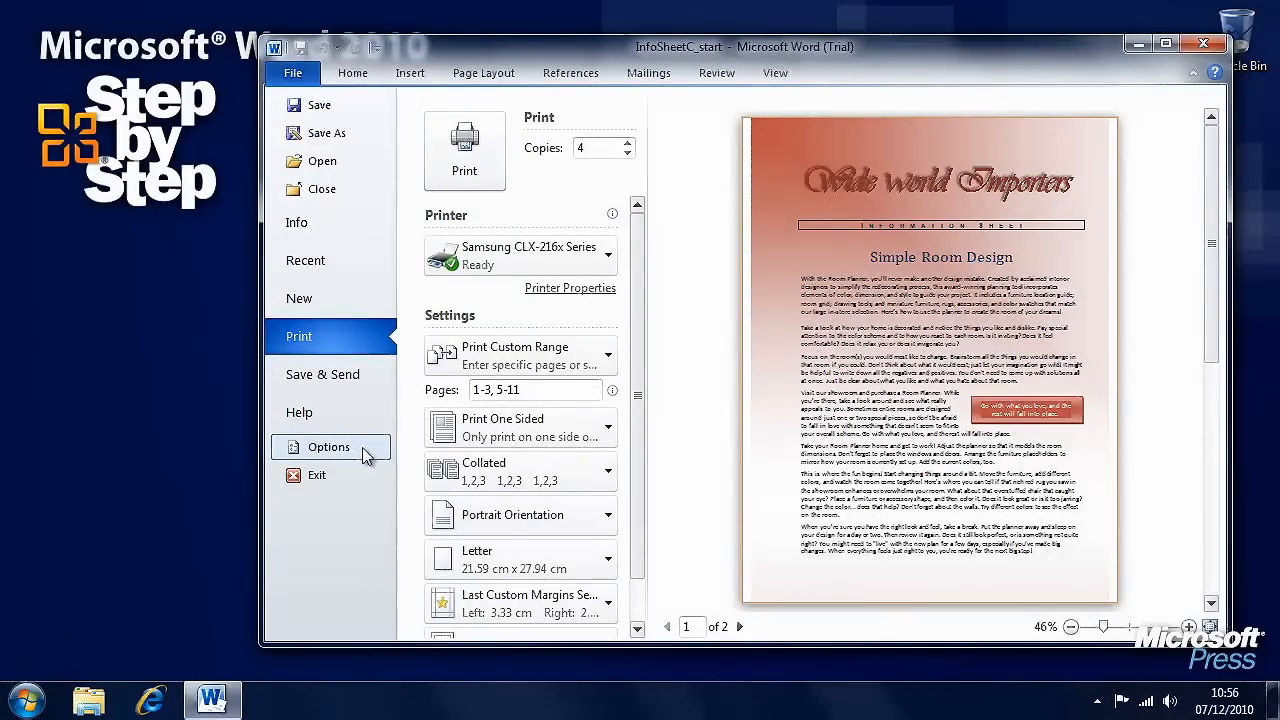
left_click(328, 448)
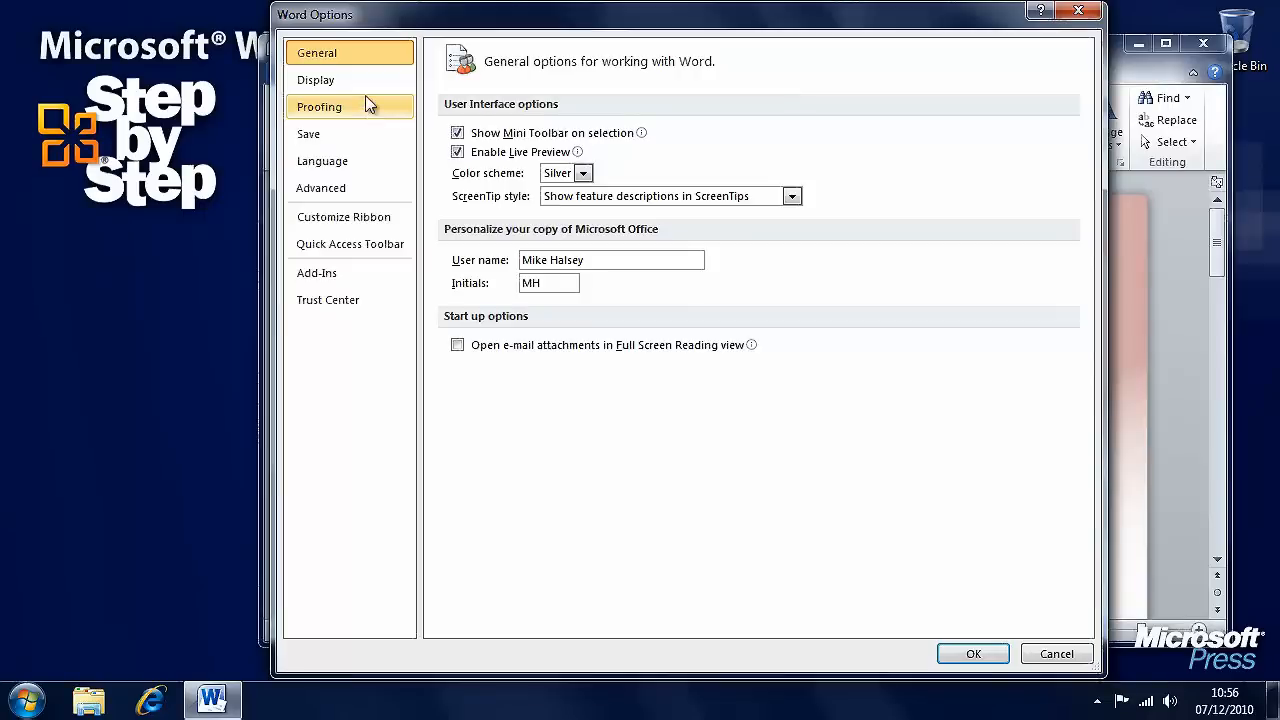
left_click(316, 80)
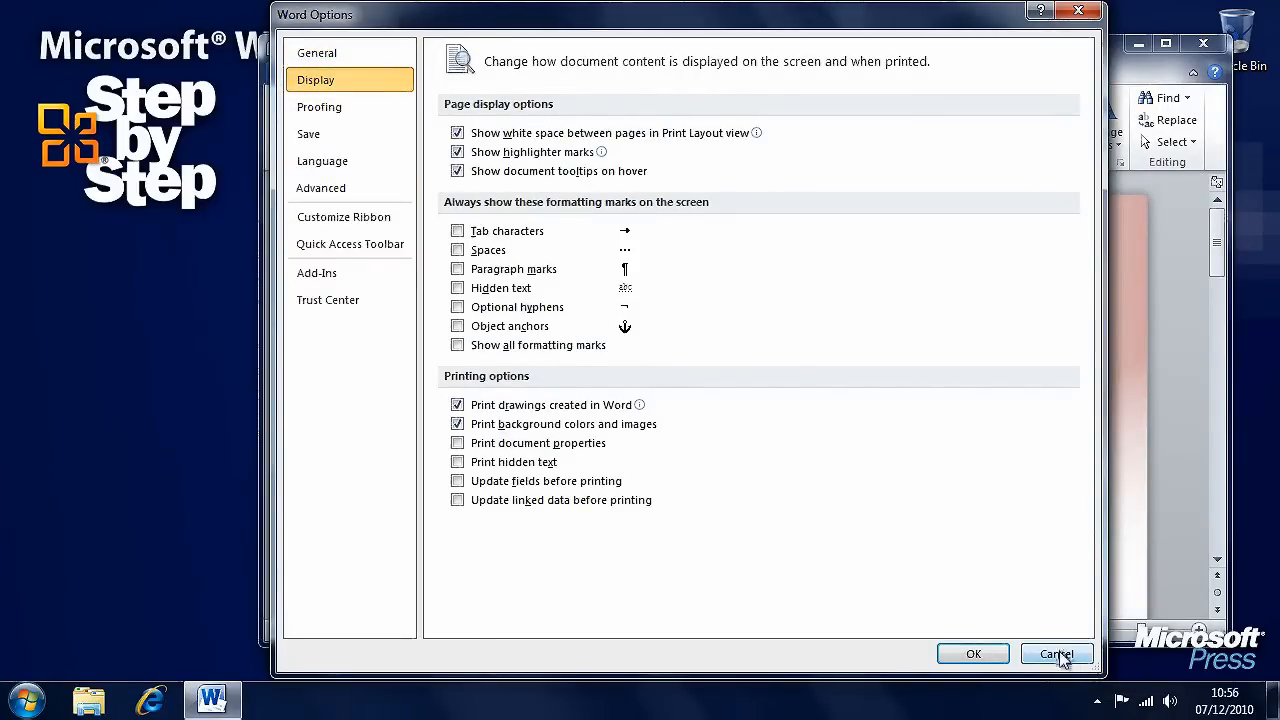
left_click(1056, 654)
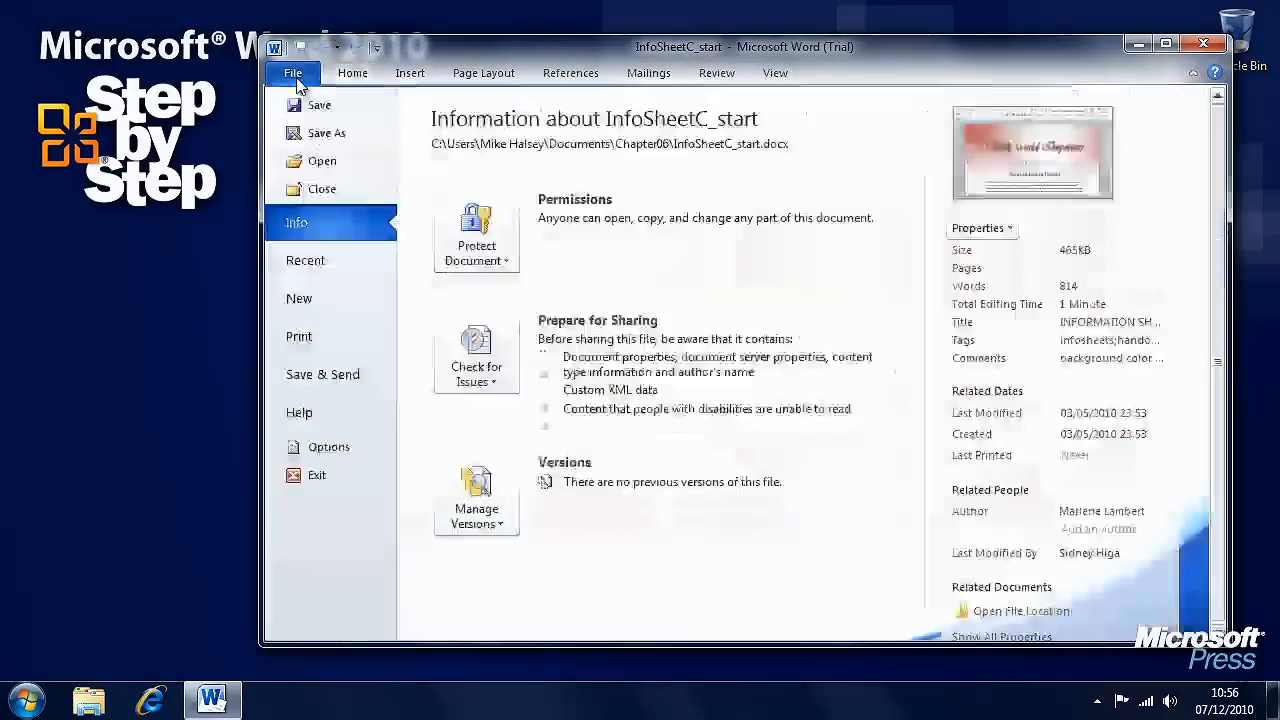
left_click(298, 336)
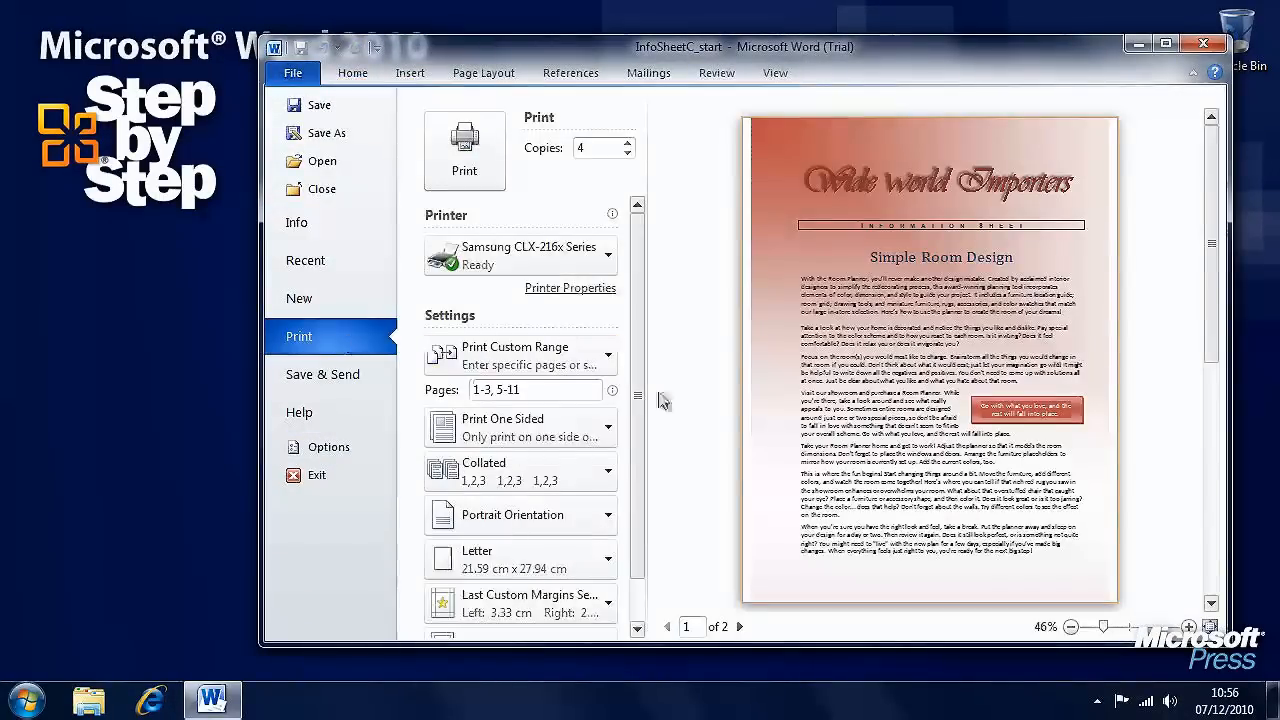
mouse_move(488, 174)
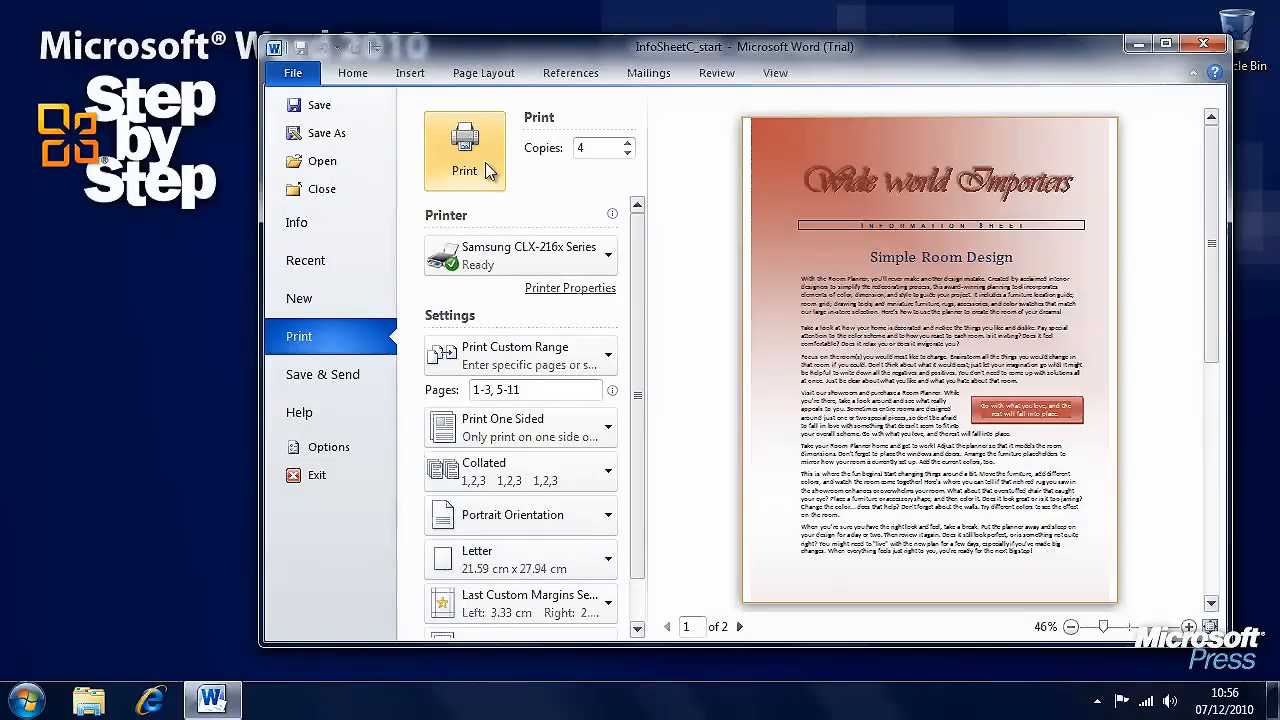
Send InfoSheetC_start to the printer with the chosen custom settings
left_click(464, 150)
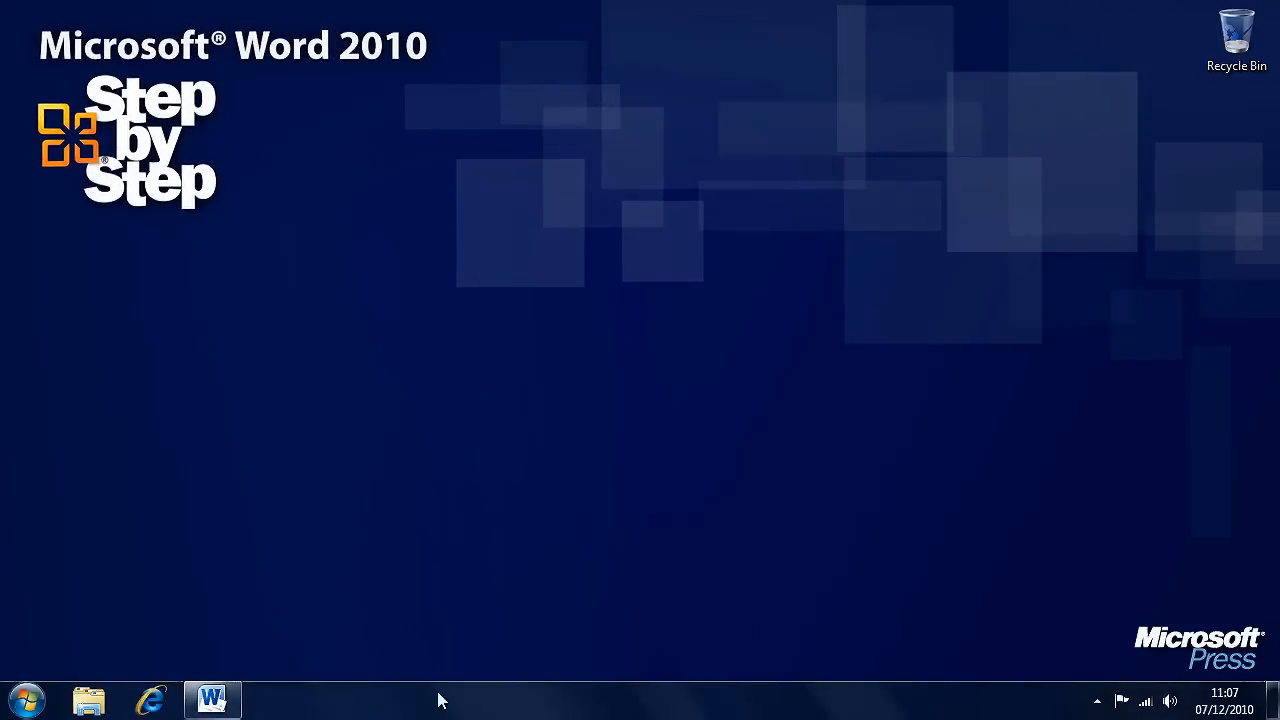
Restore the InfoSheetC_start window from the taskbar into editing view
left_click(212, 700)
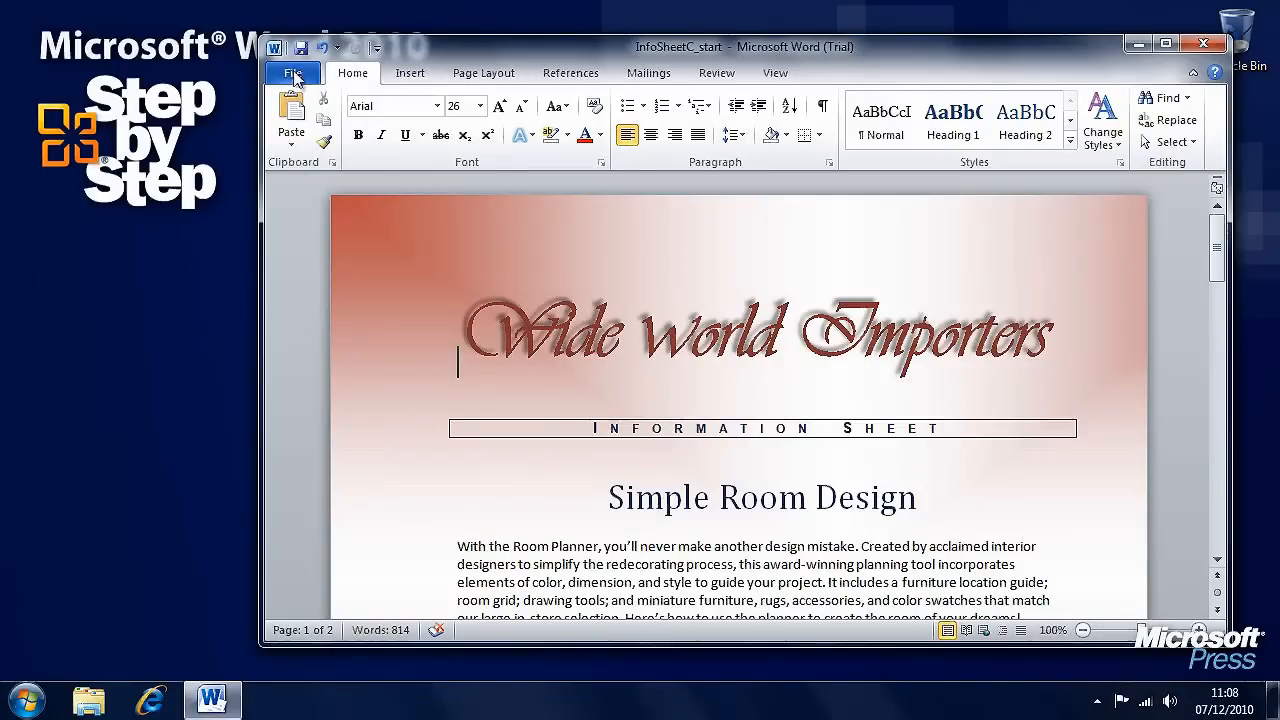
In Backstage Info, add 'Mike Halsey' as a second author under Related People
left_click(292, 72)
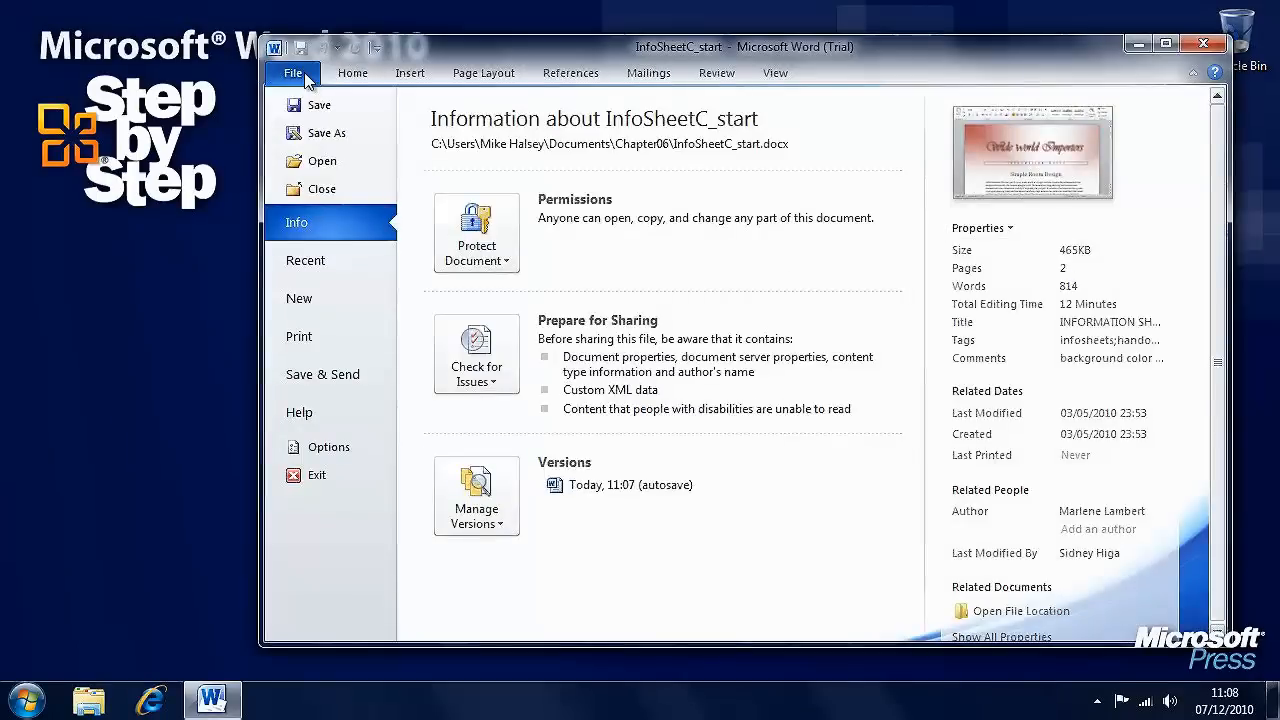
mouse_move(638, 256)
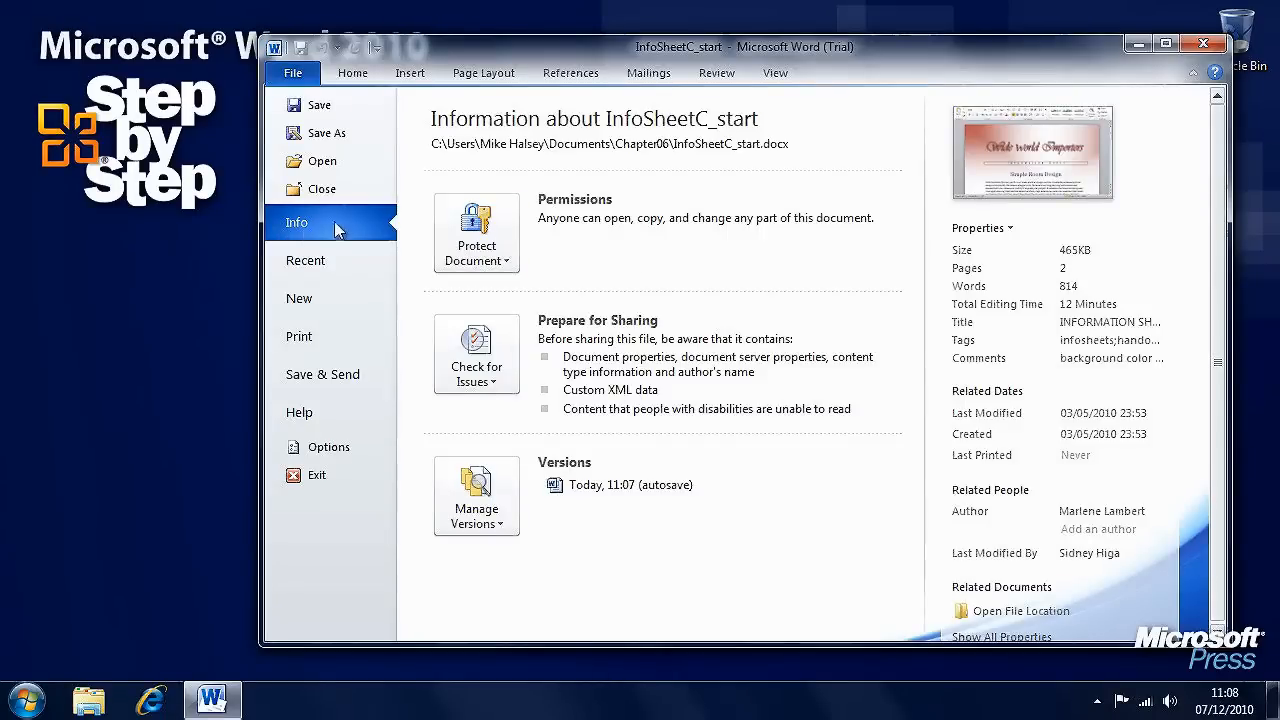
mouse_move(648, 256)
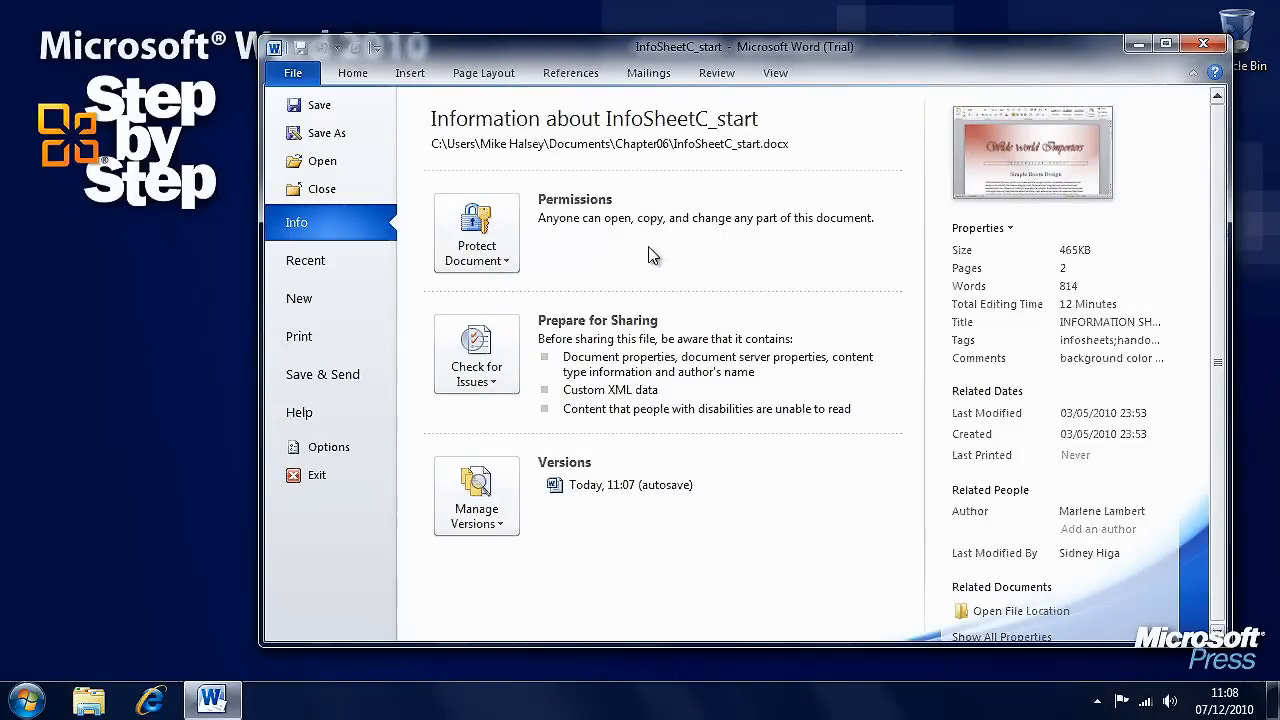
mouse_move(1068, 168)
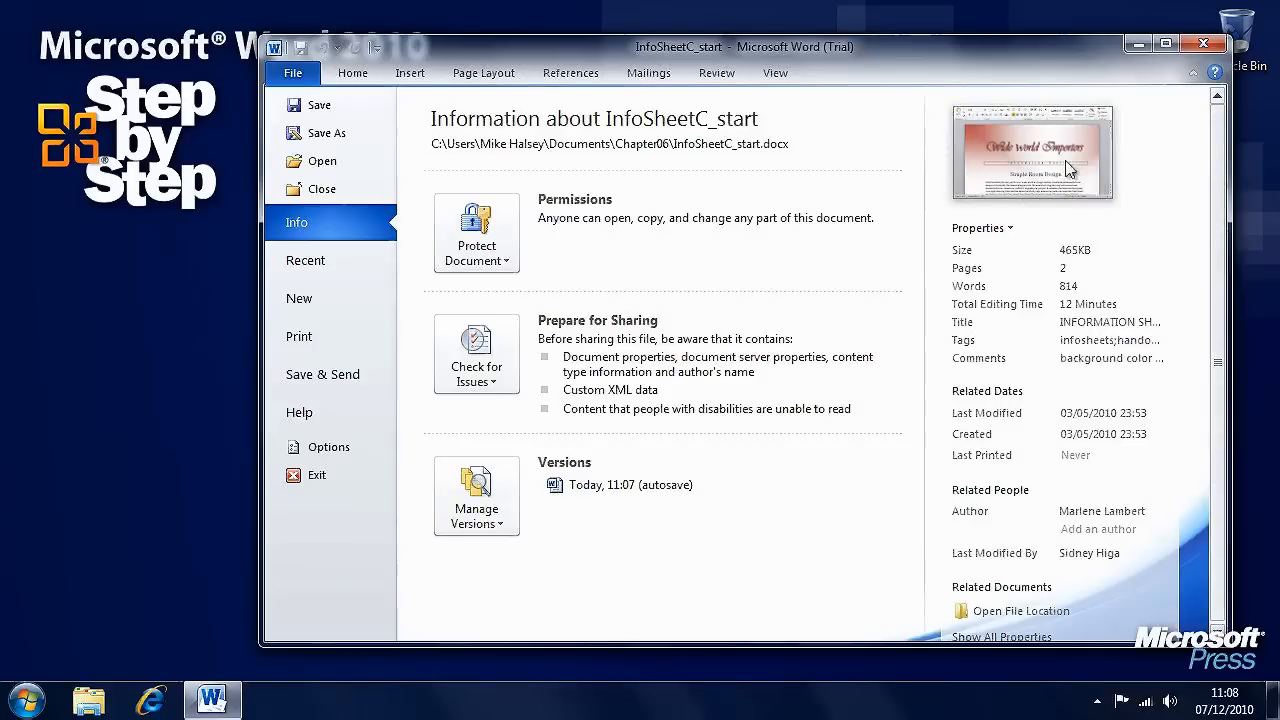
mouse_move(1030, 250)
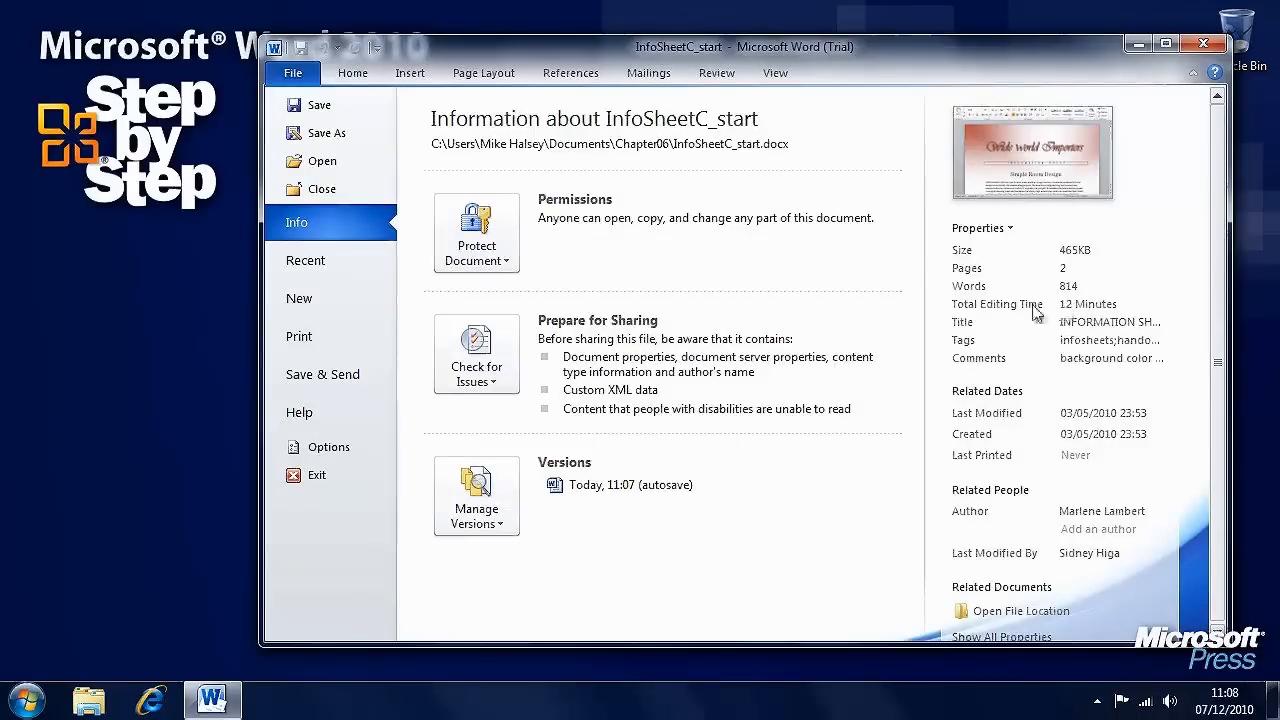
left_click(1112, 320)
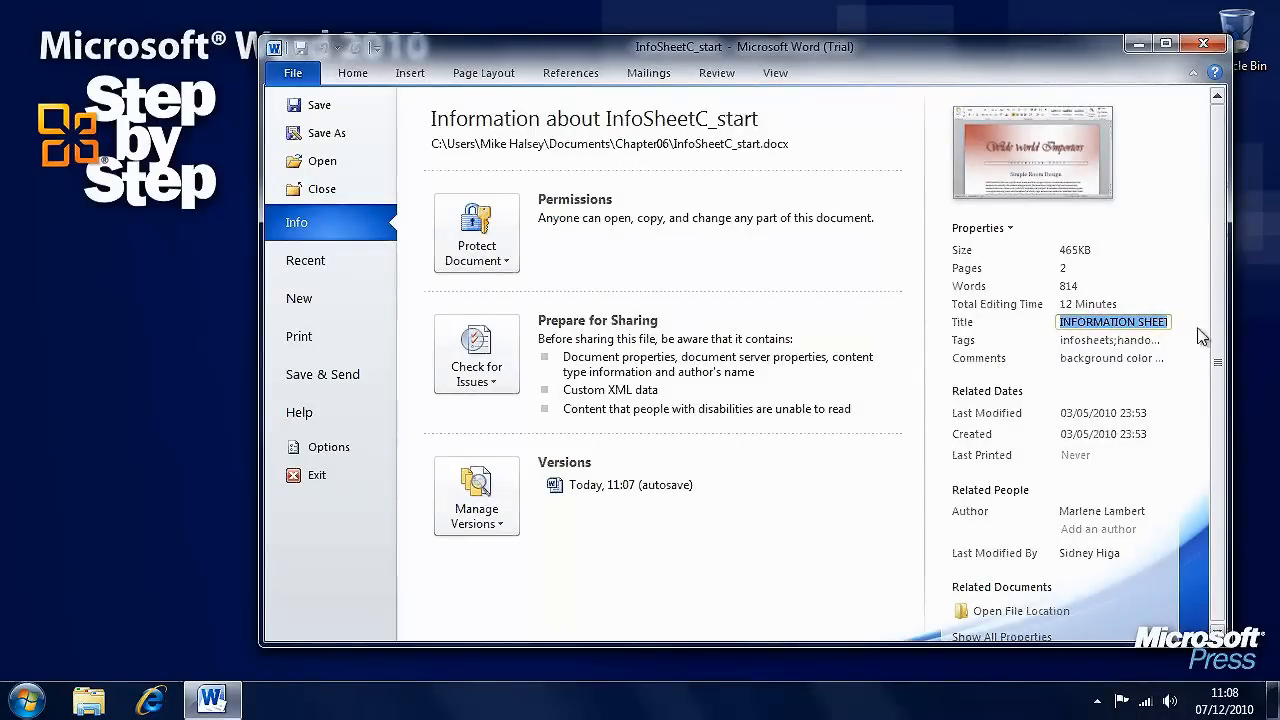
left_click(1112, 340)
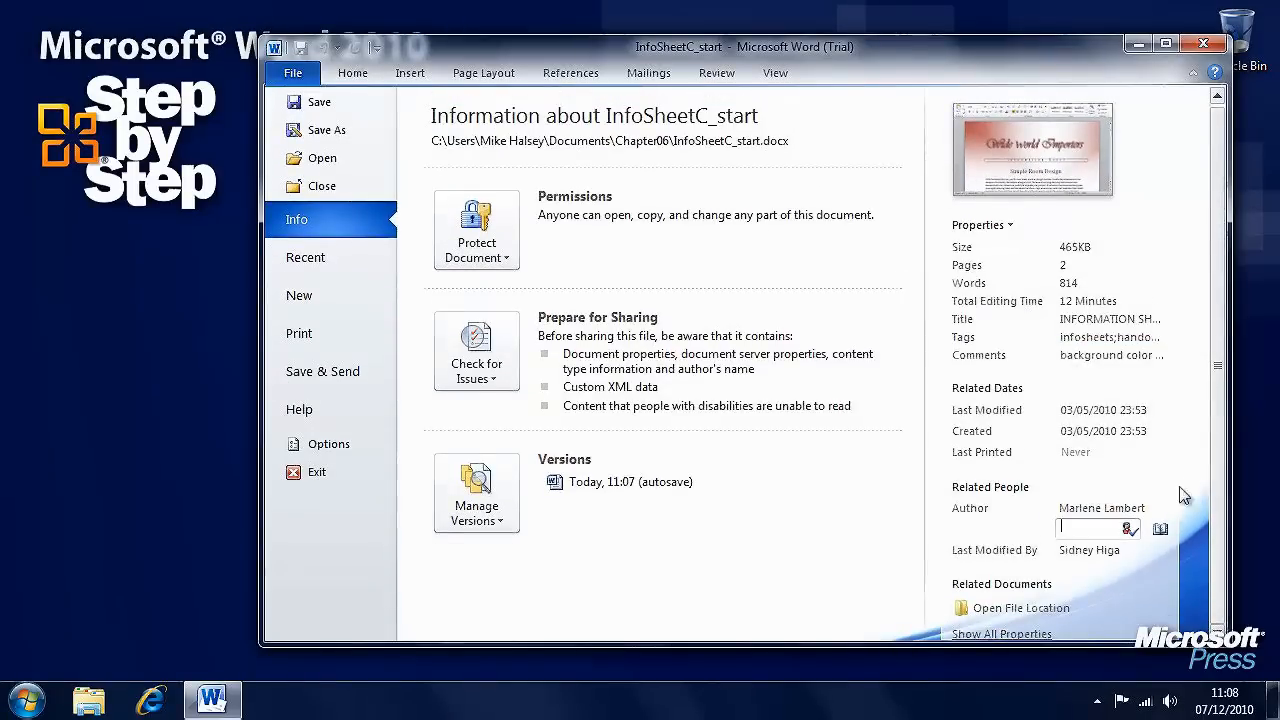
type("M")
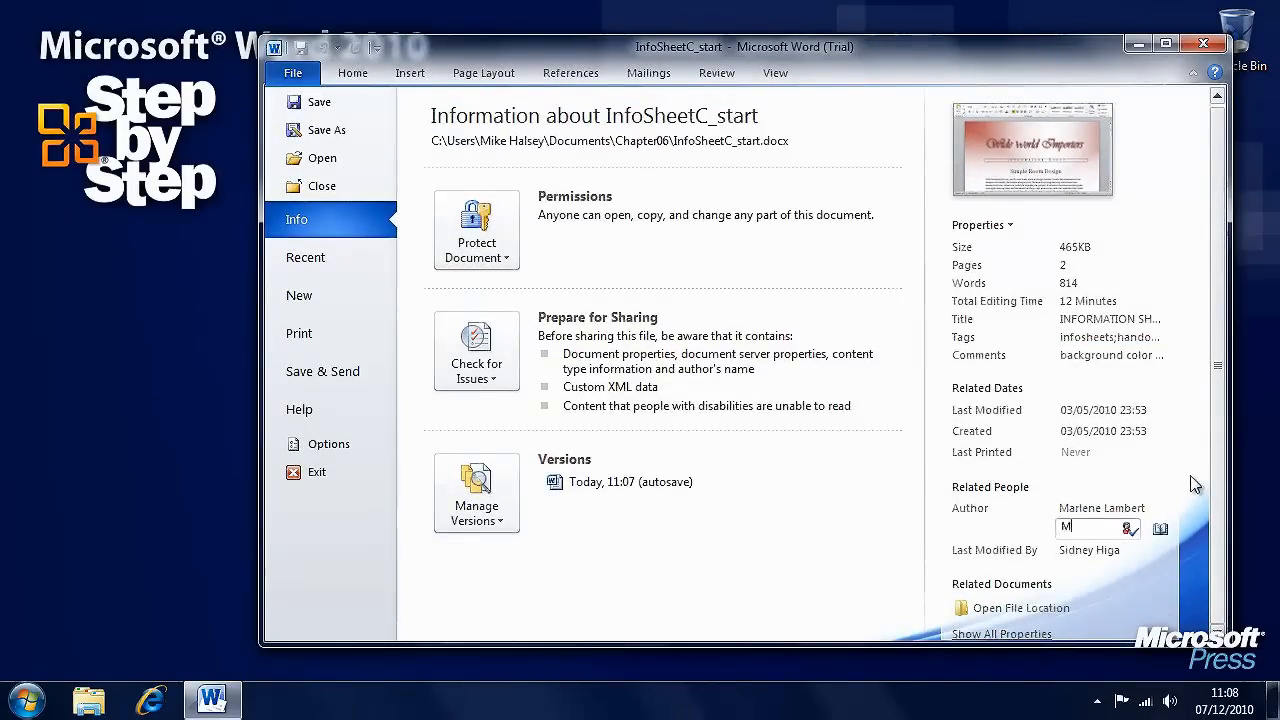
type("Mike Halsey")
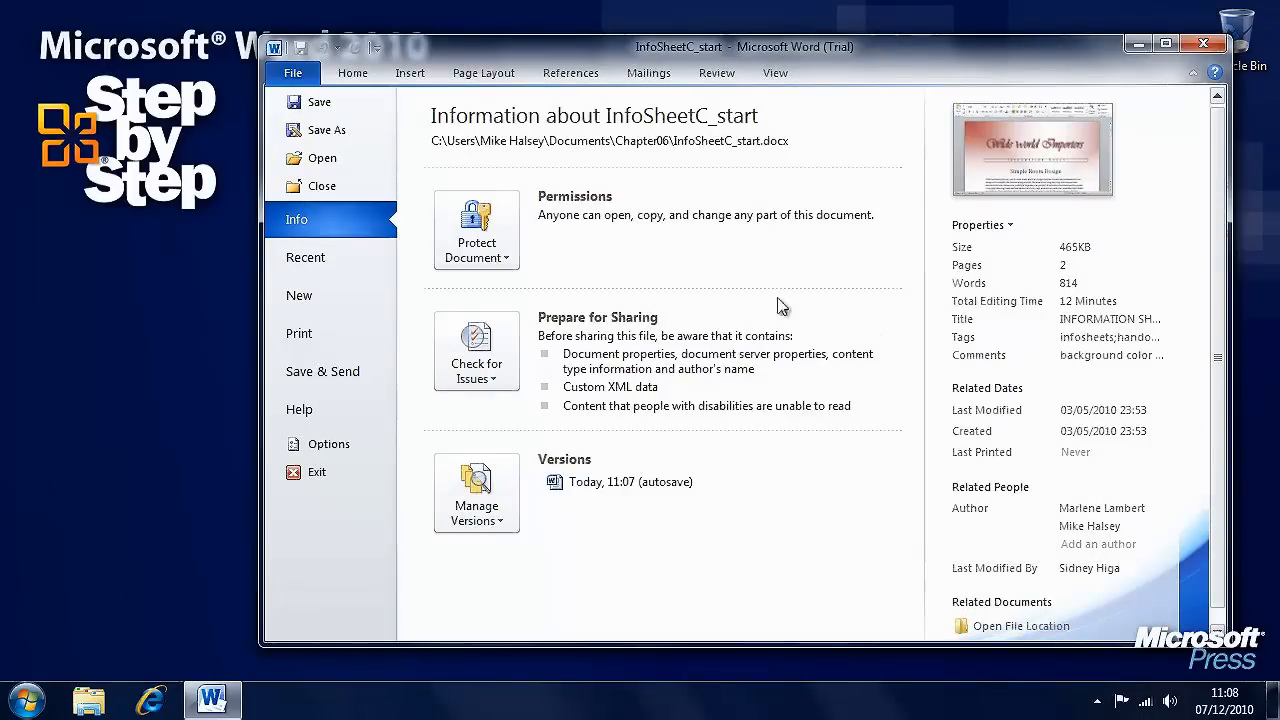
mouse_move(476, 230)
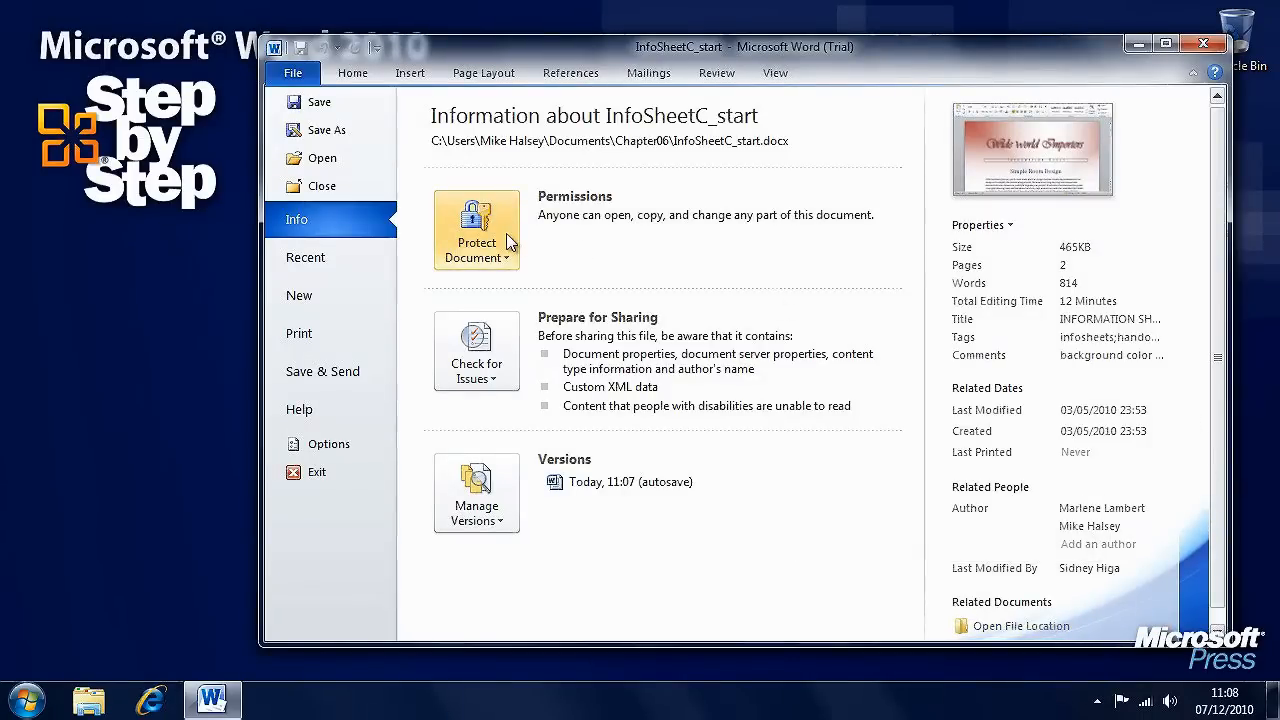
left_click(476, 230)
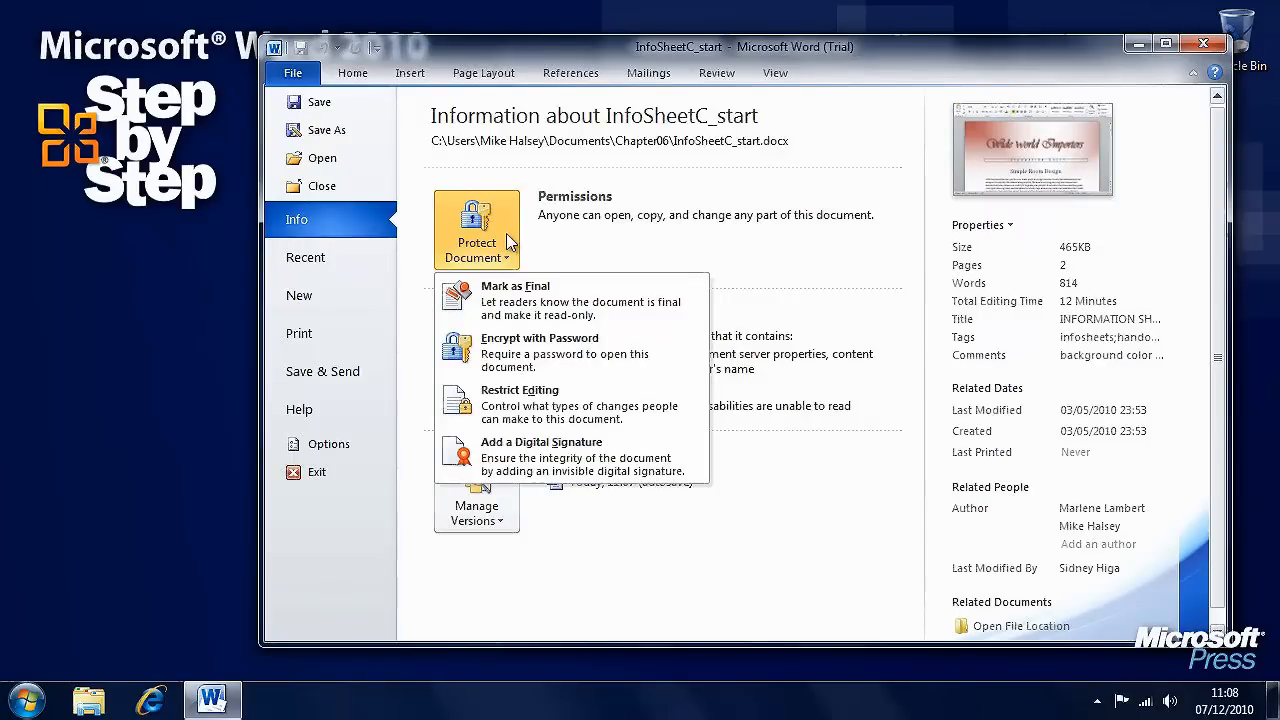
mouse_move(628, 316)
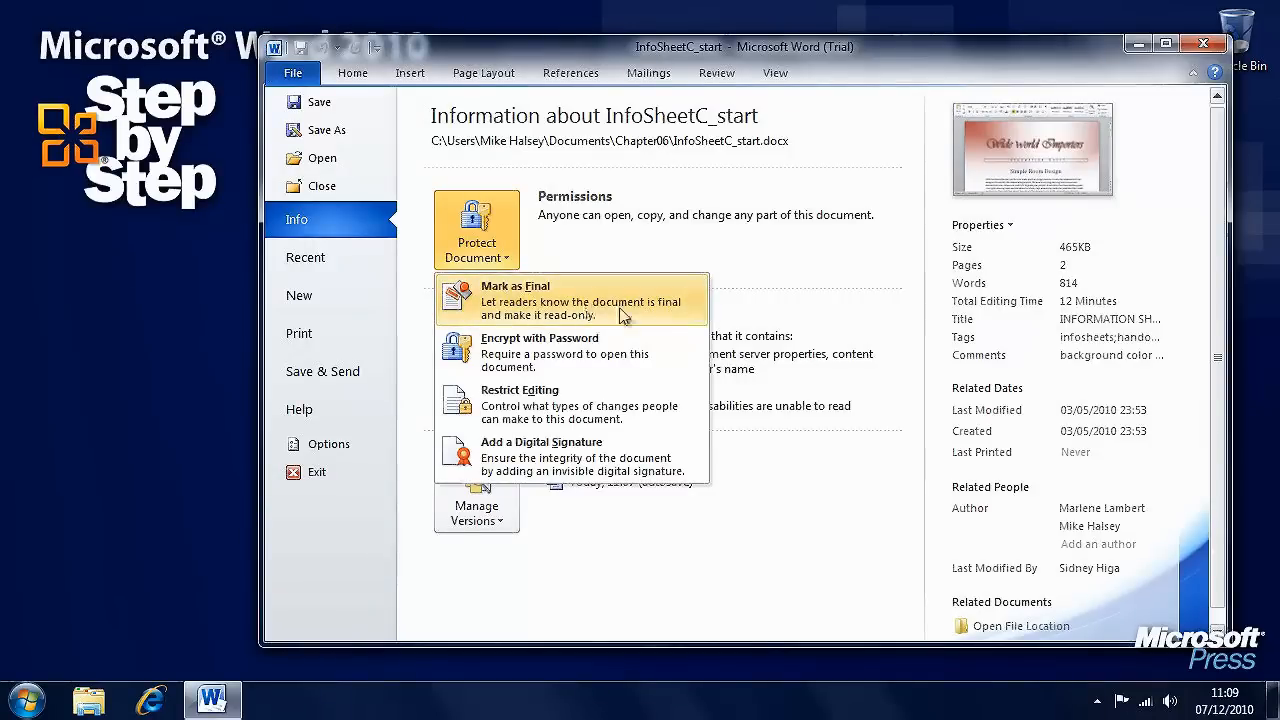
mouse_move(672, 322)
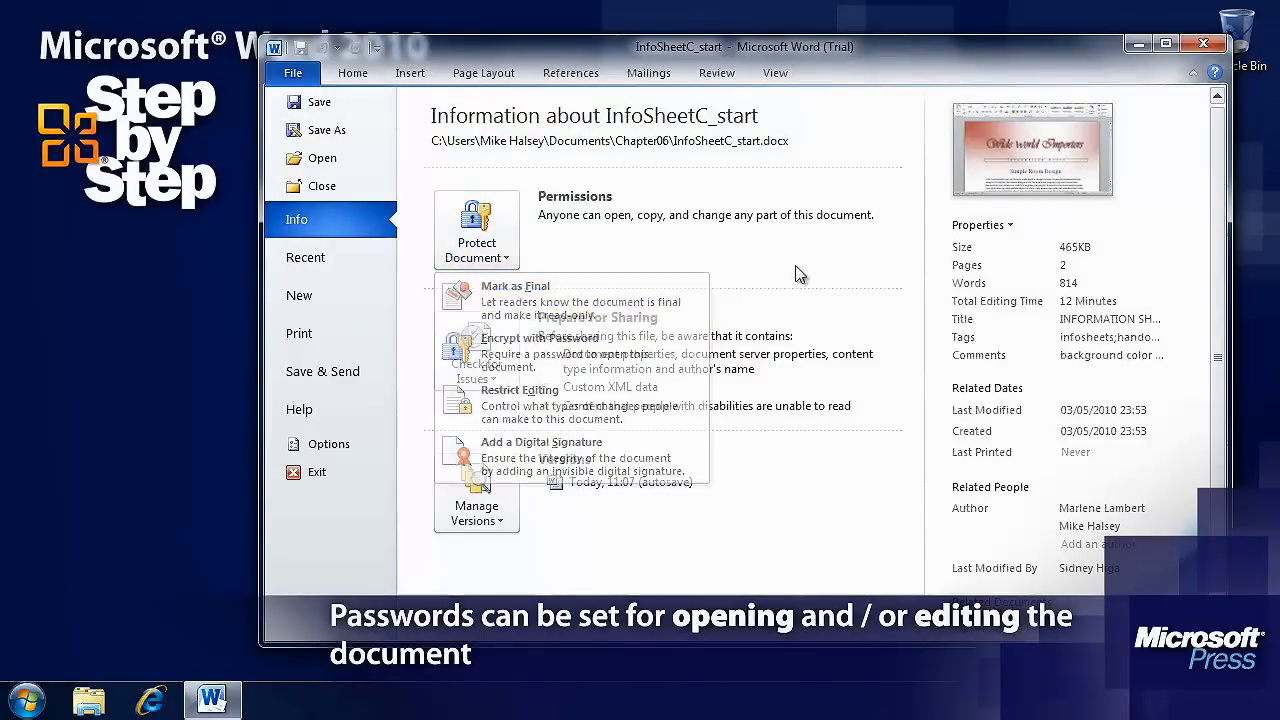
left_click(476, 352)
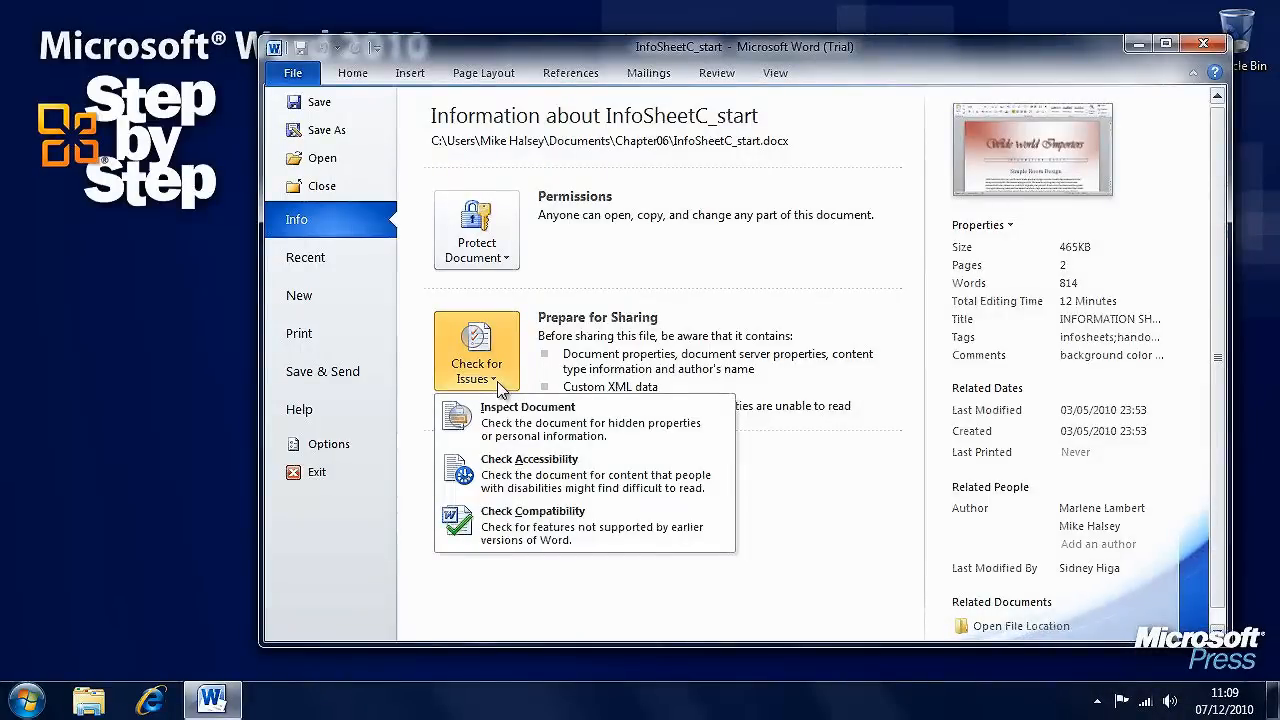
mouse_move(700, 438)
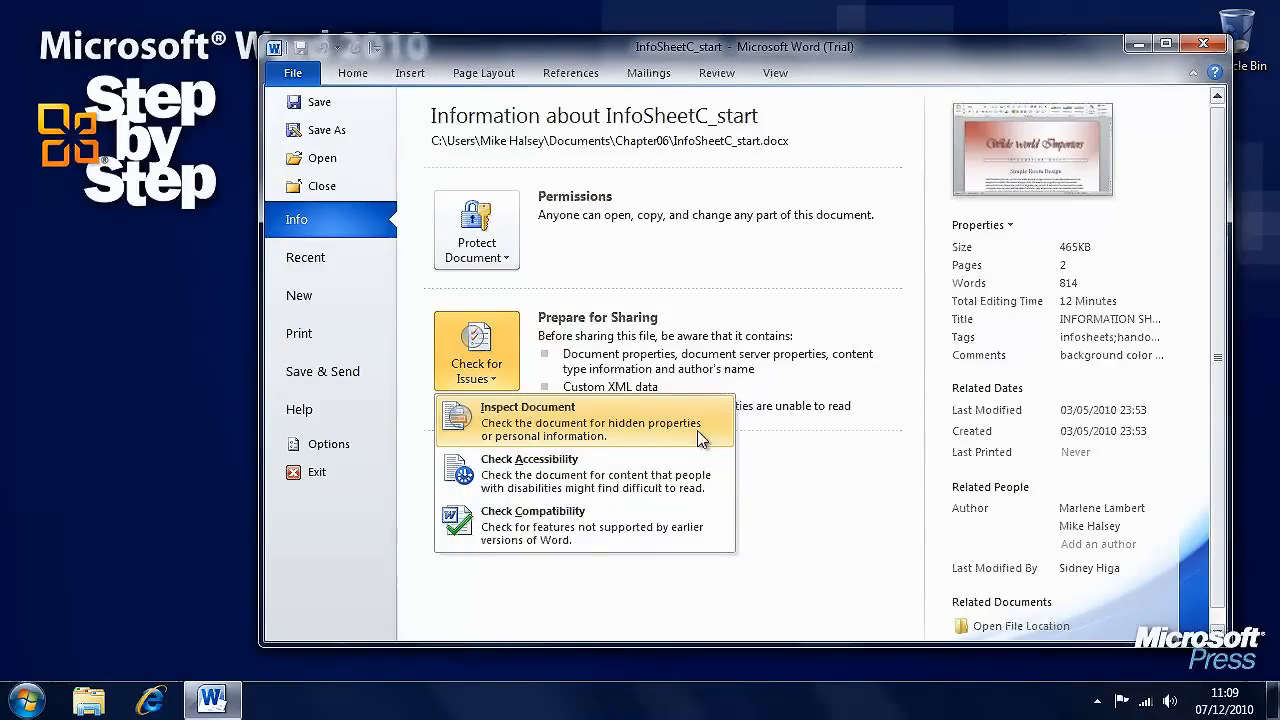
mouse_move(716, 488)
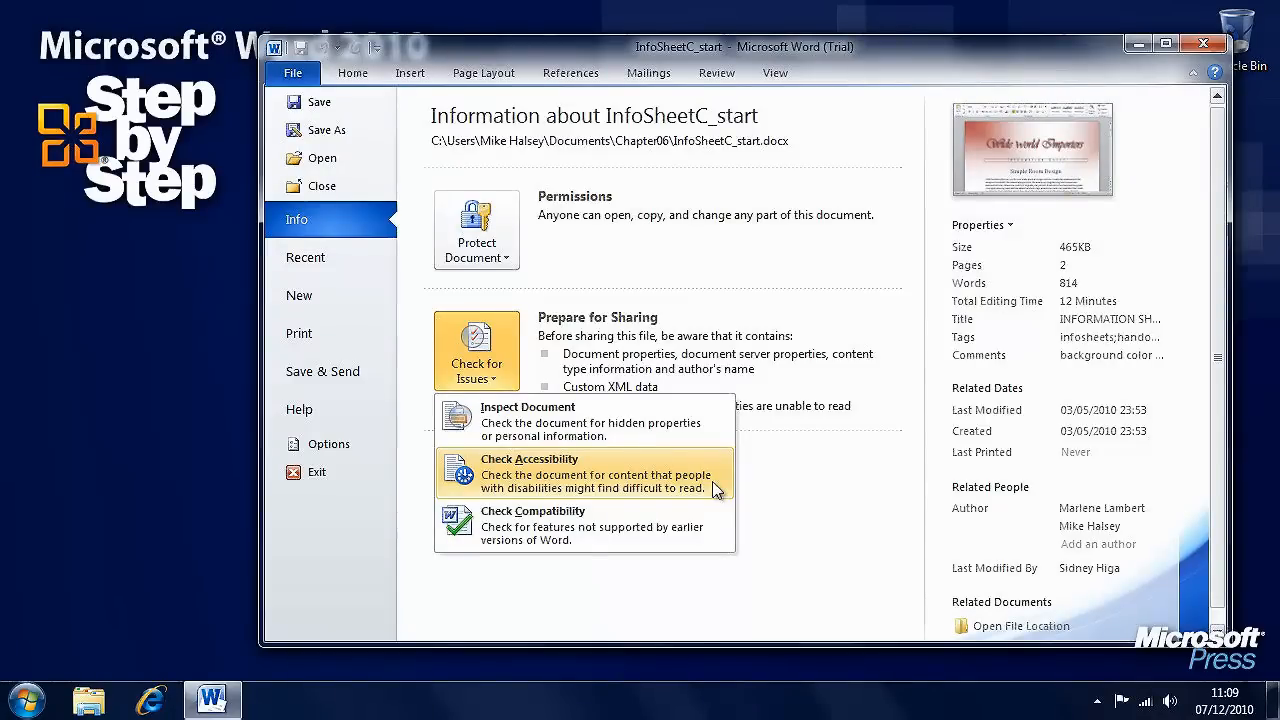
mouse_move(716, 532)
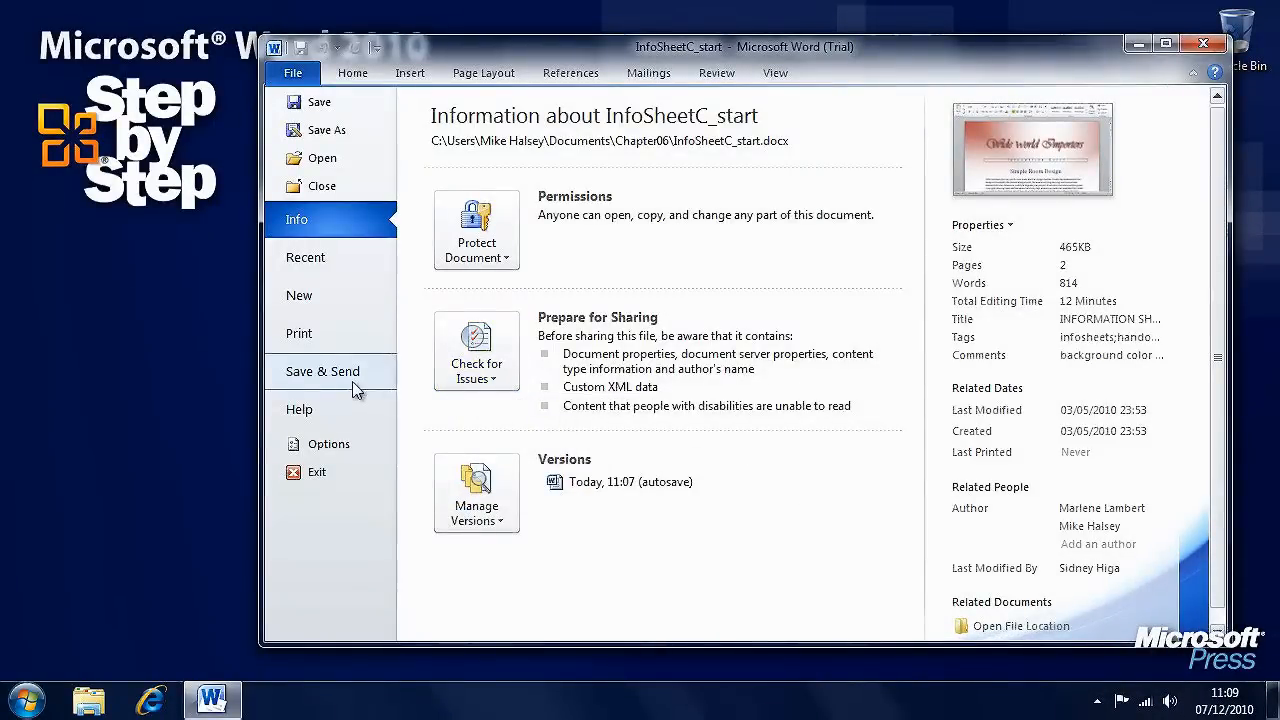
mouse_move(370, 376)
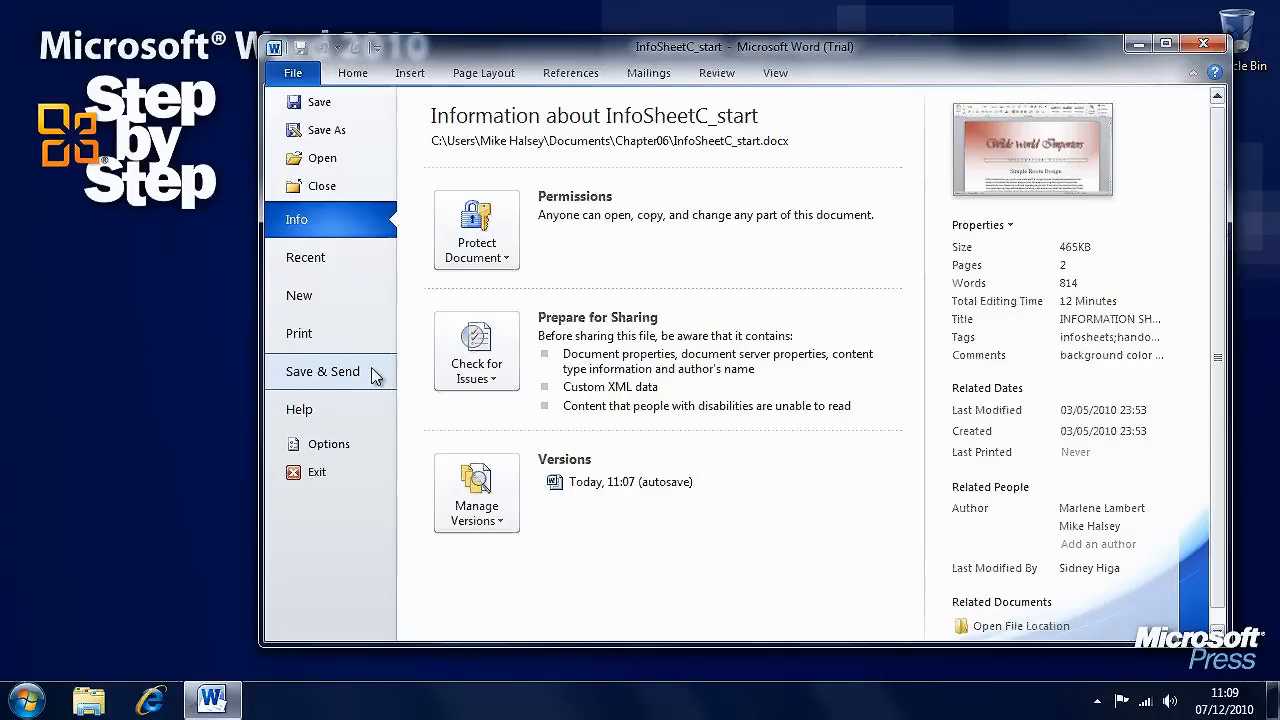
left_click(322, 370)
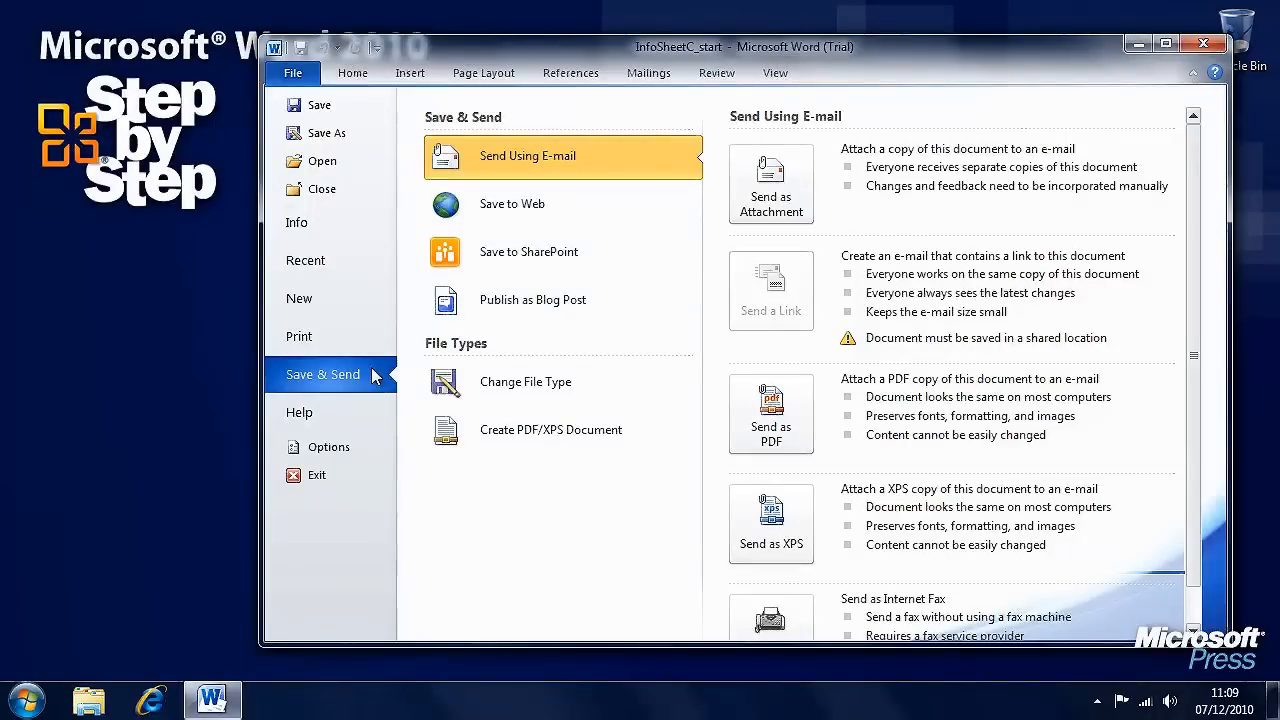
mouse_move(536, 478)
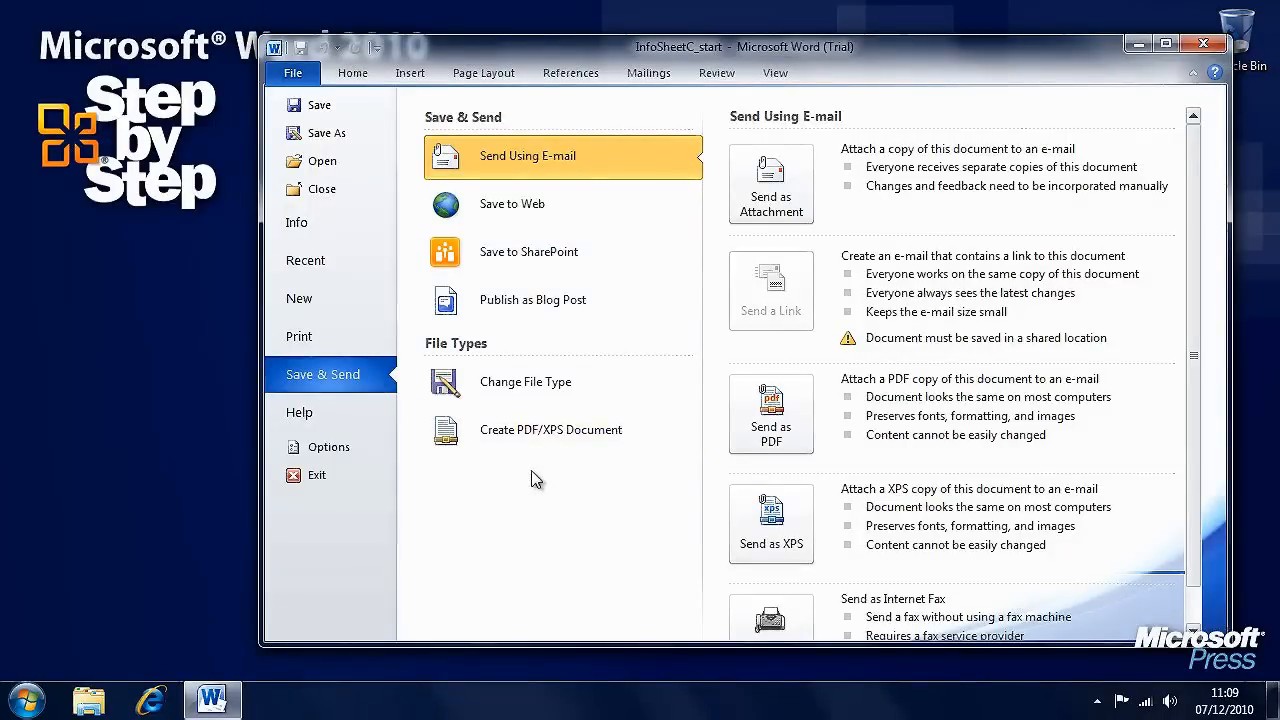
mouse_move(708, 164)
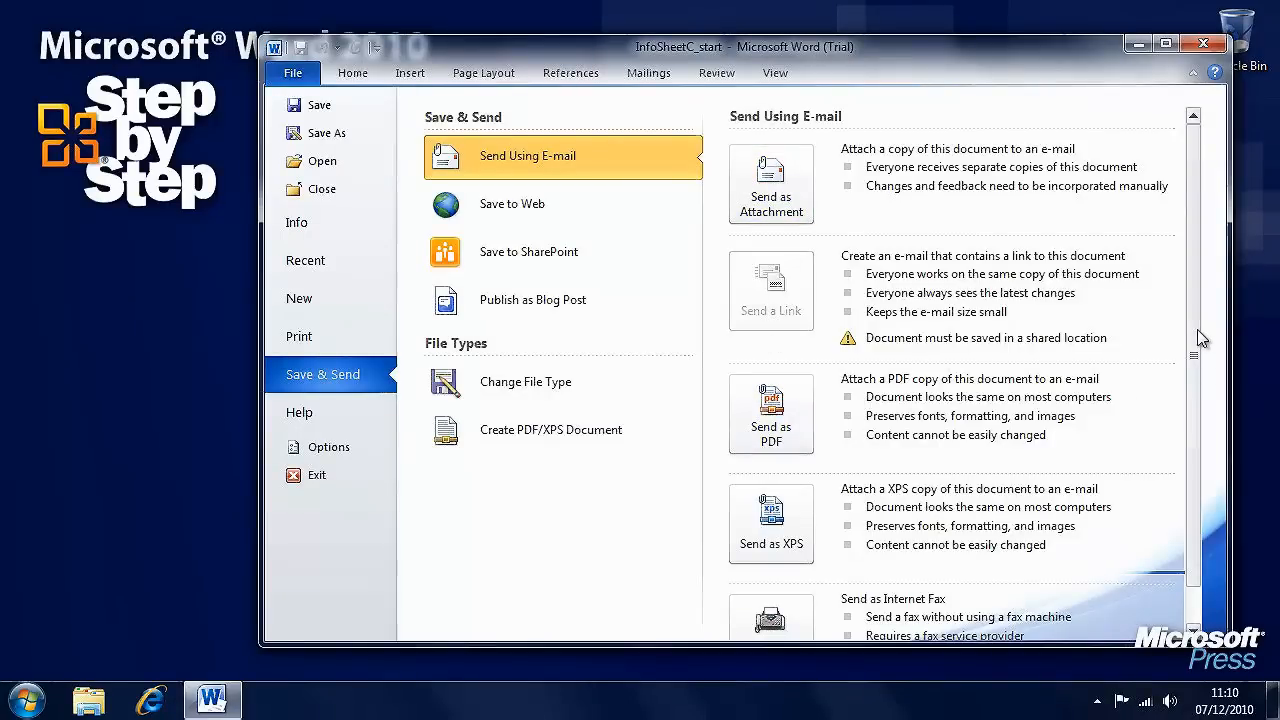
mouse_move(772, 184)
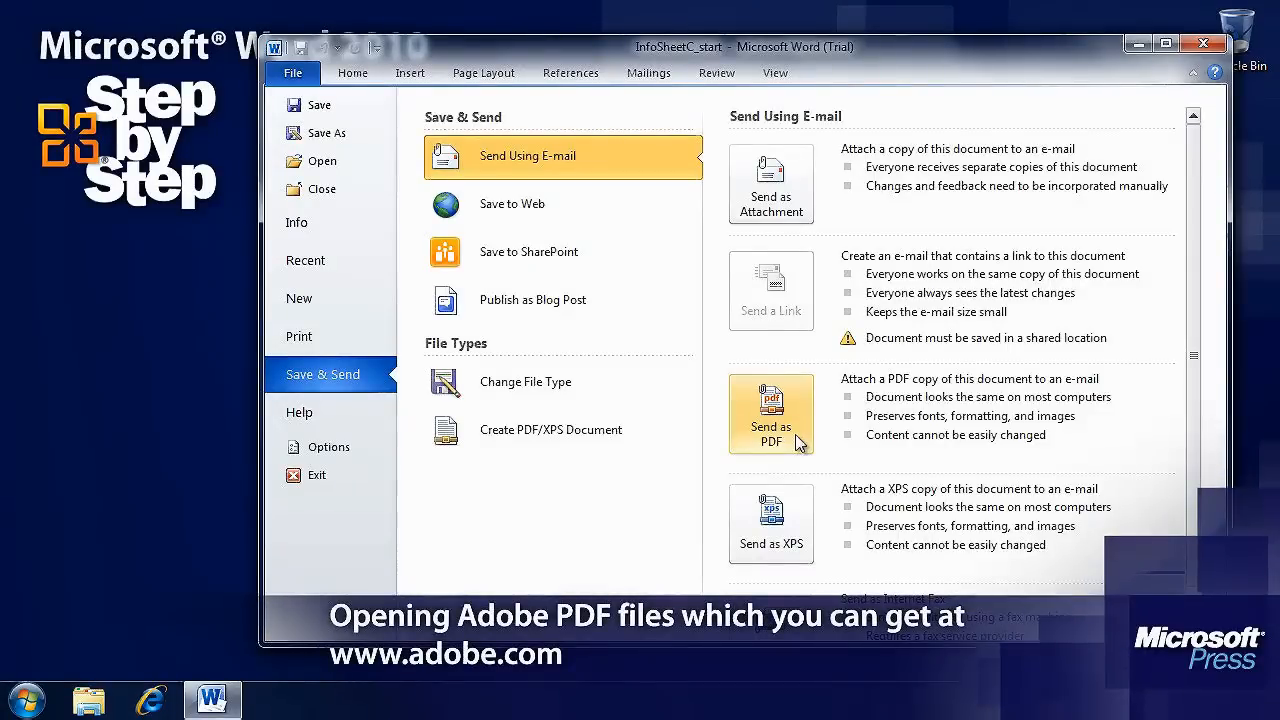
mouse_move(796, 510)
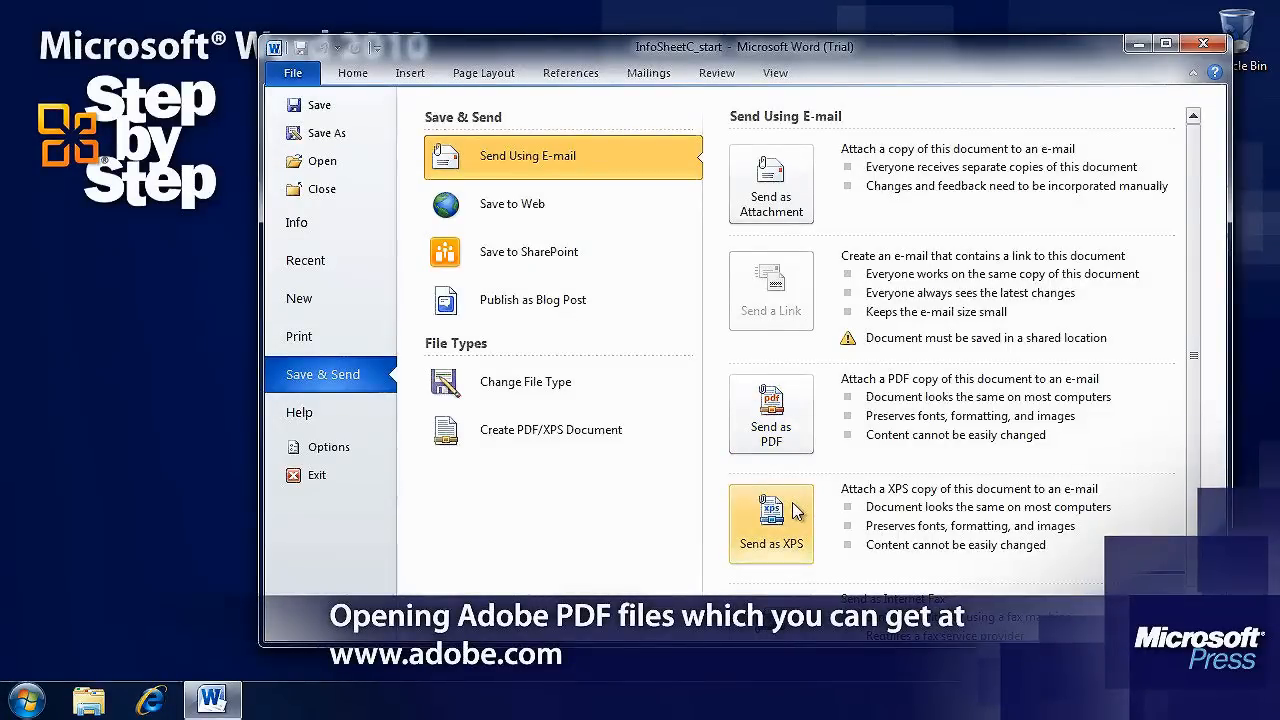
scroll("down", 3)
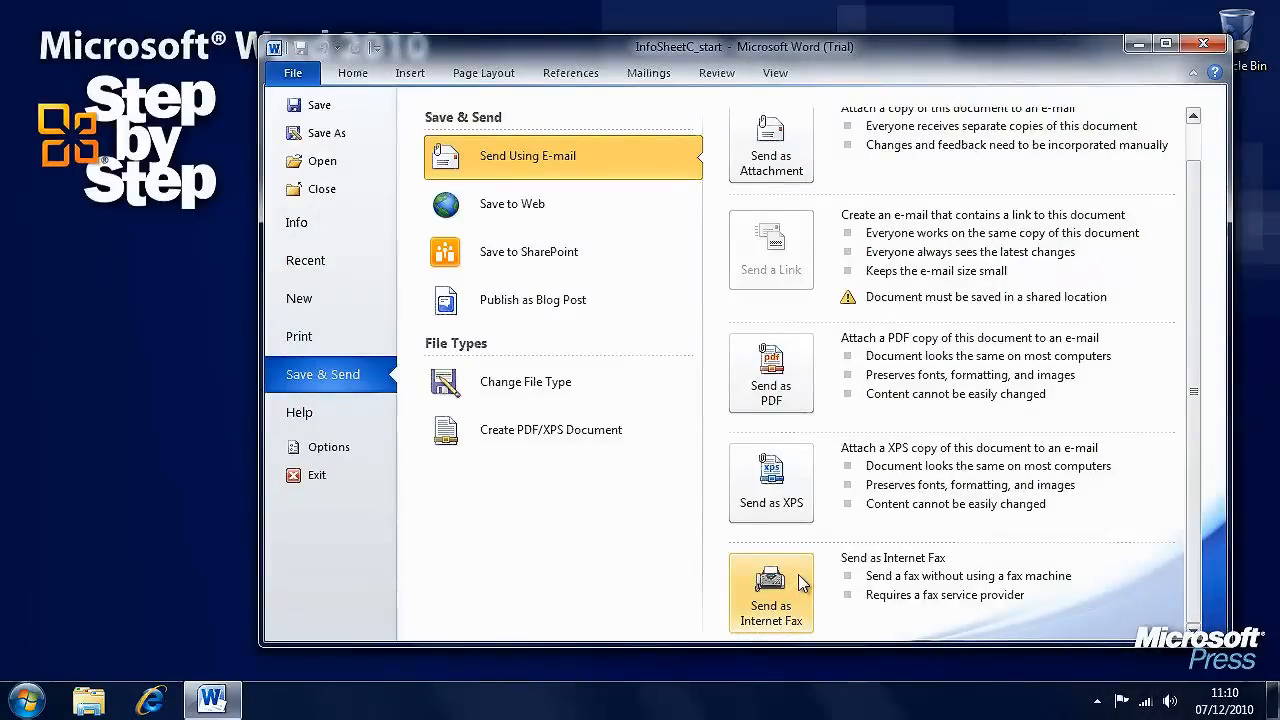
mouse_move(1144, 584)
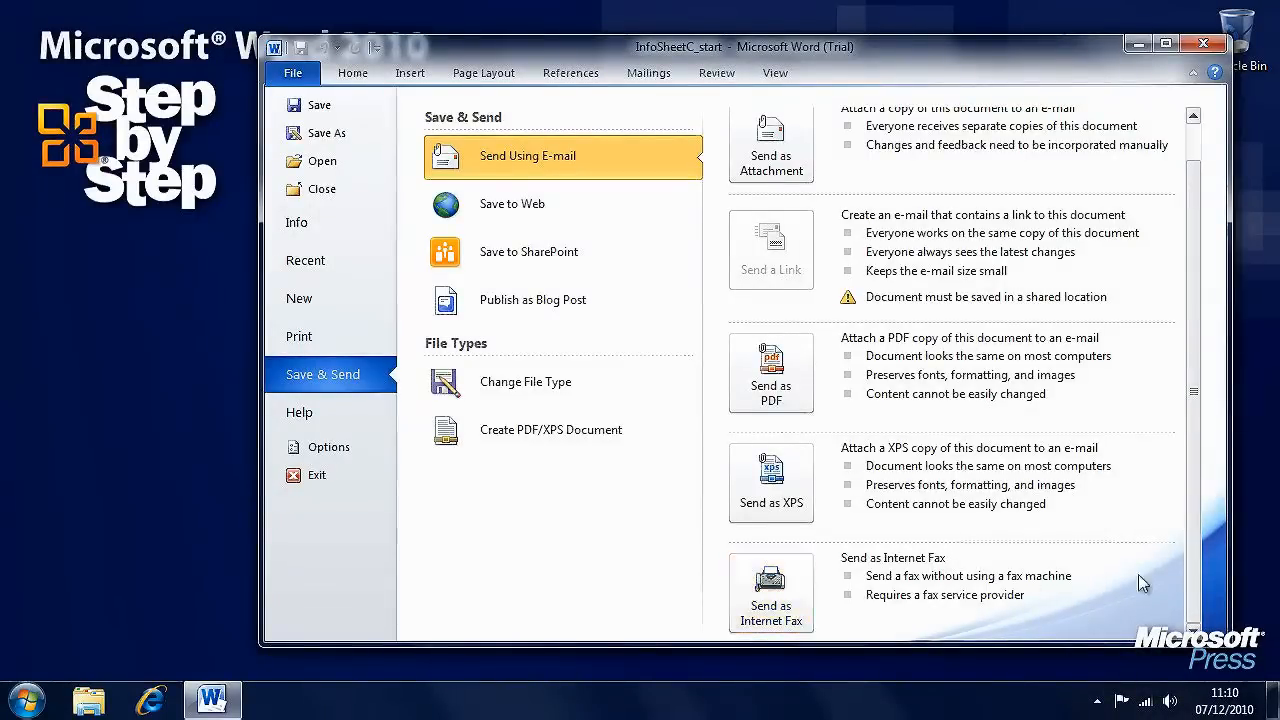
mouse_move(1200, 578)
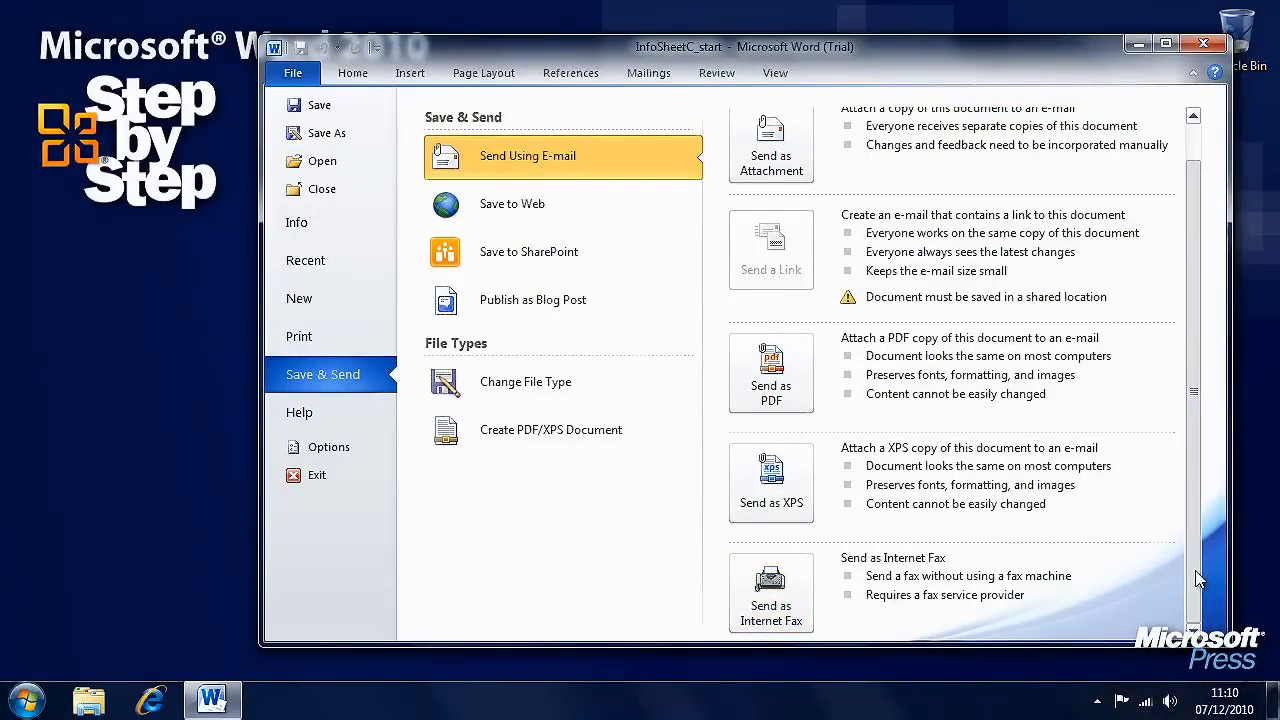
mouse_move(772, 592)
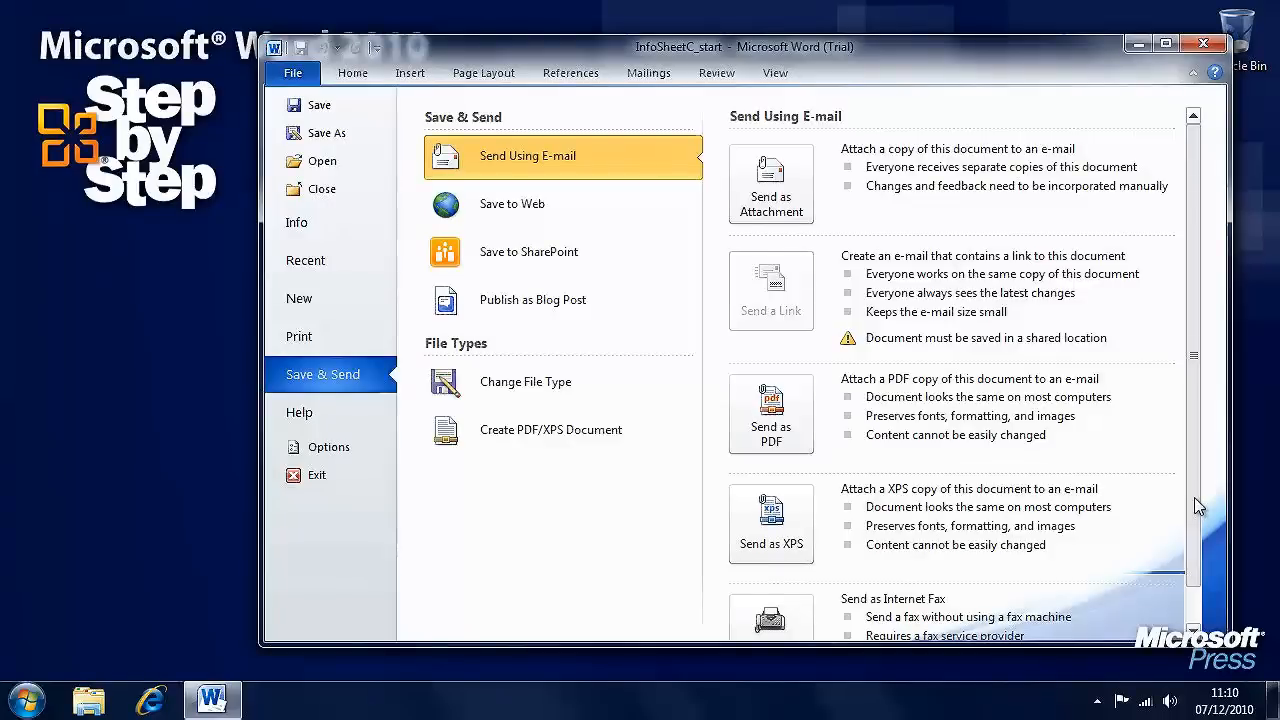
Show the Save to Web options with Windows Live sign-in, then the taskbar jump list
left_click(512, 204)
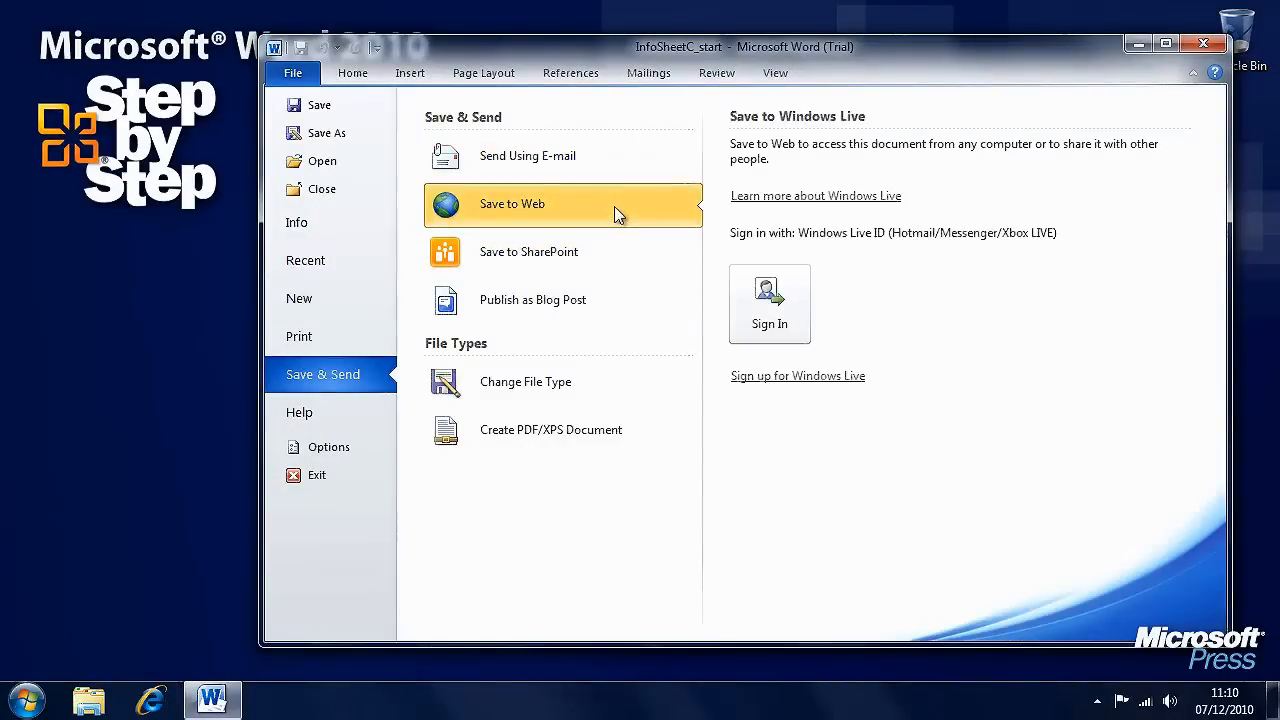
mouse_move(932, 324)
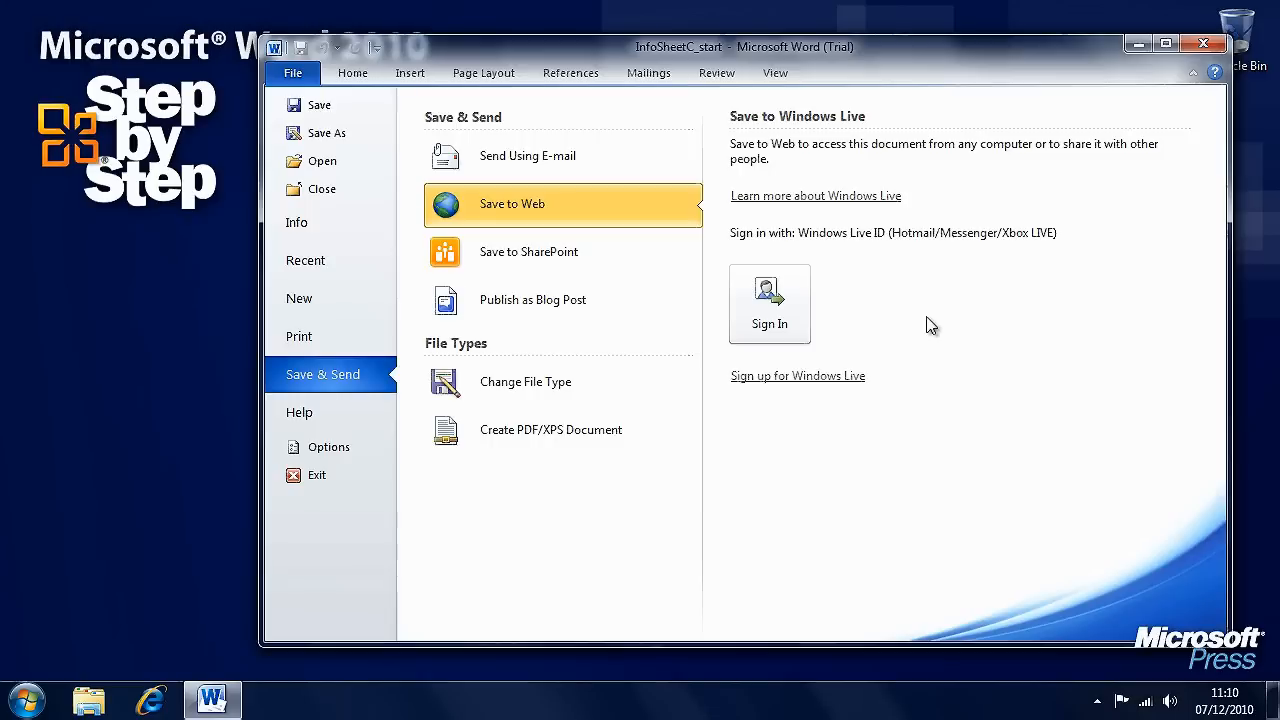
mouse_move(332, 596)
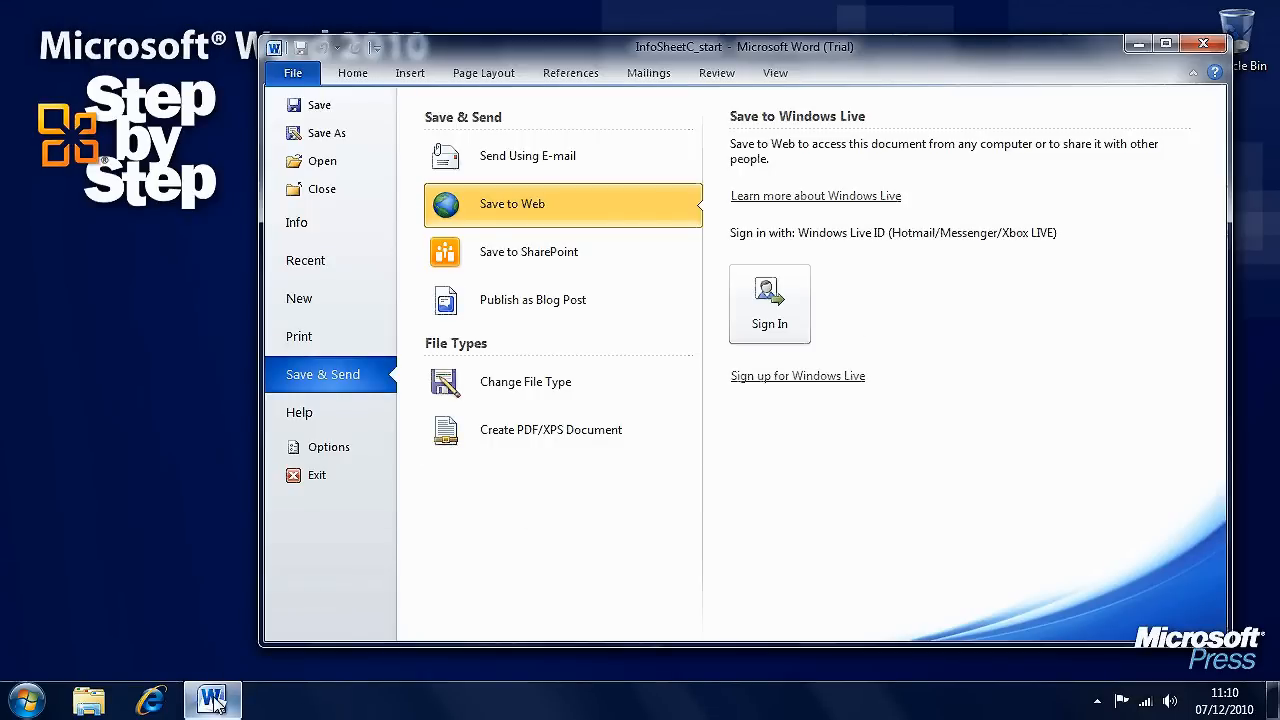
right_click(212, 700)
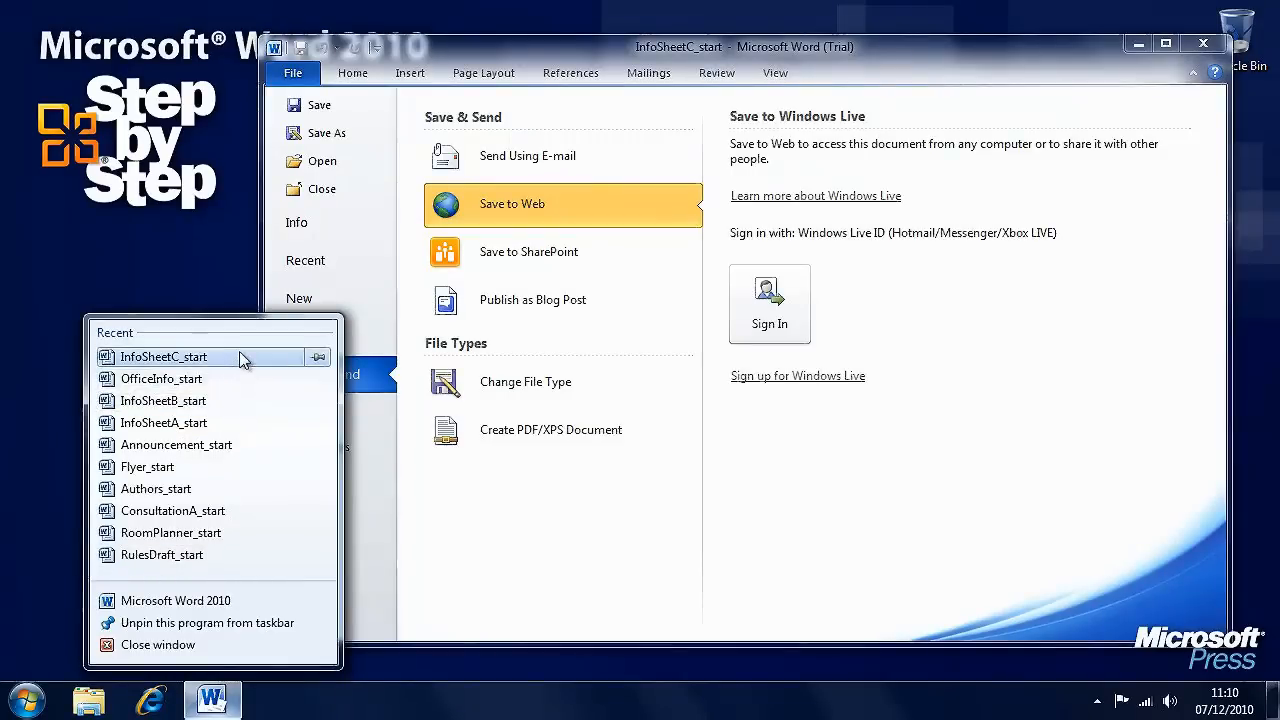
mouse_move(216, 554)
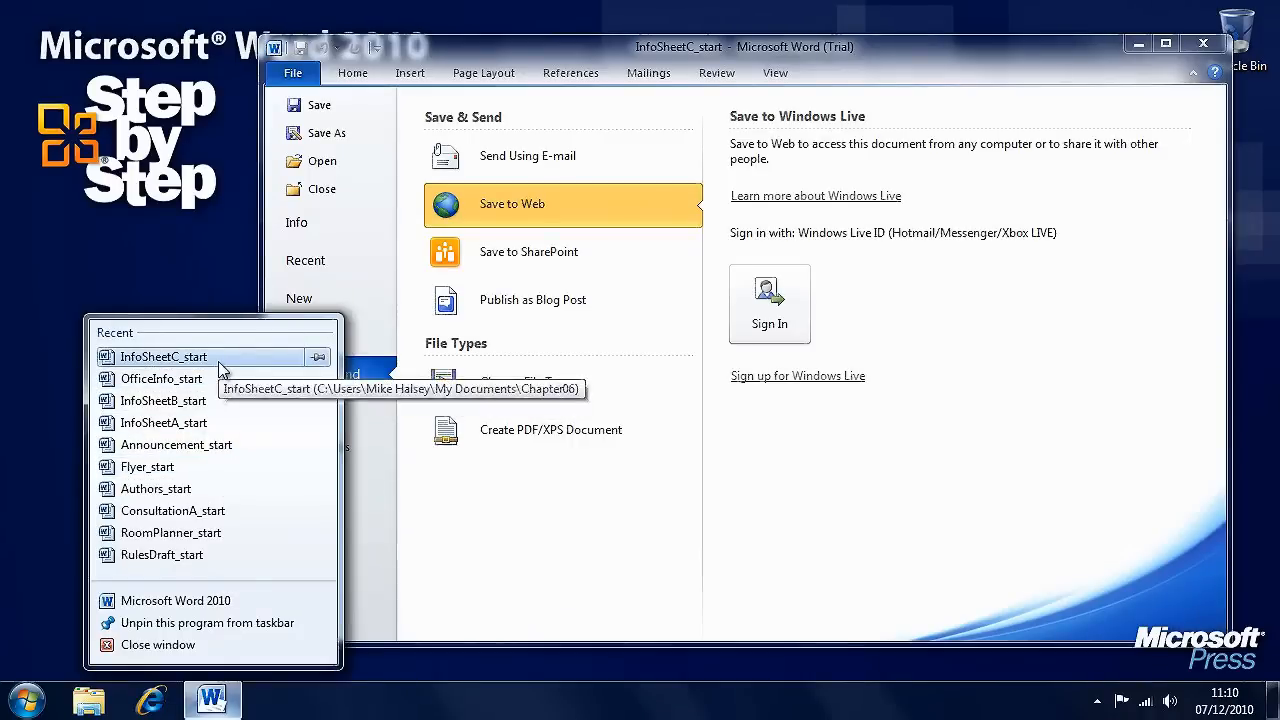
mouse_move(808, 478)
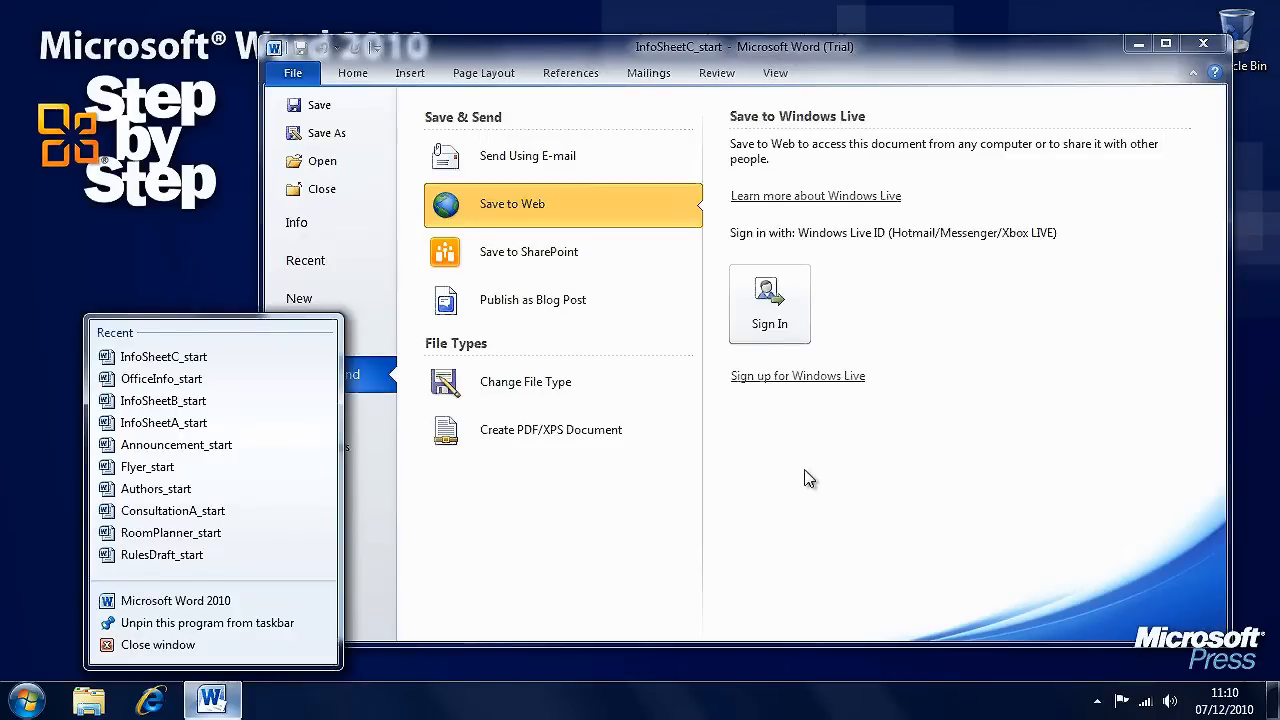
mouse_move(156, 512)
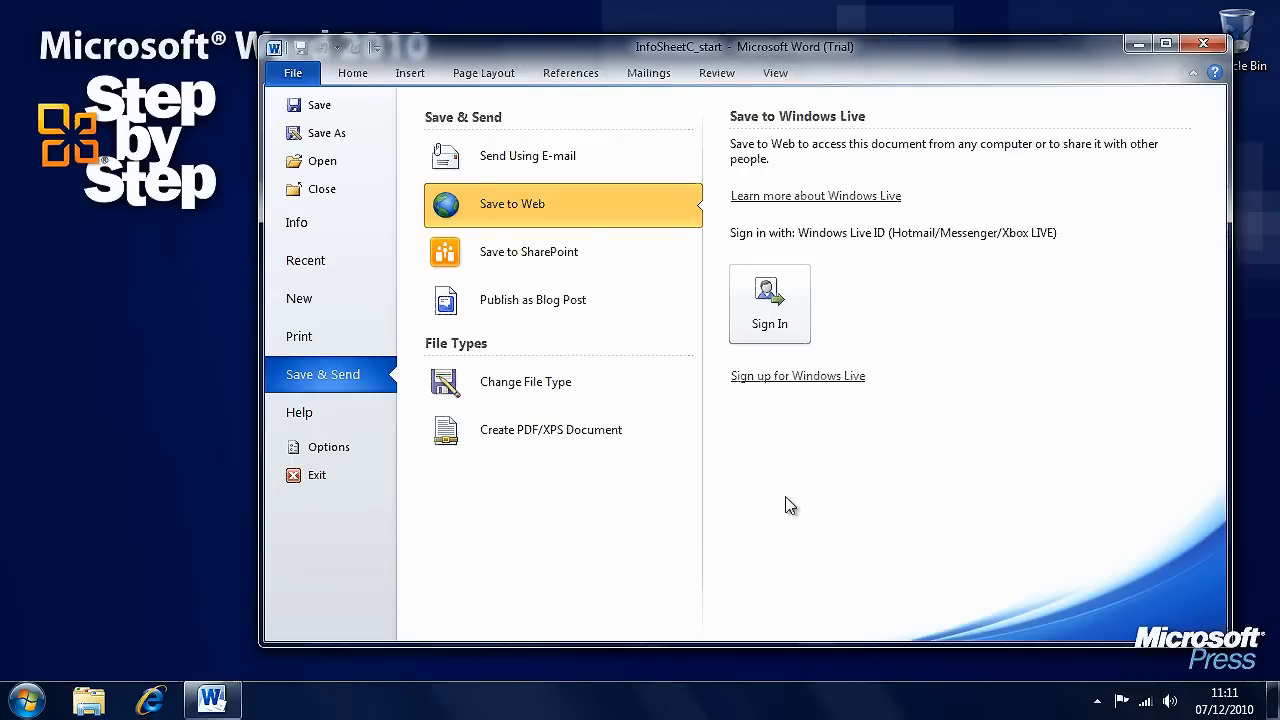
mouse_move(804, 452)
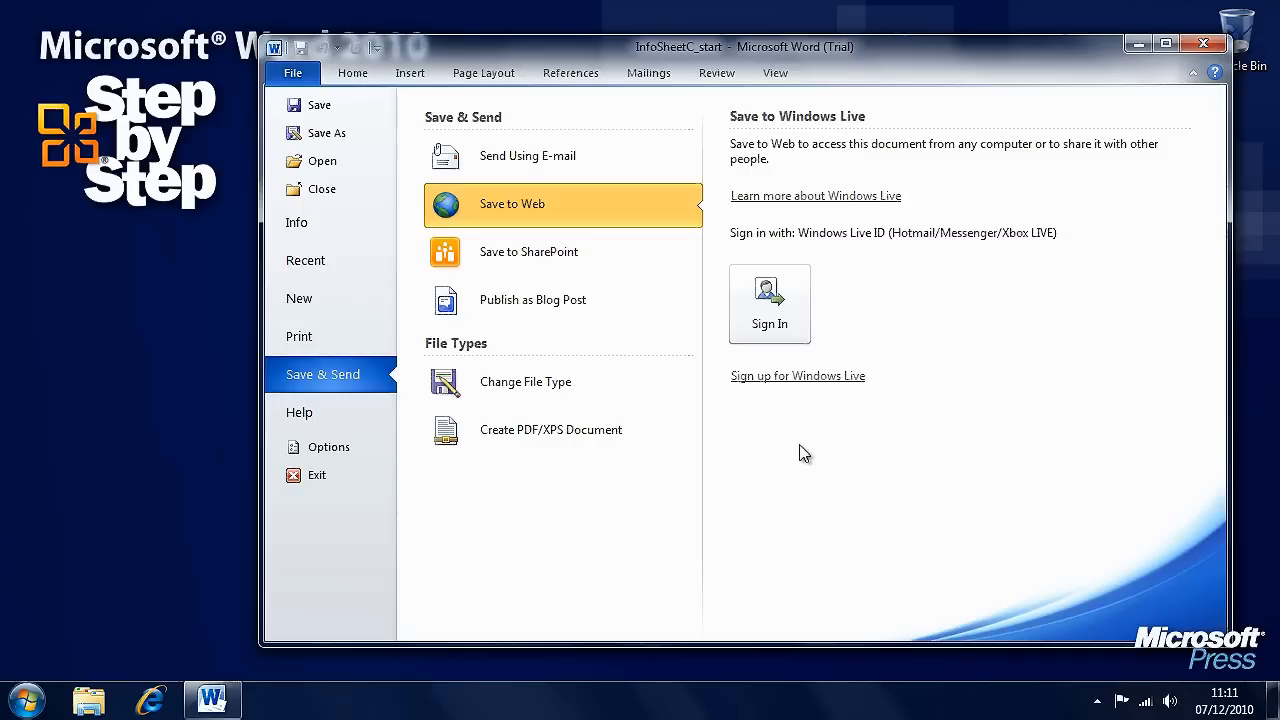
View Save to SharePoint, then Publish as Blog Post listing WordPress, Blogger and SharePoint Blog
left_click(528, 252)
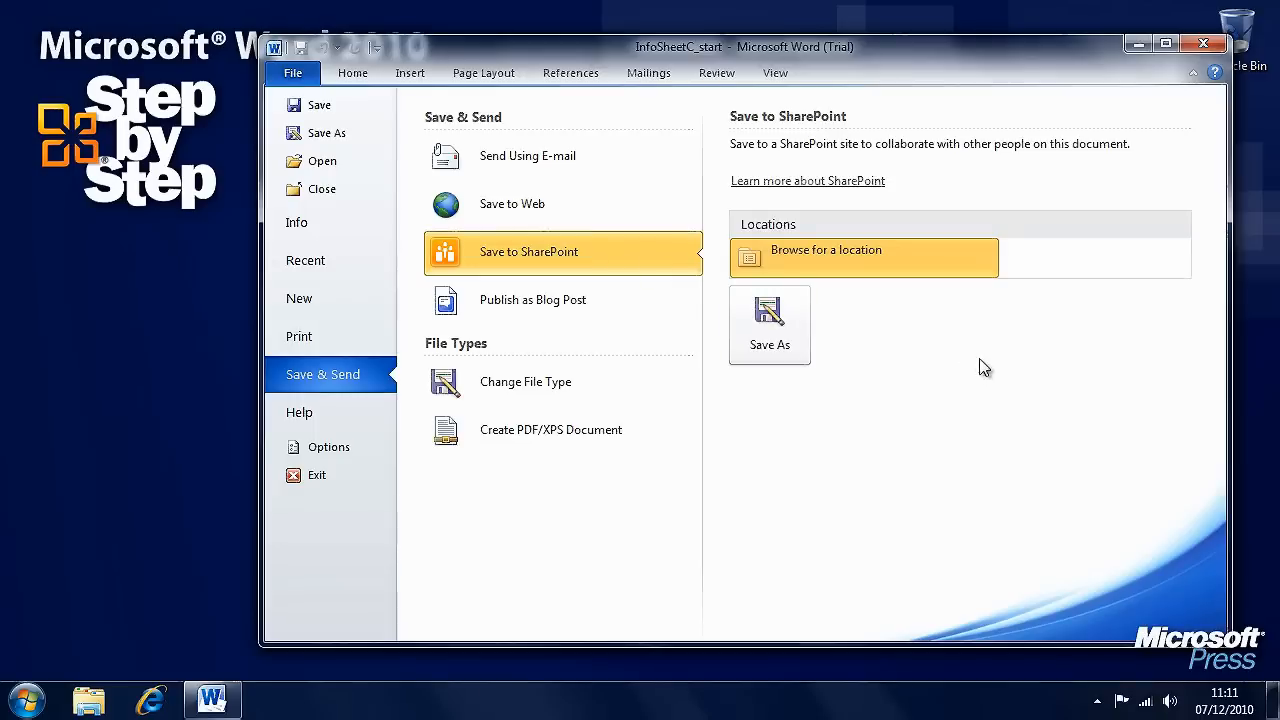
mouse_move(912, 372)
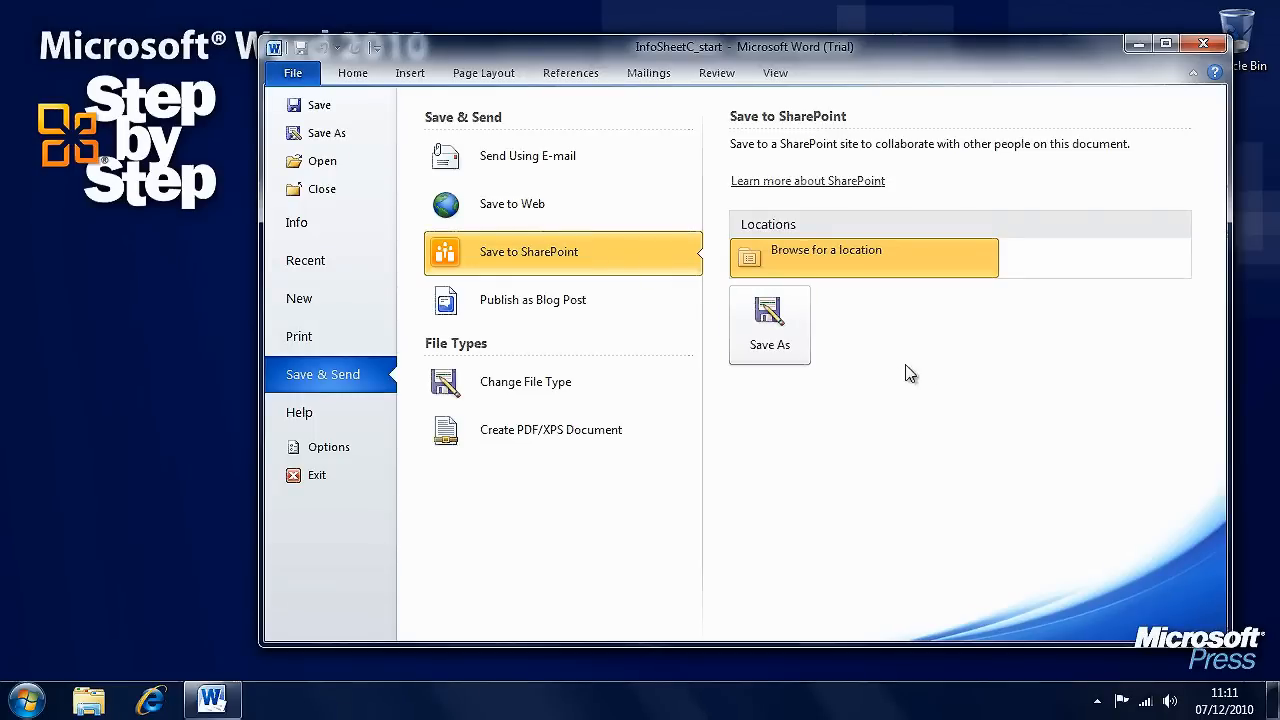
mouse_move(596, 316)
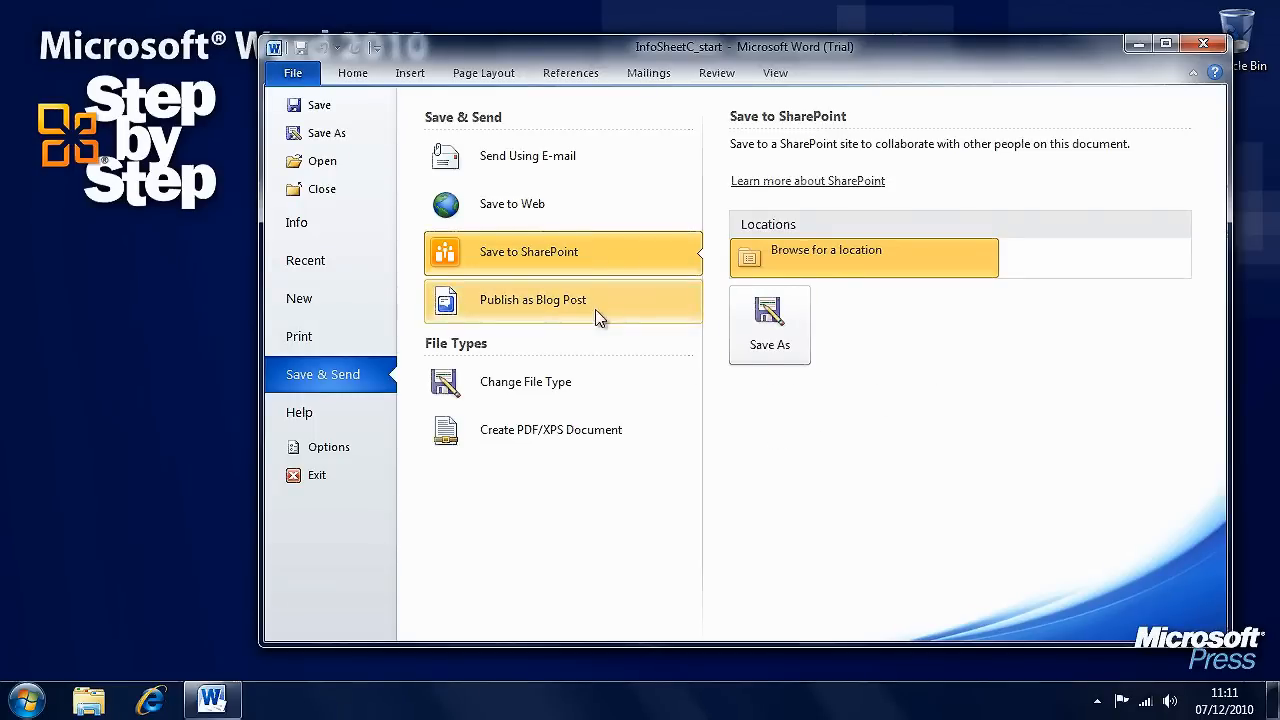
left_click(562, 300)
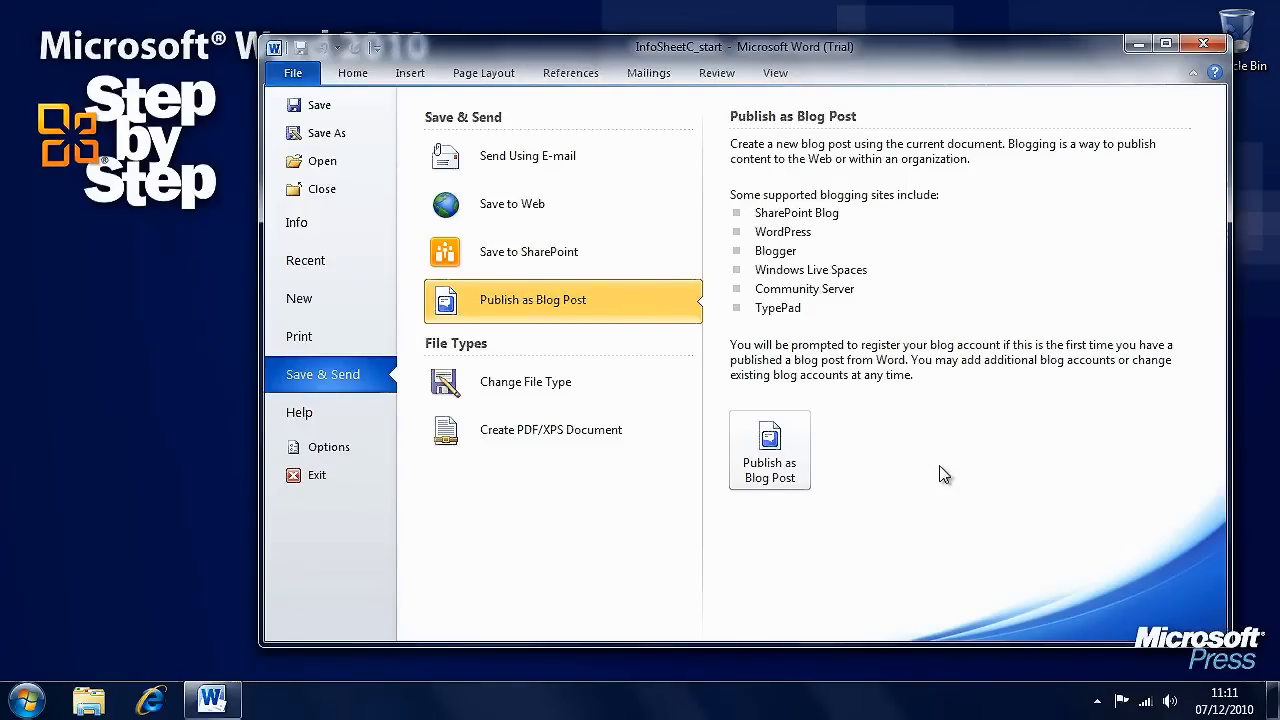
View Change File Type formats: Word 97-2003, OpenDocument Text, template, plain text, RTF
left_click(524, 382)
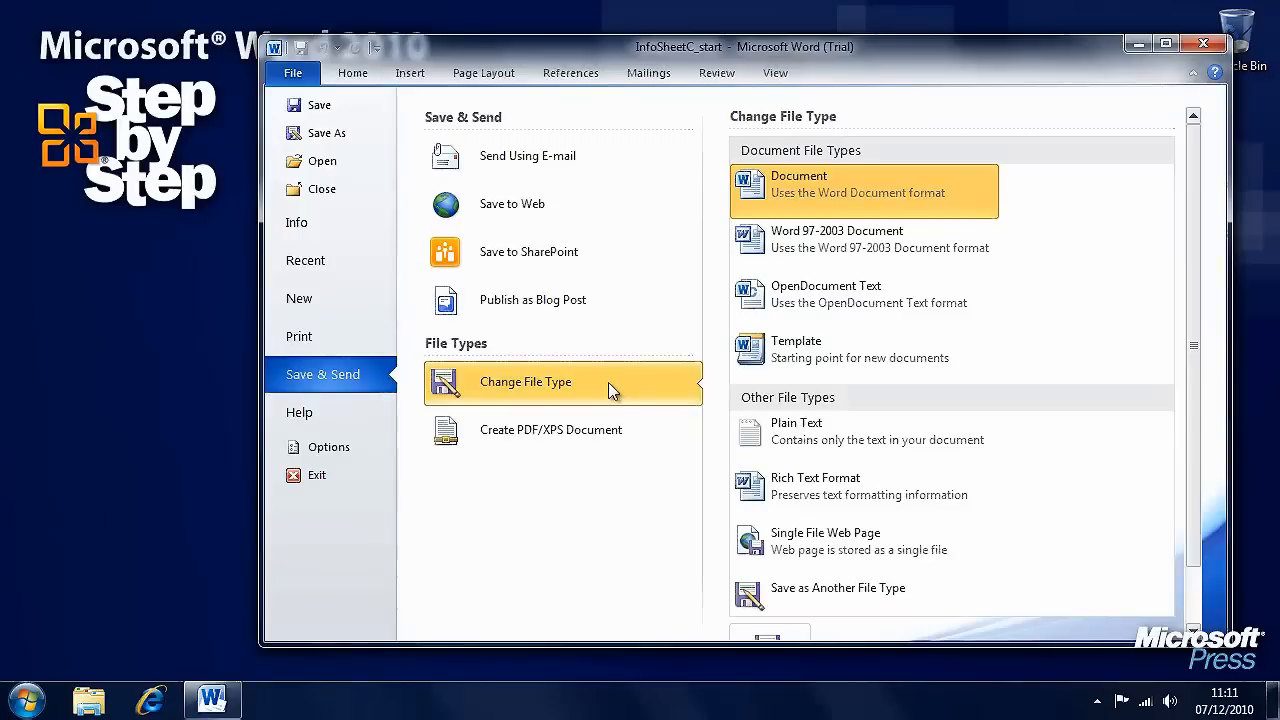
mouse_move(1102, 304)
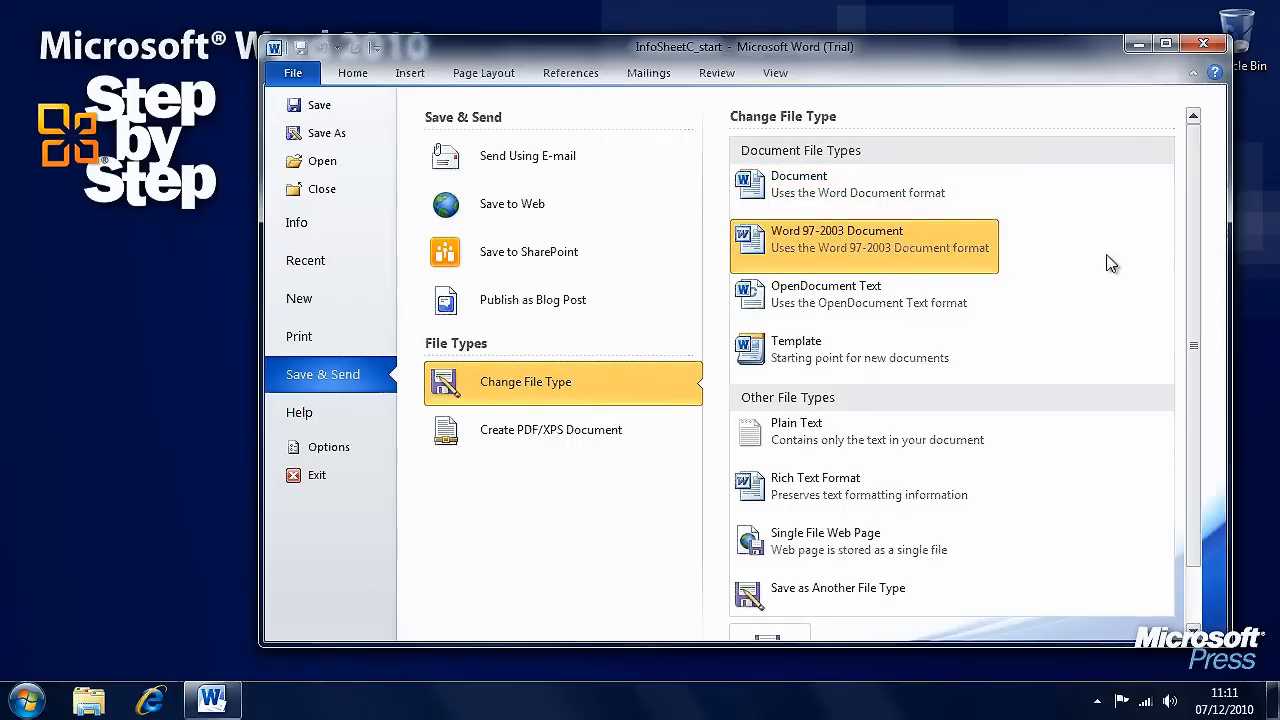
mouse_move(824, 240)
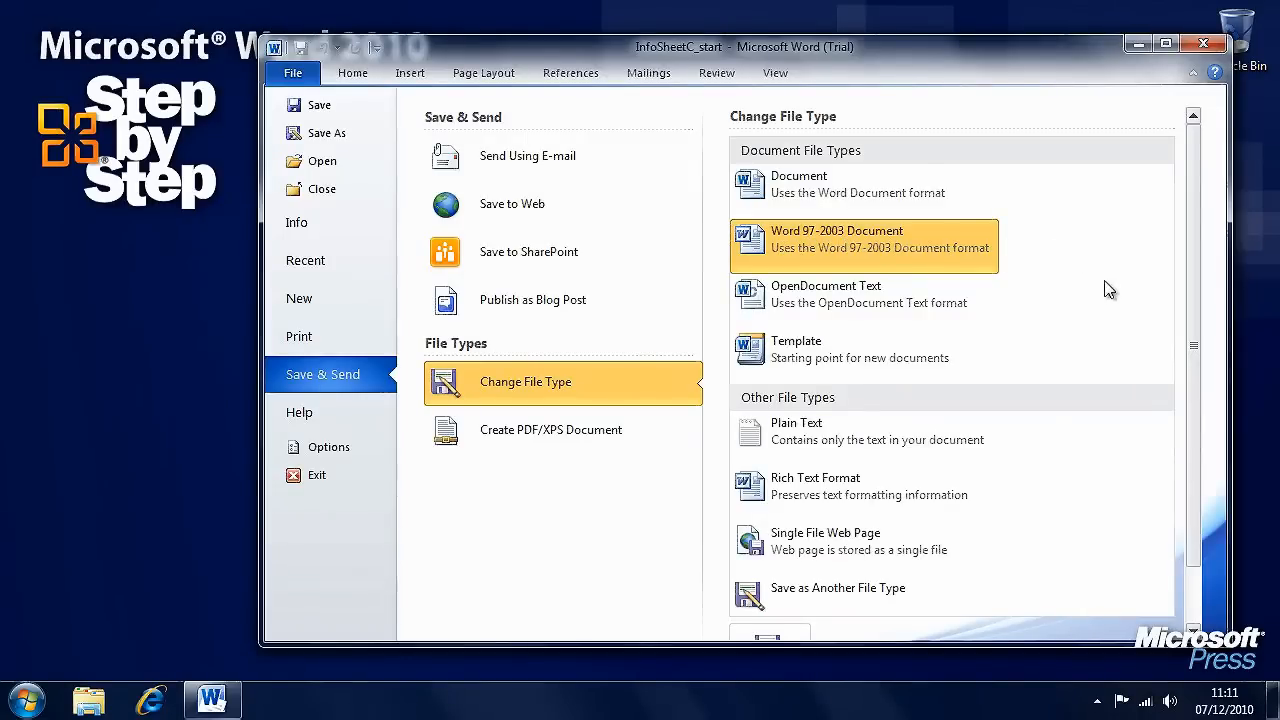
mouse_move(916, 454)
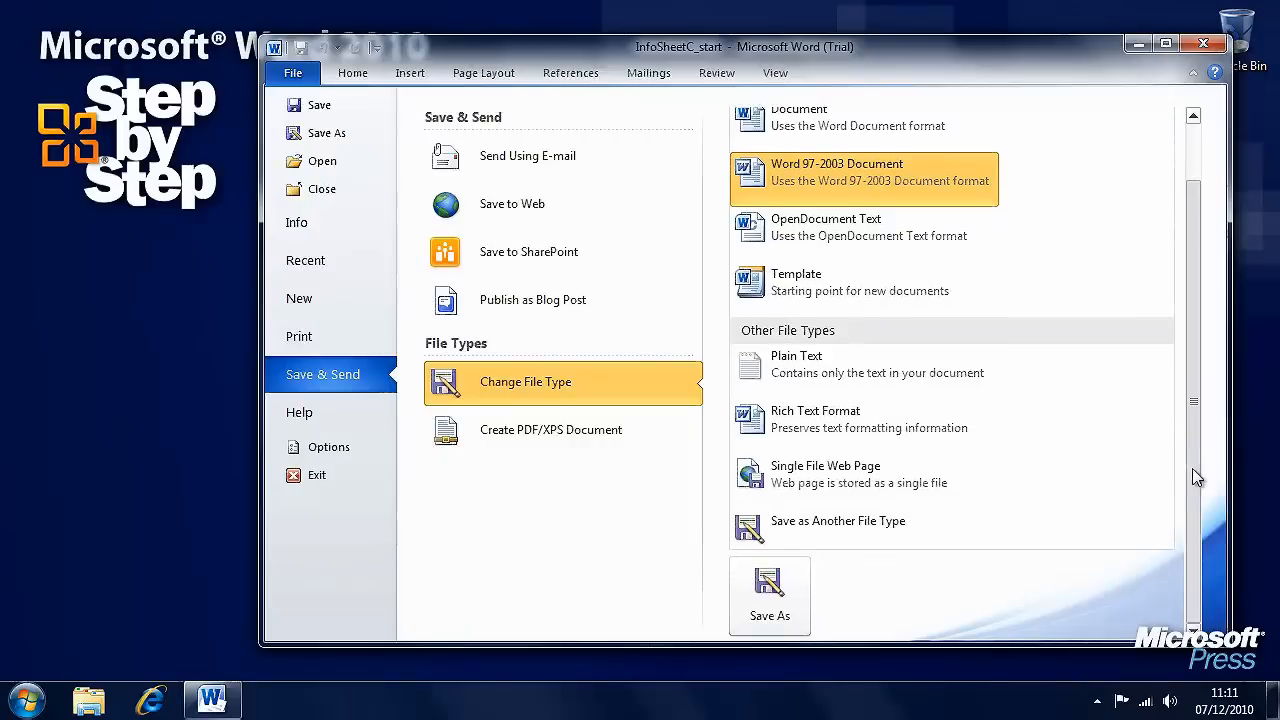
mouse_move(960, 436)
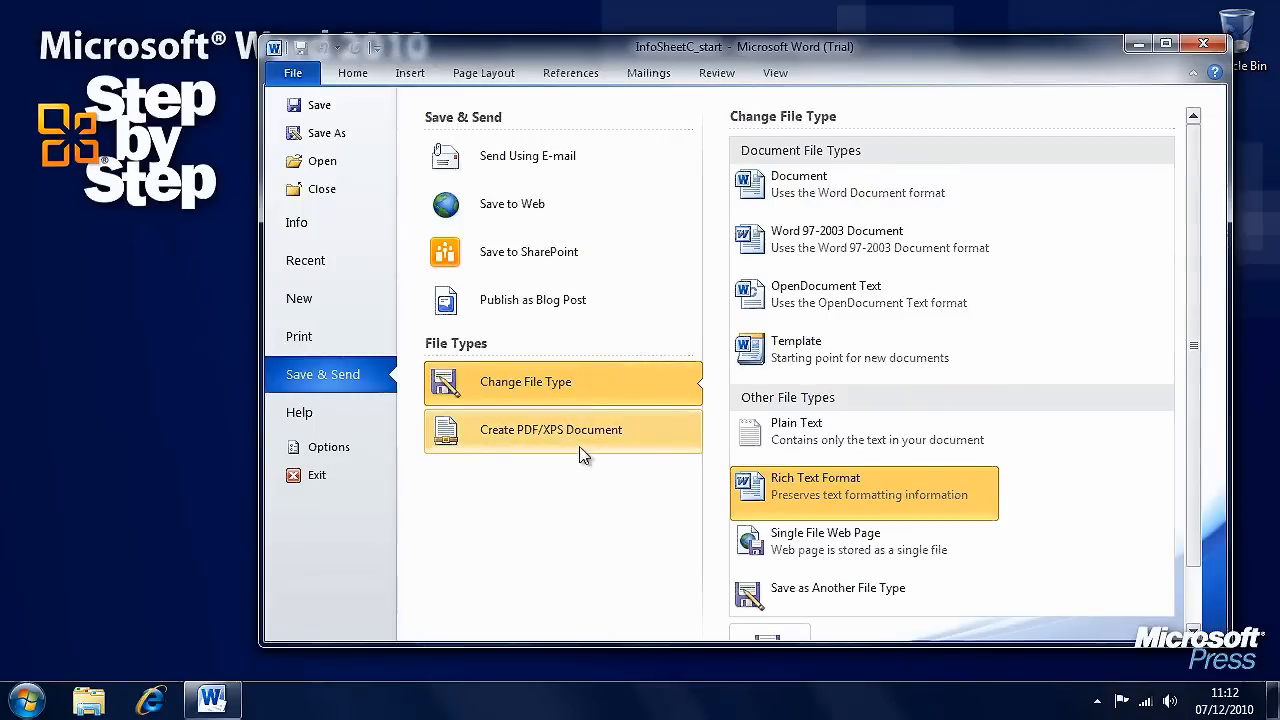
View Create PDF/XPS Document, then return to the Save to Web options
left_click(552, 428)
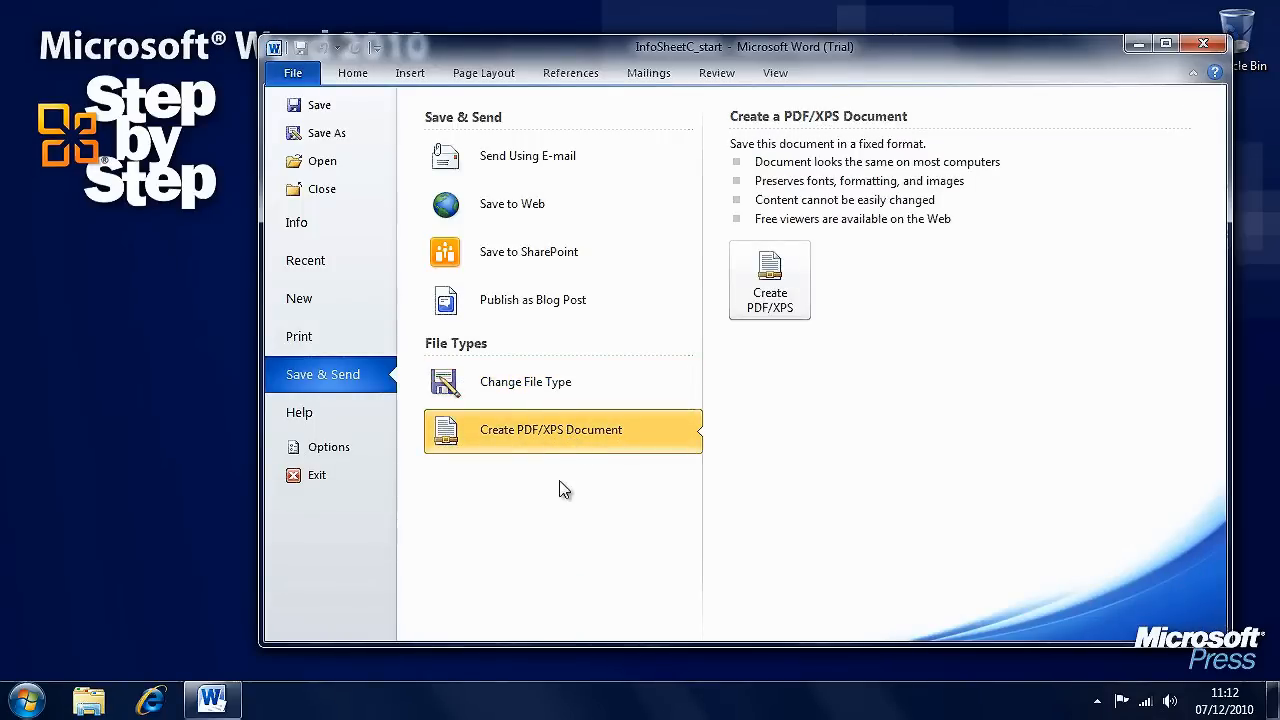
mouse_move(782, 366)
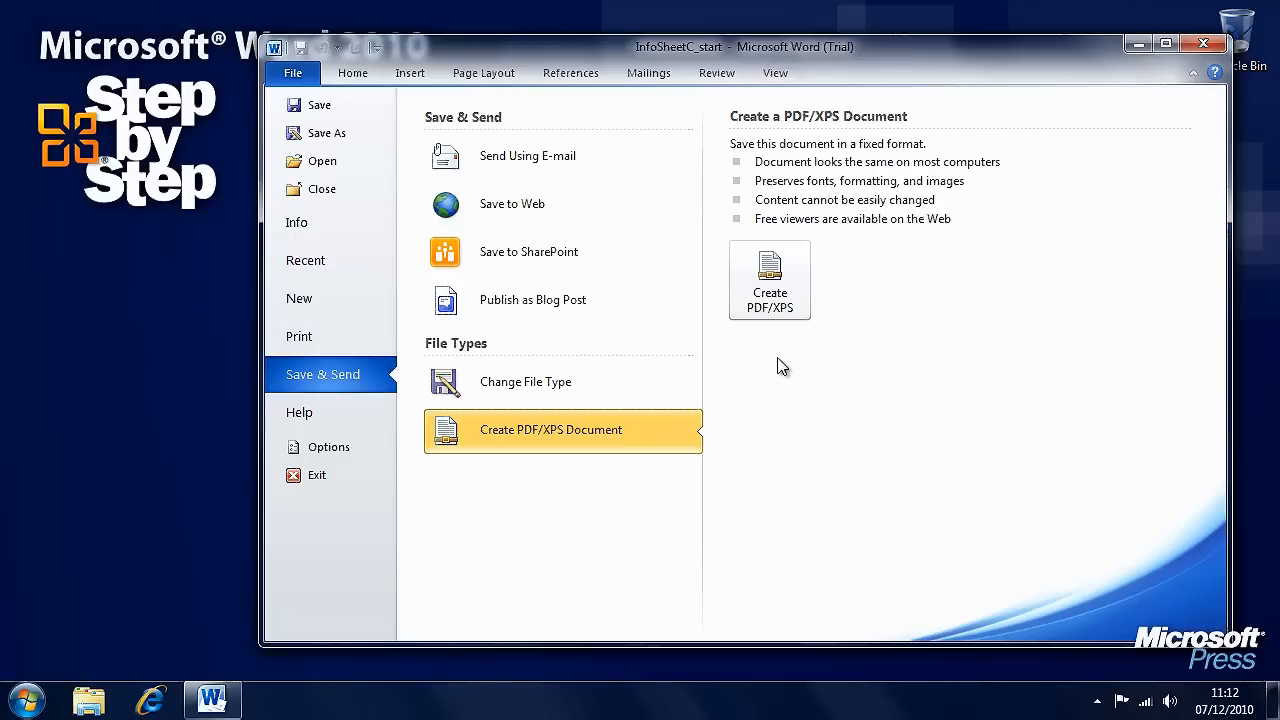
mouse_move(778, 364)
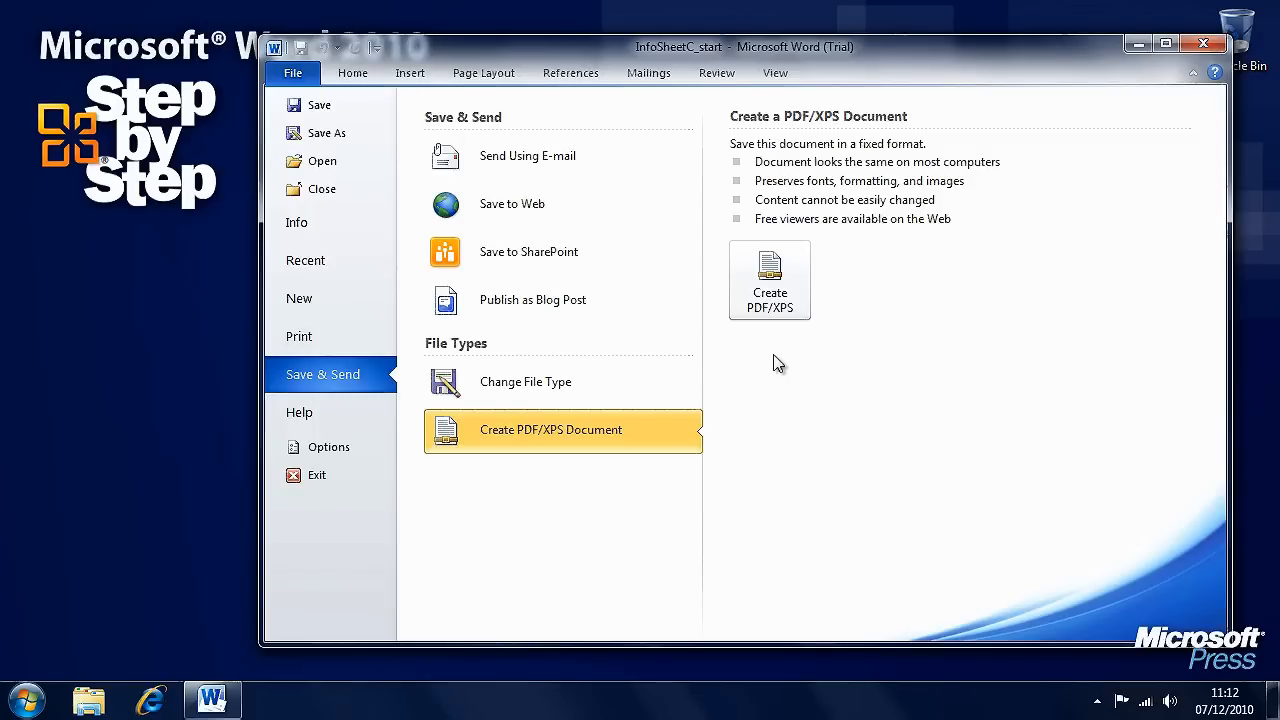
left_click(512, 204)
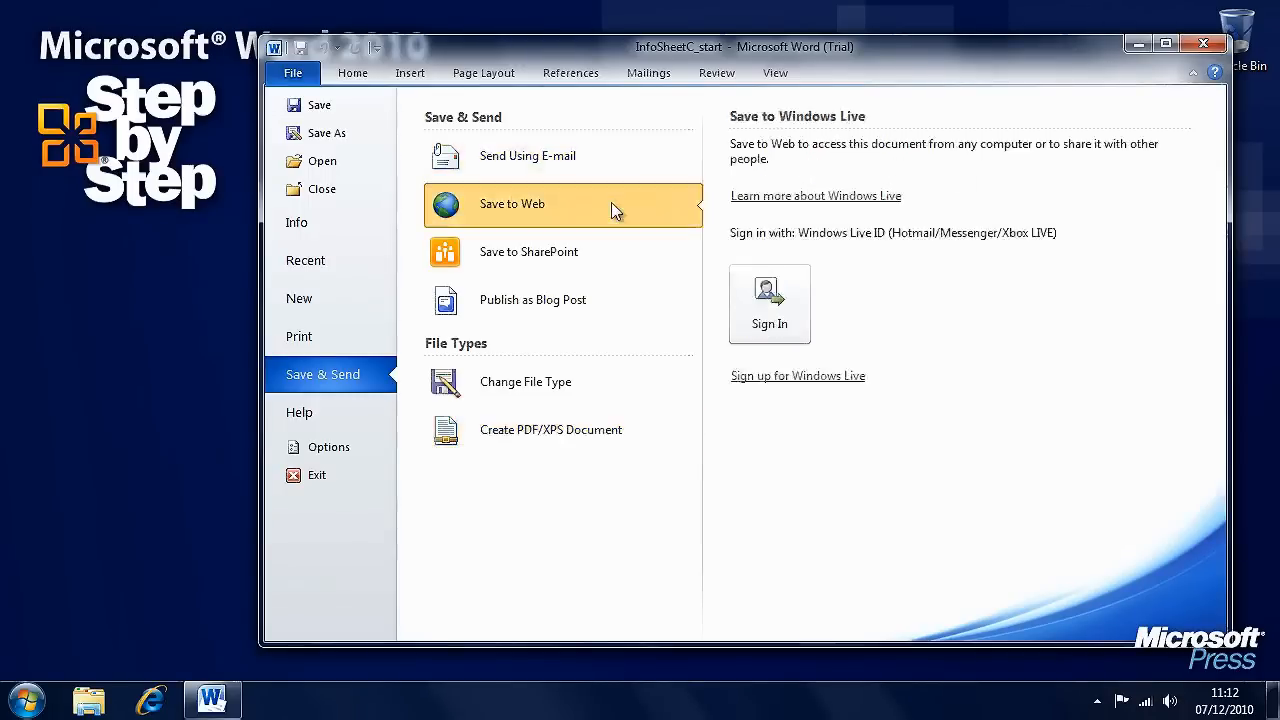
mouse_move(836, 302)
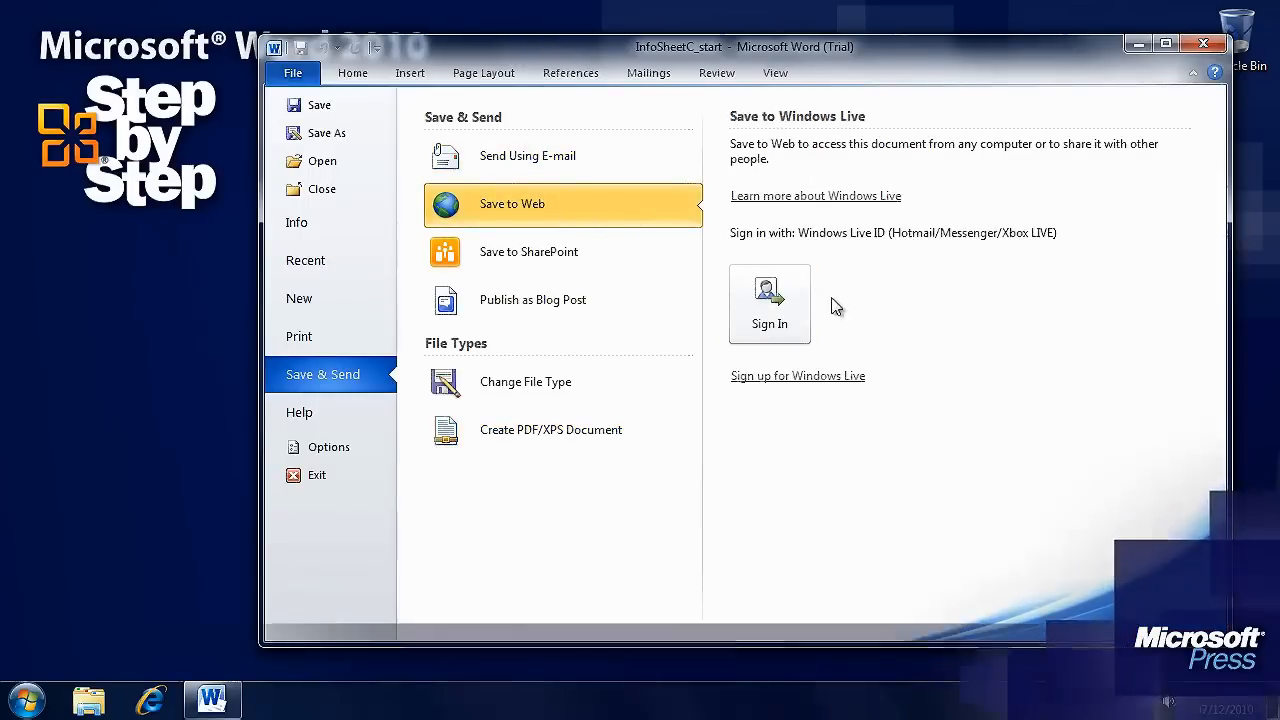